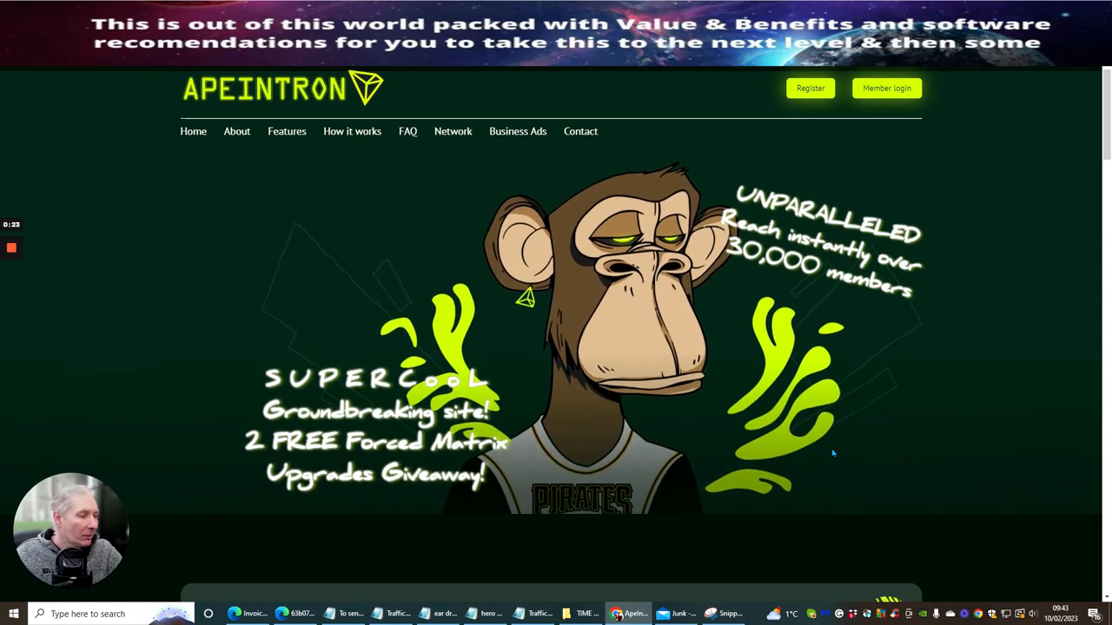
- Scroll the homepage down to the Prime membership registration form
{"action": "scroll", "scroll_direction": "down", "scroll_amount": 3}
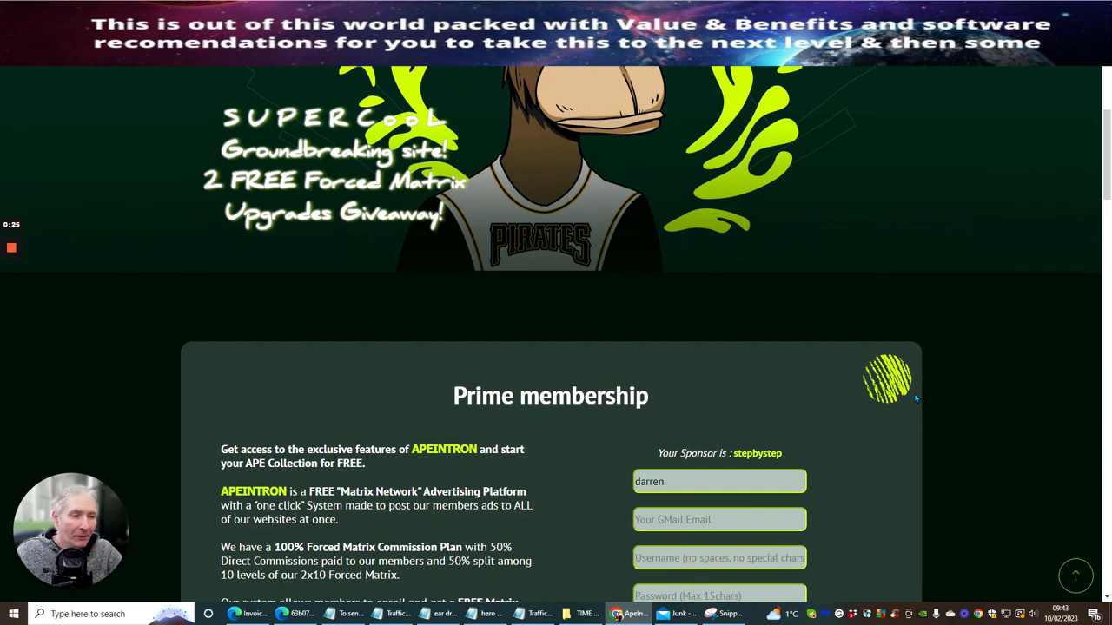
{"action": "scroll", "scroll_direction": "down", "scroll_amount": 3}
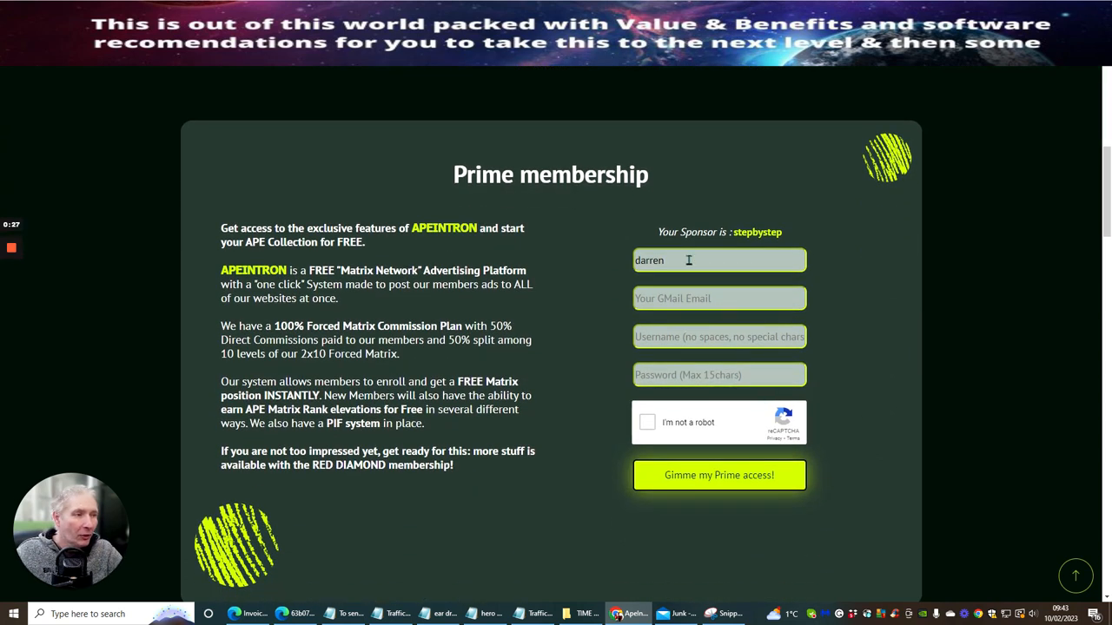
{"action": "mouse_move", "coordinate": [671, 264]}
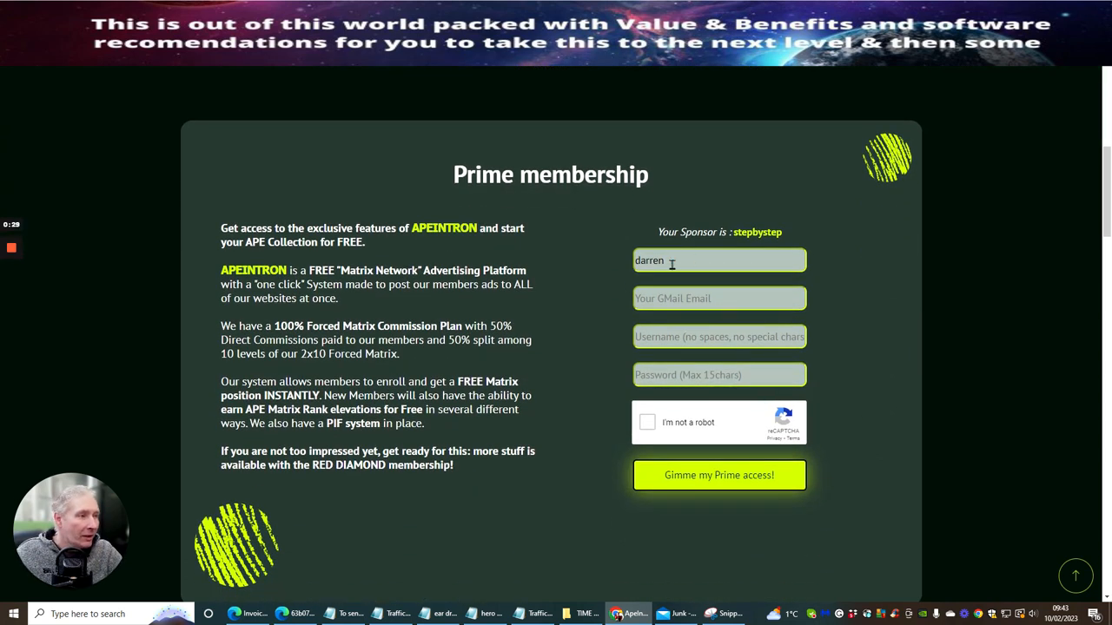
{"action": "left_click", "coordinate": [719, 298]}
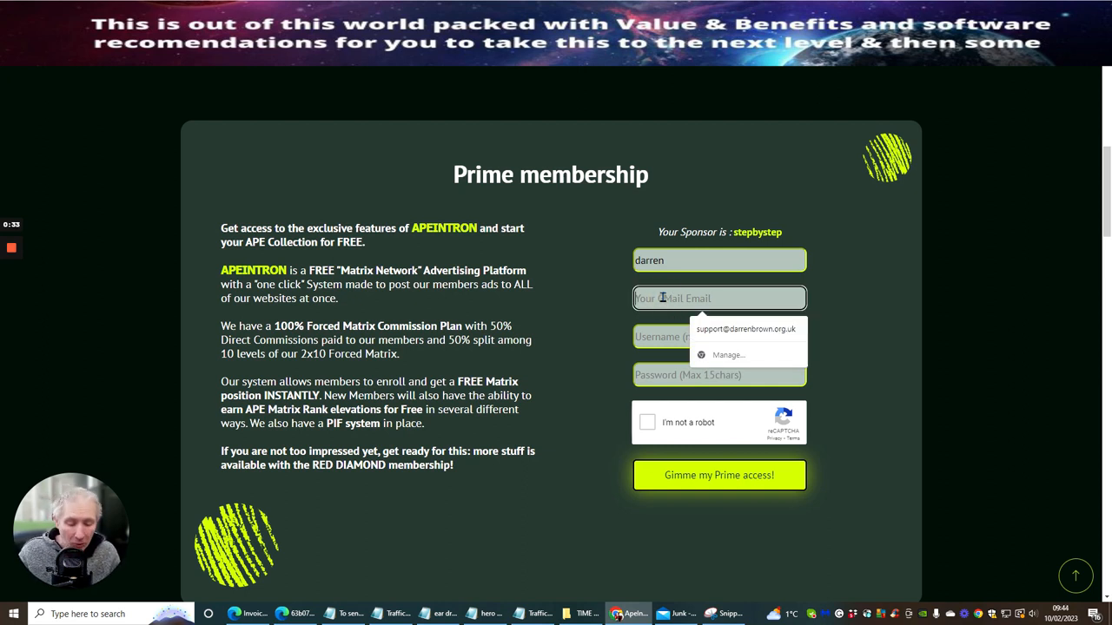
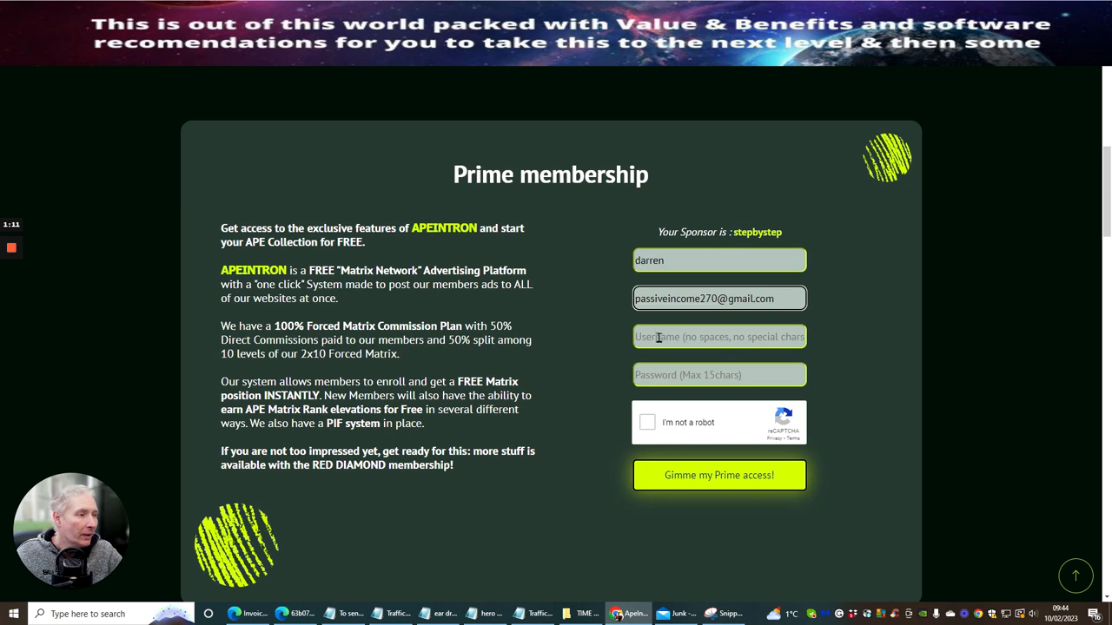
- Enter the username and retype the password for the new account
{"action": "type", "text": "dasman98"}
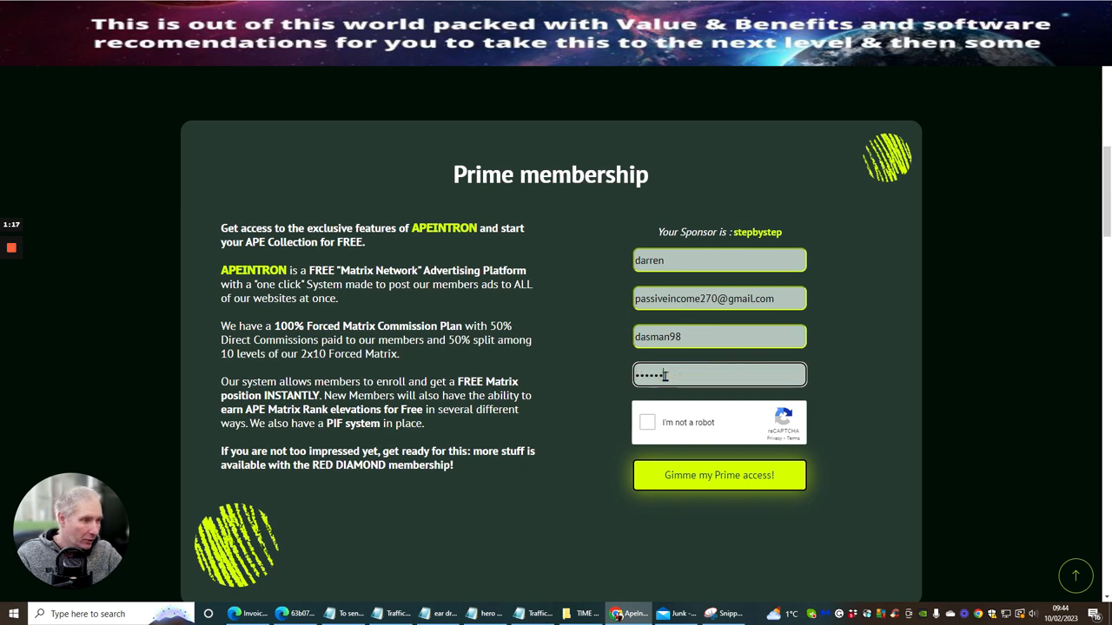
{"action": "key", "text": "backspace"}
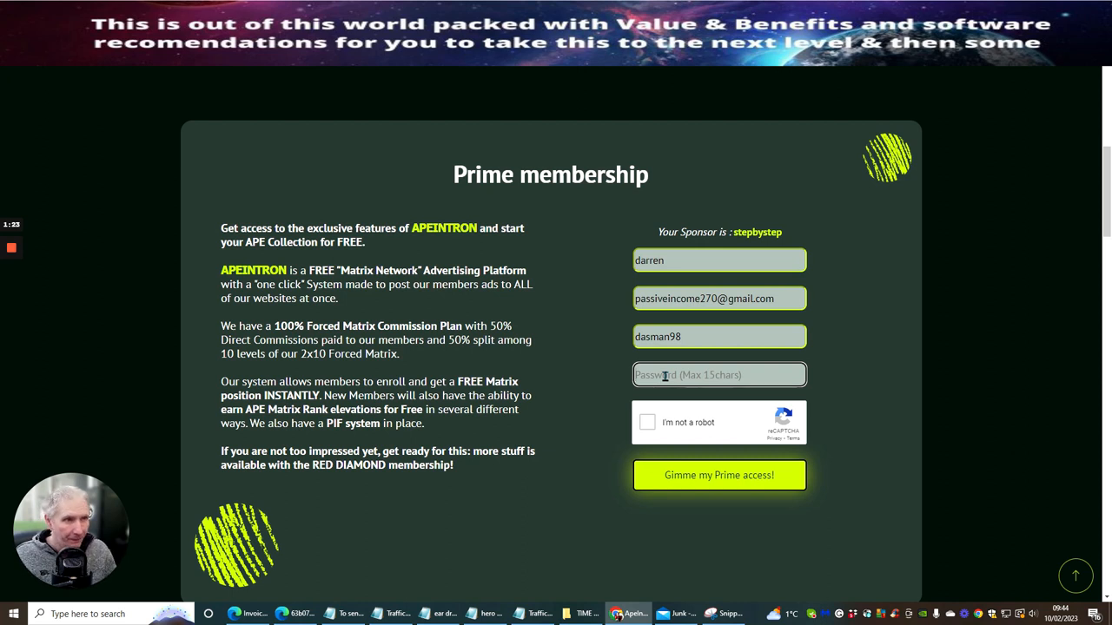
{"action": "type", "text": "••"}
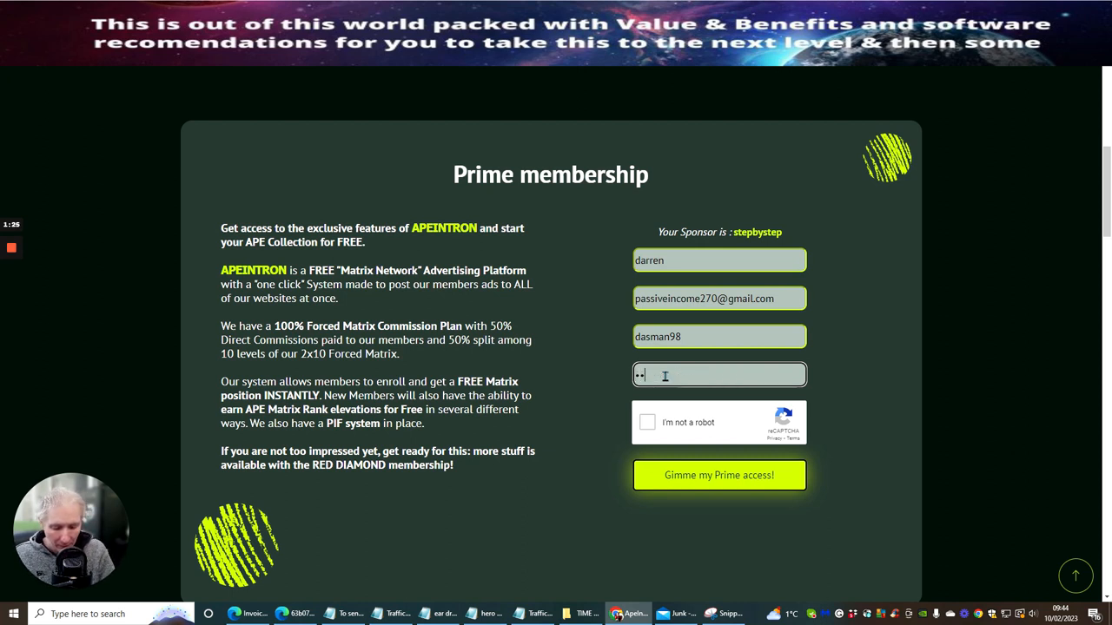
{"action": "type", "text": "password"}
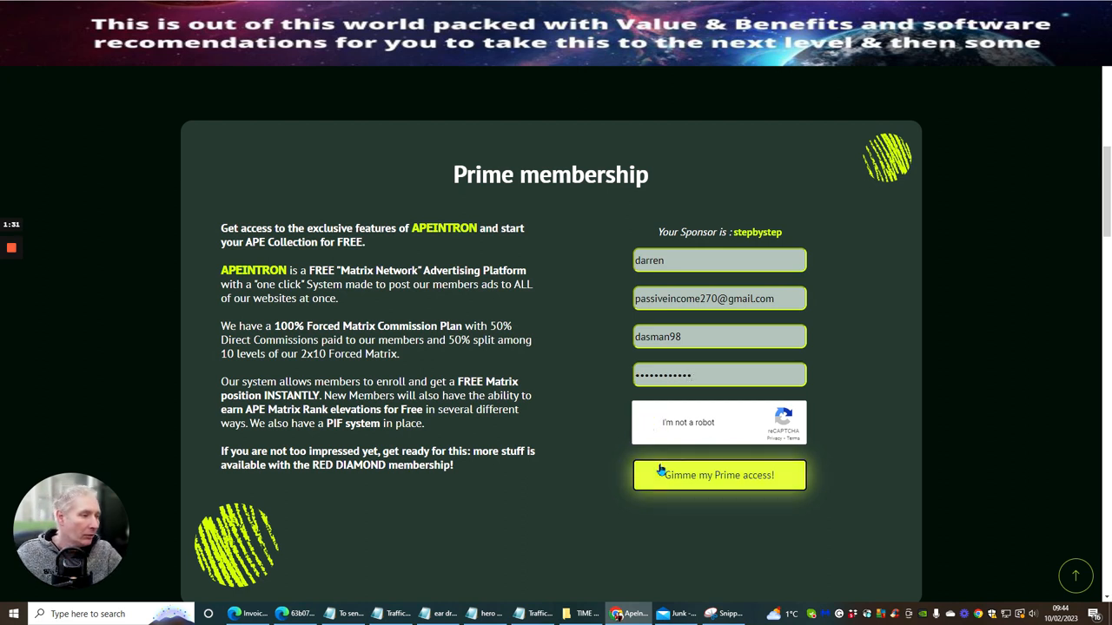
- Pass the 'I'm not a robot' check and submit 'Gimme my Prime access!'
{"action": "left_click", "coordinate": [650, 423]}
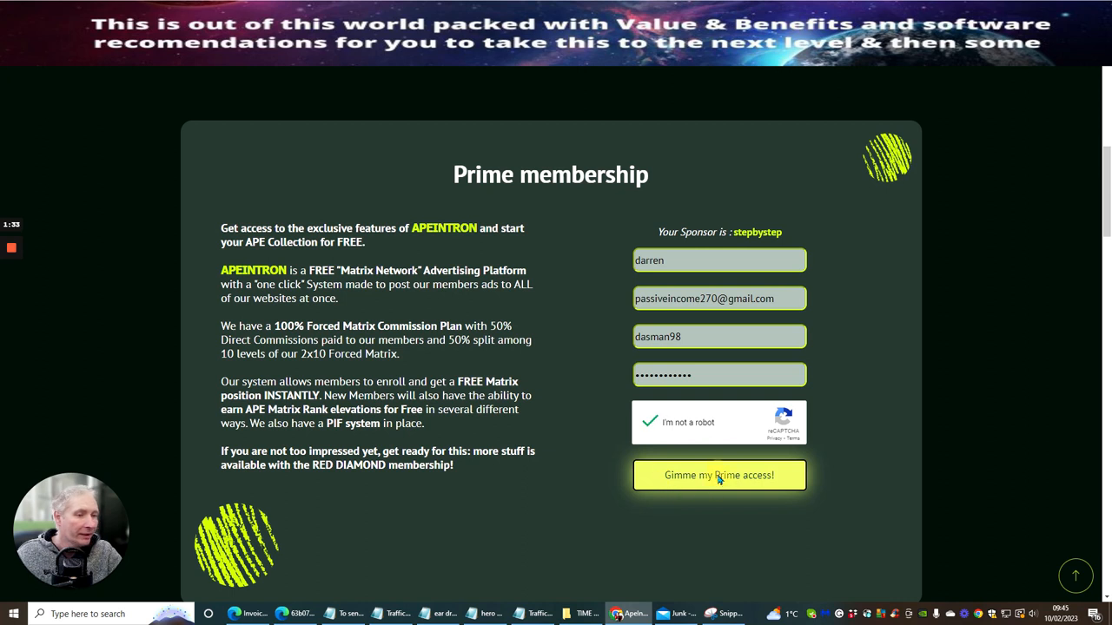
{"action": "left_click", "coordinate": [720, 476]}
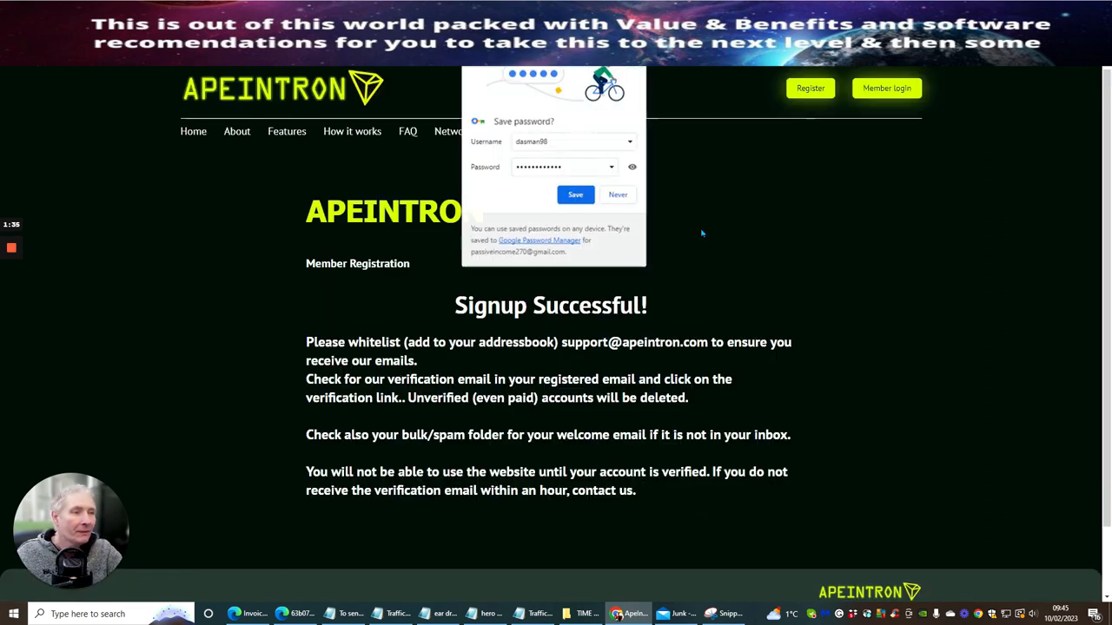
- Decline Chrome's save-password prompt and scroll the Signup Successful page
{"action": "left_click", "coordinate": [619, 194]}
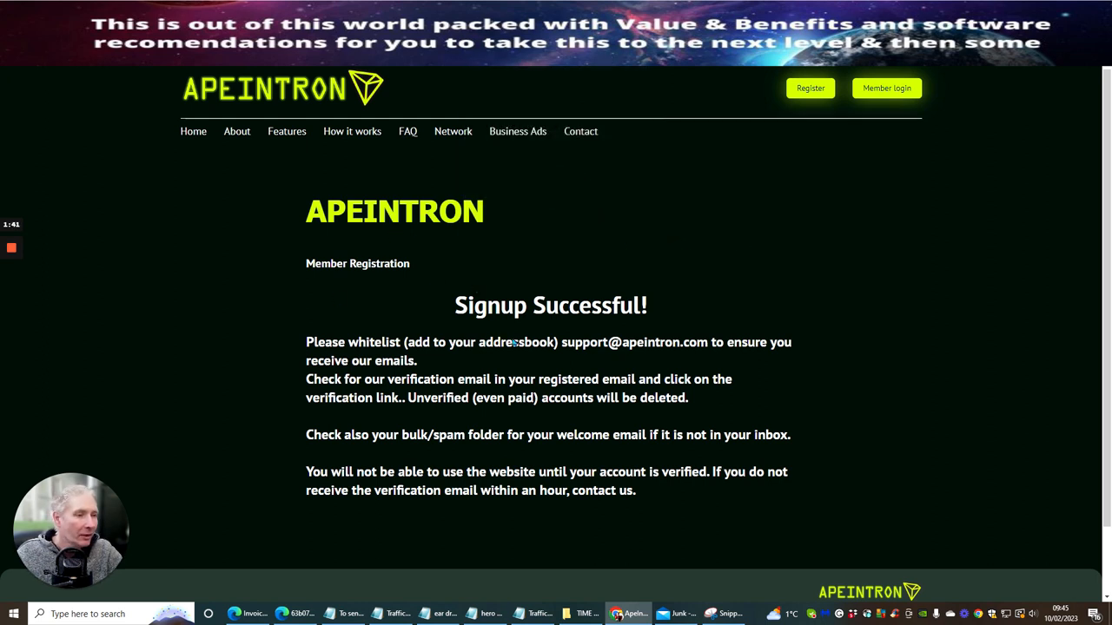
{"action": "mouse_move", "coordinate": [600, 357]}
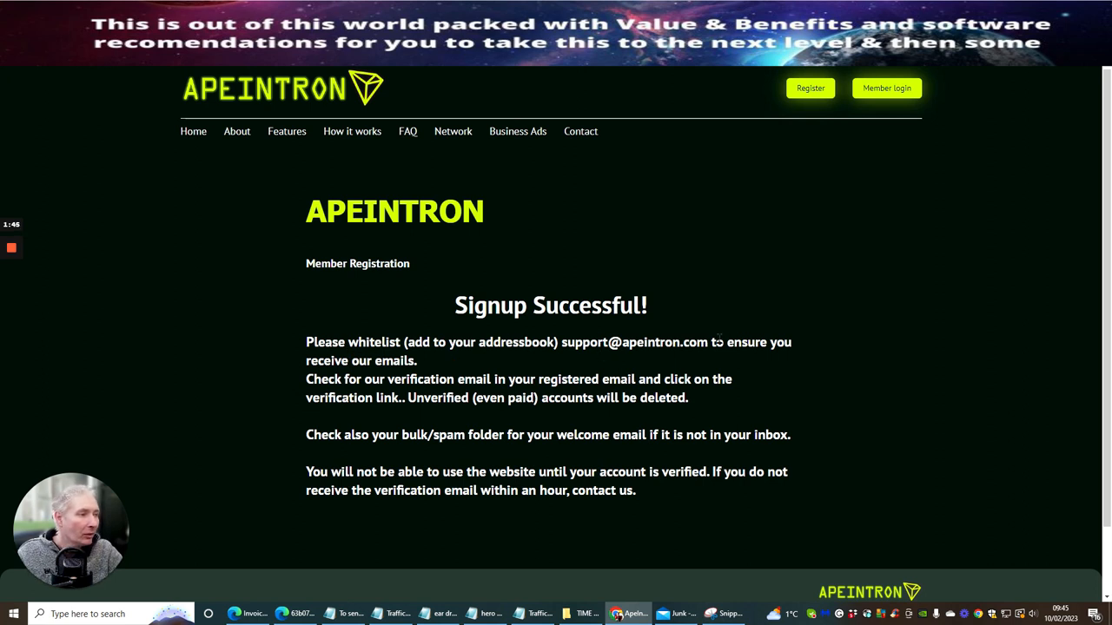
{"action": "scroll", "scroll_direction": "down", "scroll_amount": 3}
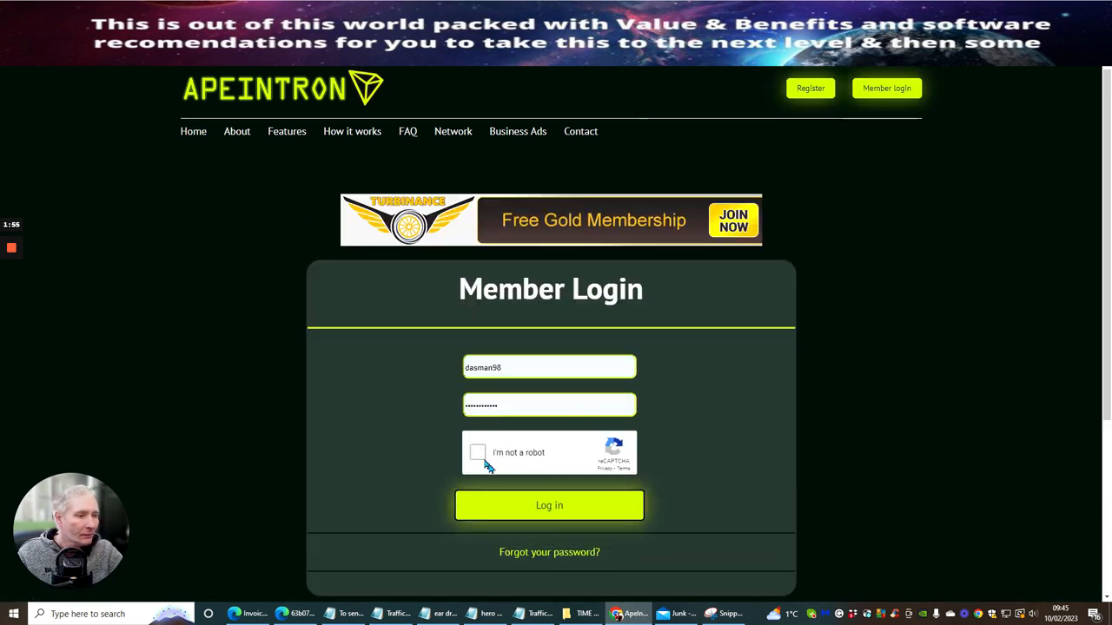
- Tick the reCAPTCHA on Member Login and log in with the new account
{"action": "left_click", "coordinate": [480, 452]}
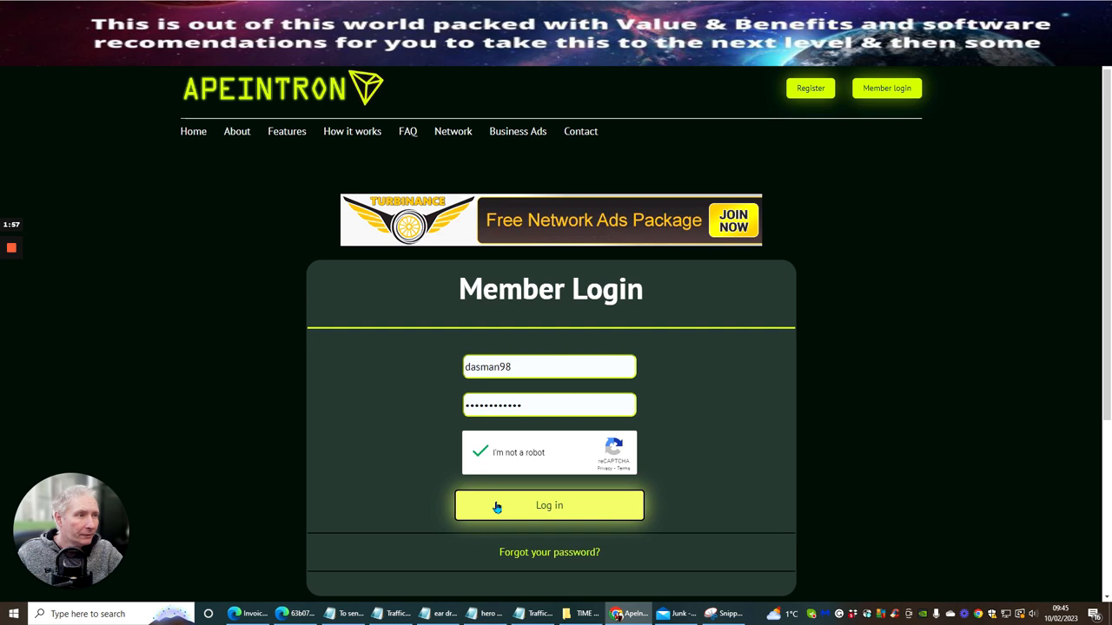
{"action": "left_click", "coordinate": [549, 506]}
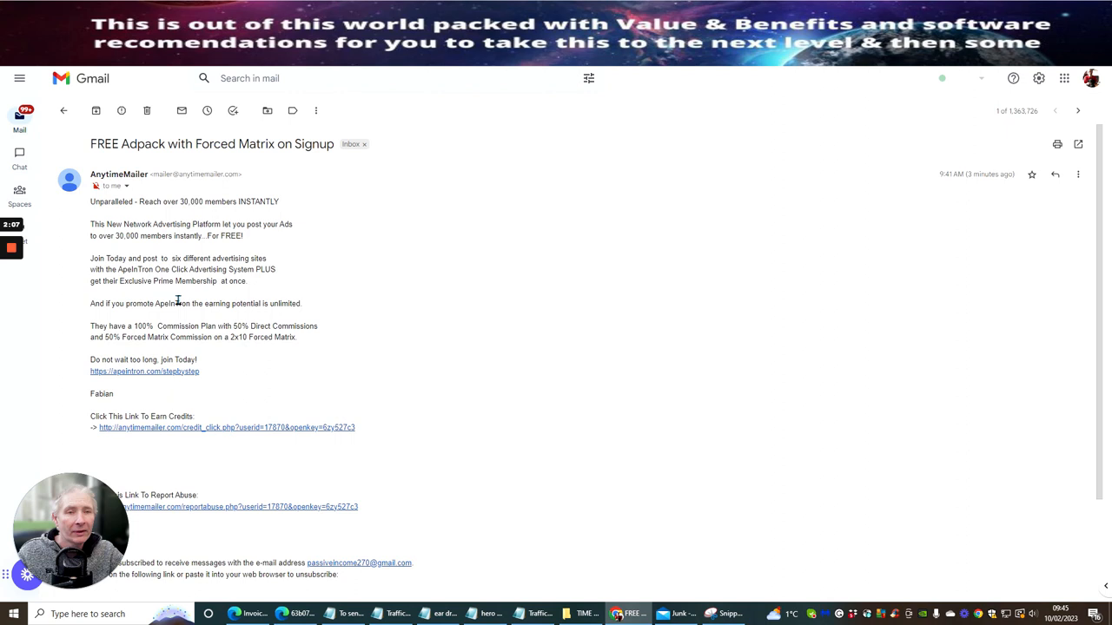
- From the inbox, open the Welcome to APEINTRON email and follow its verify.php link
{"action": "left_click", "coordinate": [19, 78]}
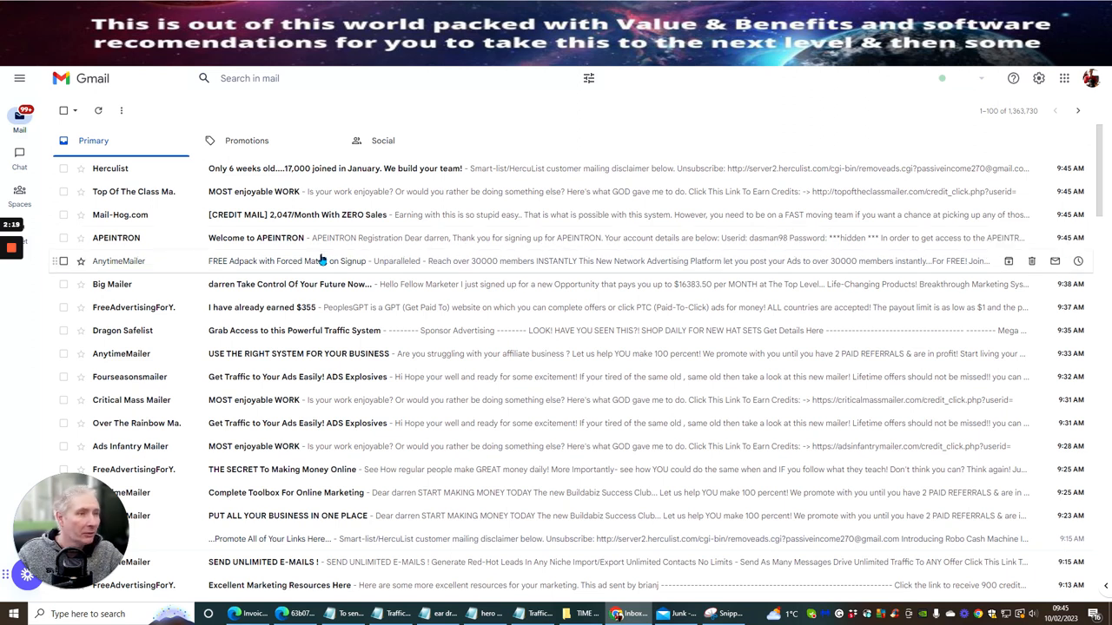
{"action": "left_click", "coordinate": [255, 236]}
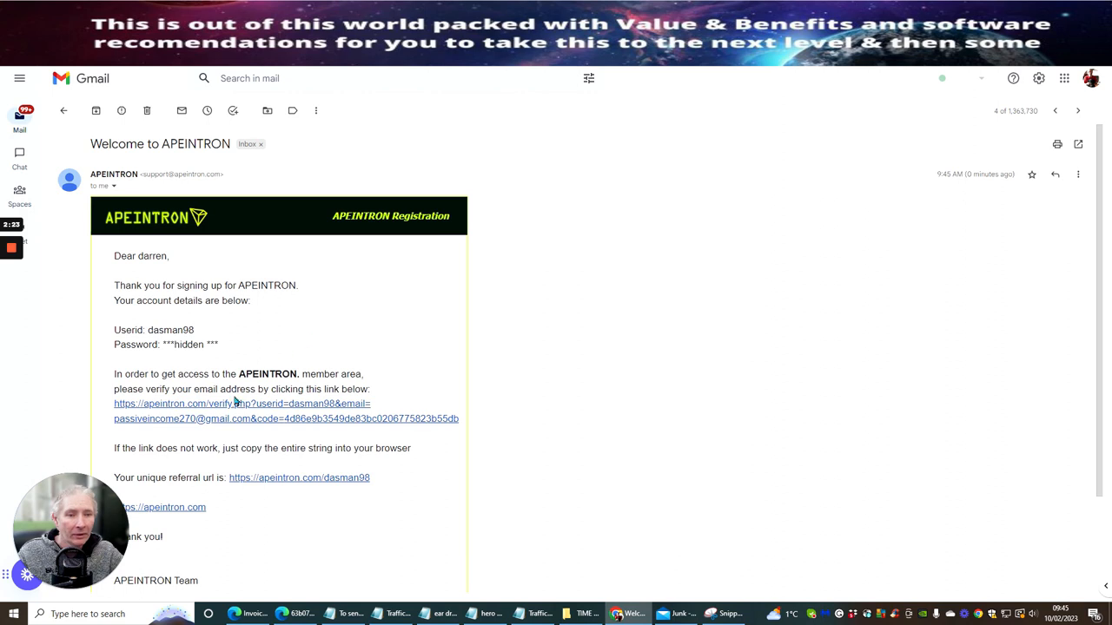
{"action": "mouse_move", "coordinate": [234, 419]}
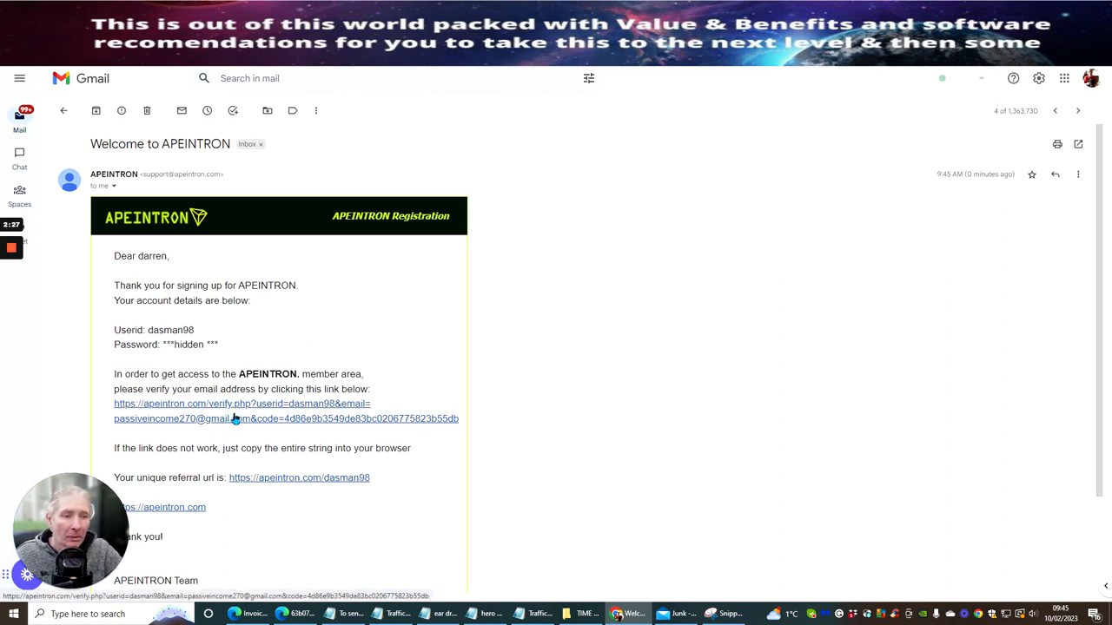
{"action": "left_click", "coordinate": [234, 403]}
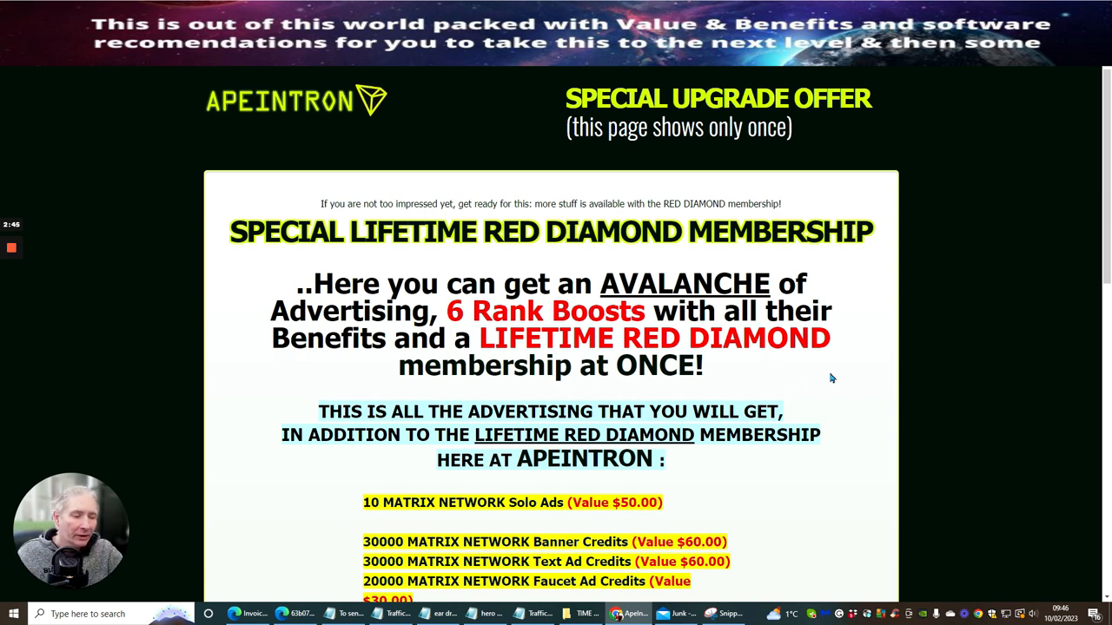
{"action": "mouse_move", "coordinate": [848, 381]}
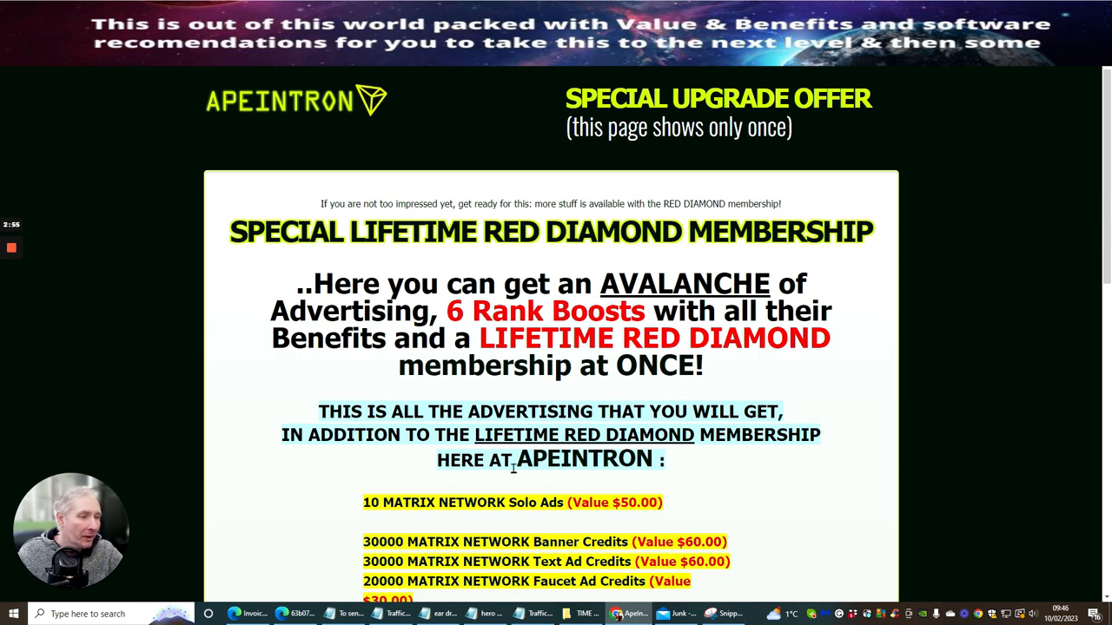
{"action": "mouse_move", "coordinate": [849, 304]}
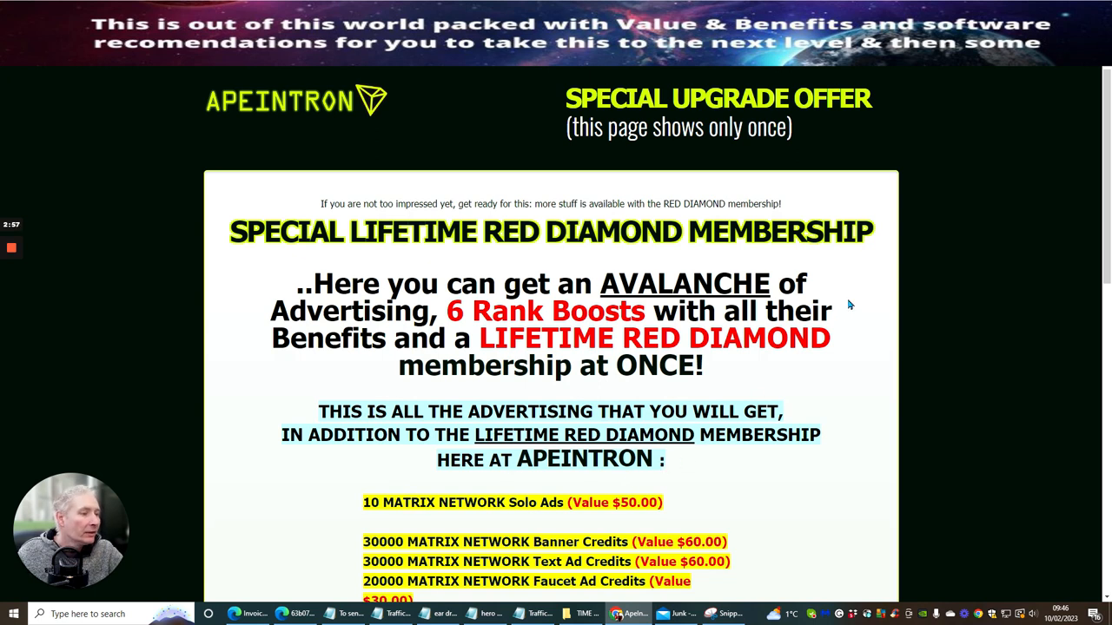
- Scroll through the Red Diamond $67 offer's benefits and crypto payment options
{"action": "scroll", "scroll_direction": "down", "scroll_amount": 3}
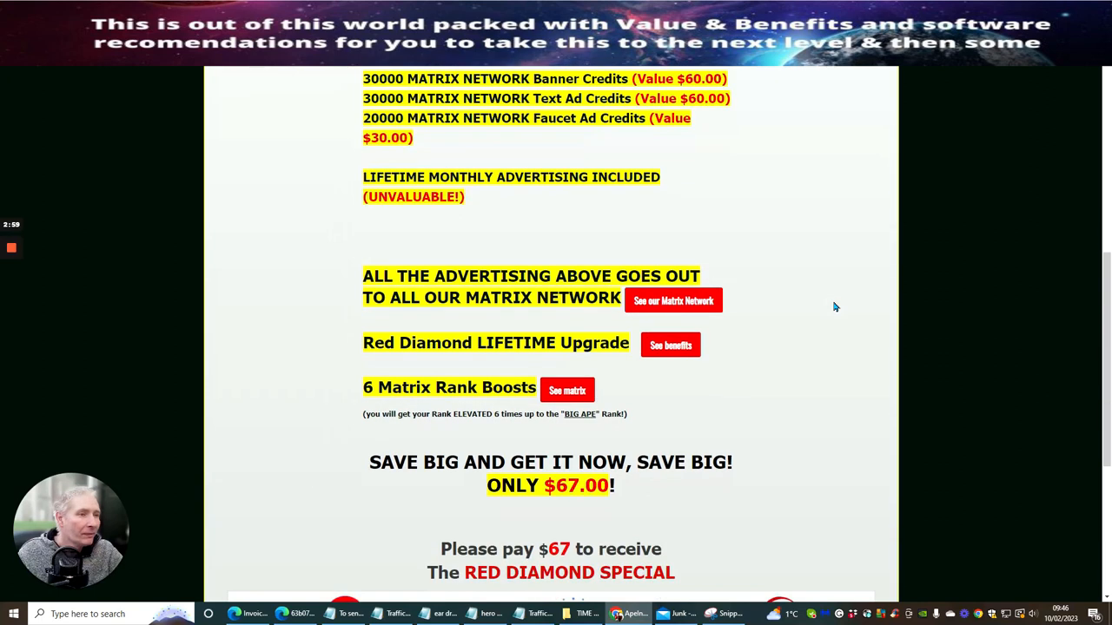
{"action": "mouse_move", "coordinate": [452, 315]}
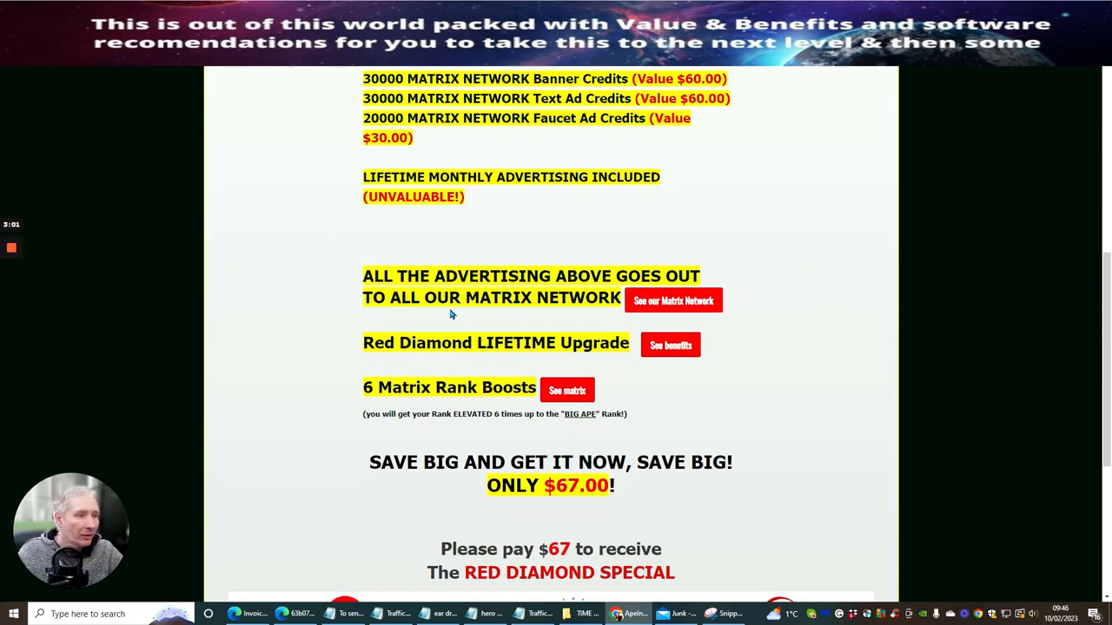
{"action": "scroll", "scroll_direction": "down", "scroll_amount": 3}
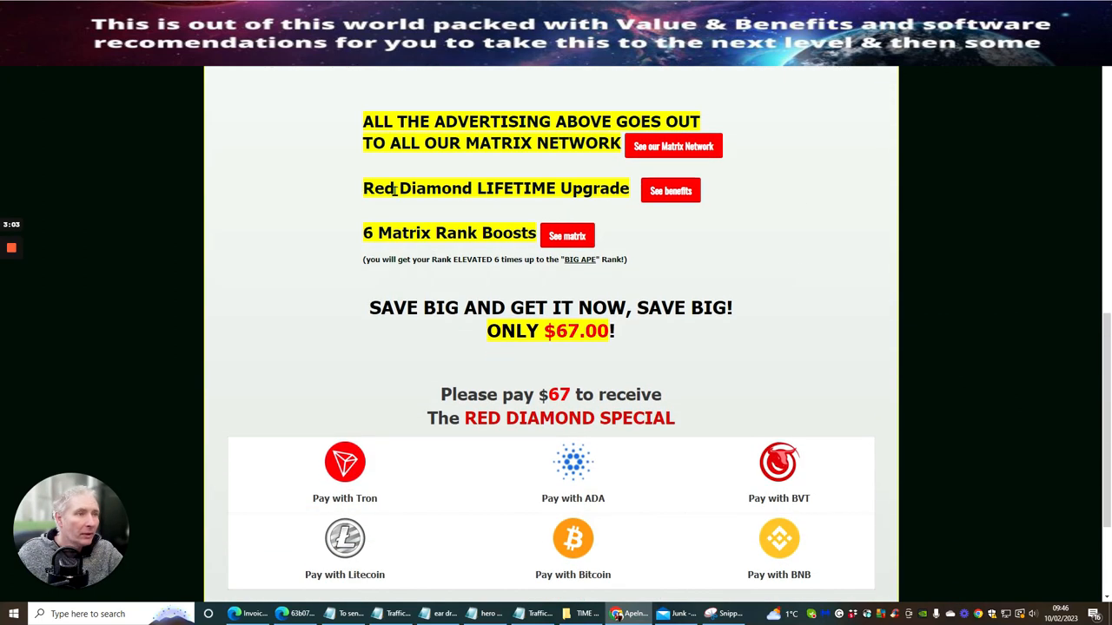
{"action": "scroll", "scroll_direction": "down", "scroll_amount": 3}
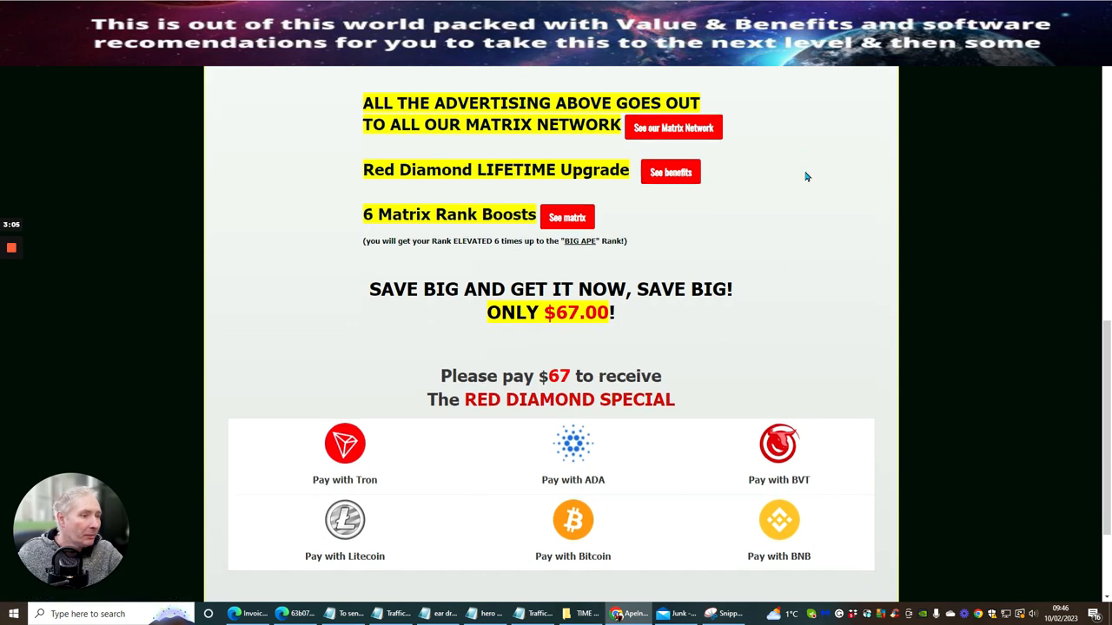
{"action": "scroll", "scroll_direction": "down", "scroll_amount": 3}
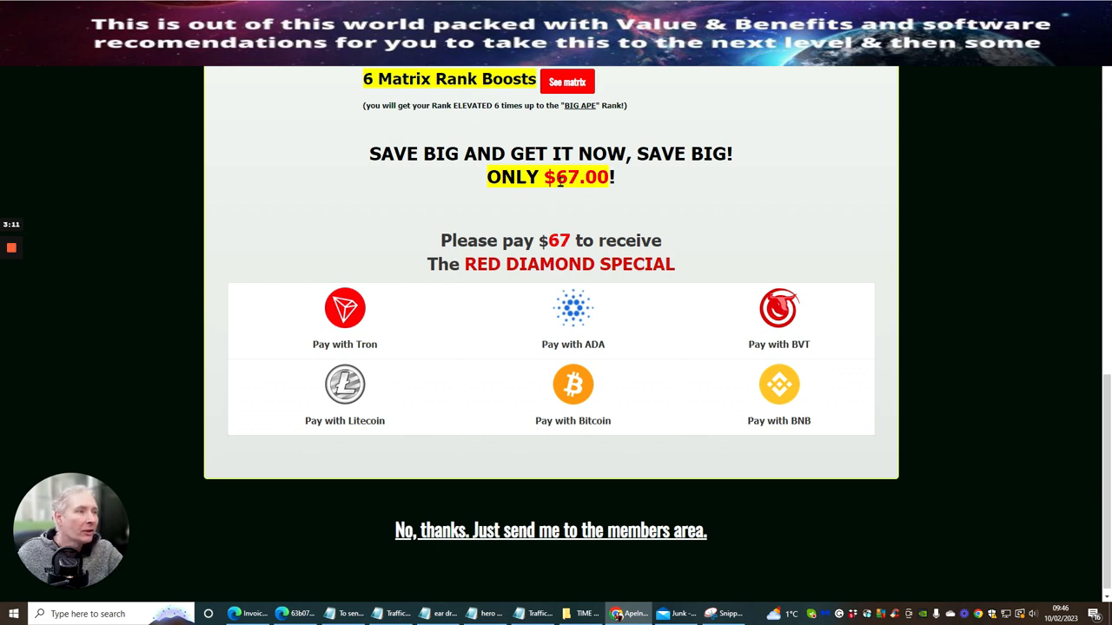
{"action": "mouse_move", "coordinate": [676, 184]}
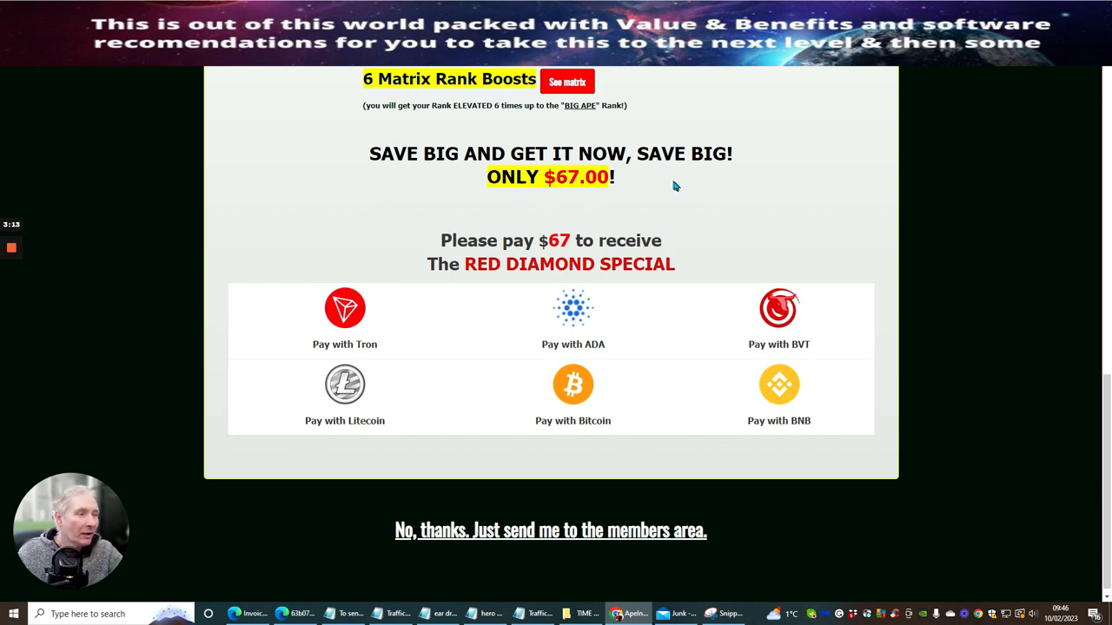
{"action": "scroll", "scroll_direction": "up", "scroll_amount": 3}
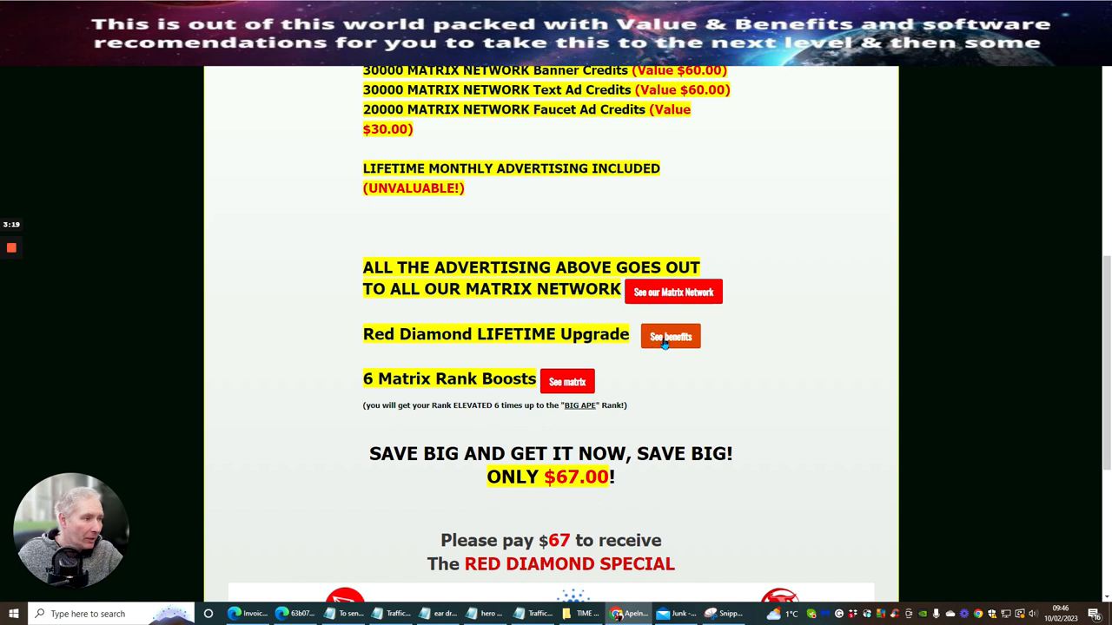
- Open 'See benefits' for the Red Diamond LIFETIME Upgrade comparison table
{"action": "left_click", "coordinate": [671, 337]}
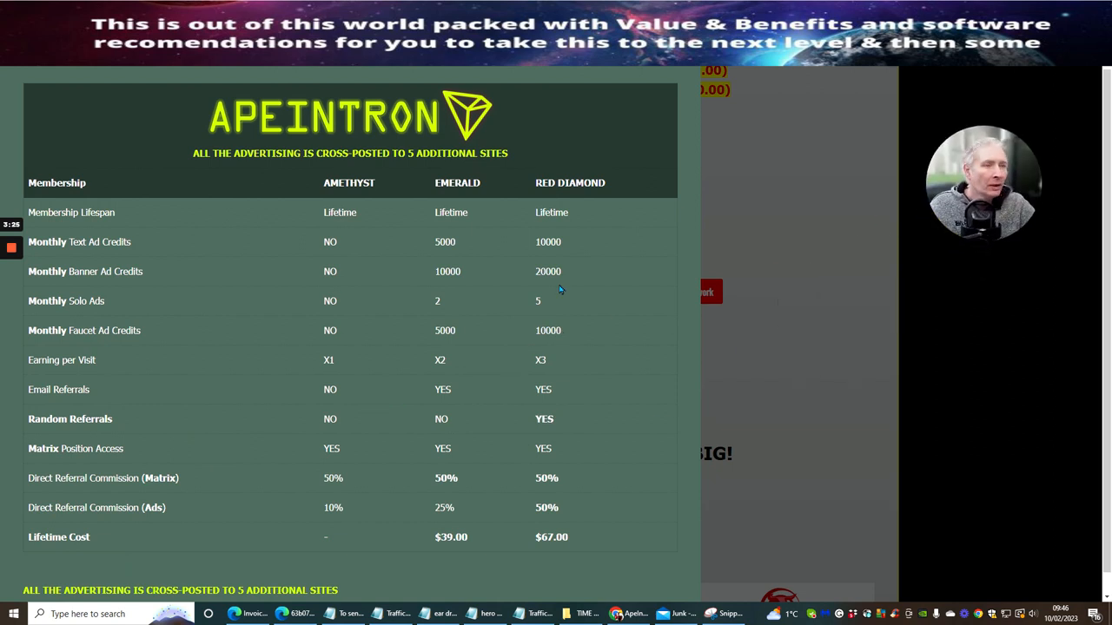
{"action": "mouse_move", "coordinate": [350, 304]}
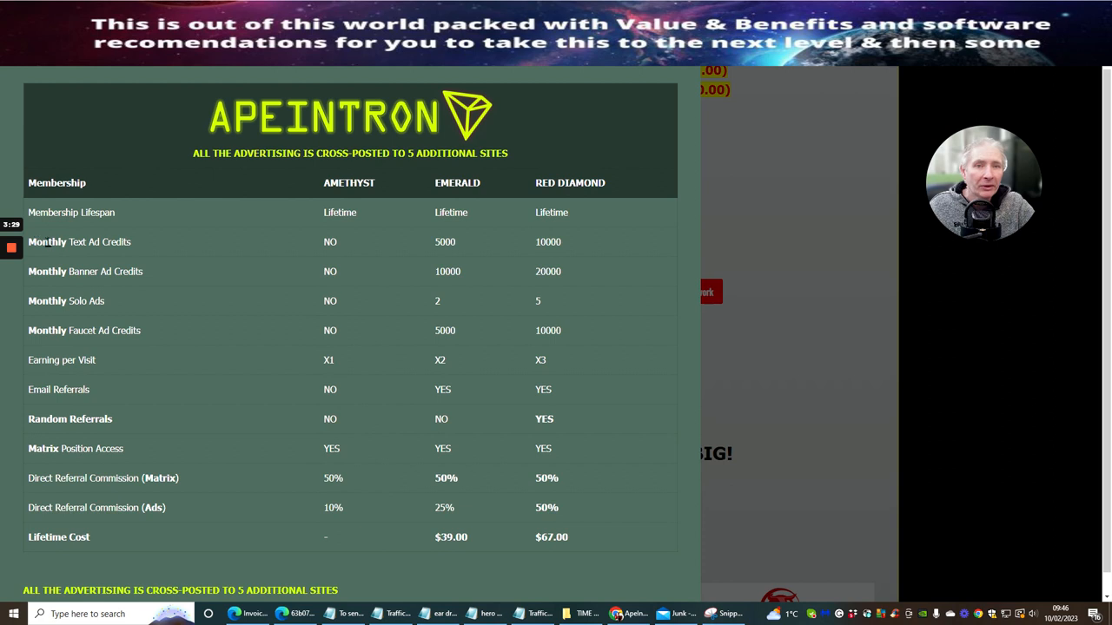
{"action": "mouse_move", "coordinate": [415, 250]}
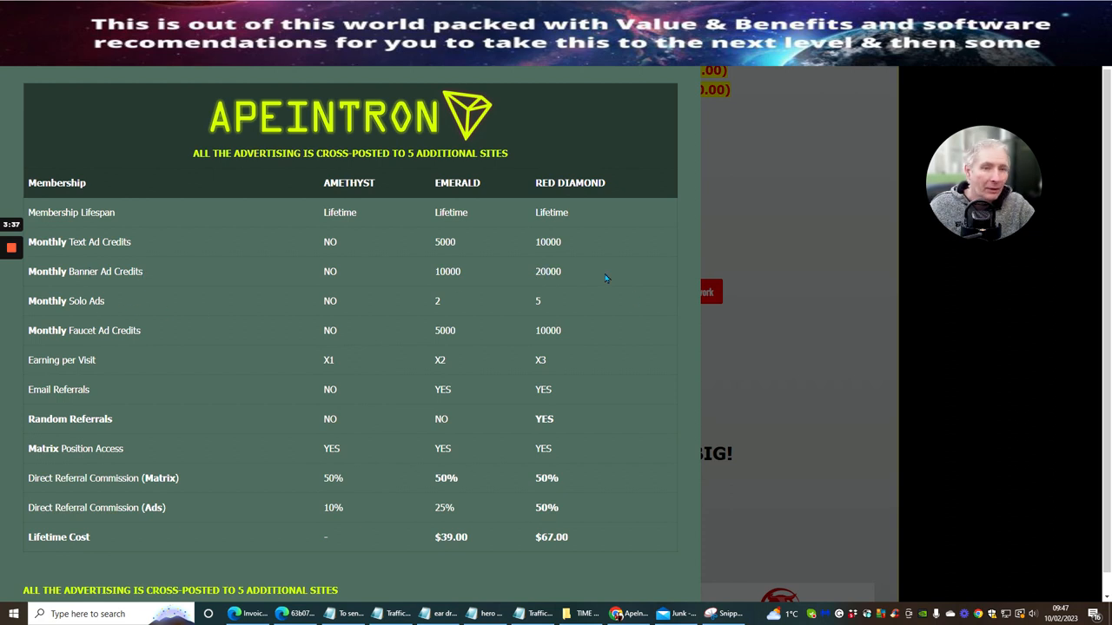
{"action": "mouse_move", "coordinate": [563, 299]}
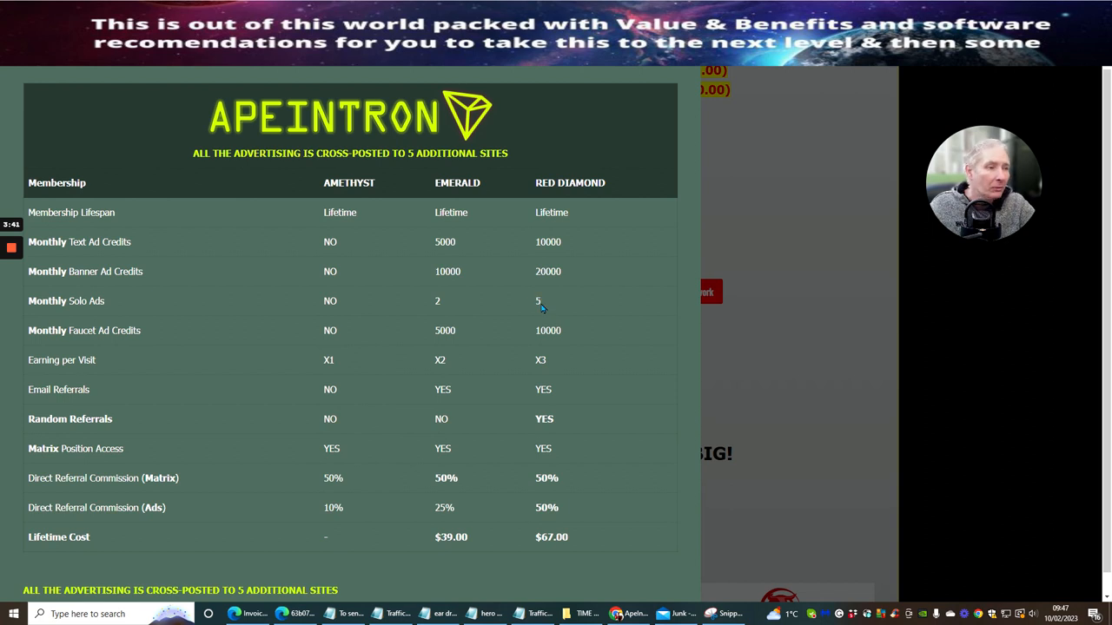
{"action": "mouse_move", "coordinate": [118, 343]}
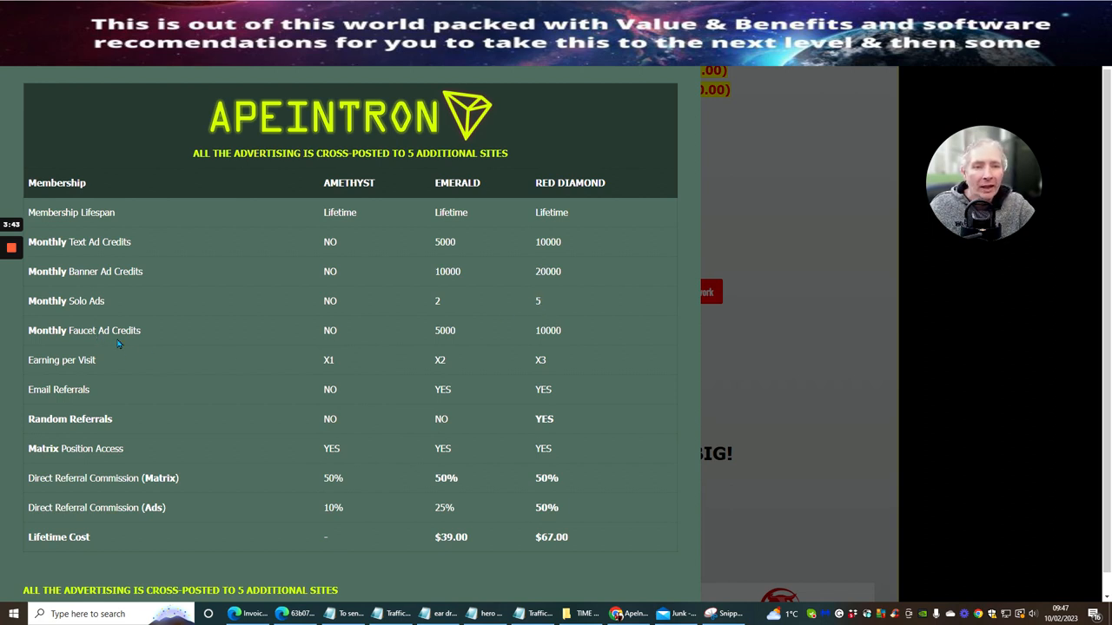
{"action": "mouse_move", "coordinate": [87, 384]}
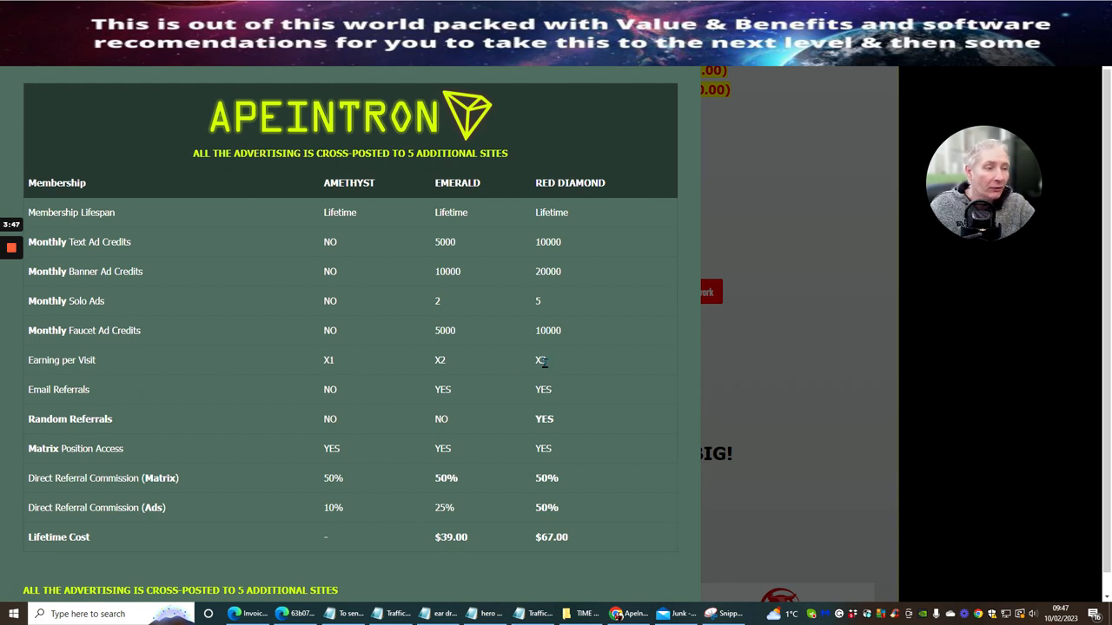
{"action": "mouse_move", "coordinate": [469, 373]}
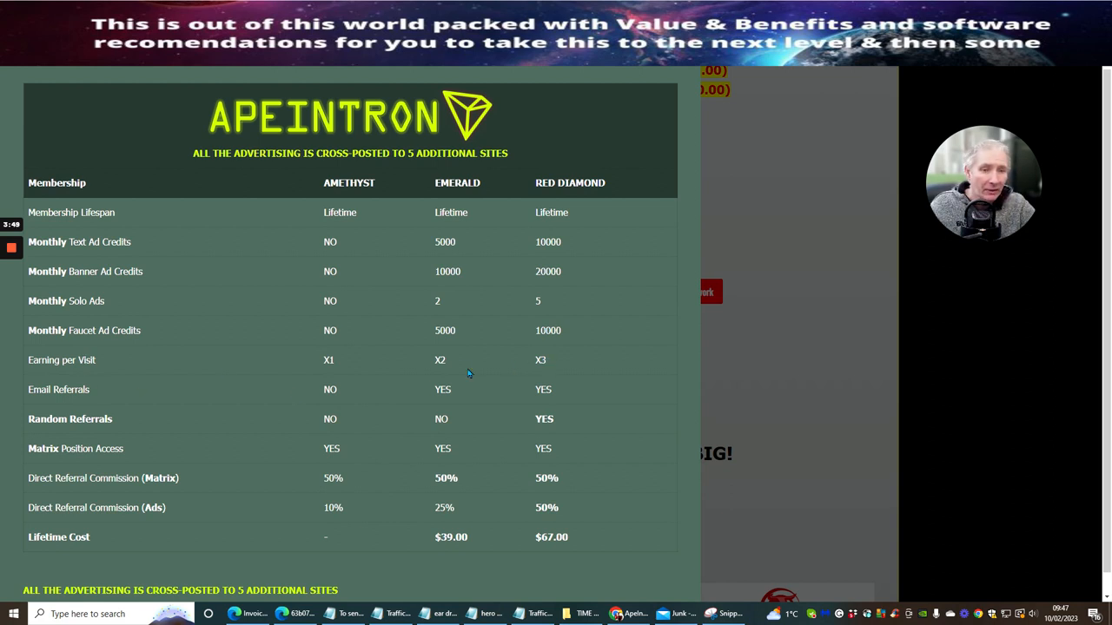
{"action": "mouse_move", "coordinate": [532, 403]}
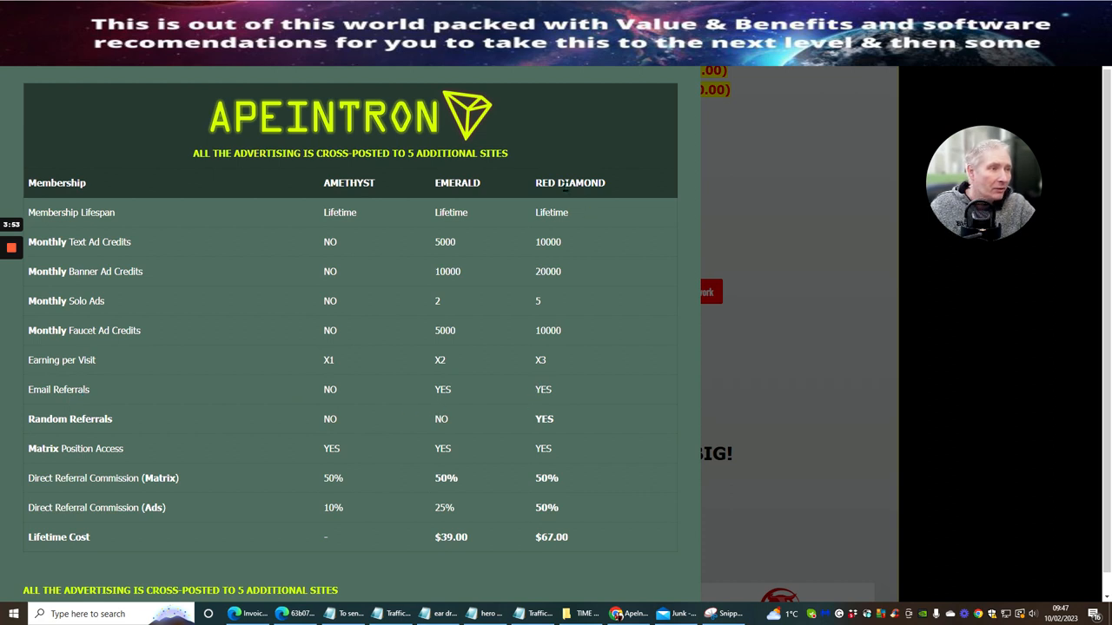
{"action": "mouse_move", "coordinate": [589, 337]}
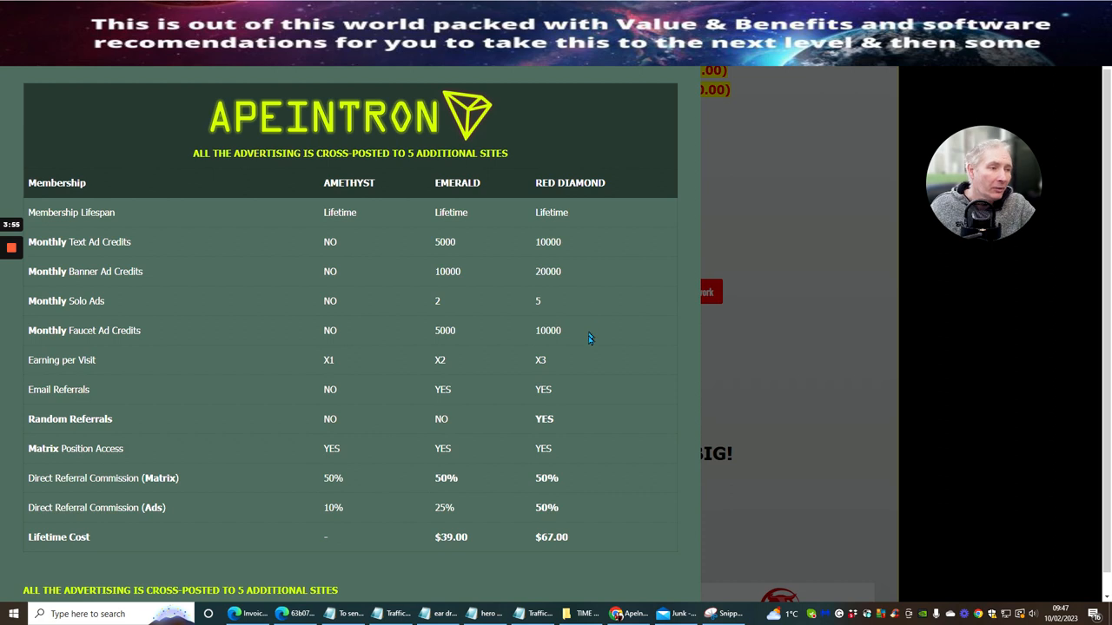
{"action": "mouse_move", "coordinate": [493, 455]}
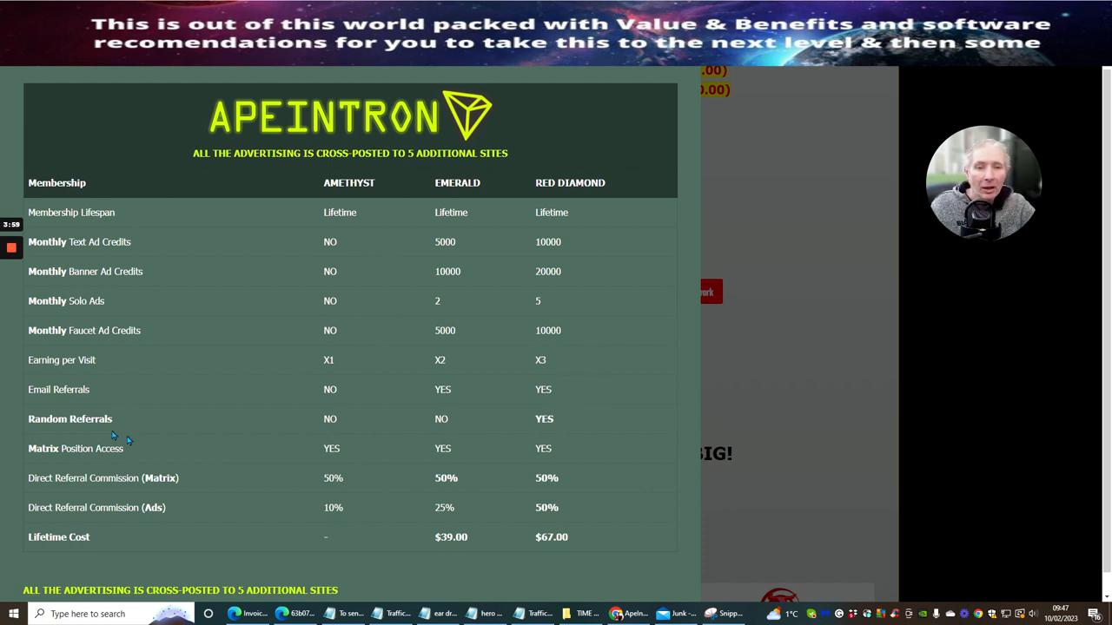
{"action": "mouse_move", "coordinate": [515, 403]}
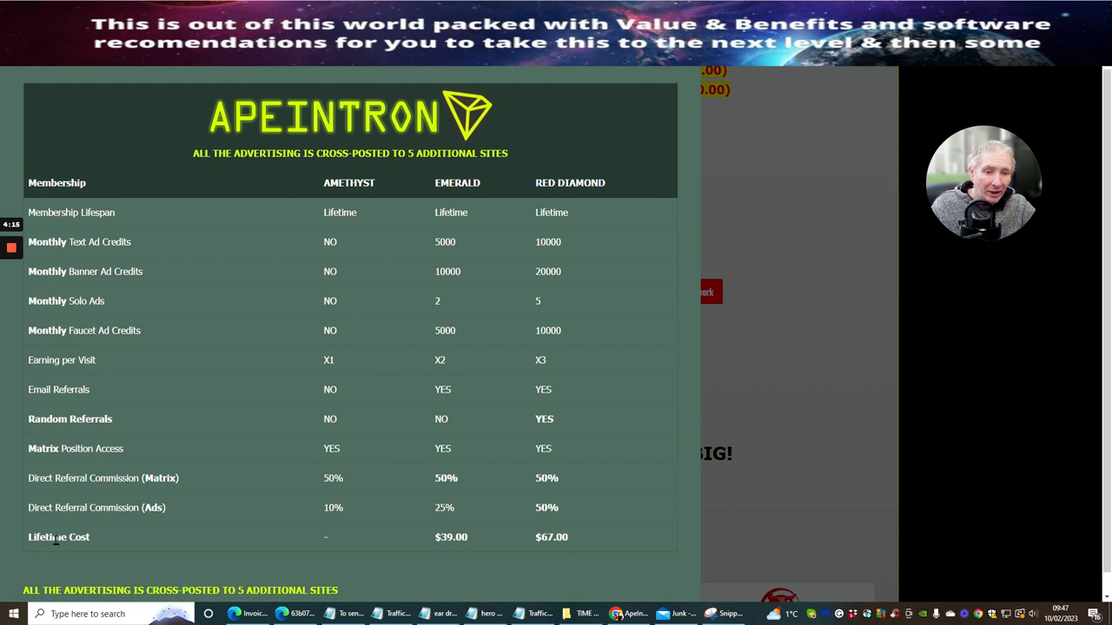
{"action": "mouse_move", "coordinate": [633, 321]}
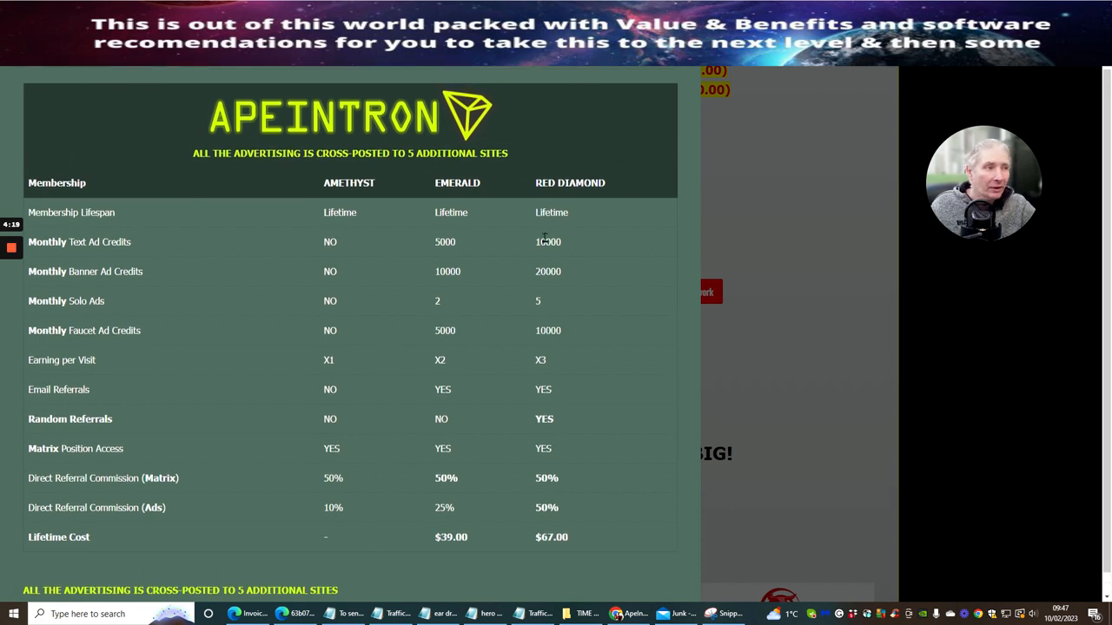
{"action": "mouse_move", "coordinate": [643, 363]}
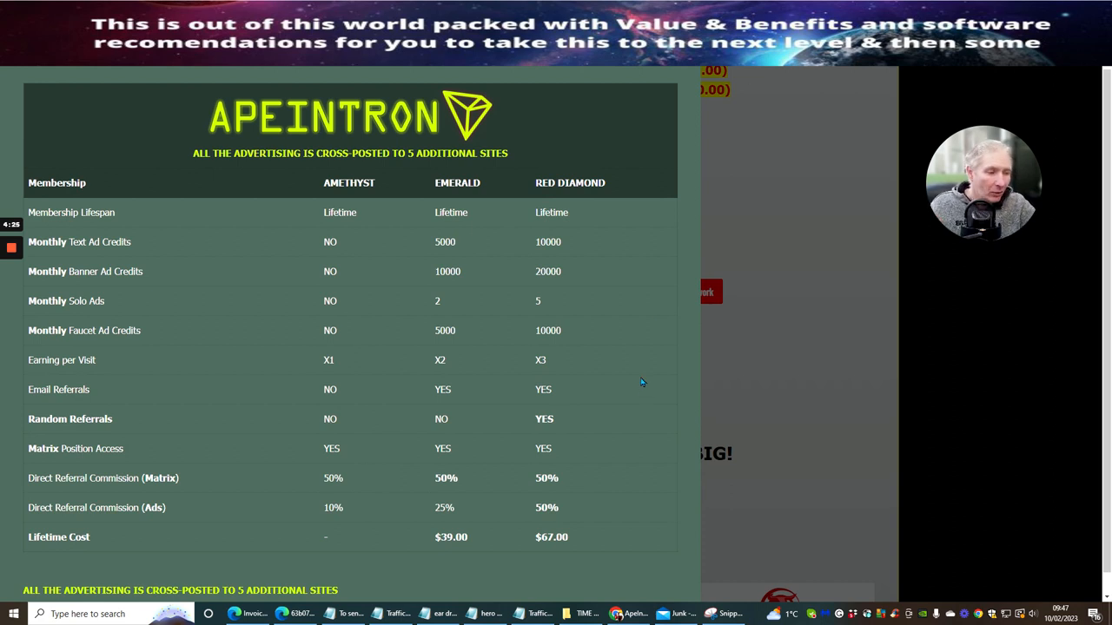
{"action": "mouse_move", "coordinate": [633, 339]}
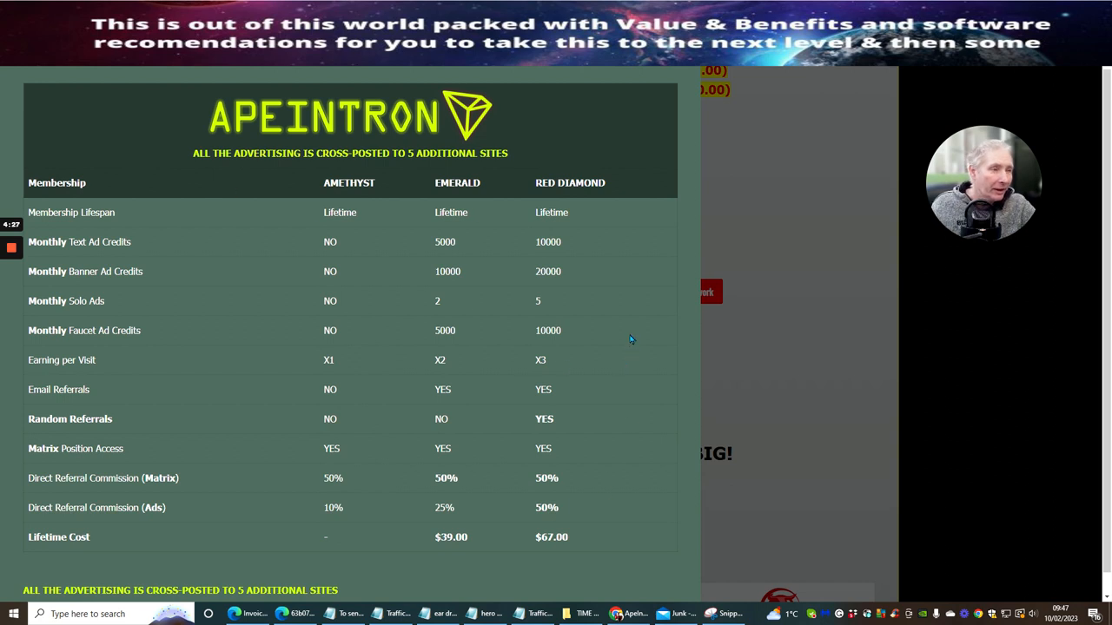
{"action": "mouse_move", "coordinate": [632, 398]}
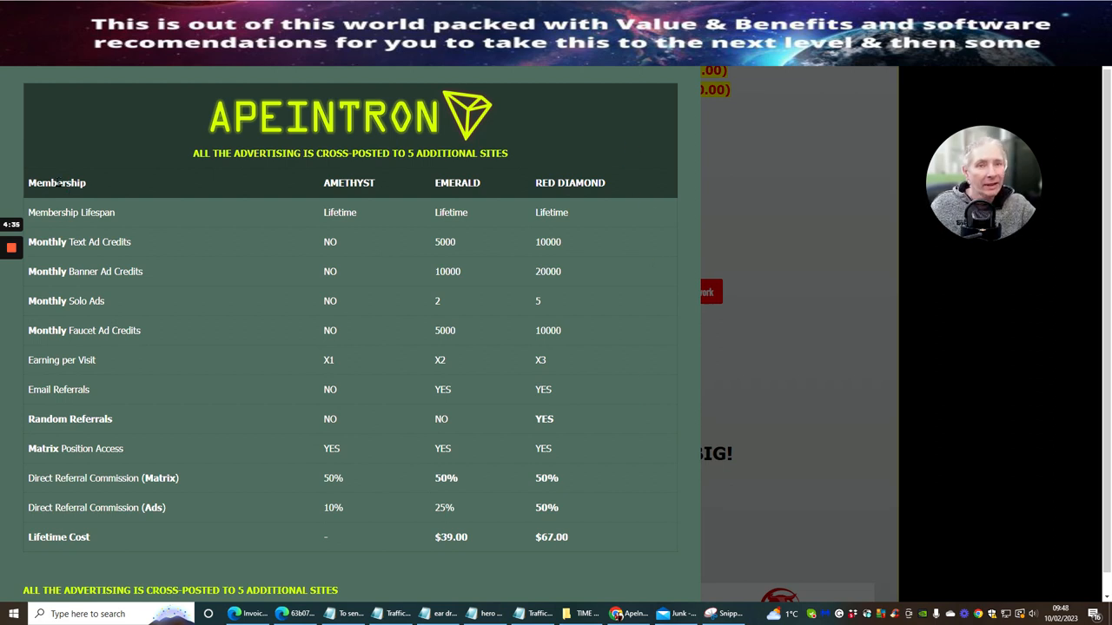
- Scroll down the offer page to the Tron/ADA/BVT/Litecoin/Bitcoin/BNB payment section
{"action": "scroll", "scroll_direction": "down", "scroll_amount": 3}
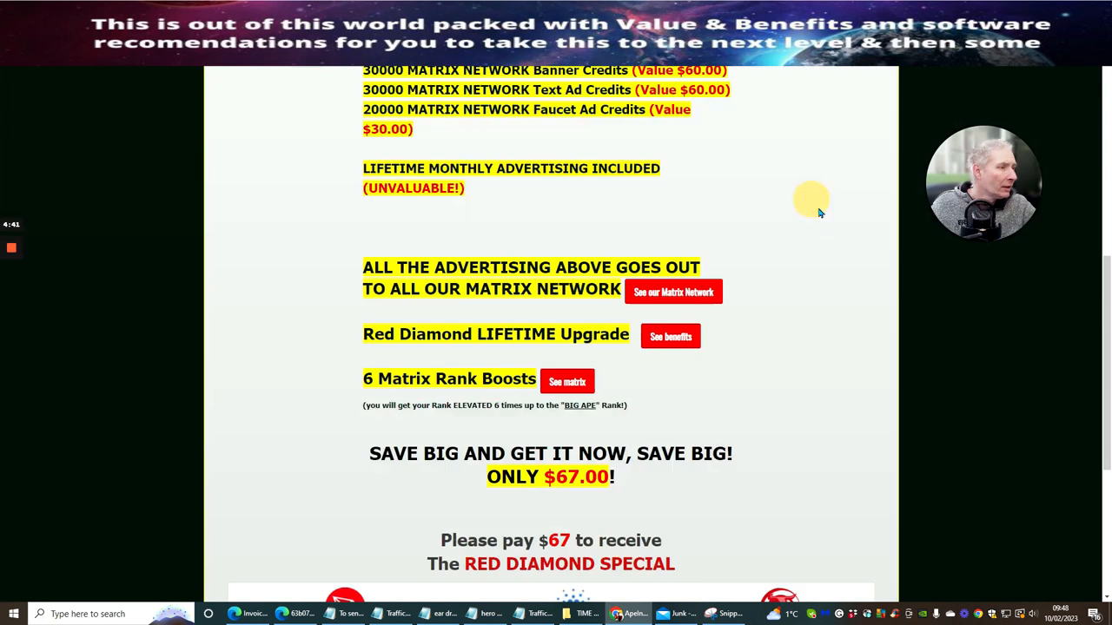
{"action": "scroll", "scroll_direction": "down", "scroll_amount": 3}
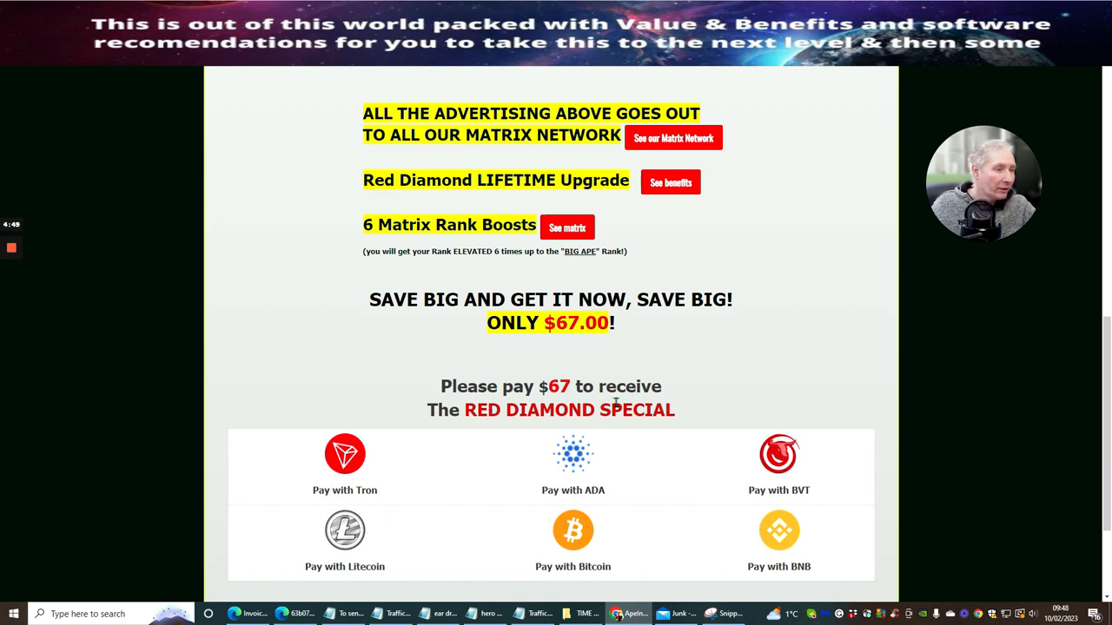
{"action": "scroll", "scroll_direction": "down", "scroll_amount": 3}
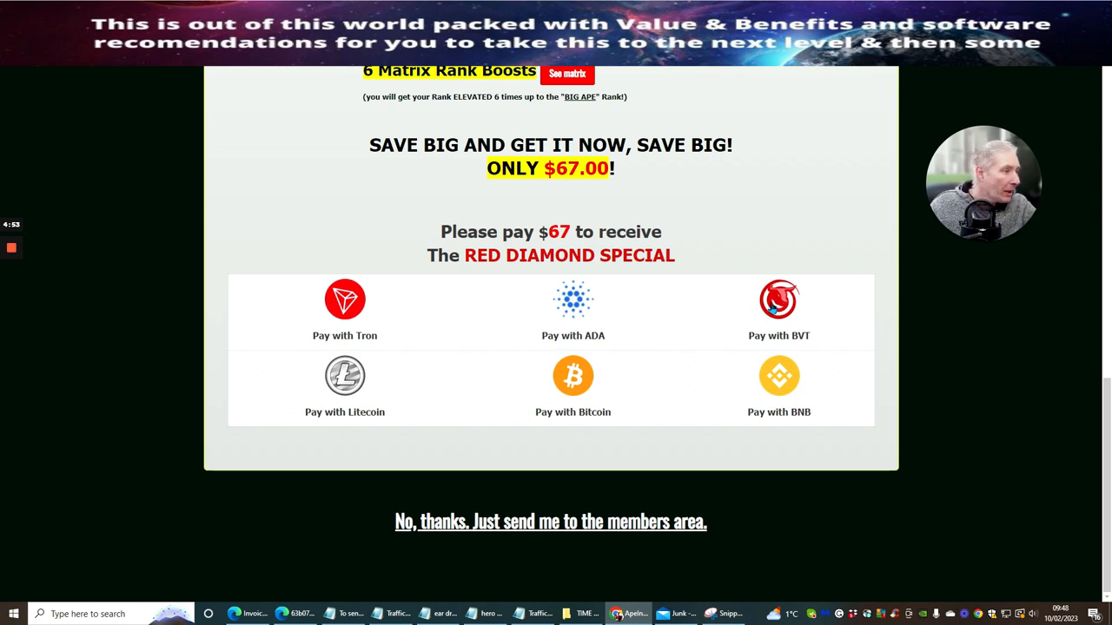
{"action": "mouse_move", "coordinate": [746, 292]}
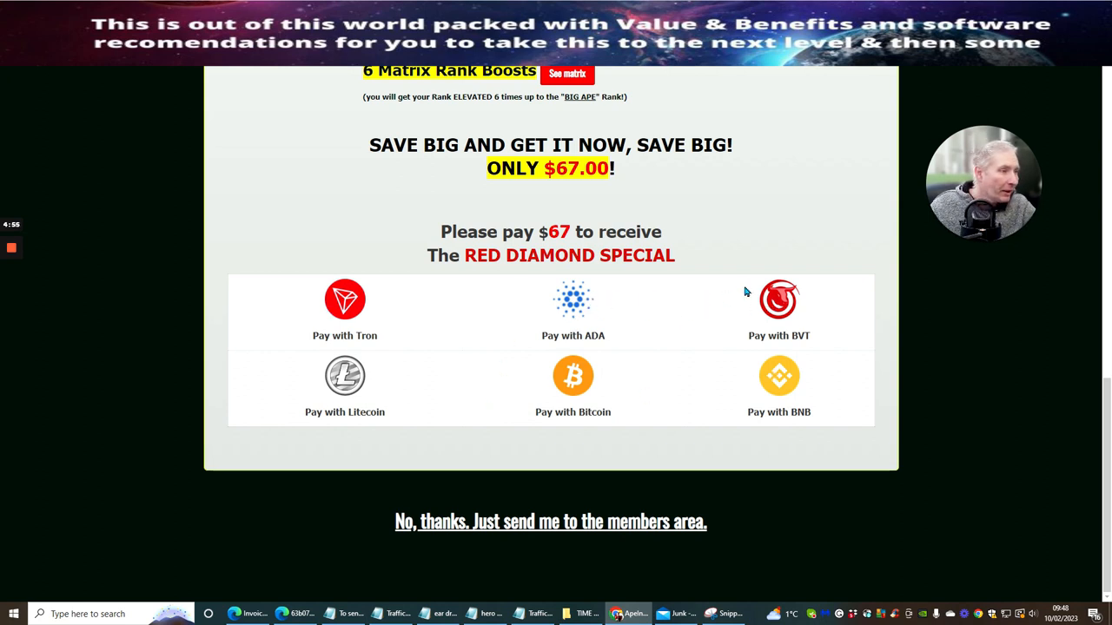
{"action": "mouse_move", "coordinate": [569, 405]}
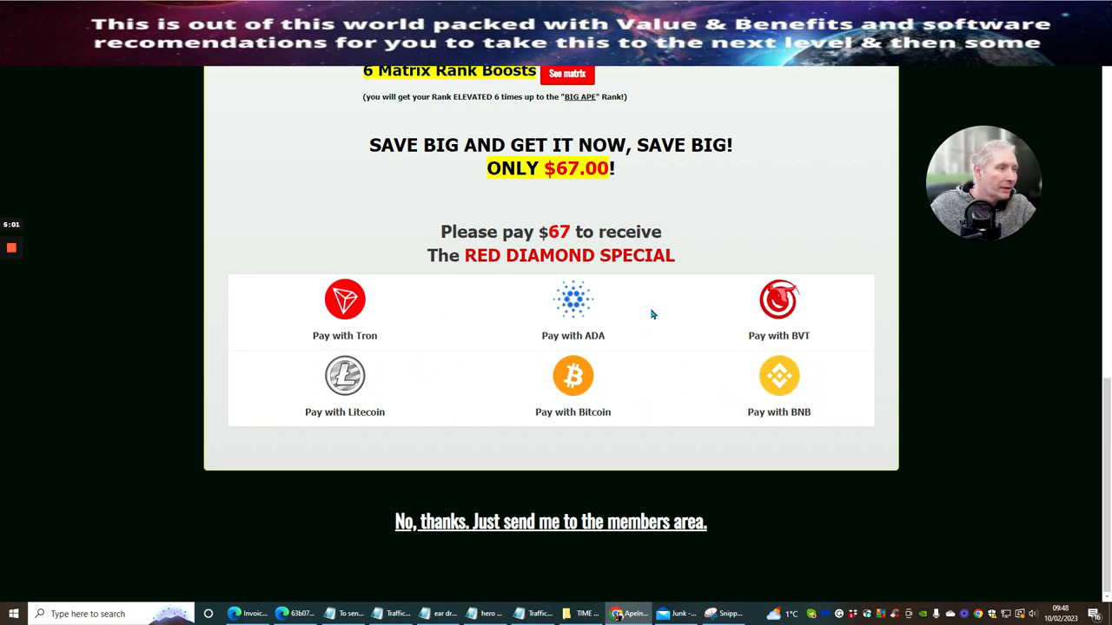
{"action": "mouse_move", "coordinate": [813, 393]}
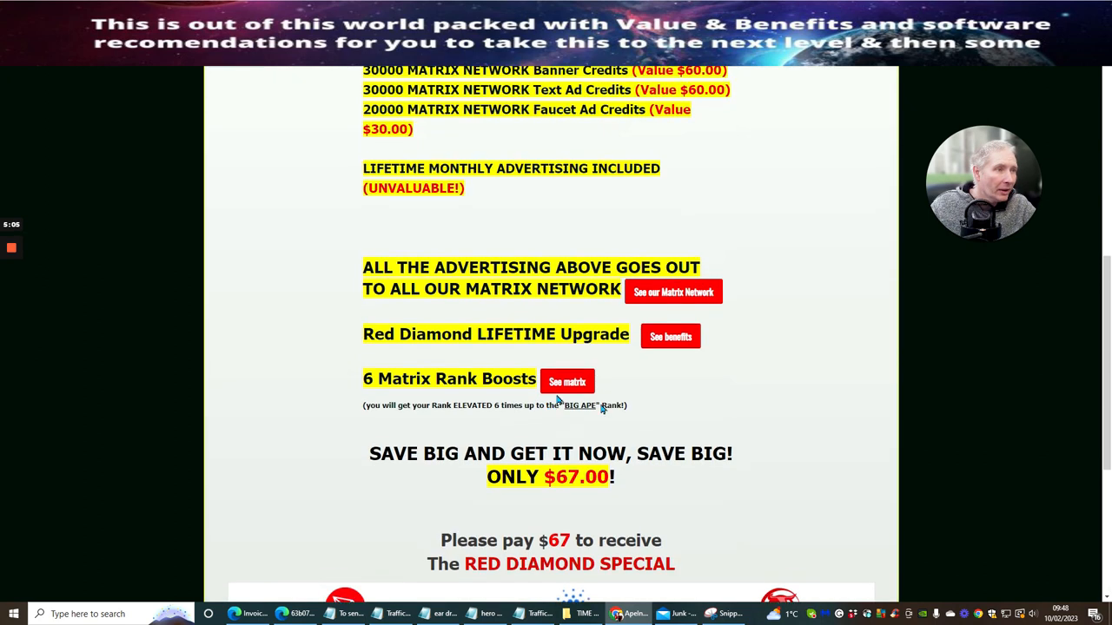
{"action": "mouse_move", "coordinate": [788, 410]}
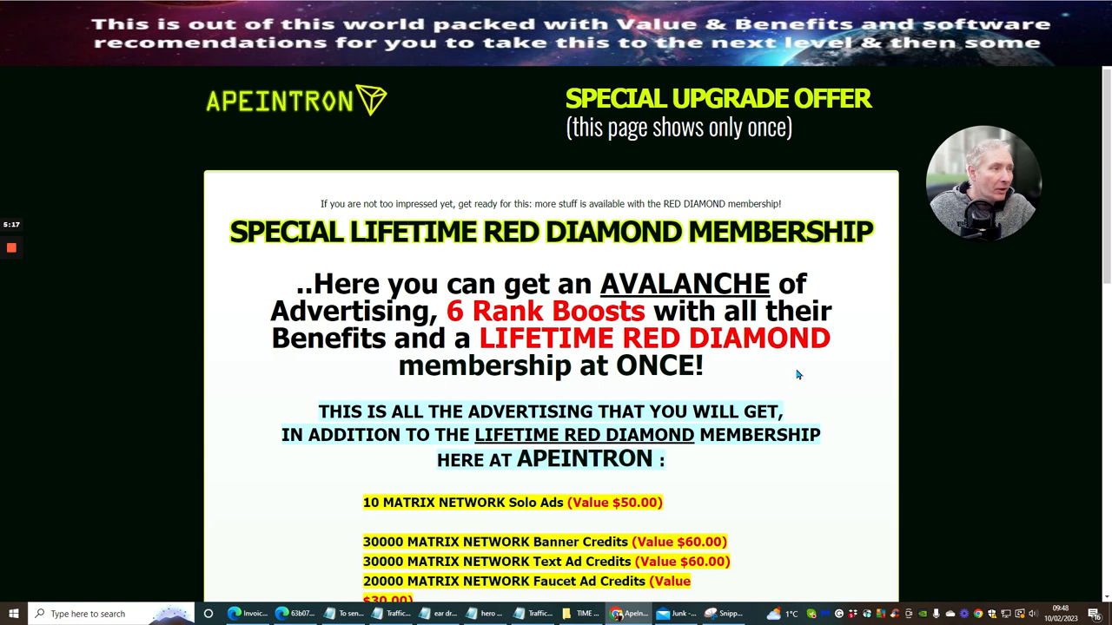
{"action": "scroll", "scroll_direction": "down", "scroll_amount": 3}
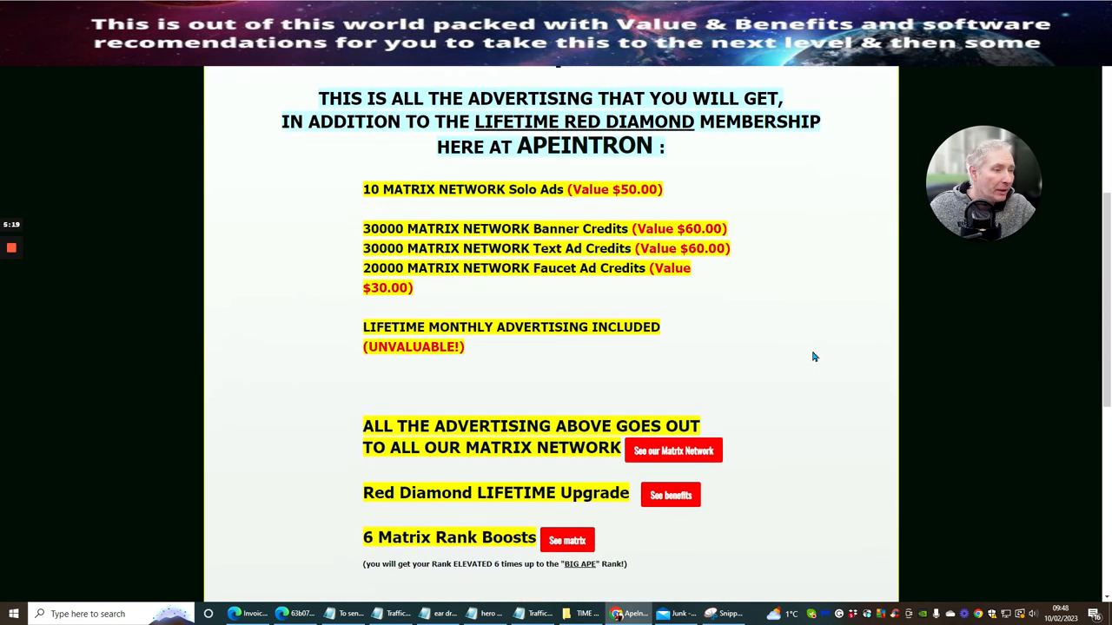
{"action": "scroll", "scroll_direction": "down", "scroll_amount": 3}
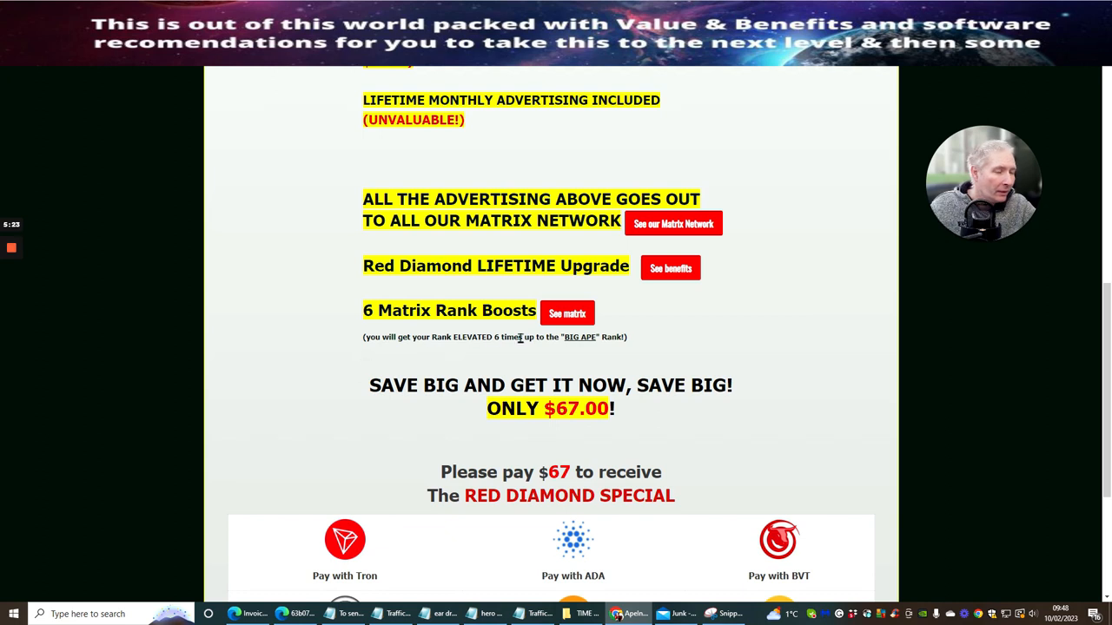
{"action": "scroll", "scroll_direction": "down", "scroll_amount": 3}
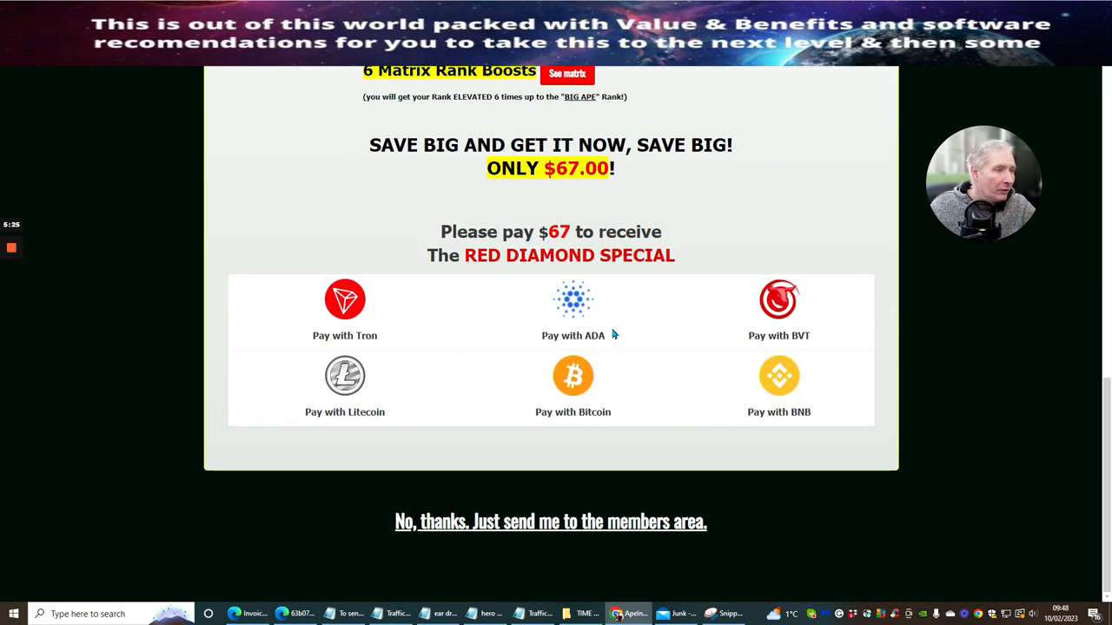
{"action": "mouse_move", "coordinate": [719, 313]}
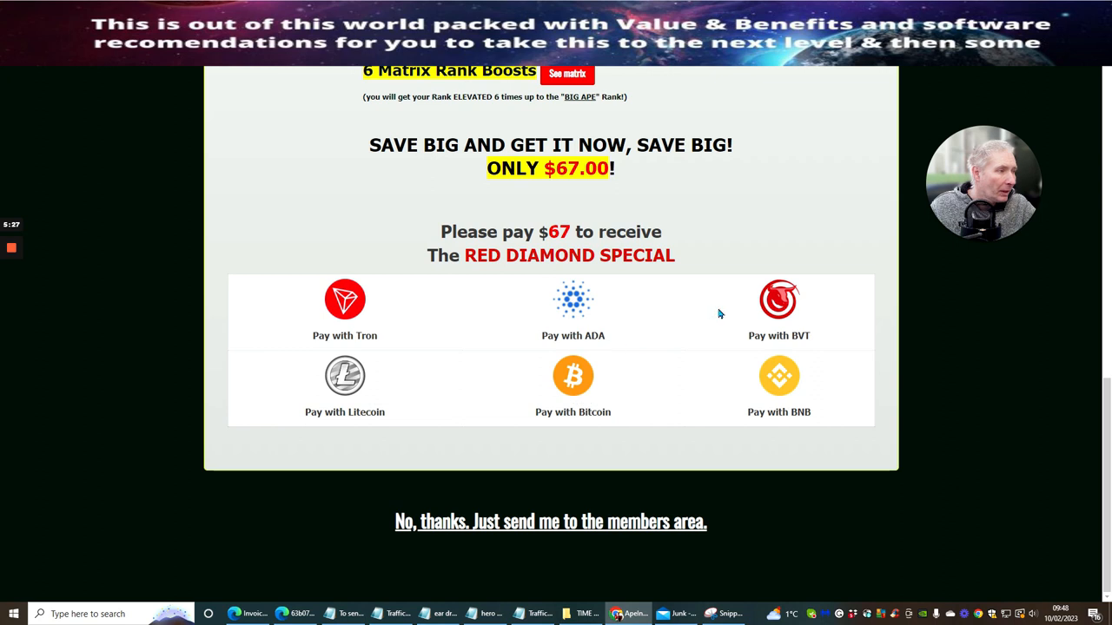
{"action": "mouse_move", "coordinate": [645, 380]}
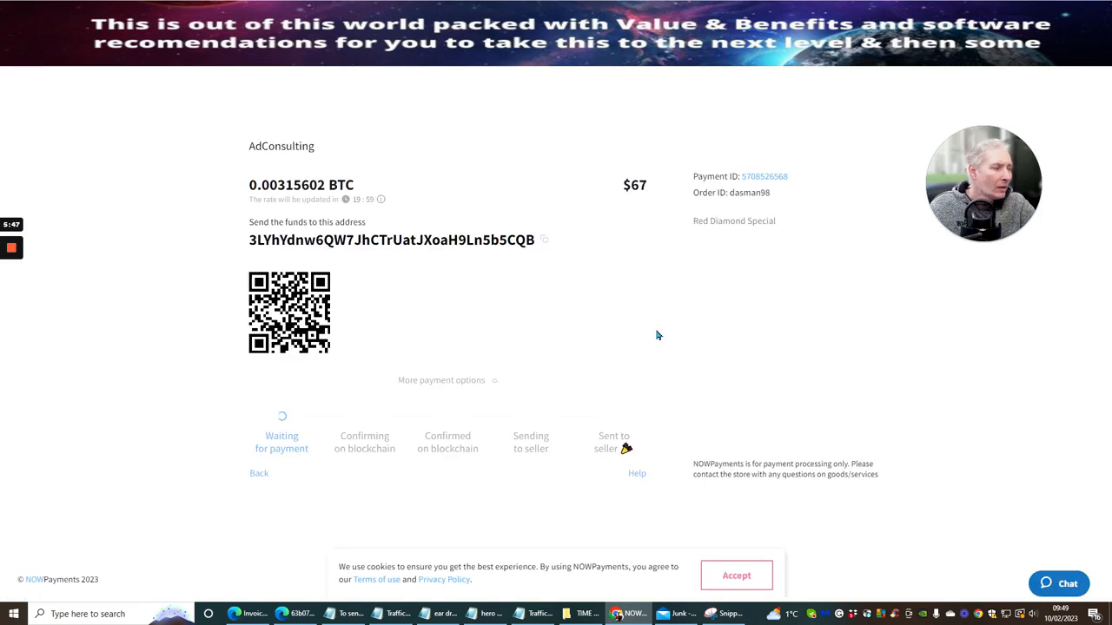
{"action": "mouse_move", "coordinate": [380, 280]}
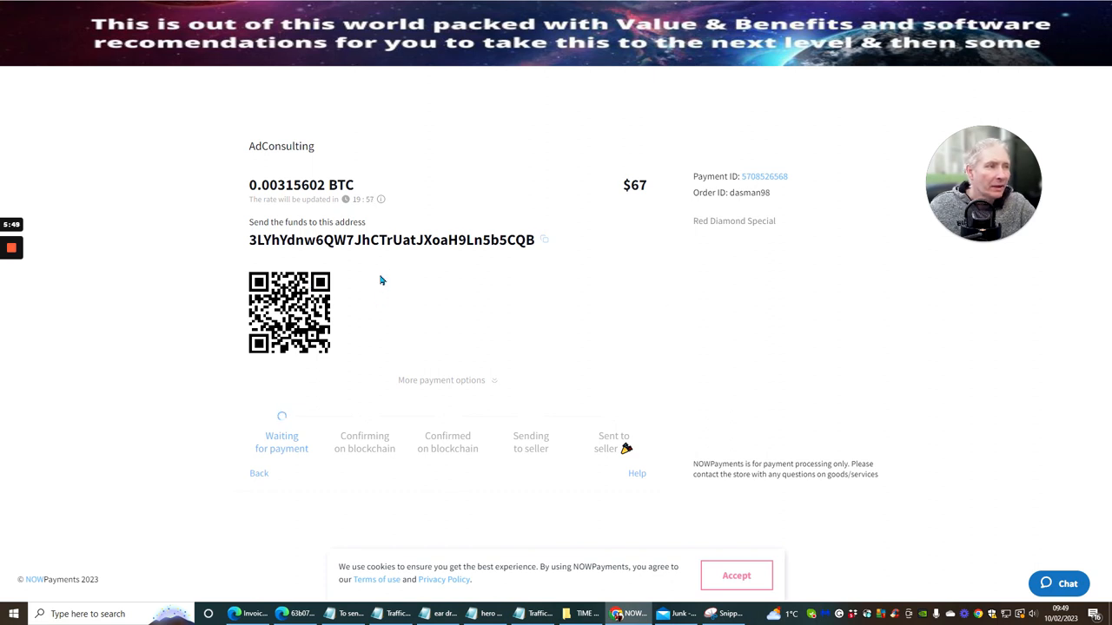
{"action": "mouse_move", "coordinate": [243, 252]}
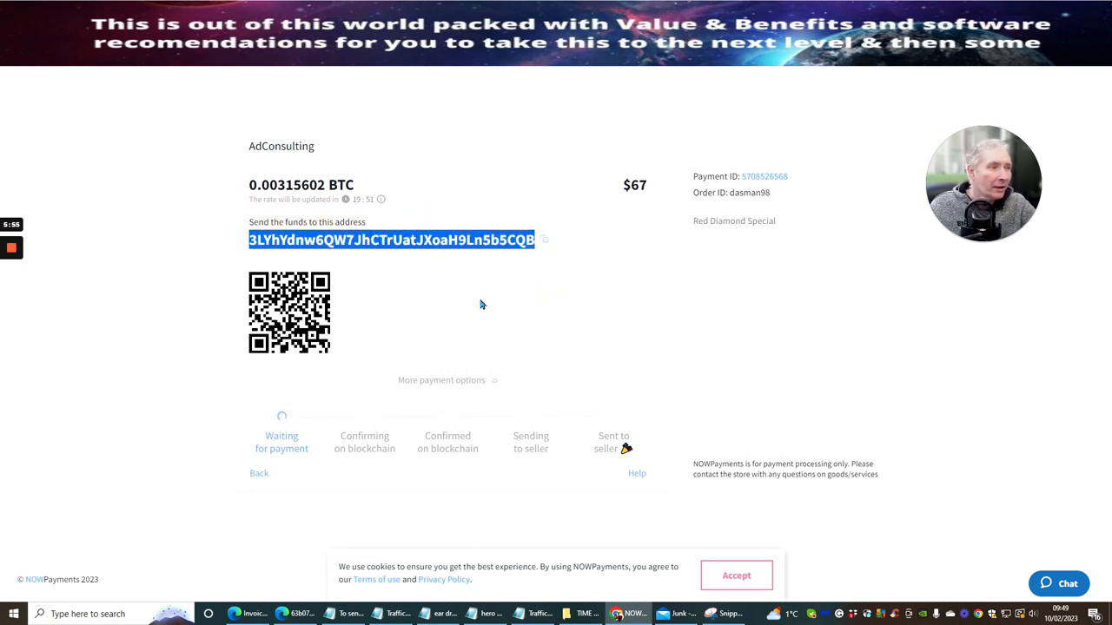
{"action": "mouse_move", "coordinate": [528, 332]}
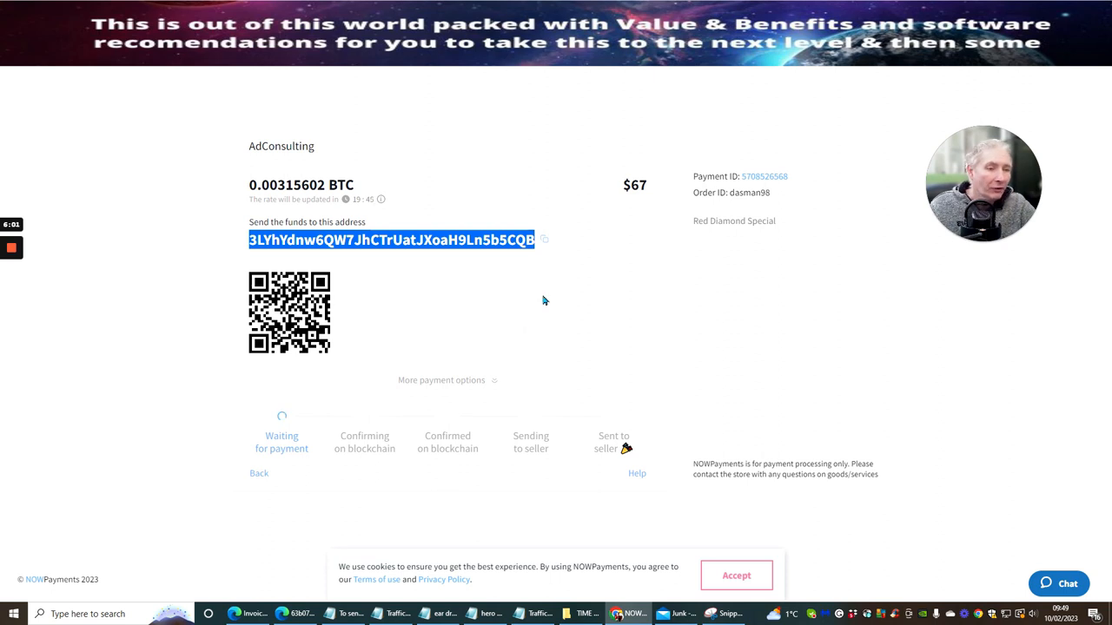
{"action": "mouse_move", "coordinate": [570, 295]}
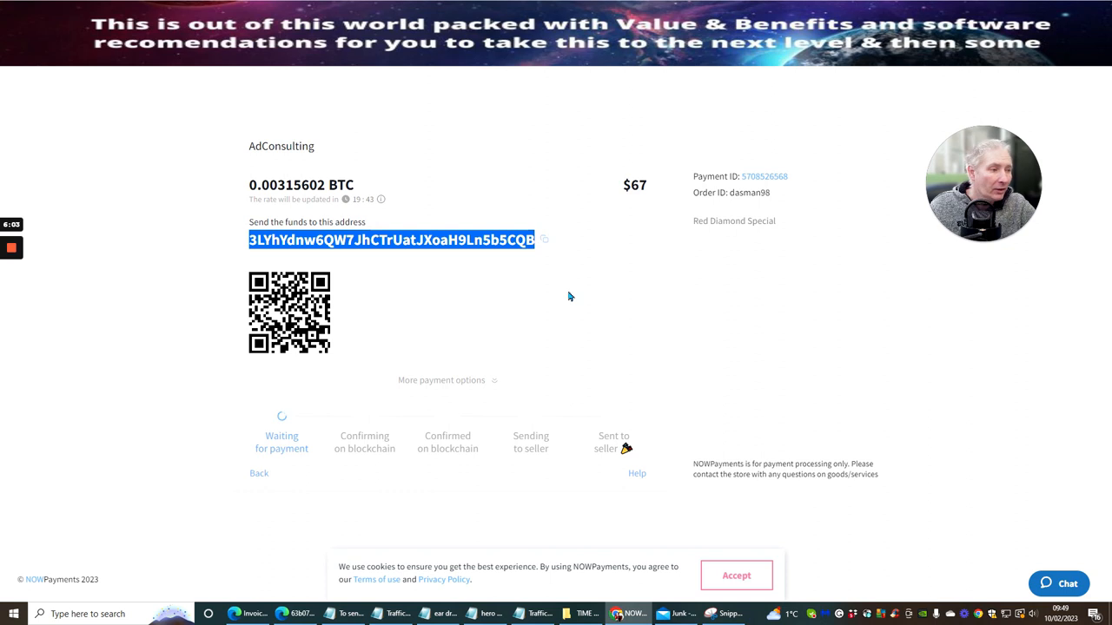
{"action": "mouse_move", "coordinate": [592, 438]}
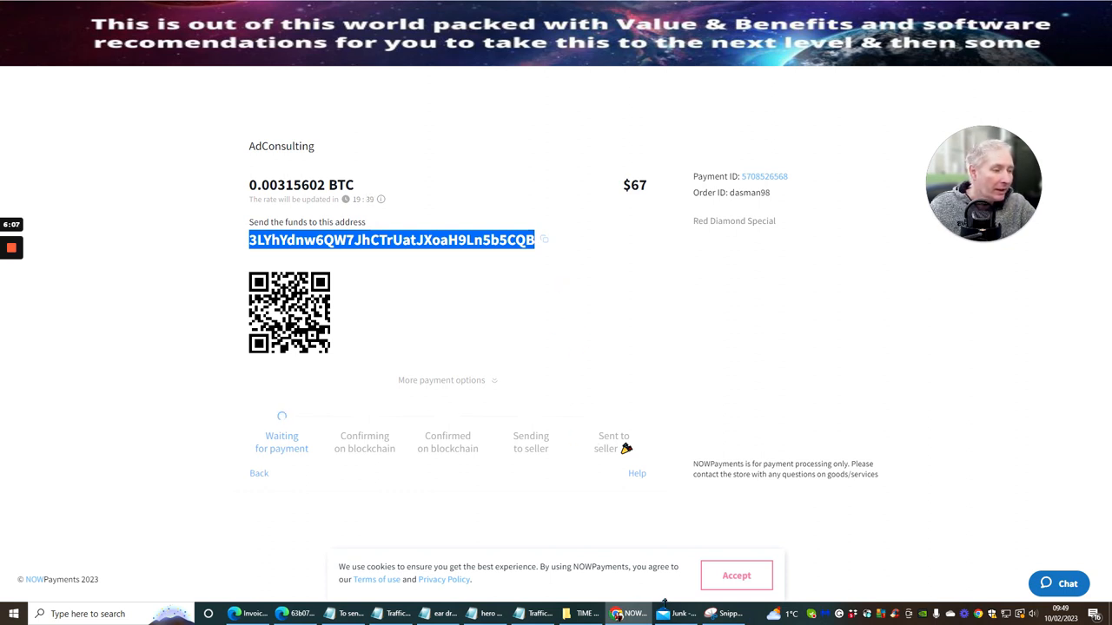
- Accept the cookie banner on the NOWPayments $67 Bitcoin invoice
{"action": "left_click", "coordinate": [737, 575]}
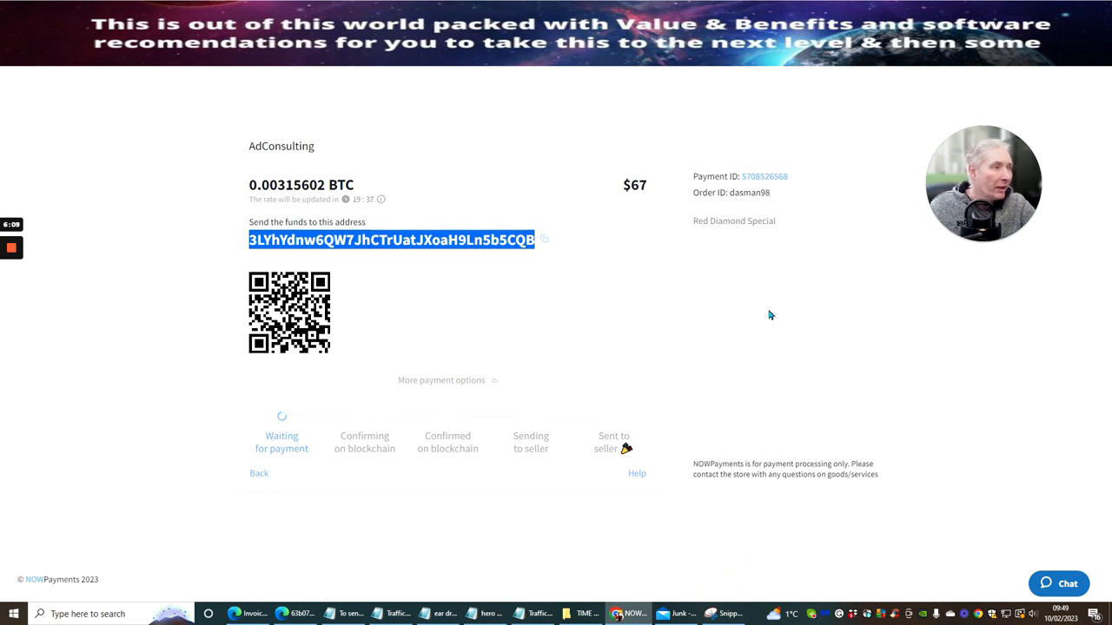
{"action": "mouse_move", "coordinate": [490, 313]}
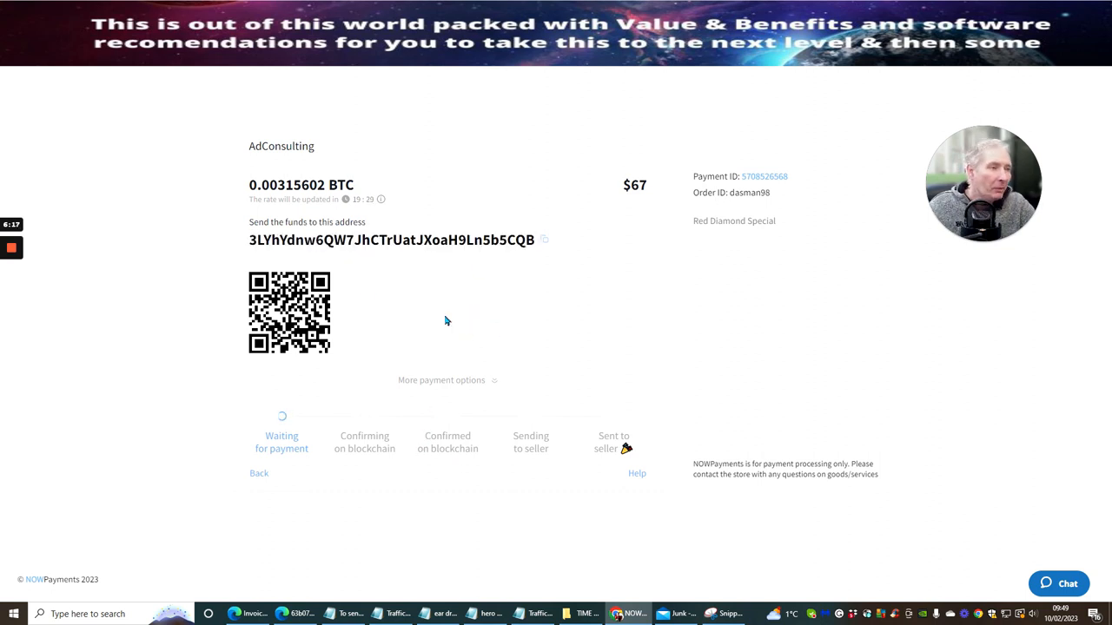
{"action": "mouse_move", "coordinate": [499, 327]}
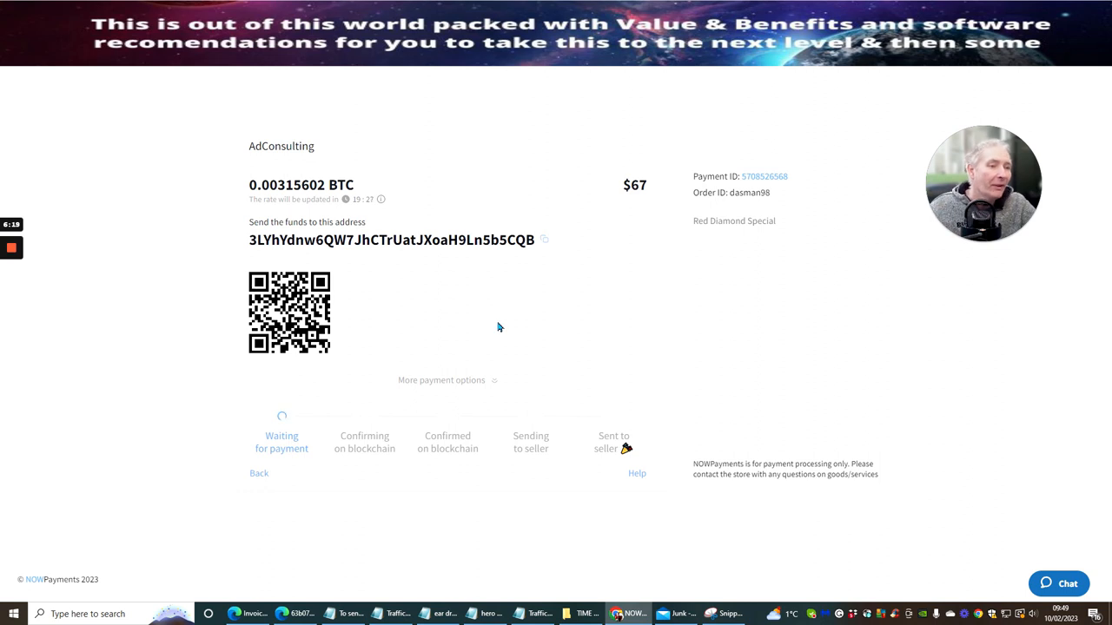
{"action": "mouse_move", "coordinate": [520, 313]}
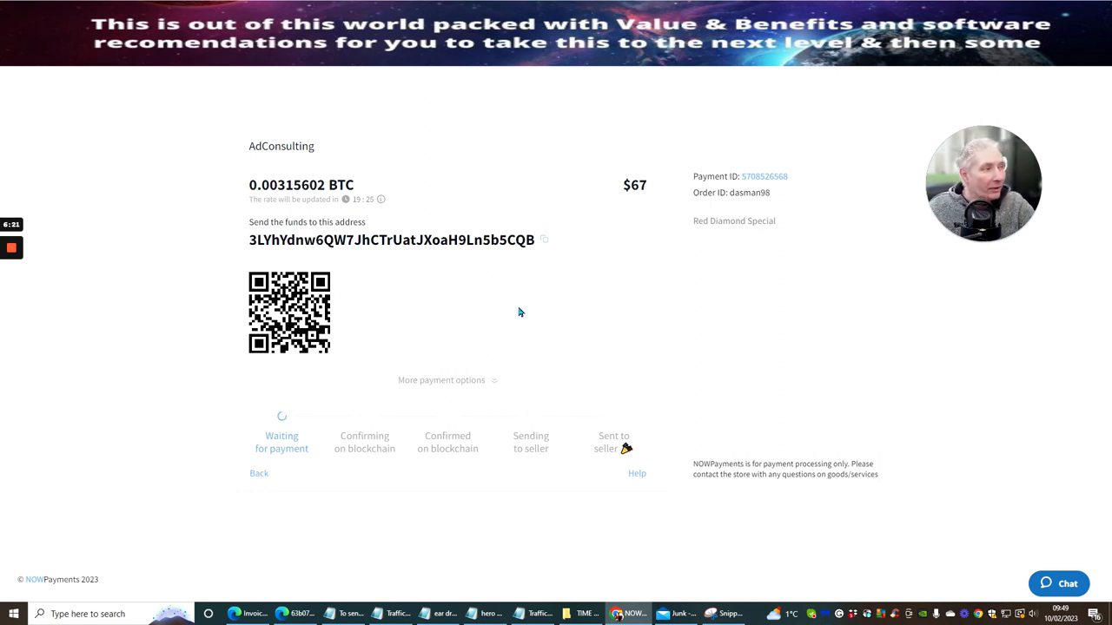
{"action": "mouse_move", "coordinate": [477, 313]}
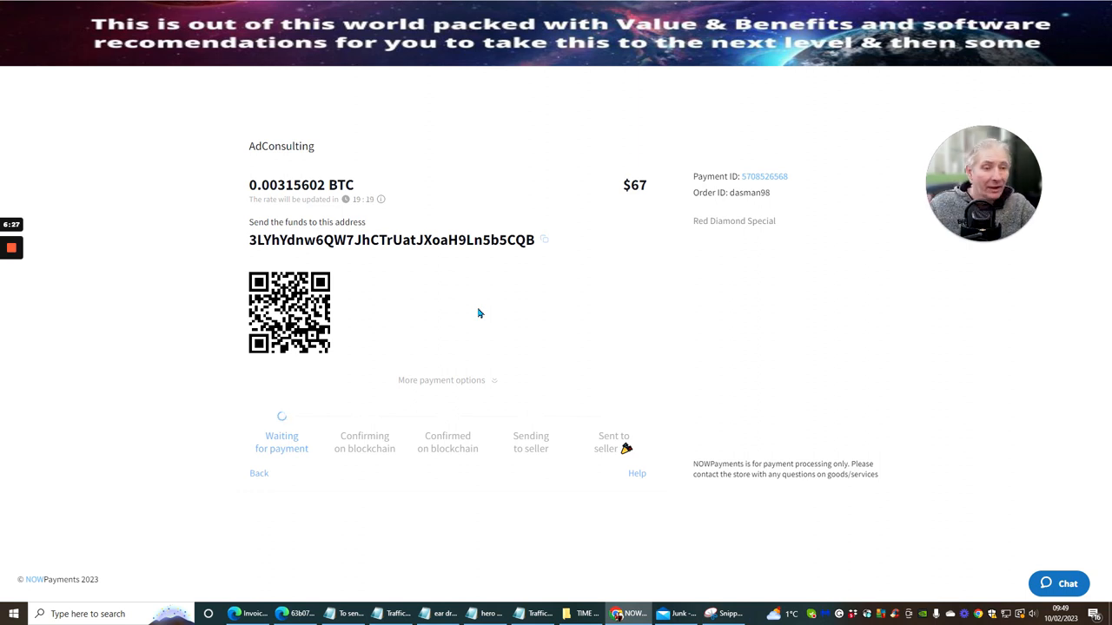
{"action": "mouse_move", "coordinate": [483, 340]}
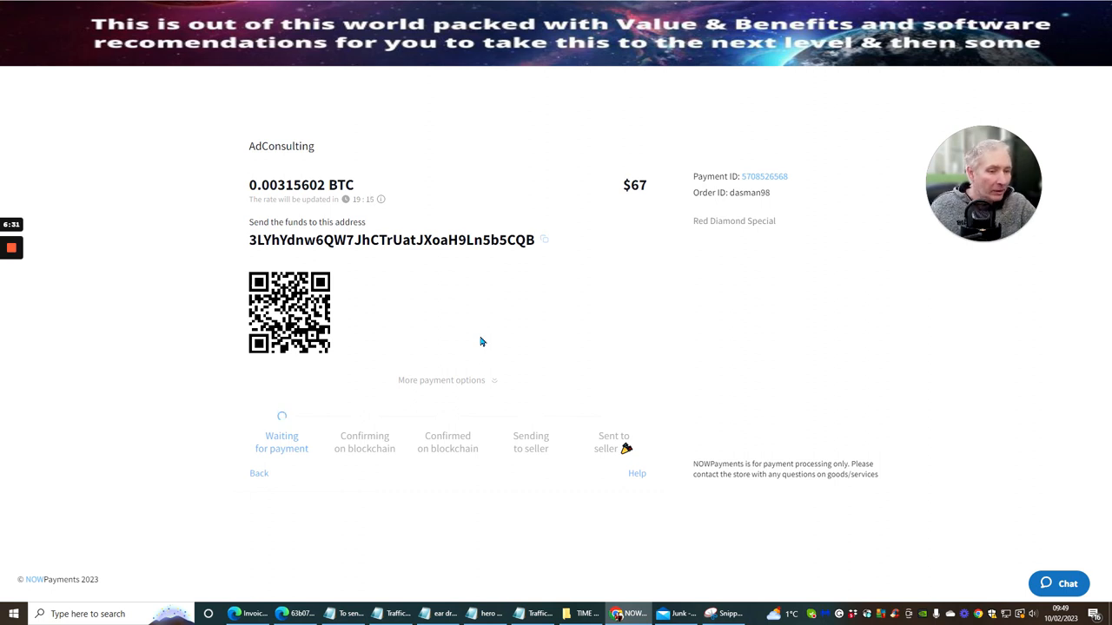
{"action": "mouse_move", "coordinate": [560, 304]}
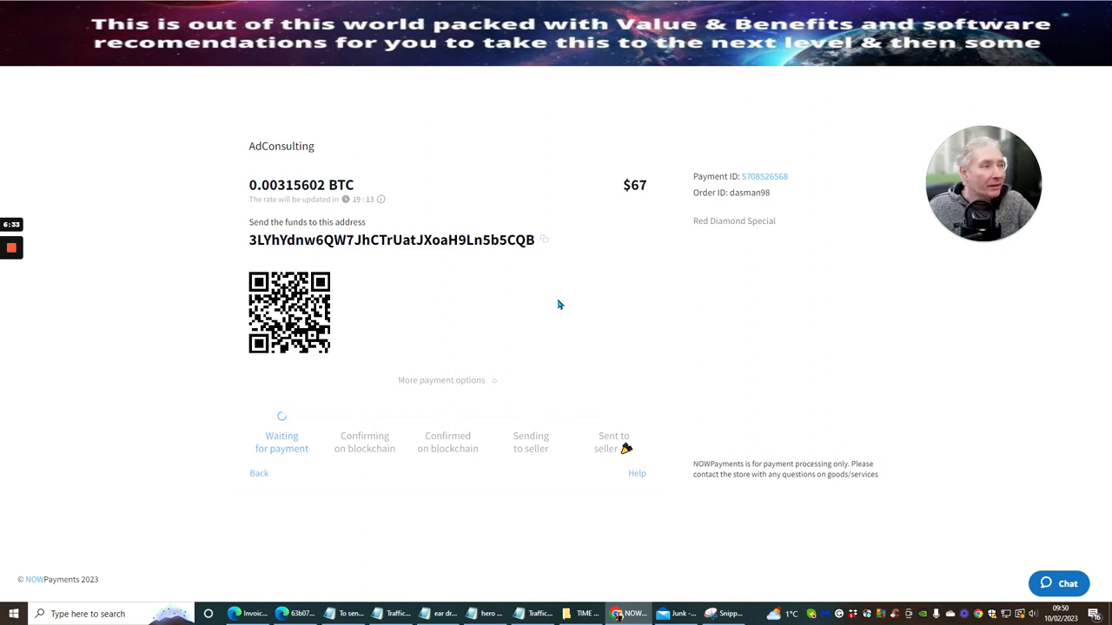
{"action": "mouse_move", "coordinate": [550, 351]}
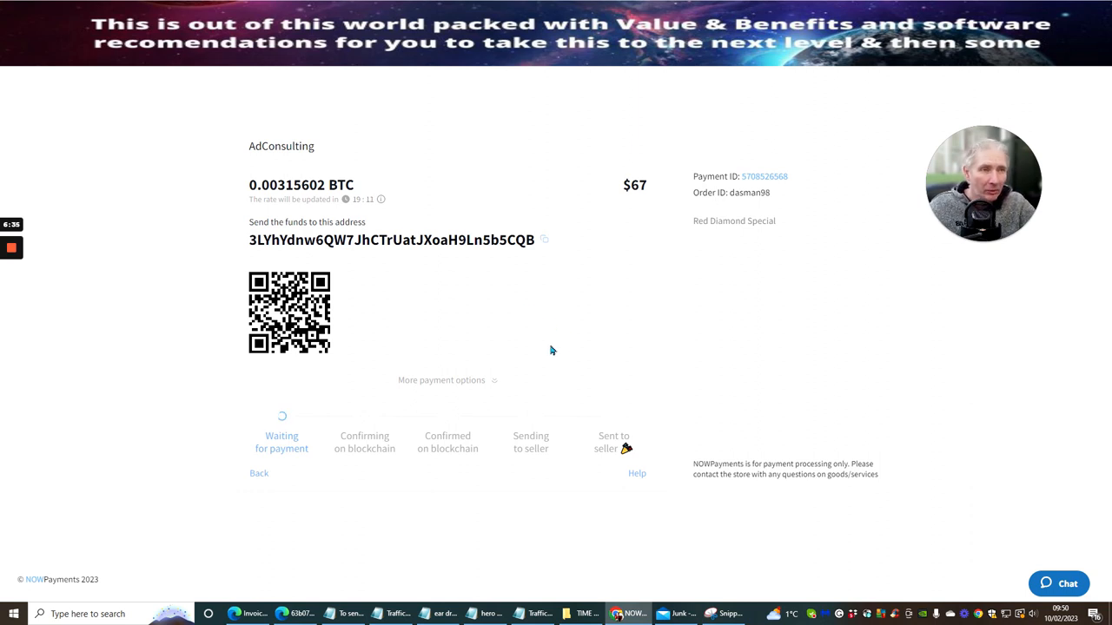
{"action": "mouse_move", "coordinate": [572, 292]}
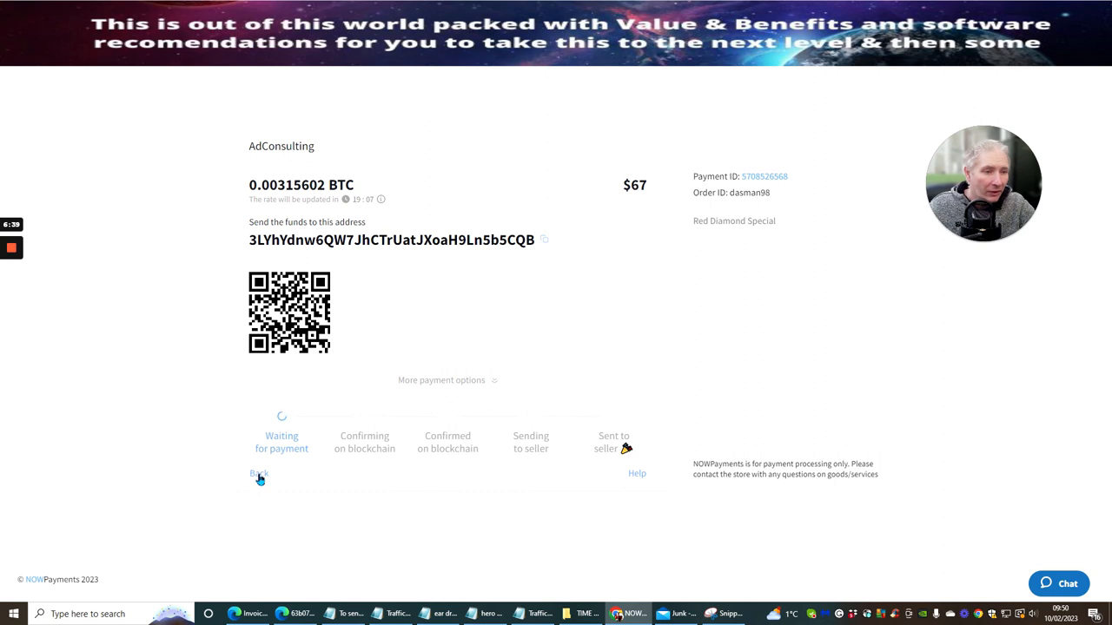
- Go back from the NOWPayments invoice to the 'Please pay $67' crypto options page
{"action": "left_click", "coordinate": [259, 472]}
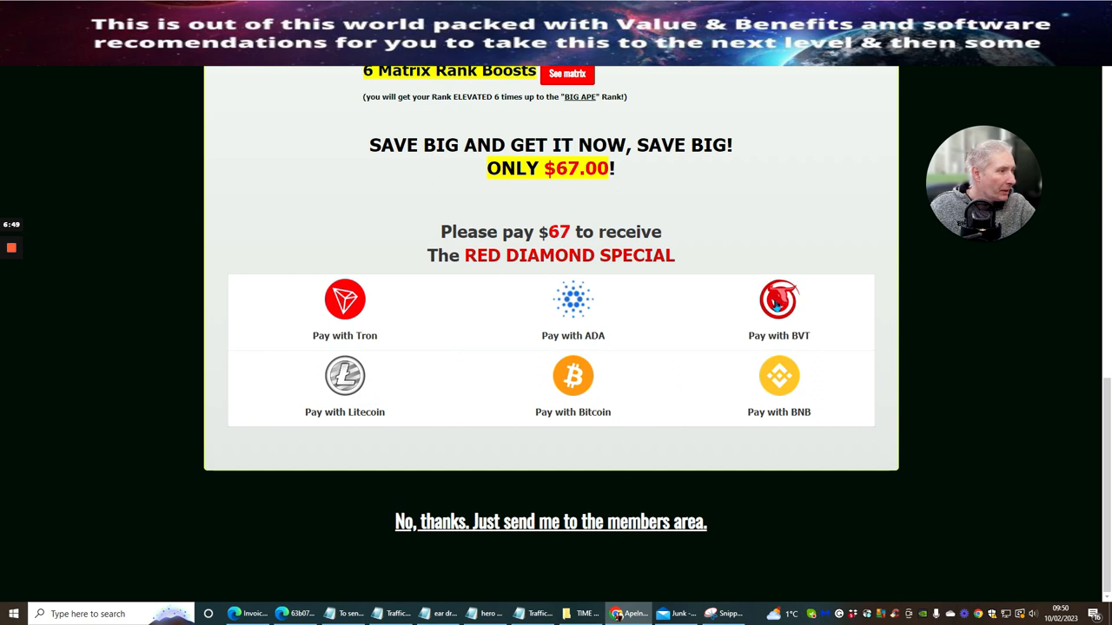
{"action": "left_click", "coordinate": [778, 309]}
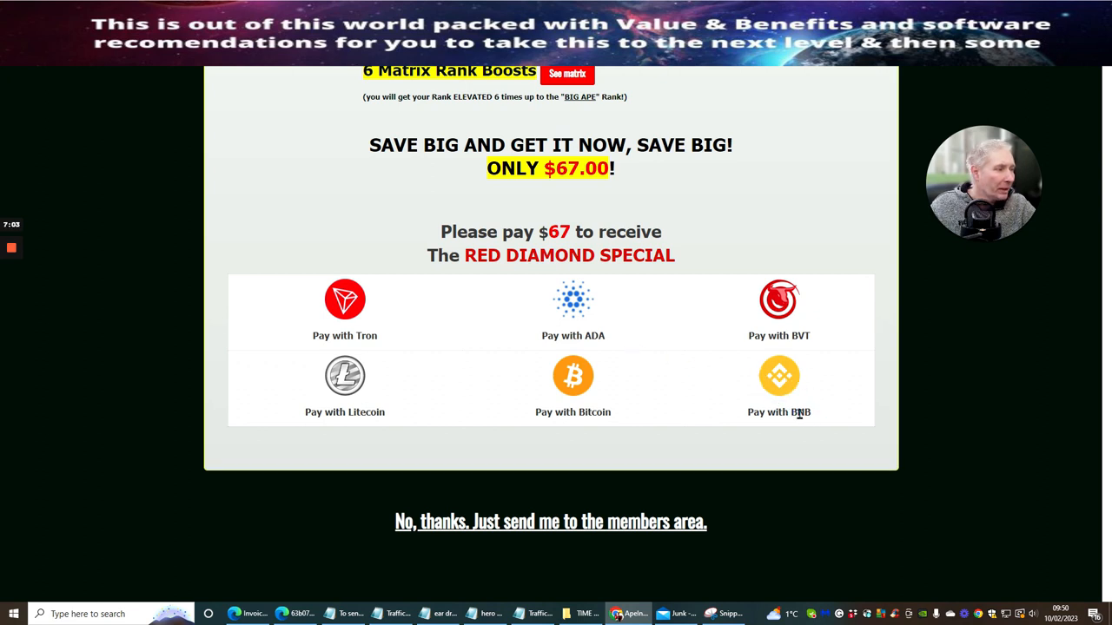
{"action": "mouse_move", "coordinate": [778, 384]}
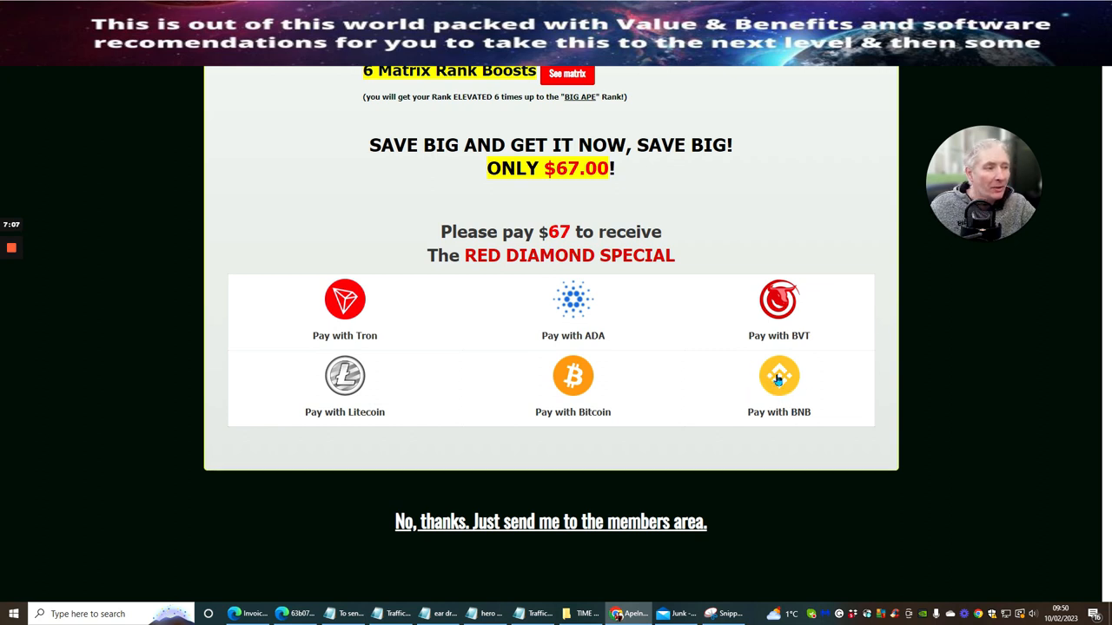
{"action": "mouse_move", "coordinate": [384, 382]}
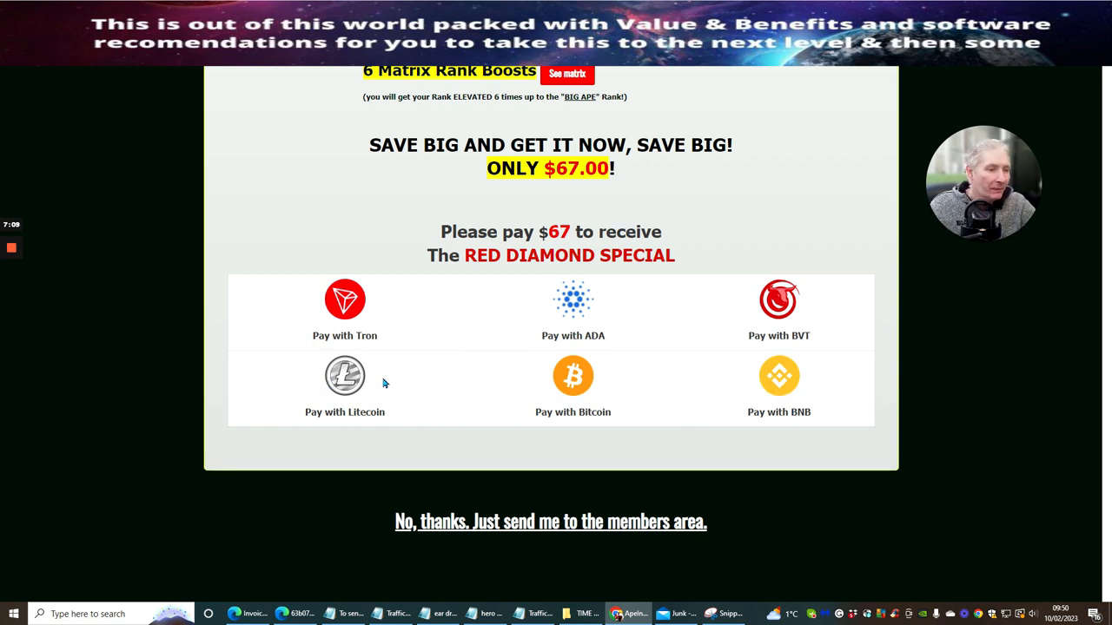
{"action": "mouse_move", "coordinate": [413, 298]}
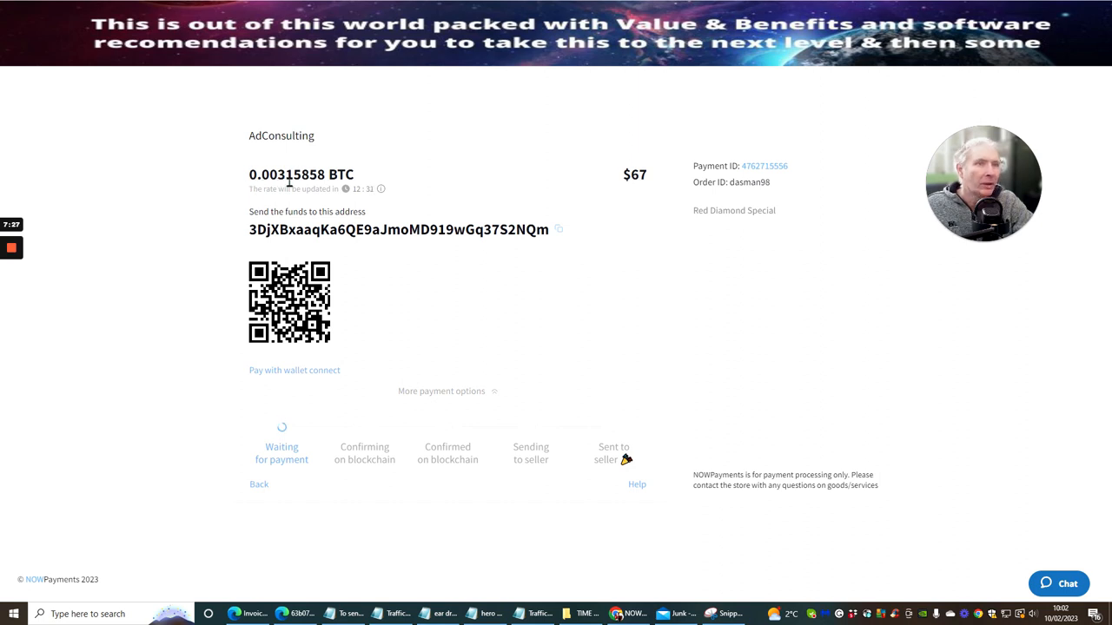
{"action": "mouse_move", "coordinate": [377, 177]}
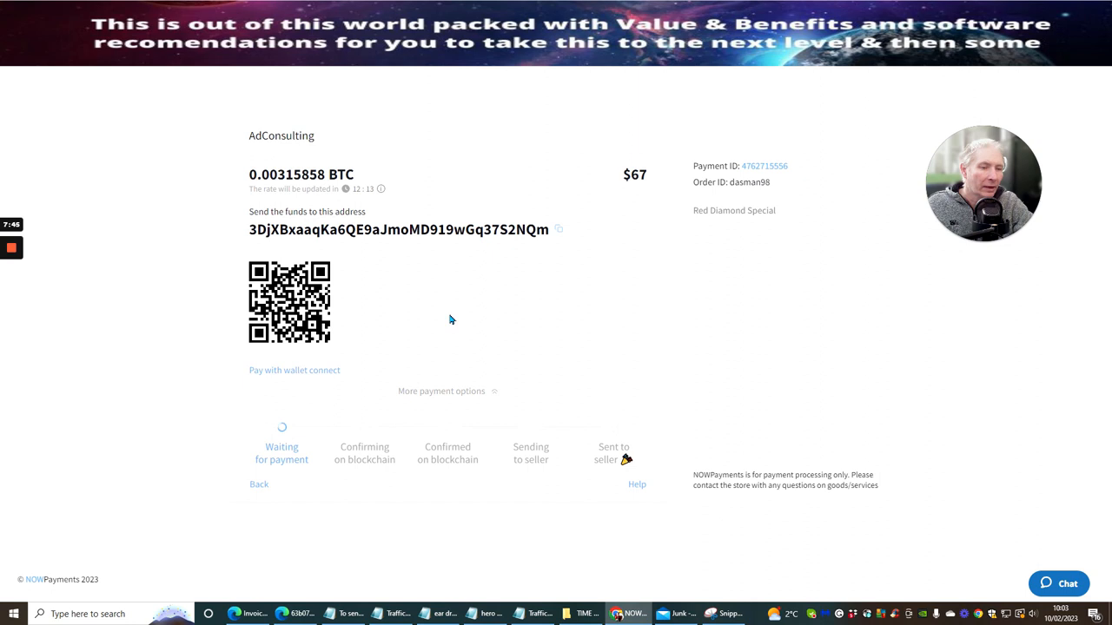
{"action": "mouse_move", "coordinate": [273, 465]}
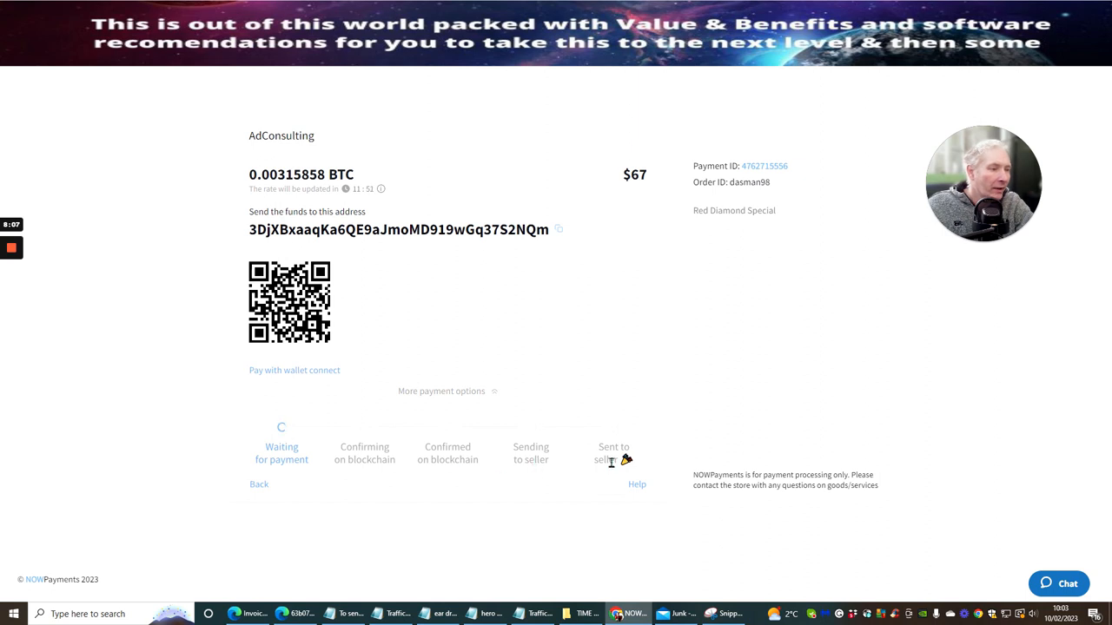
{"action": "mouse_move", "coordinate": [594, 480]}
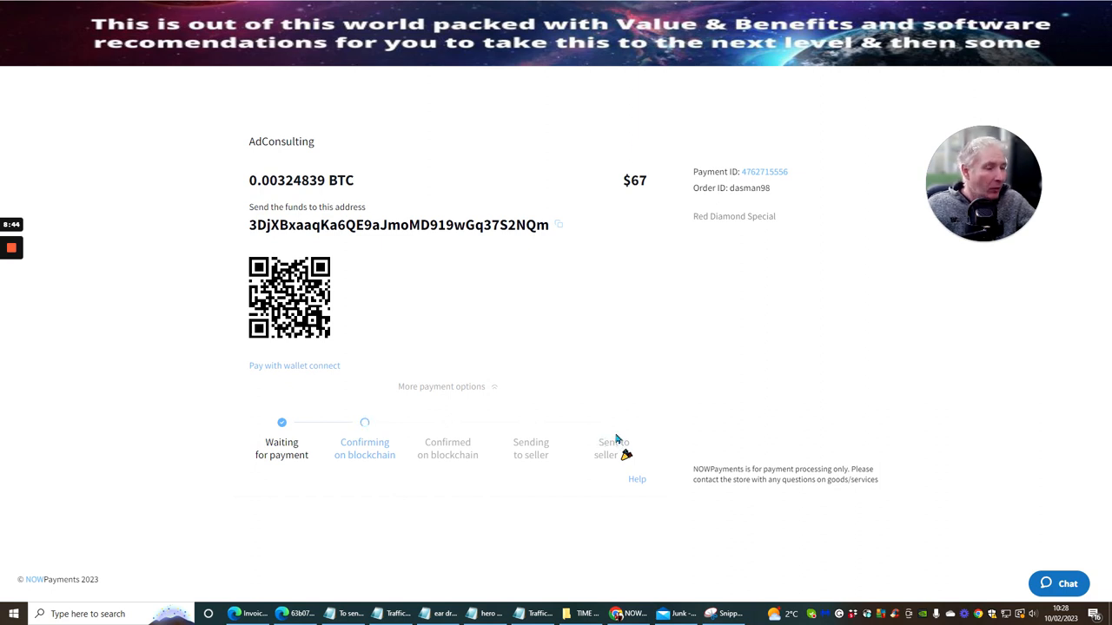
{"action": "mouse_move", "coordinate": [608, 393]}
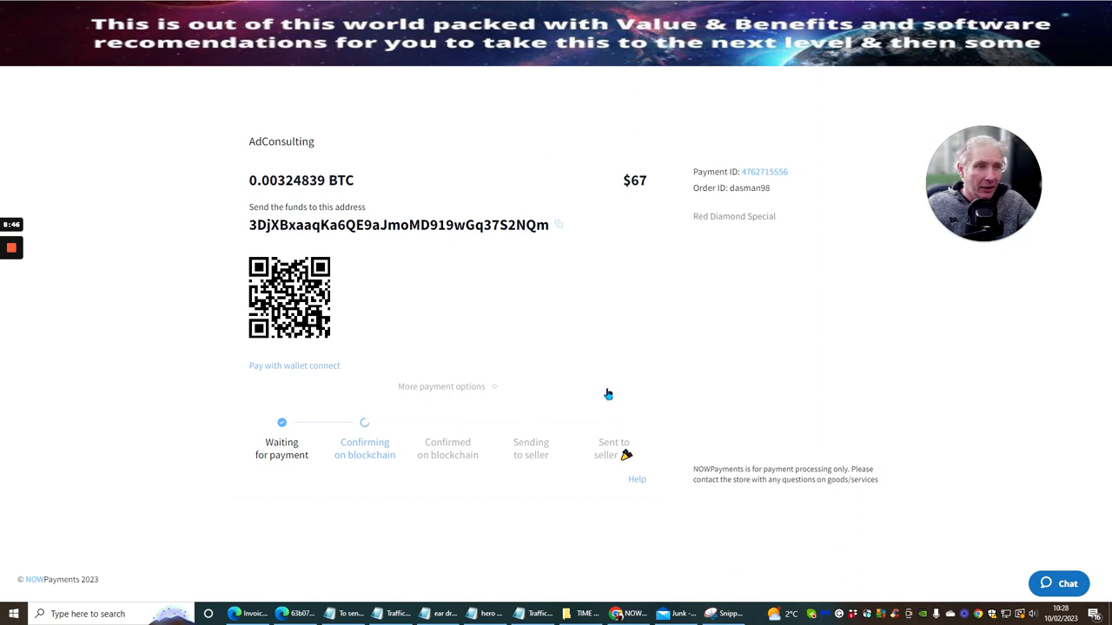
{"action": "mouse_move", "coordinate": [688, 363]}
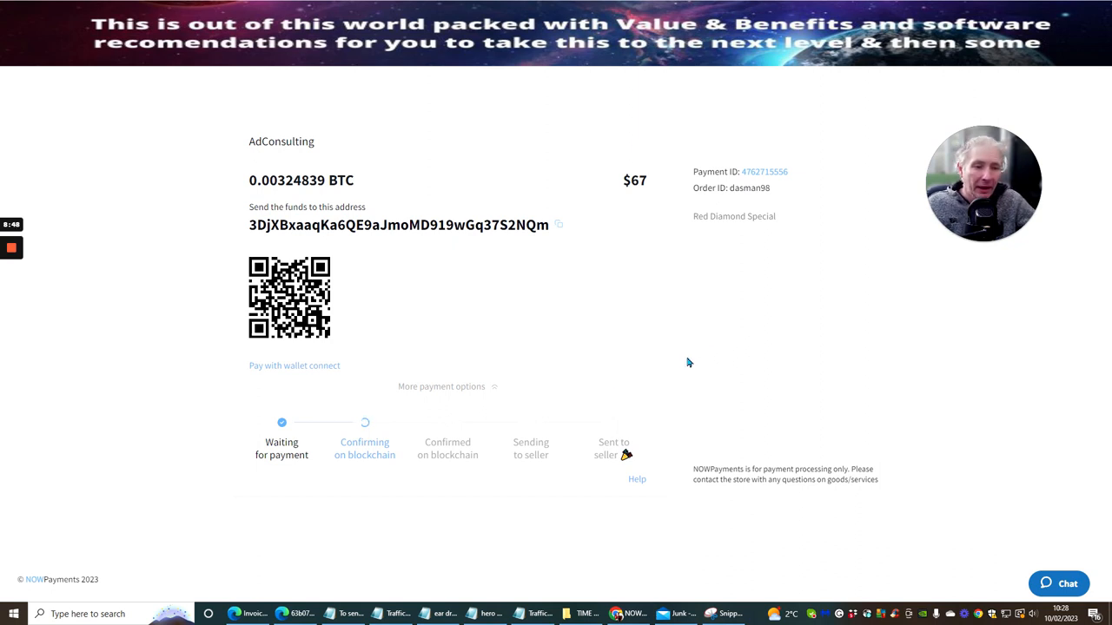
{"action": "mouse_move", "coordinate": [712, 348]}
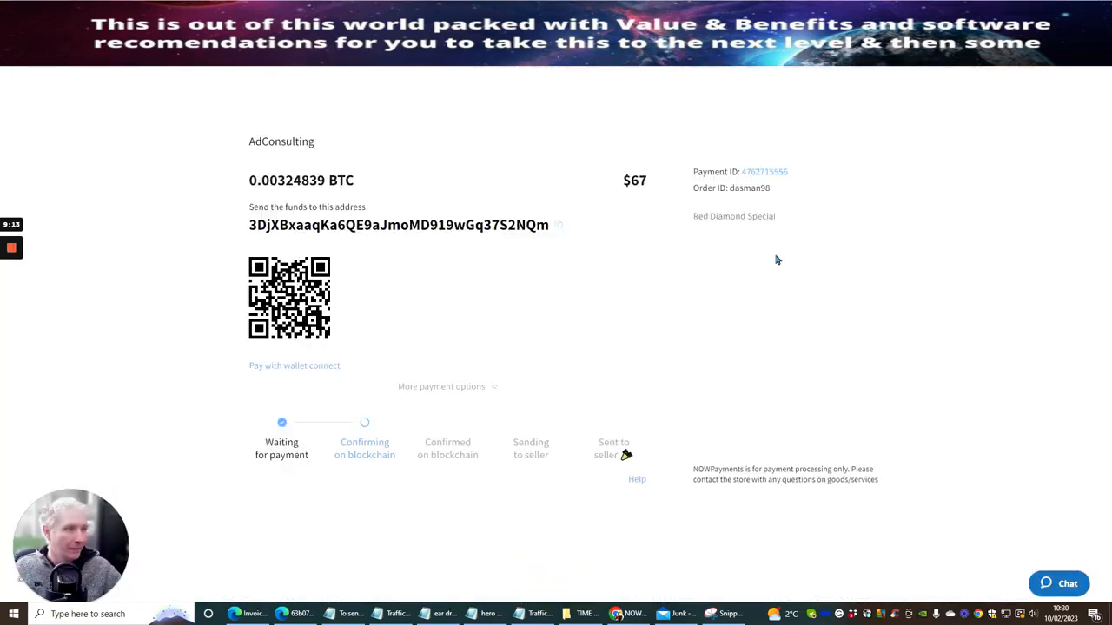
{"action": "mouse_move", "coordinate": [277, 469]}
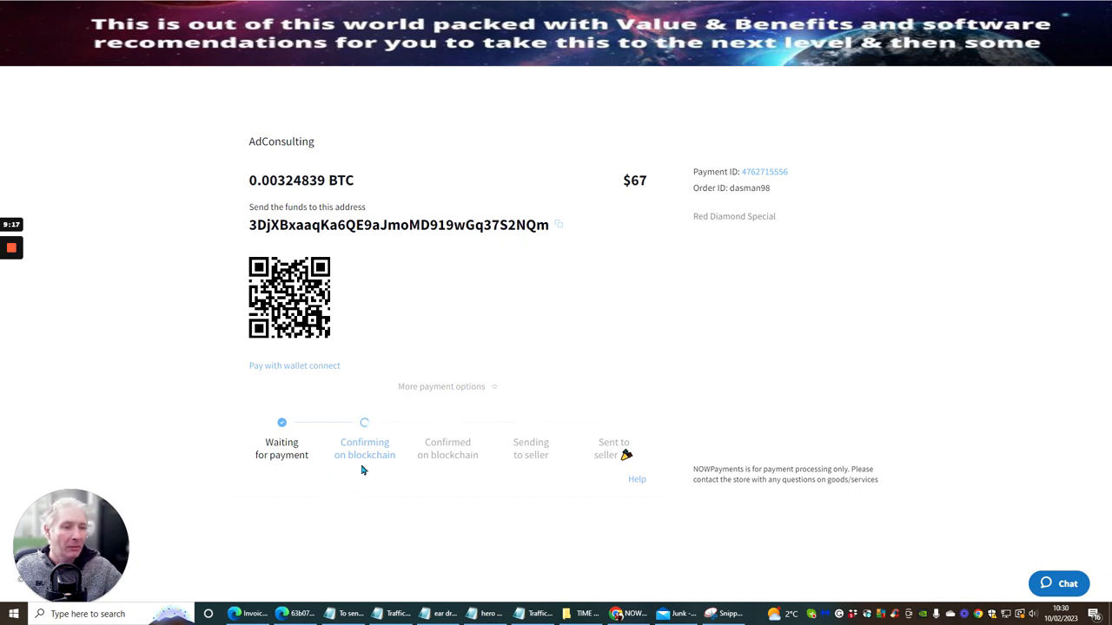
{"action": "mouse_move", "coordinate": [559, 319]}
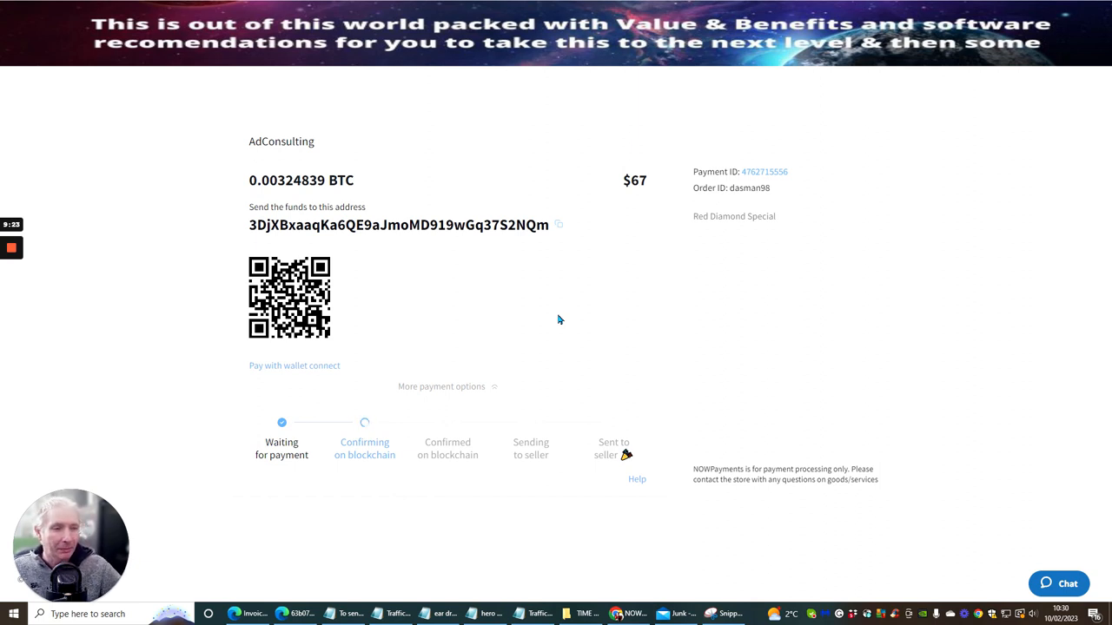
{"action": "mouse_move", "coordinate": [575, 311]}
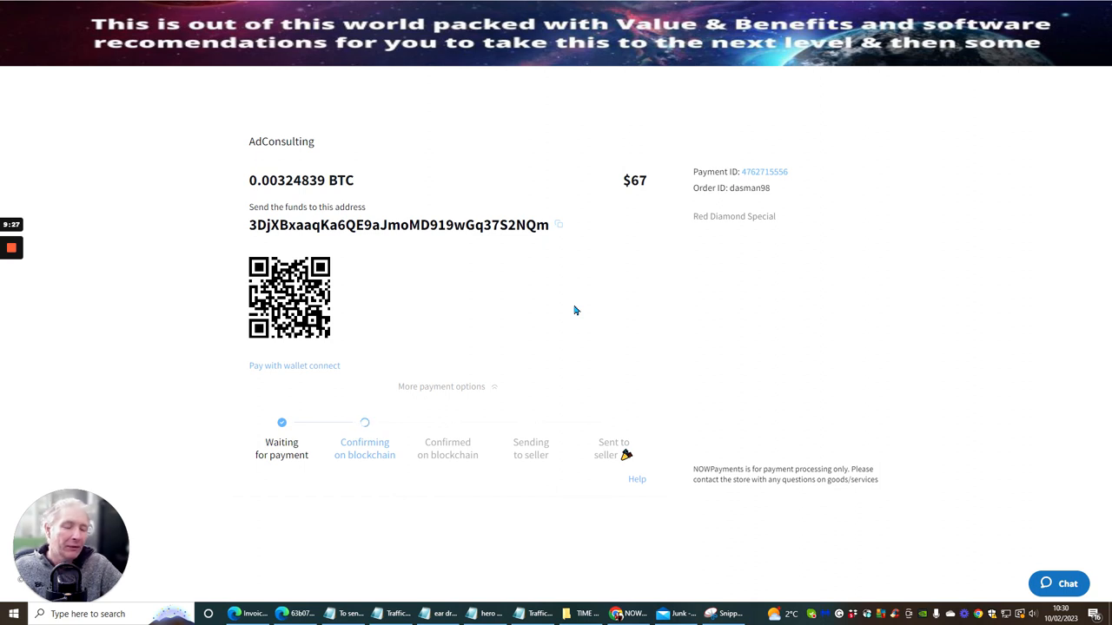
{"action": "mouse_move", "coordinate": [570, 305]}
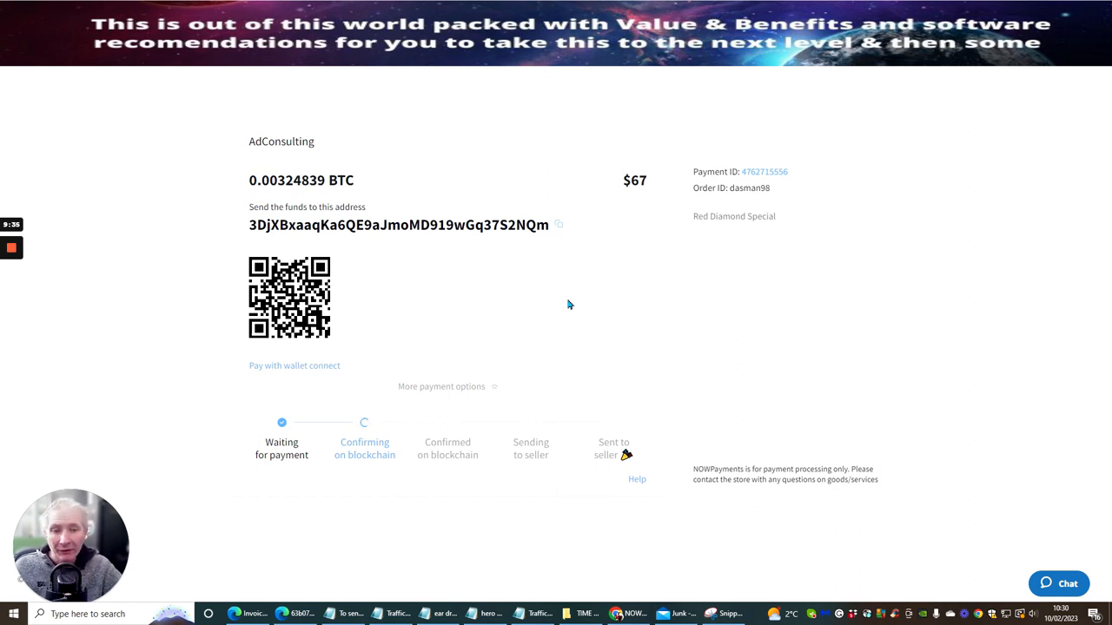
{"action": "mouse_move", "coordinate": [545, 292]}
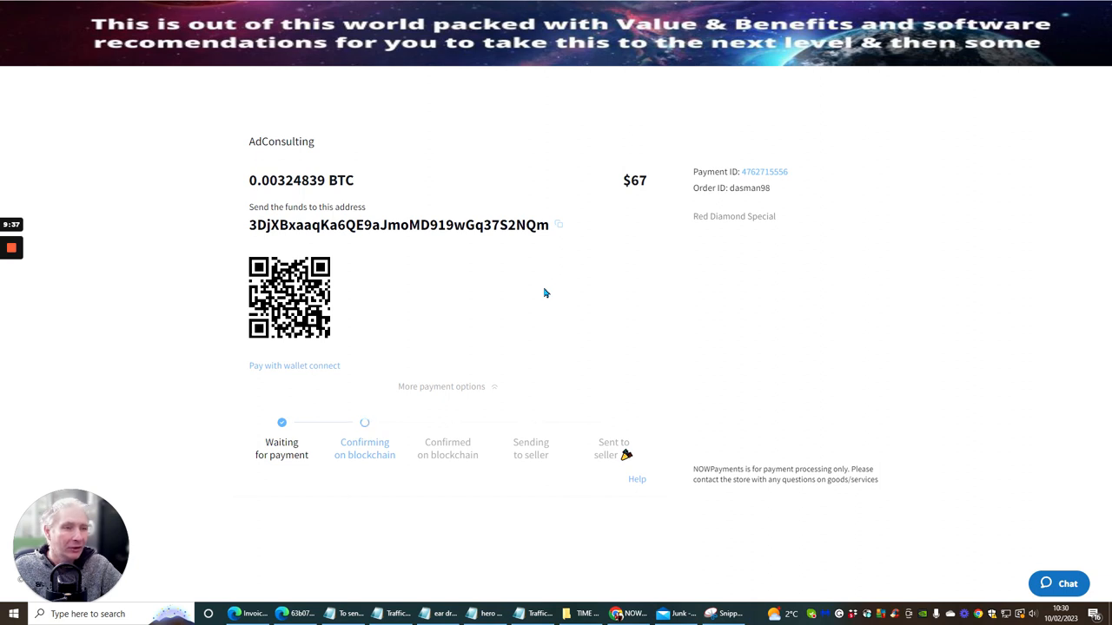
{"action": "mouse_move", "coordinate": [580, 307]}
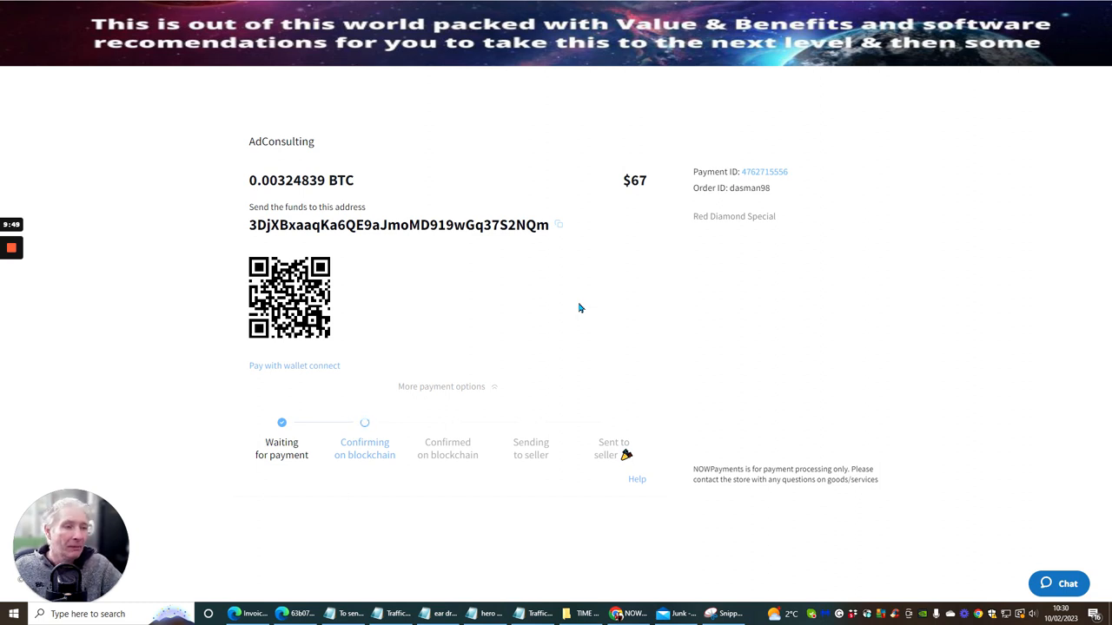
{"action": "mouse_move", "coordinate": [561, 302]}
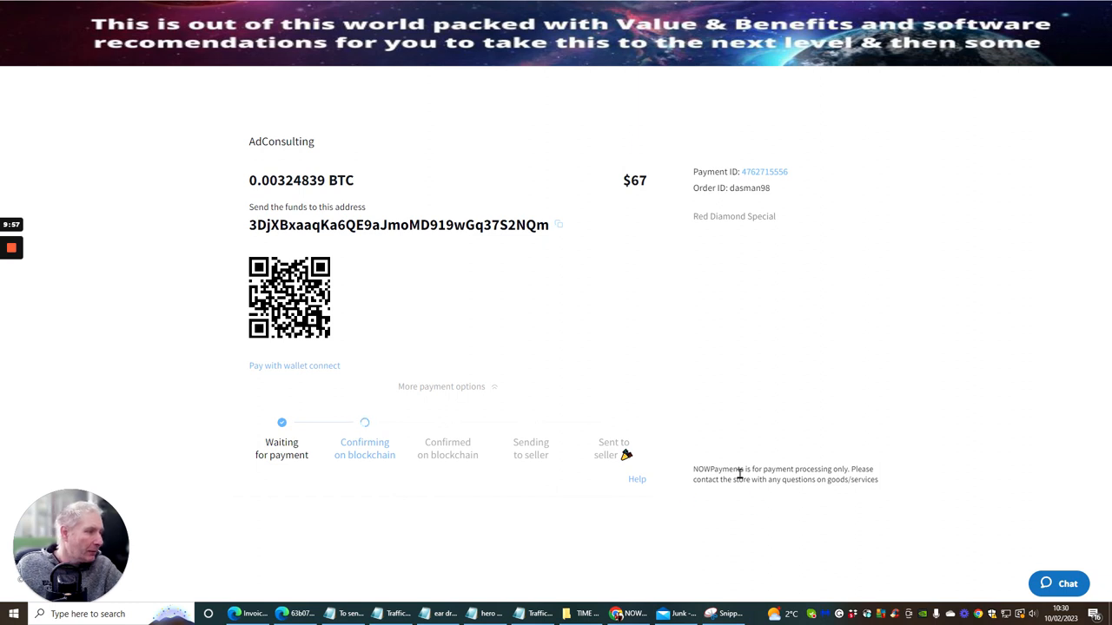
{"action": "mouse_move", "coordinate": [806, 495]}
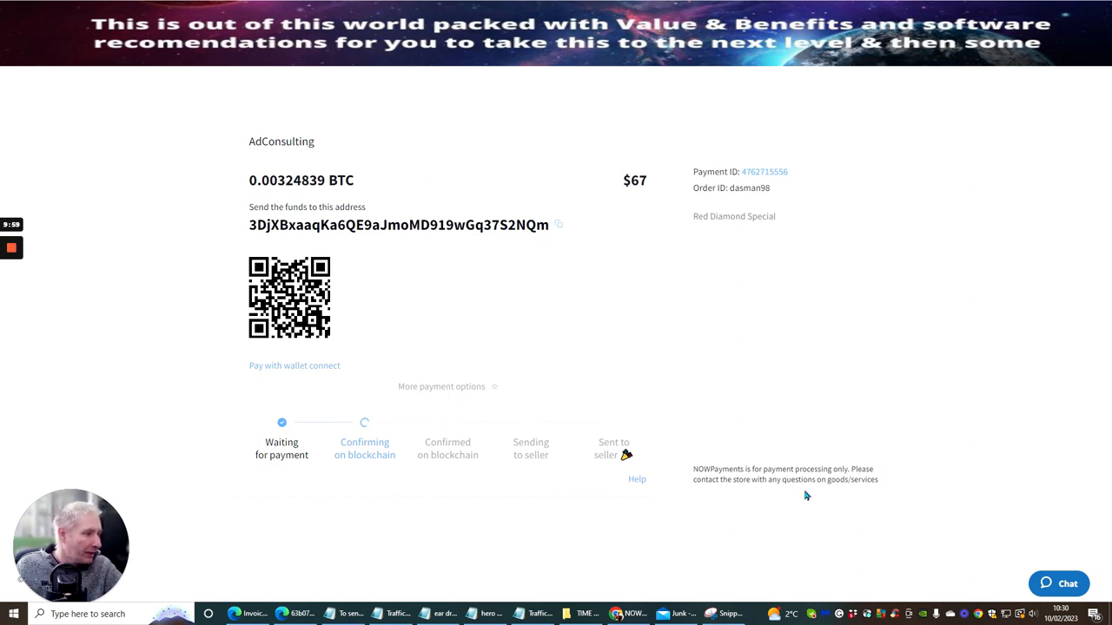
{"action": "mouse_move", "coordinate": [823, 490]}
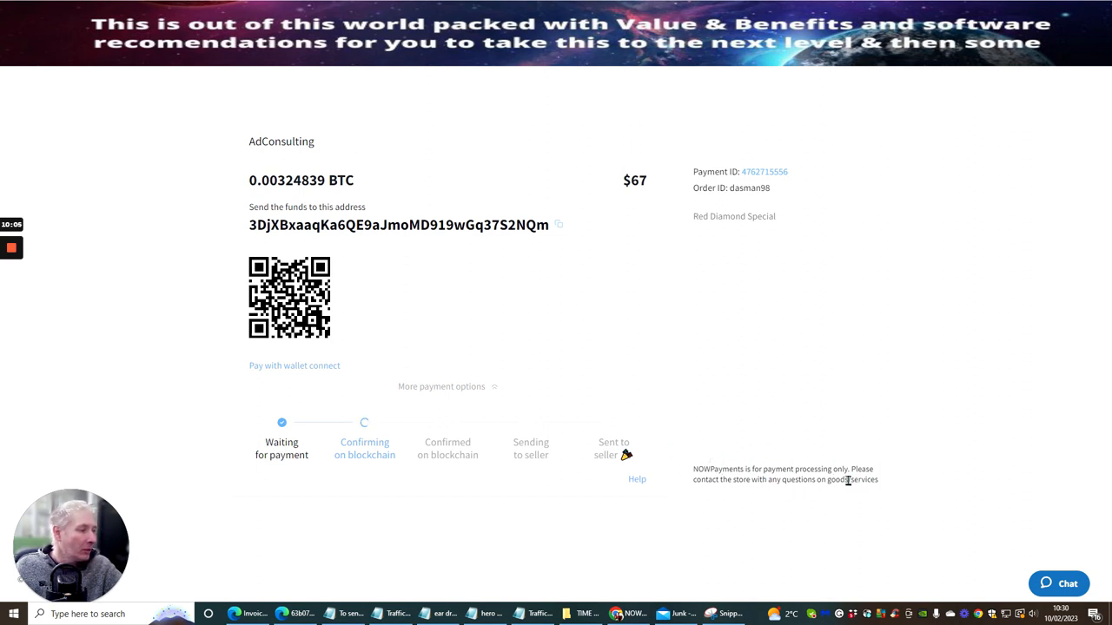
{"action": "mouse_move", "coordinate": [749, 399]}
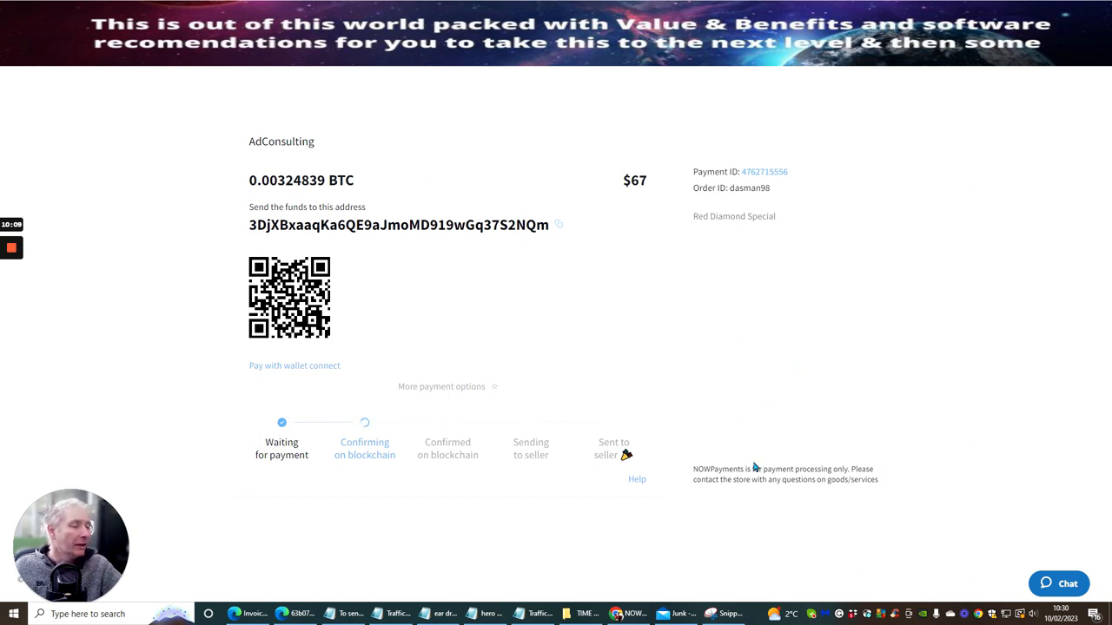
{"action": "mouse_move", "coordinate": [716, 255]}
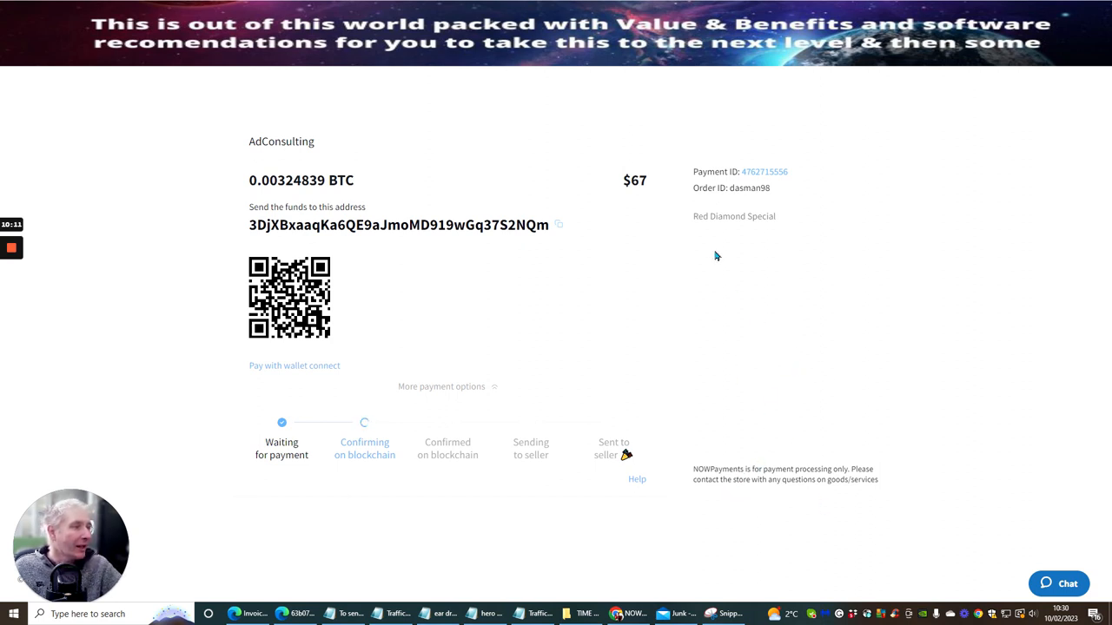
{"action": "mouse_move", "coordinate": [771, 379]}
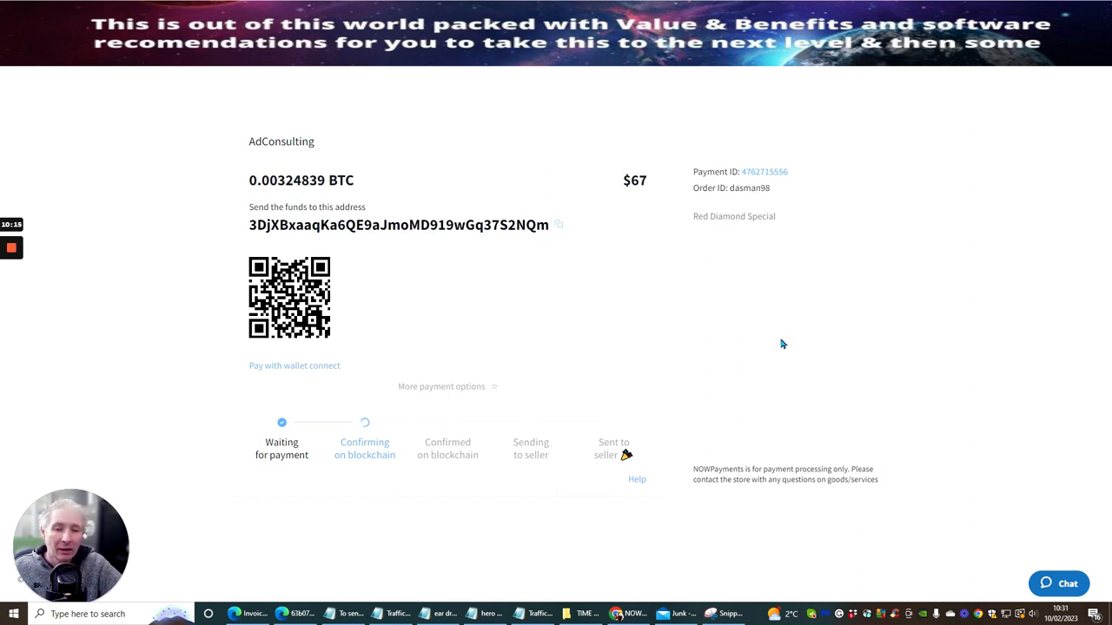
{"action": "mouse_move", "coordinate": [341, 552]}
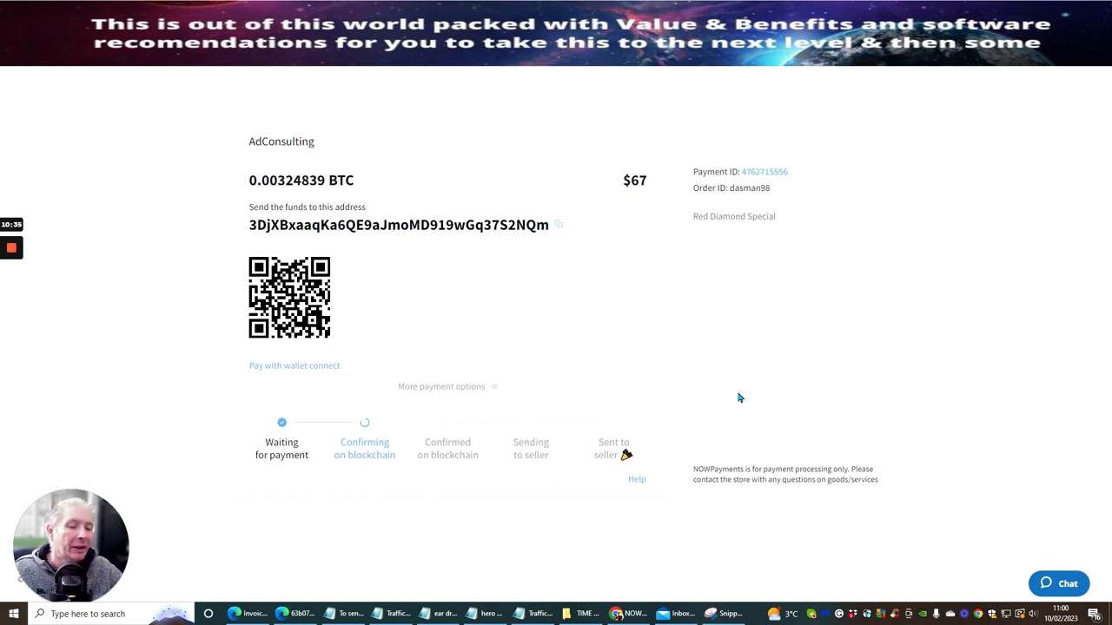
{"action": "mouse_move", "coordinate": [733, 361]}
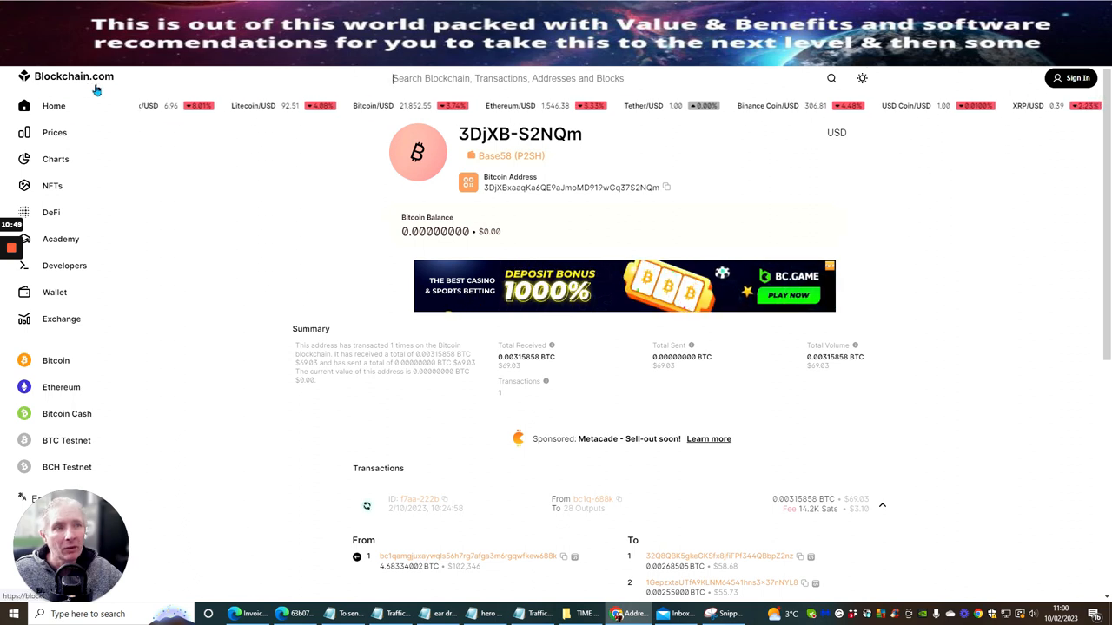
{"action": "right_click", "coordinate": [507, 78]}
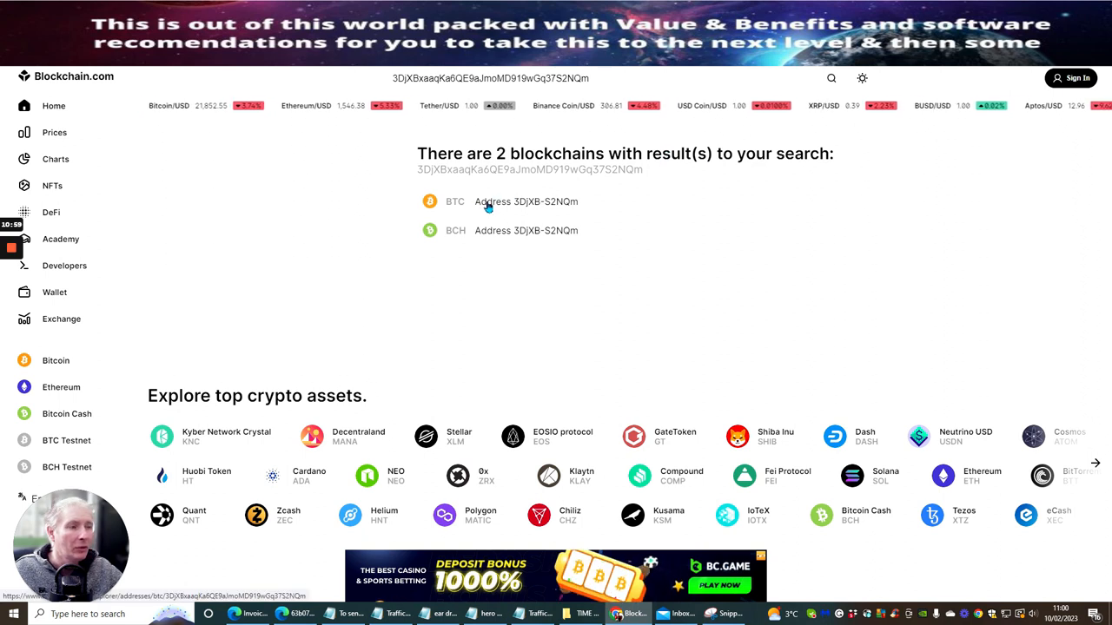
{"action": "left_click", "coordinate": [525, 201]}
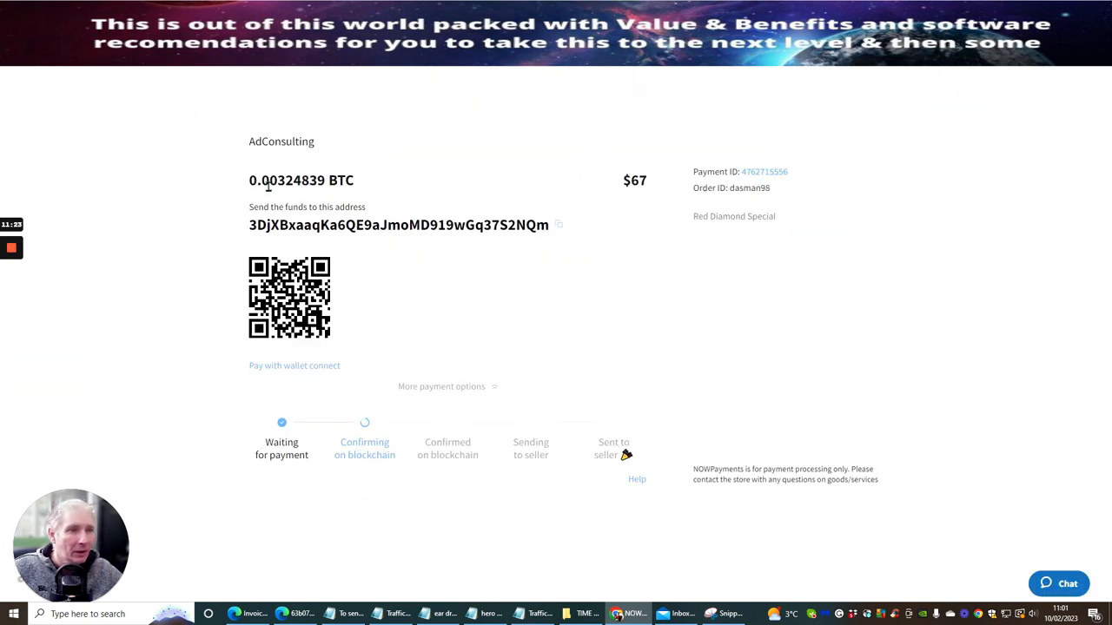
{"action": "mouse_move", "coordinate": [473, 265]}
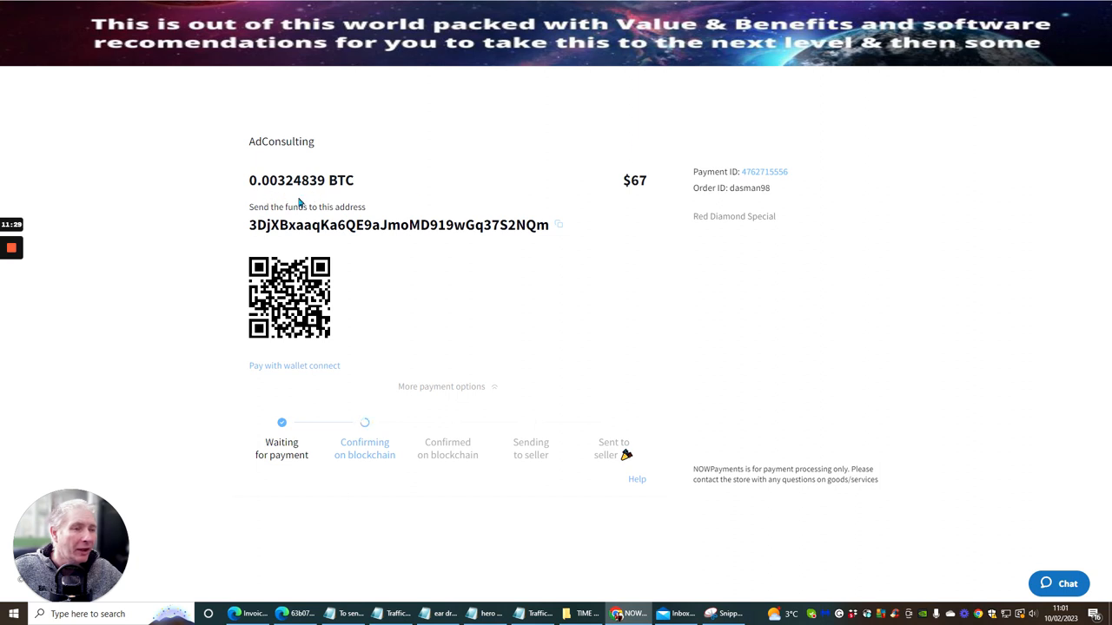
{"action": "mouse_move", "coordinate": [368, 160]}
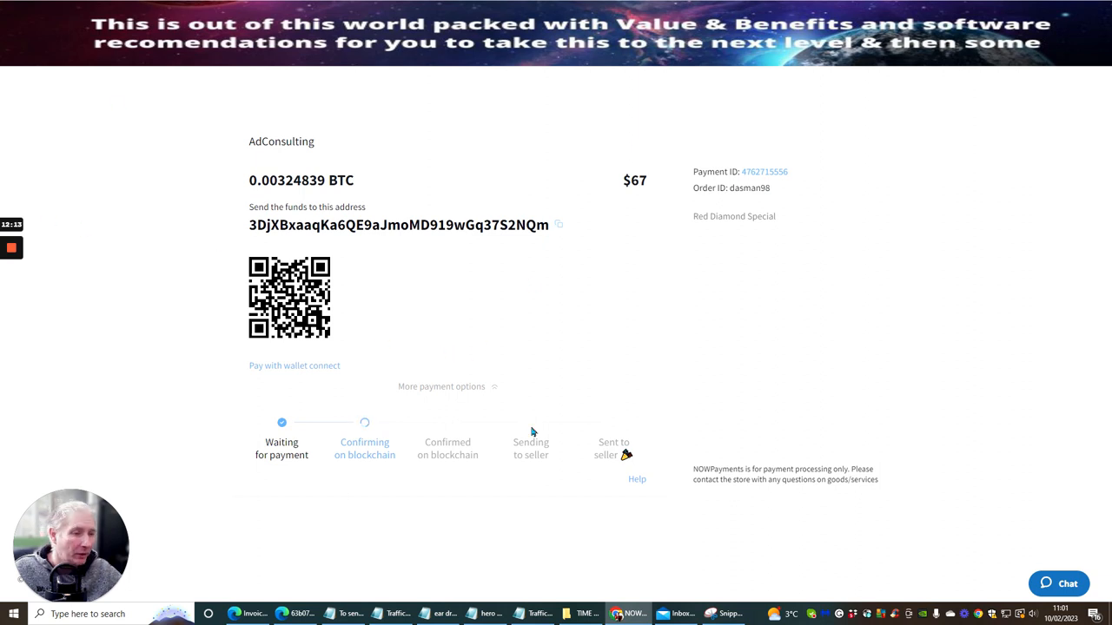
{"action": "mouse_move", "coordinate": [567, 273]}
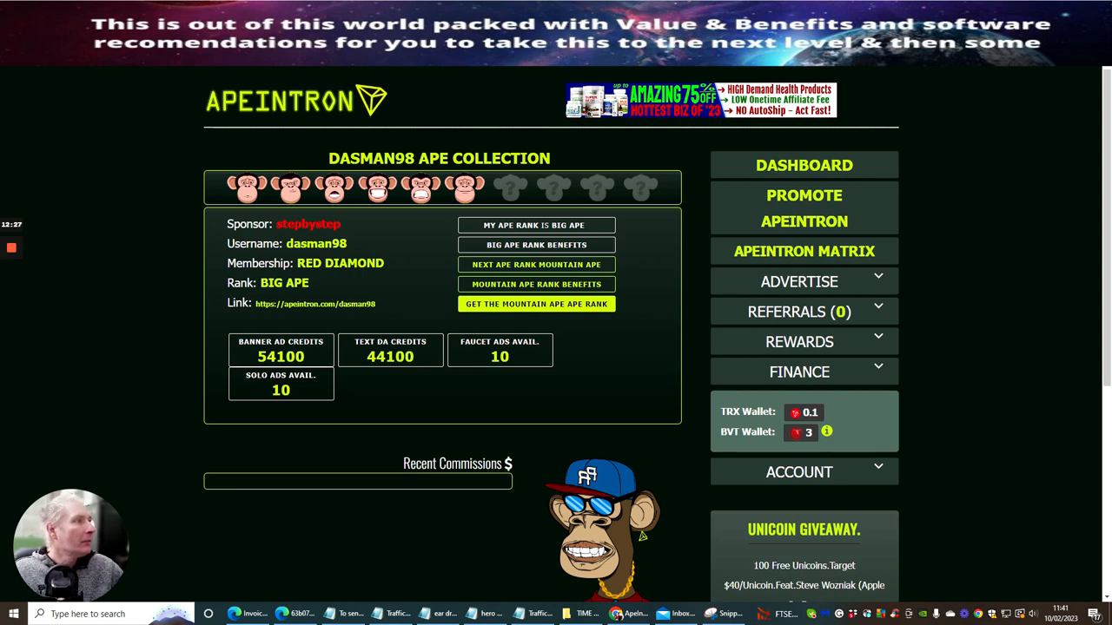
{"action": "left_click", "coordinate": [629, 615]}
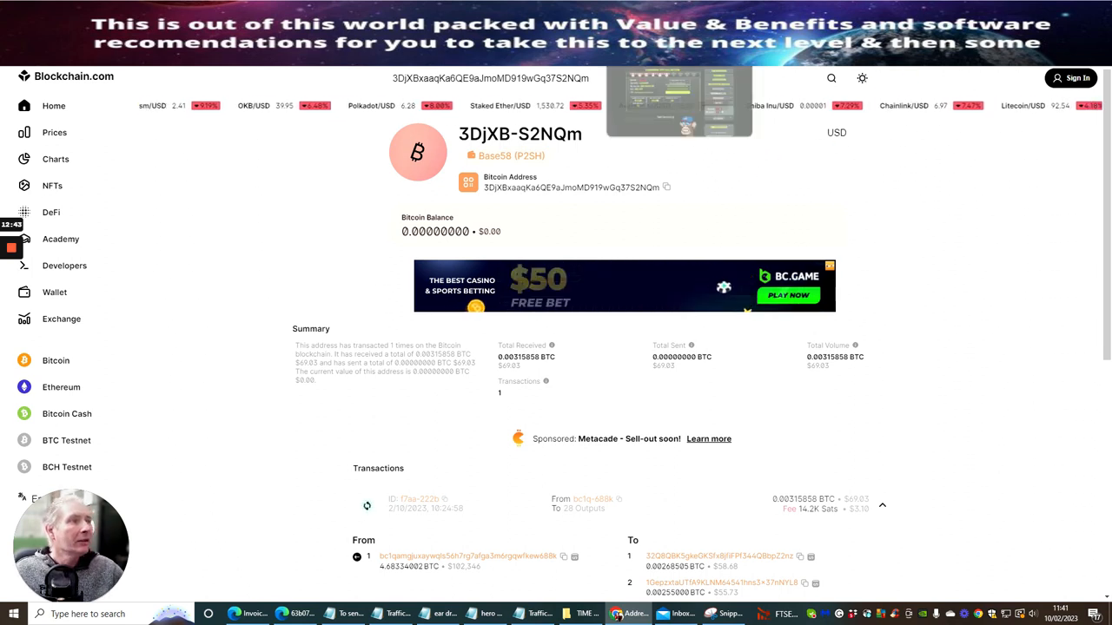
{"action": "left_click", "coordinate": [636, 615]}
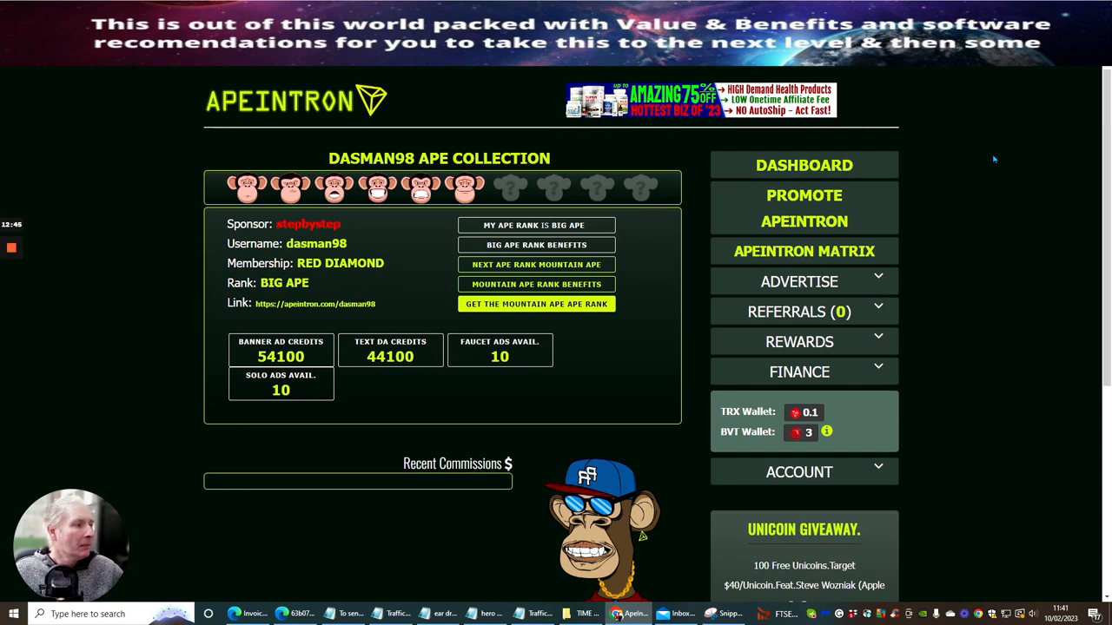
{"action": "left_click", "coordinate": [799, 281]}
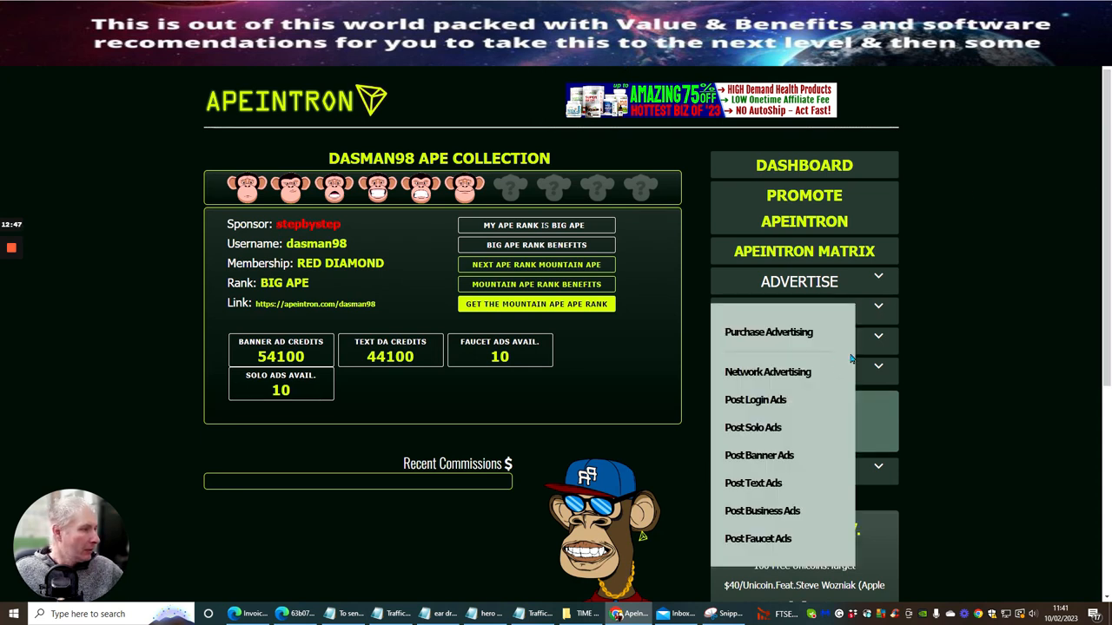
{"action": "left_click", "coordinate": [799, 340]}
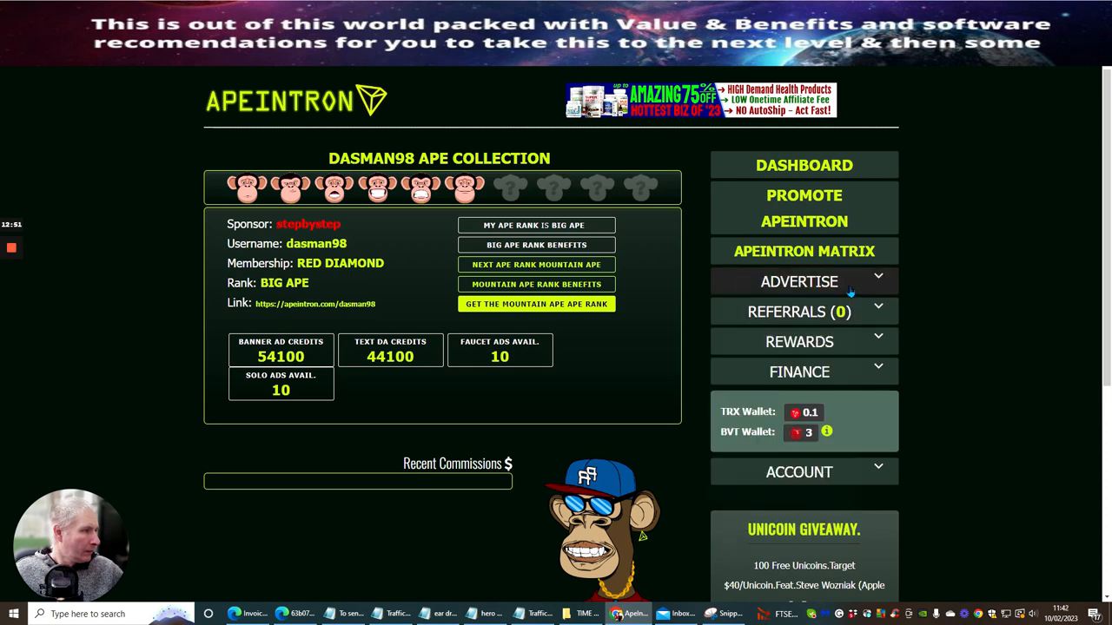
{"action": "left_click", "coordinate": [799, 472]}
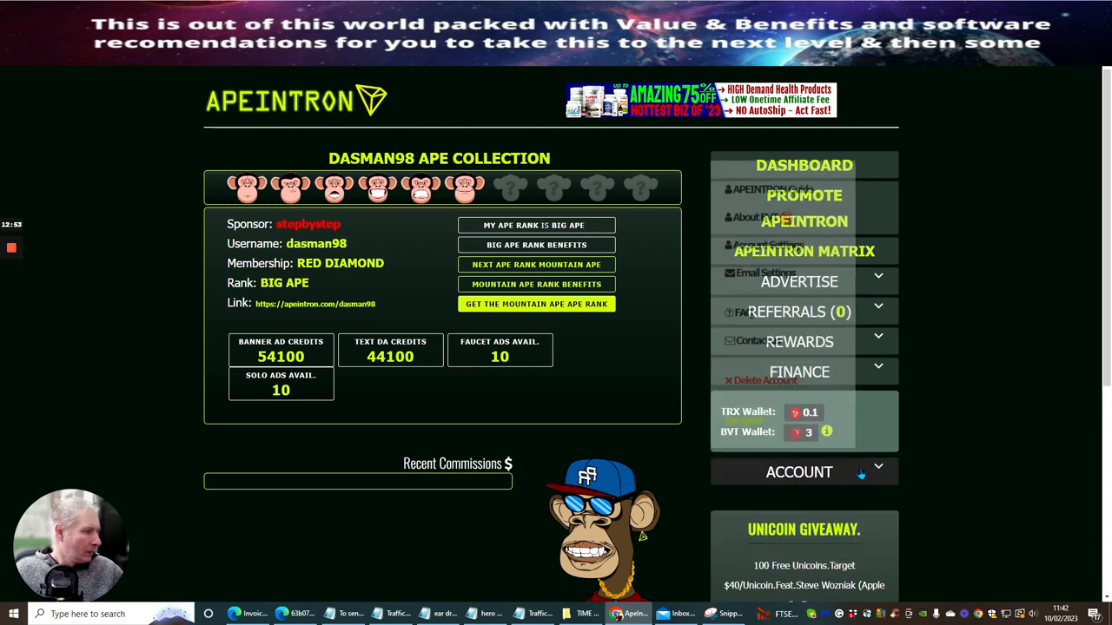
{"action": "left_click", "coordinate": [799, 472]}
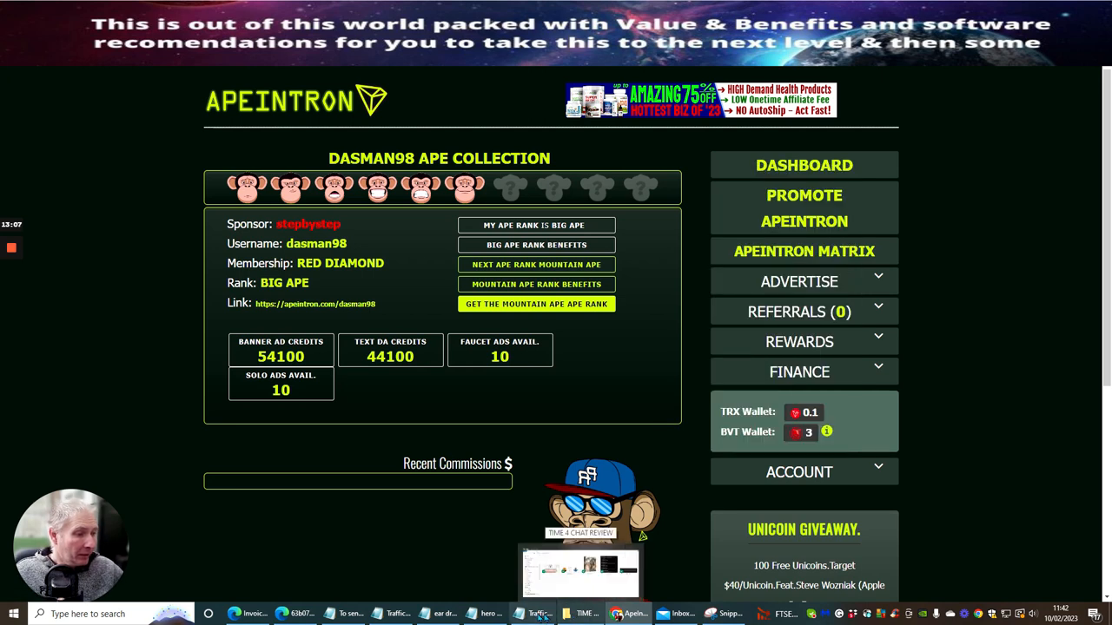
{"action": "left_click", "coordinate": [535, 615]}
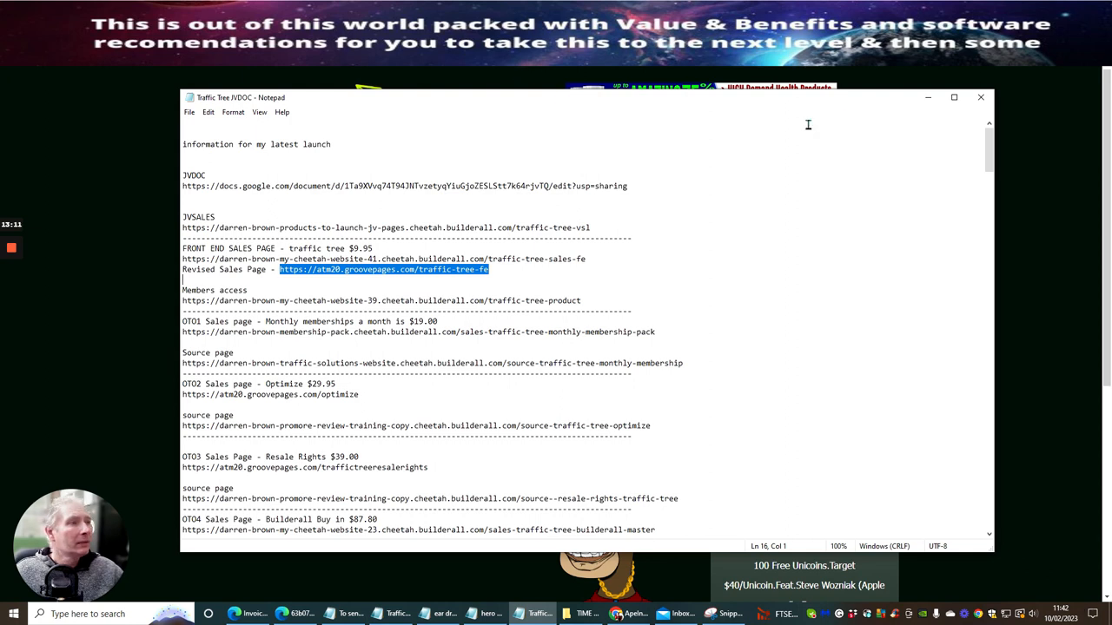
{"action": "left_click", "coordinate": [629, 615]}
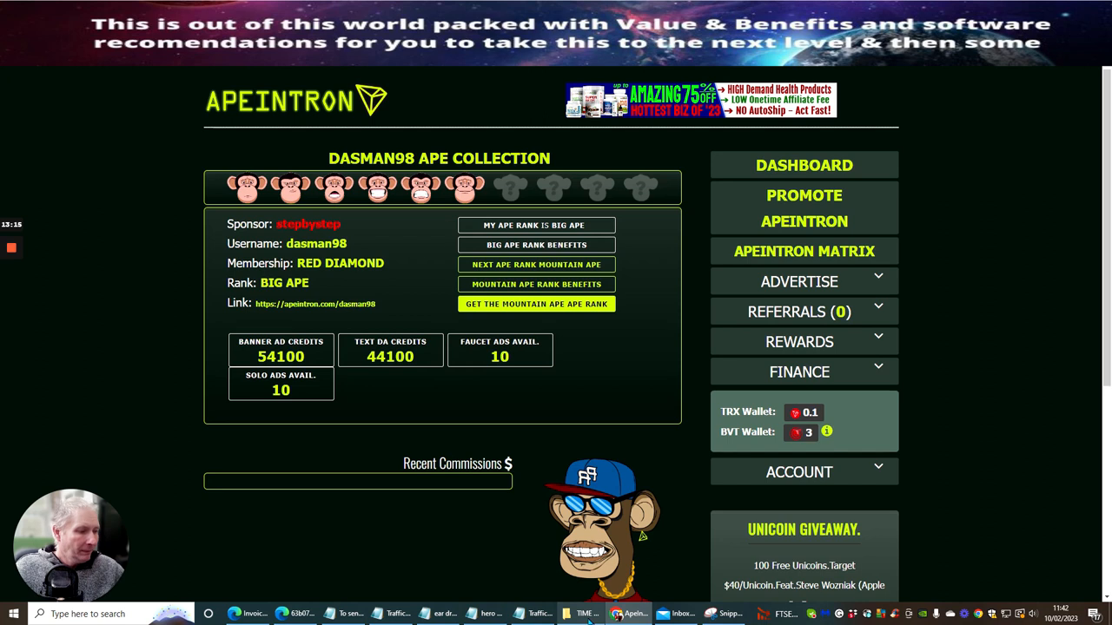
{"action": "left_click", "coordinate": [585, 615]}
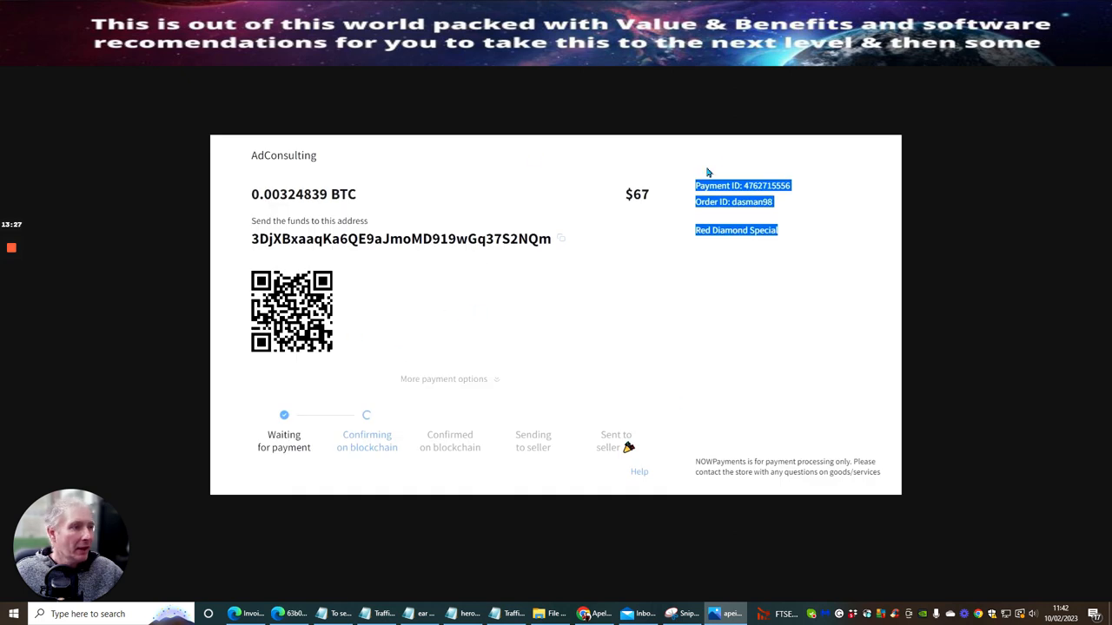
{"action": "mouse_move", "coordinate": [799, 223]}
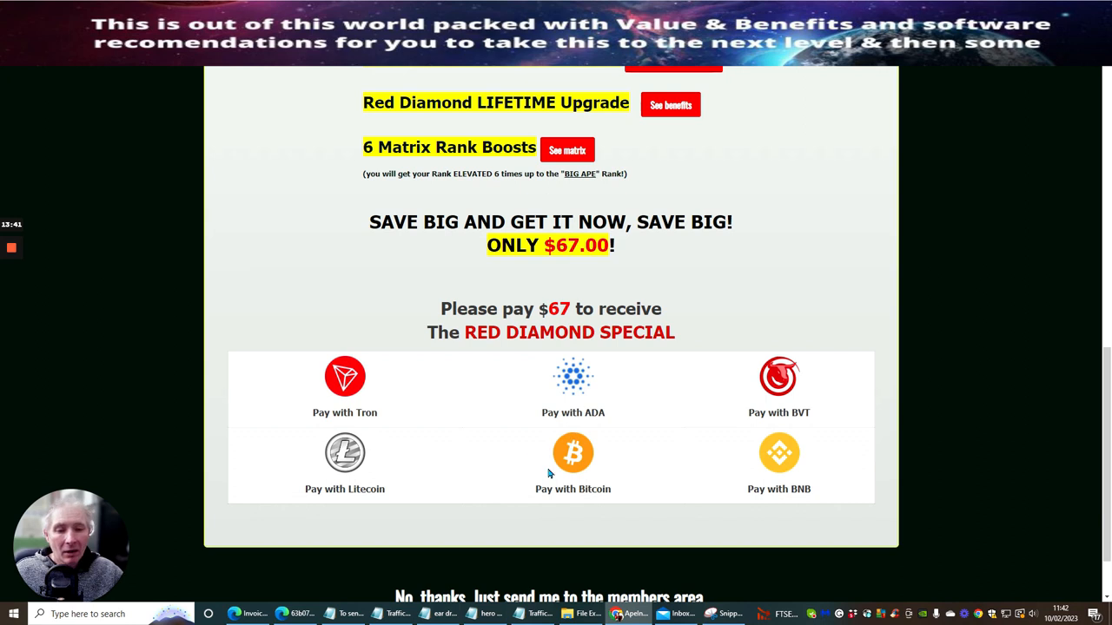
{"action": "left_click", "coordinate": [549, 597]}
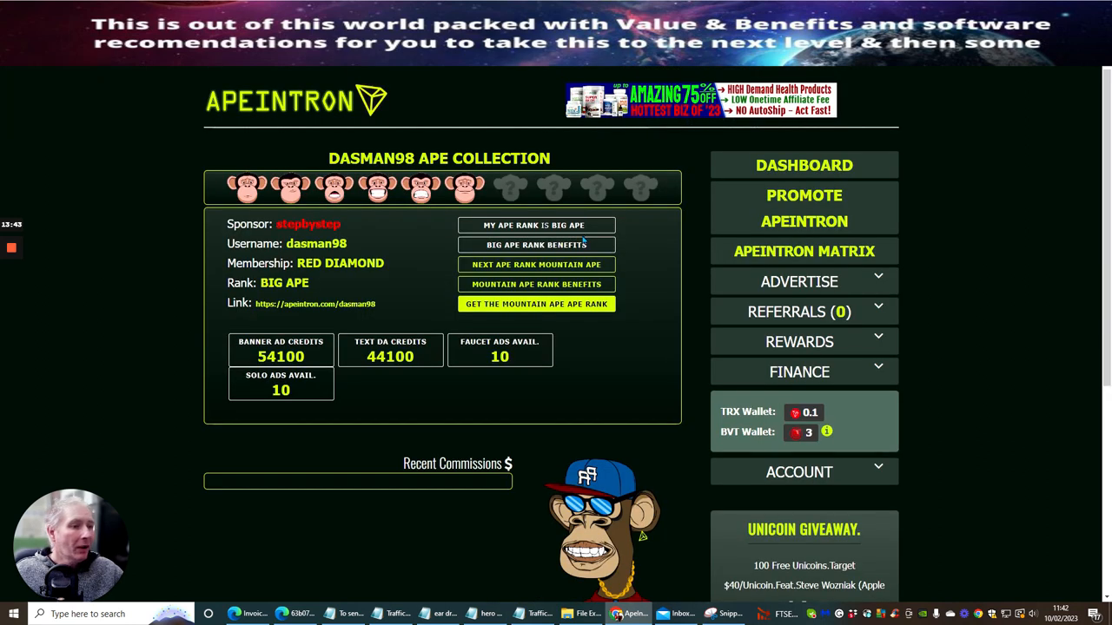
{"action": "mouse_move", "coordinate": [398, 243]}
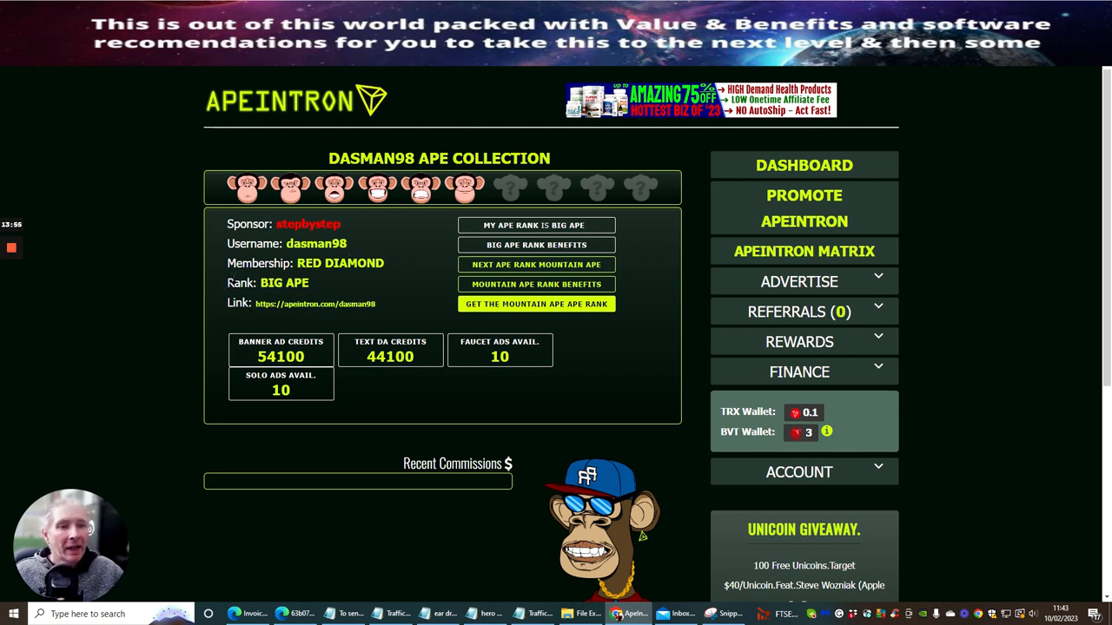
{"action": "mouse_move", "coordinate": [424, 271]}
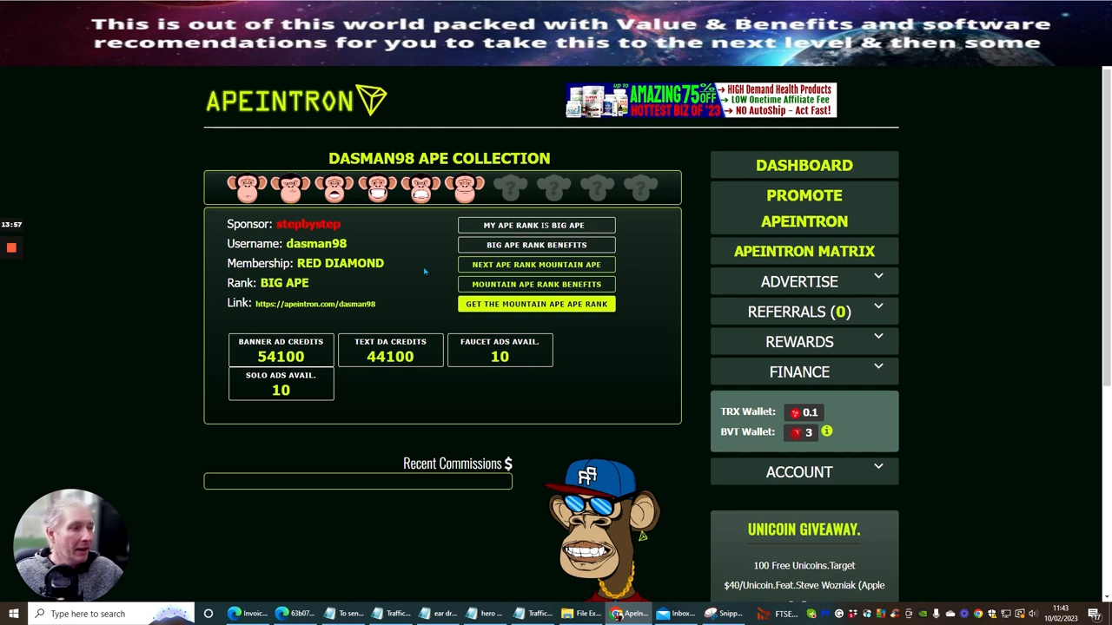
{"action": "scroll", "scroll_direction": "down", "scroll_amount": 3}
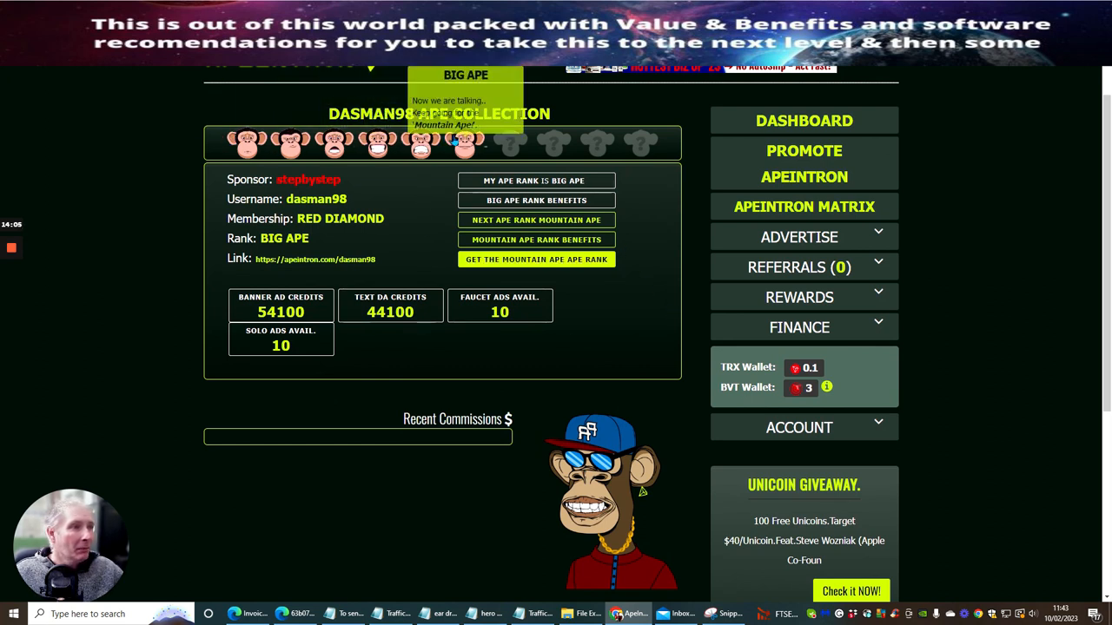
{"action": "mouse_move", "coordinate": [424, 365]}
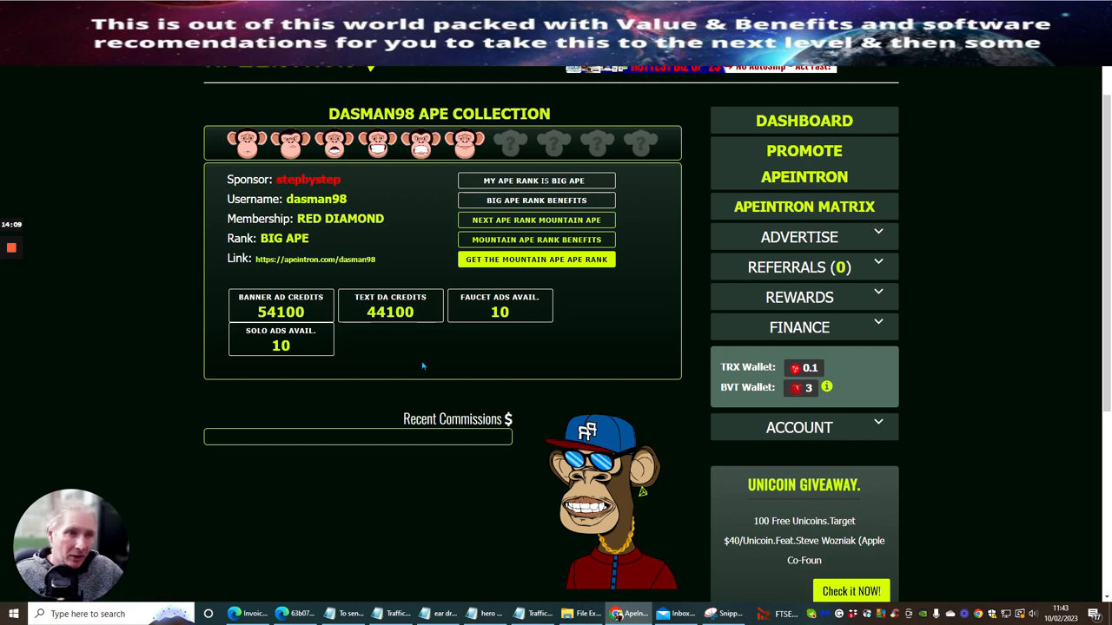
{"action": "mouse_move", "coordinate": [643, 342]}
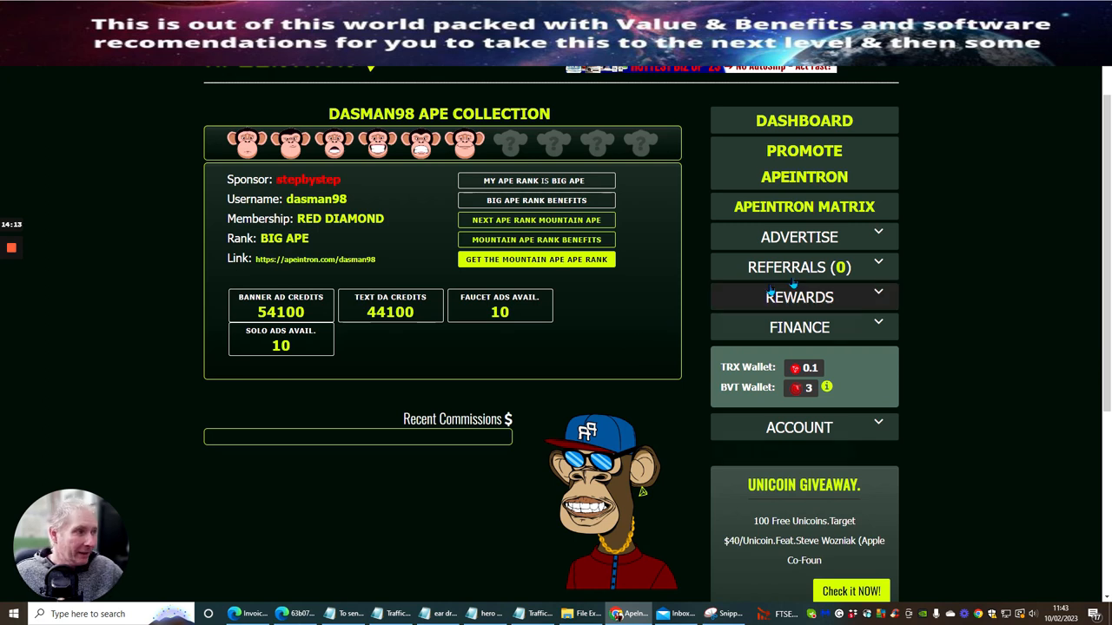
{"action": "left_click", "coordinate": [799, 236]}
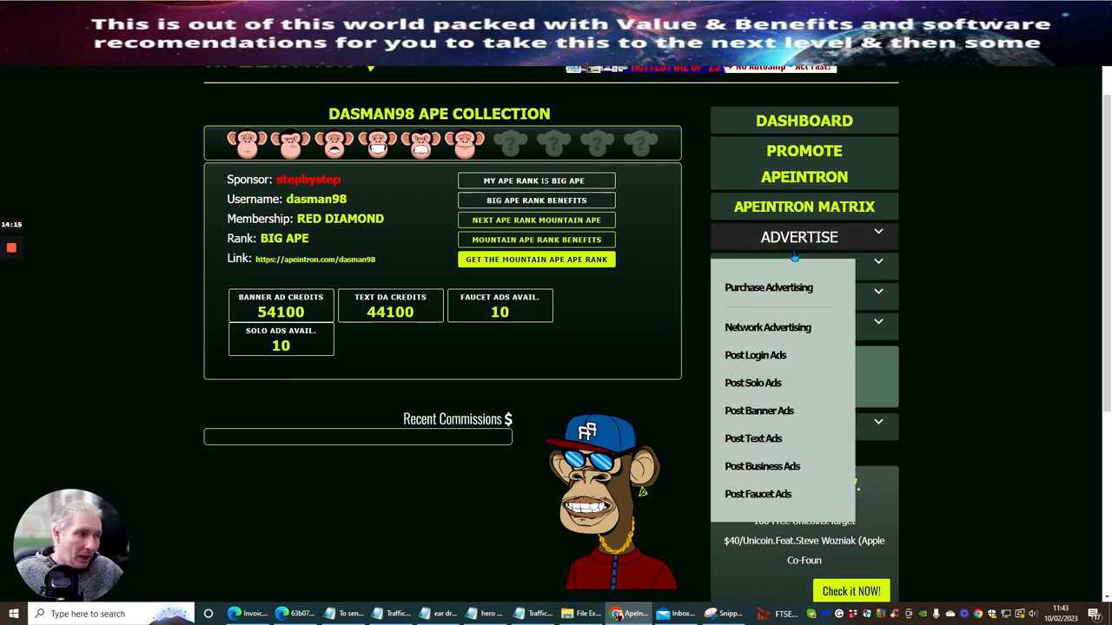
{"action": "left_click", "coordinate": [800, 236]}
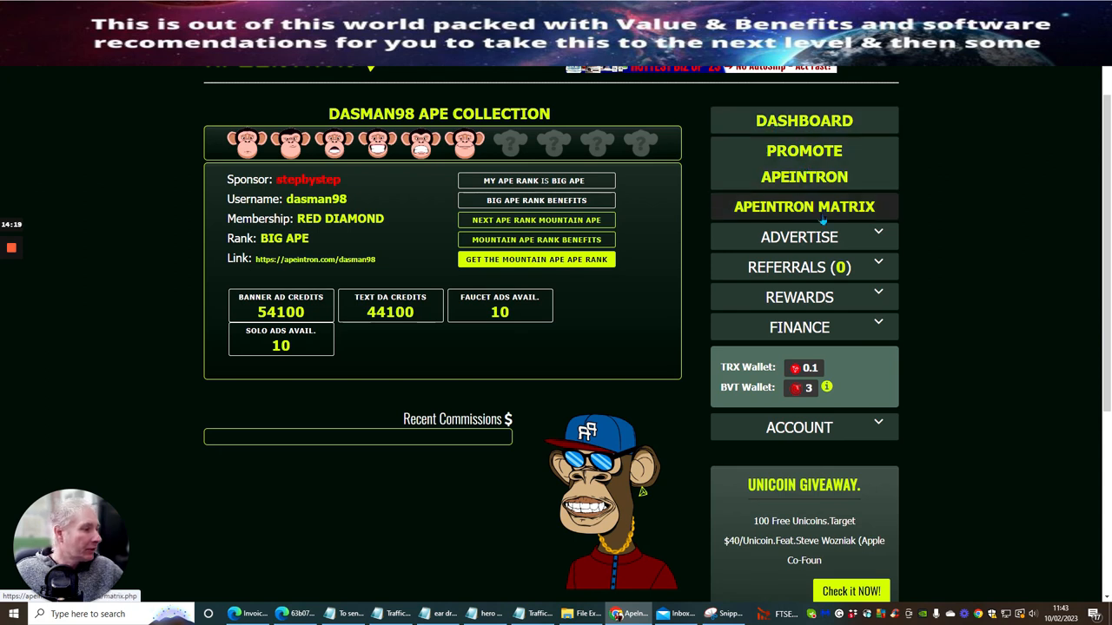
{"action": "left_click", "coordinate": [799, 236]}
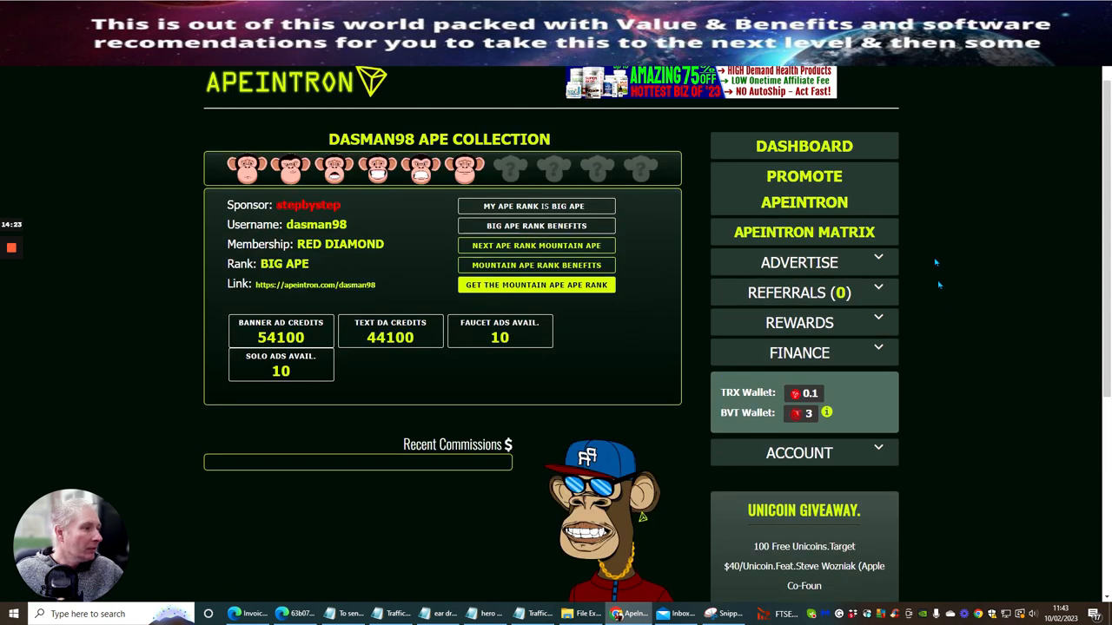
- Switch from the solo ad form to the Yahoo Mail inbox
{"action": "left_click", "coordinate": [802, 146]}
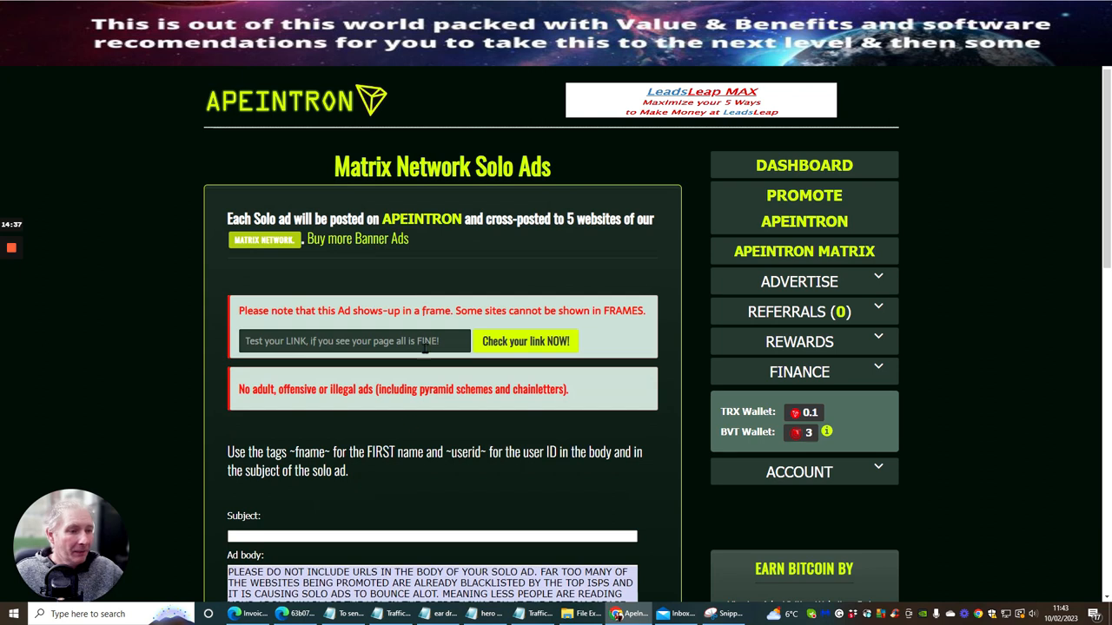
{"action": "scroll", "scroll_direction": "down", "scroll_amount": 3}
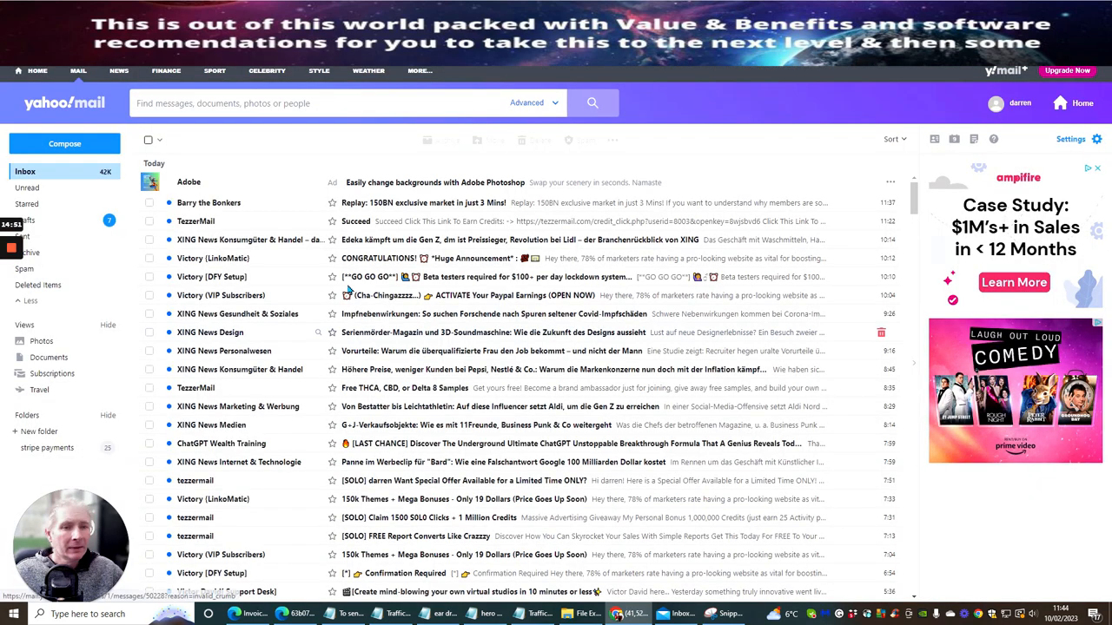
- Find and read the 'FREE Do What you like License Here!' spam email
{"action": "scroll", "scroll_direction": "down", "scroll_amount": 3}
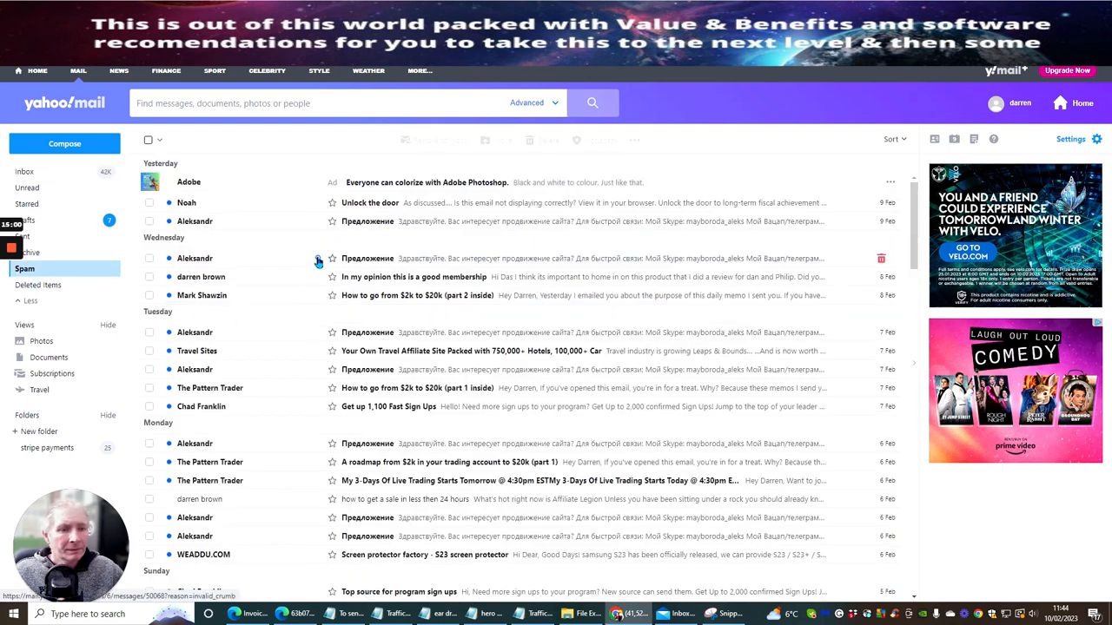
{"action": "scroll", "scroll_direction": "down", "scroll_amount": 3}
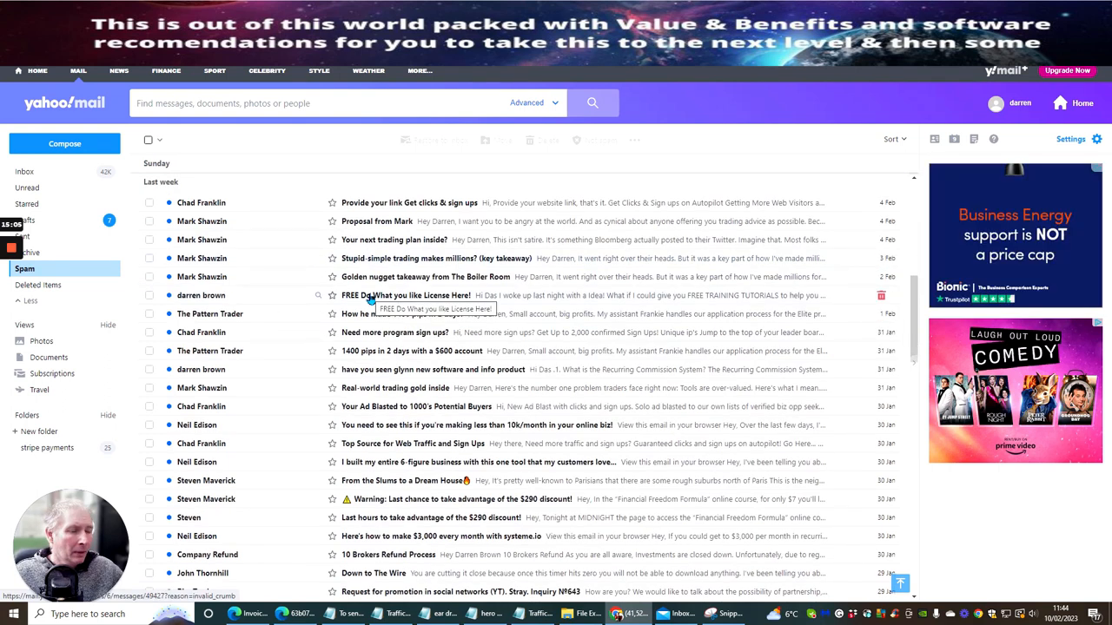
{"action": "left_click", "coordinate": [406, 296]}
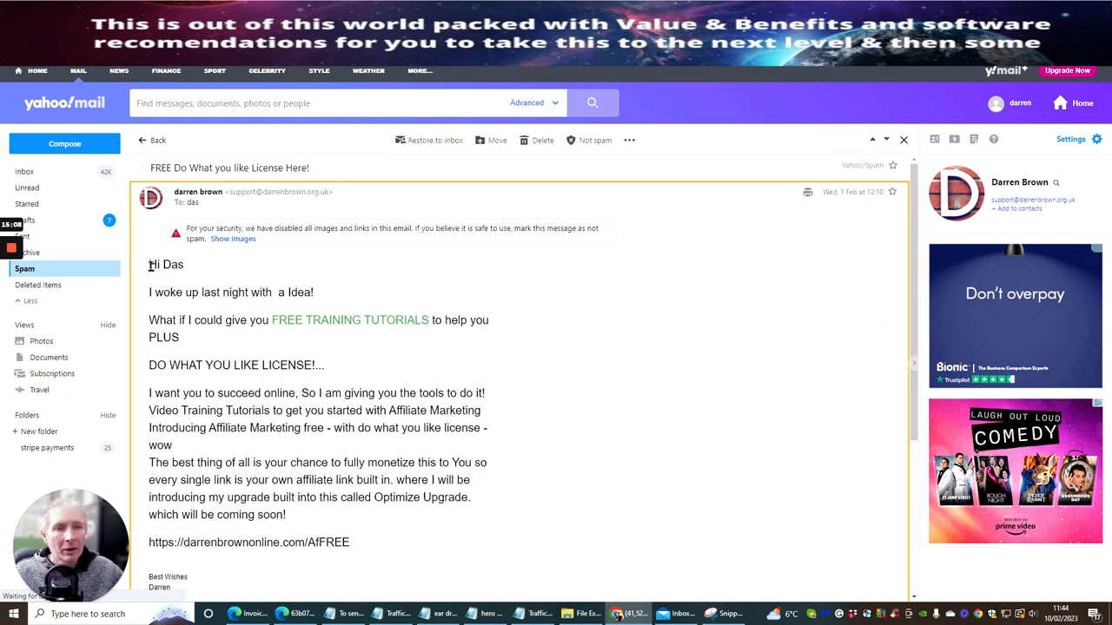
- Select and copy the email's opening lines for the solo ad
{"action": "scroll", "scroll_direction": "down", "scroll_amount": 3}
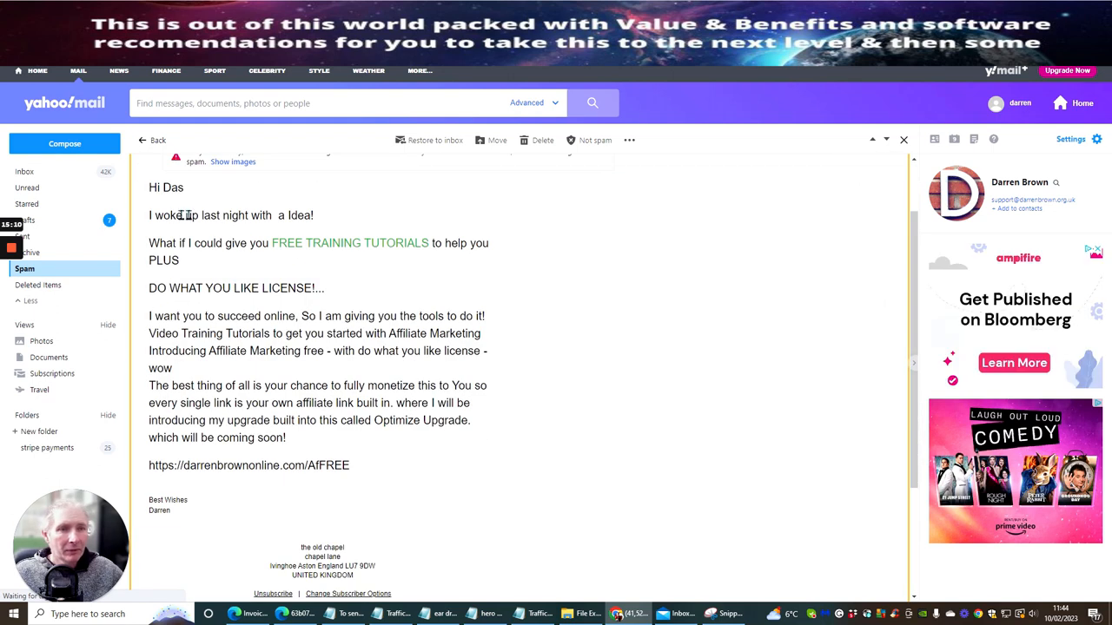
{"action": "left_click_drag", "start_coordinate": [149, 216], "coordinate": [252, 288]}
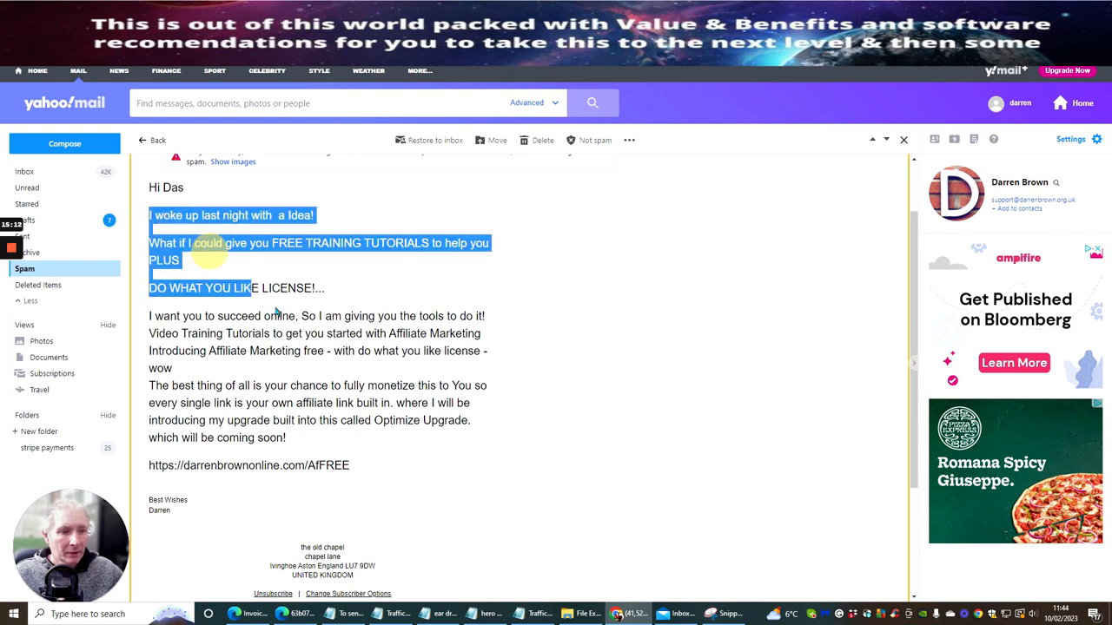
{"action": "right_click", "coordinate": [374, 408]}
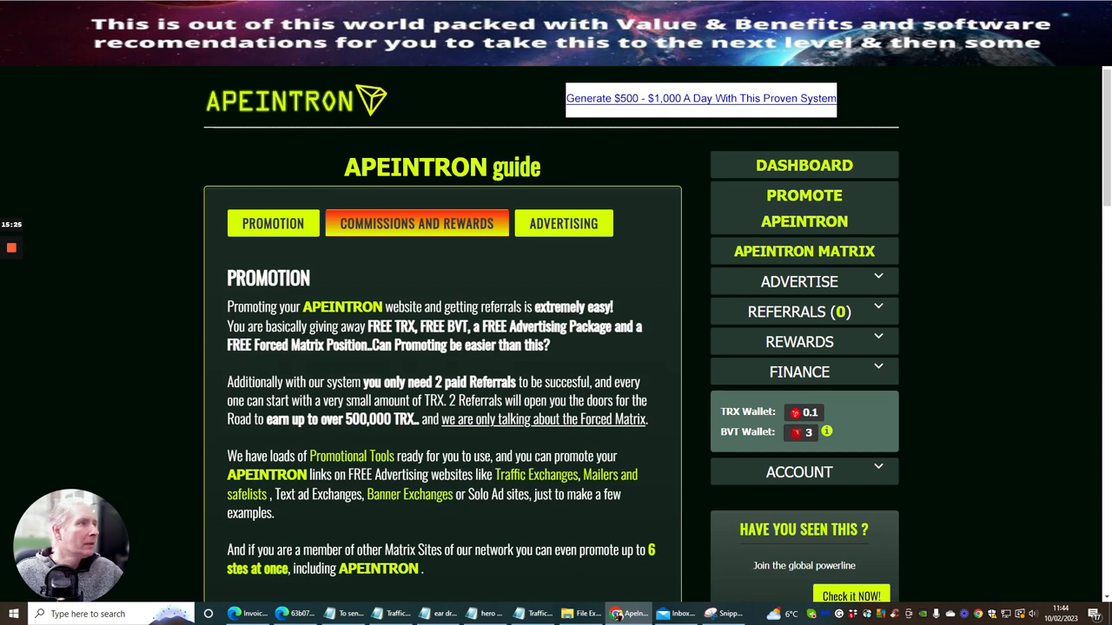
- Write the subject 'How would a do what you like license... Forget 007' in the solo ad
{"action": "scroll", "scroll_direction": "down", "scroll_amount": 3}
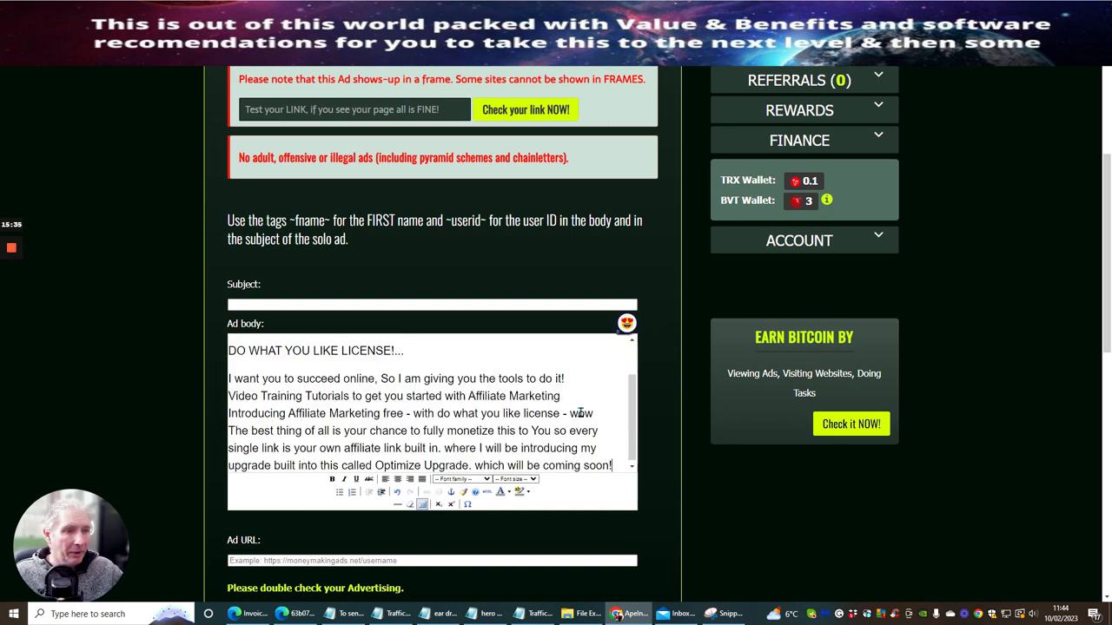
{"action": "scroll", "scroll_direction": "down", "scroll_amount": 3}
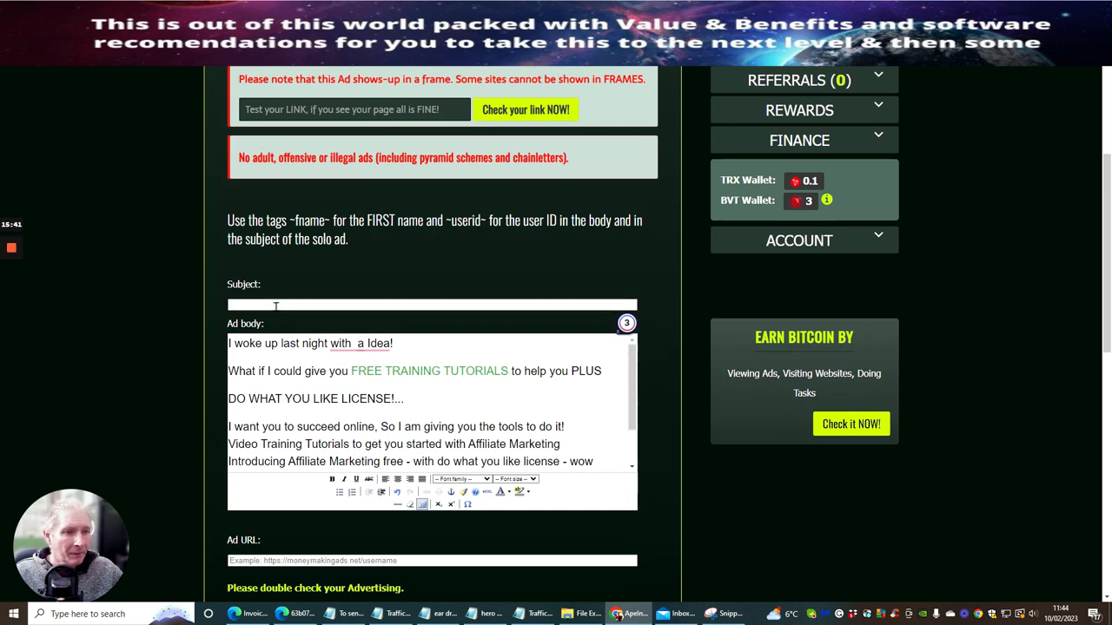
{"action": "left_click", "coordinate": [431, 304]}
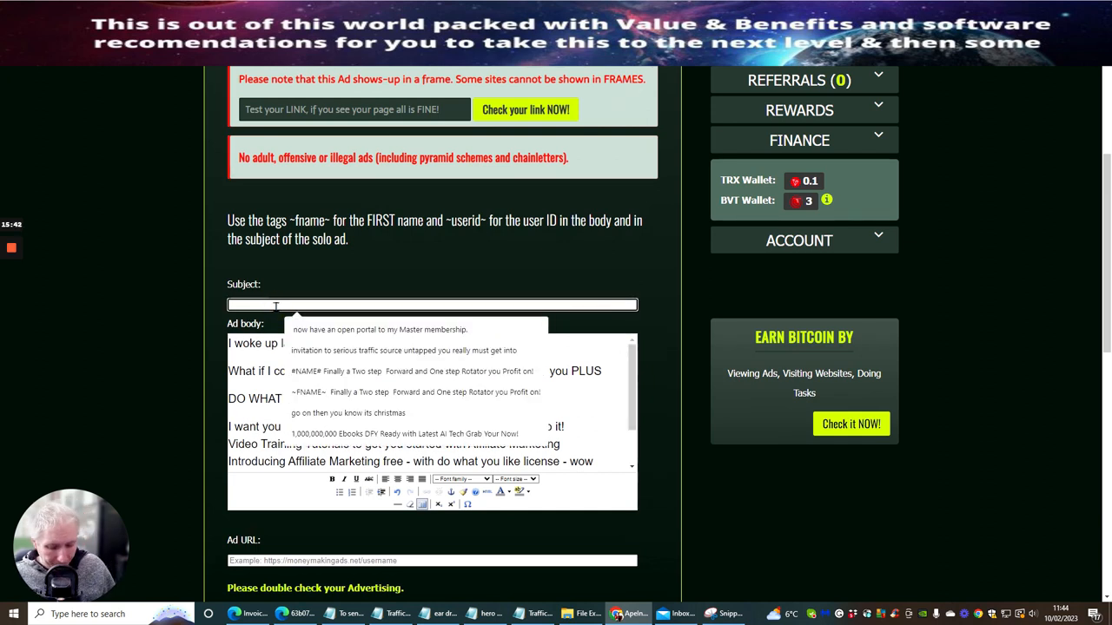
{"action": "type", "text": "How would you like"}
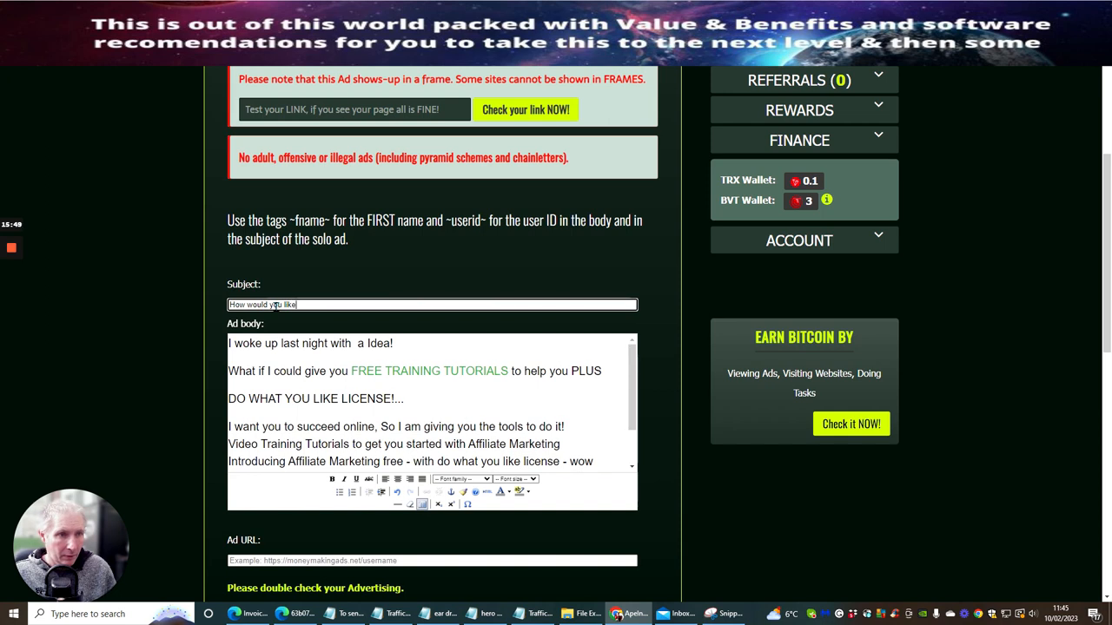
{"action": "type", "text": "a do w"}
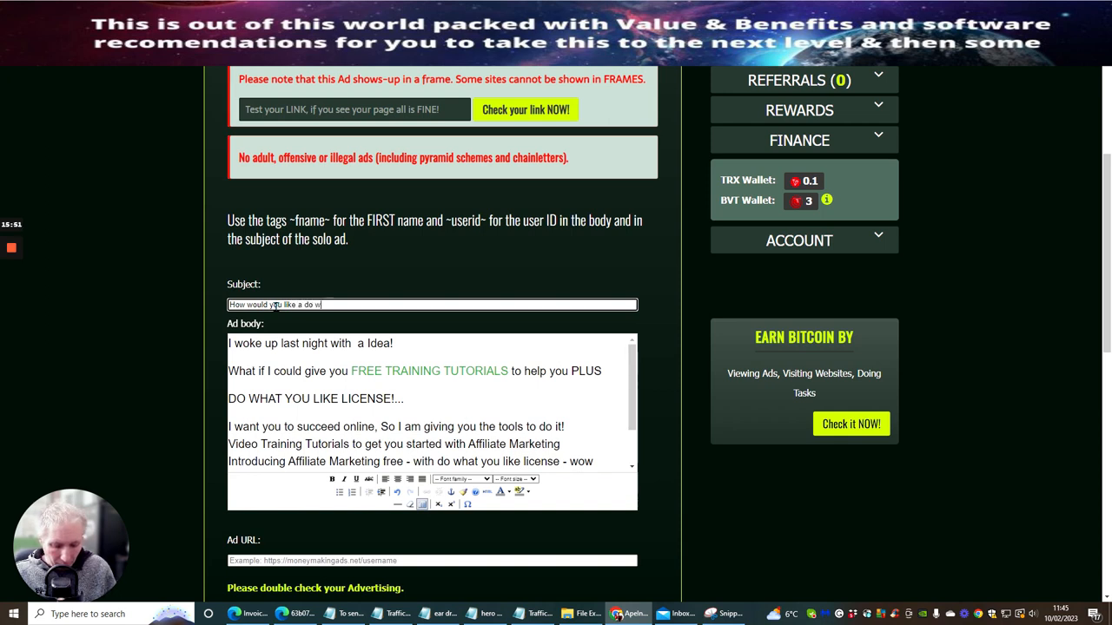
{"action": "type", "text": "hat you like"}
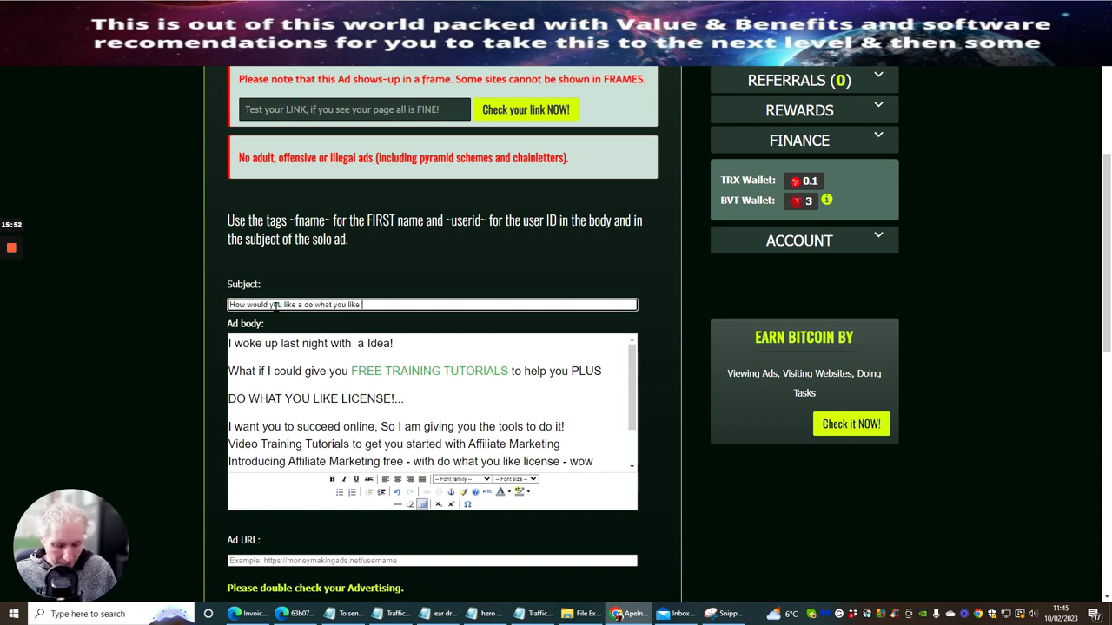
{"action": "type", "text": "license"}
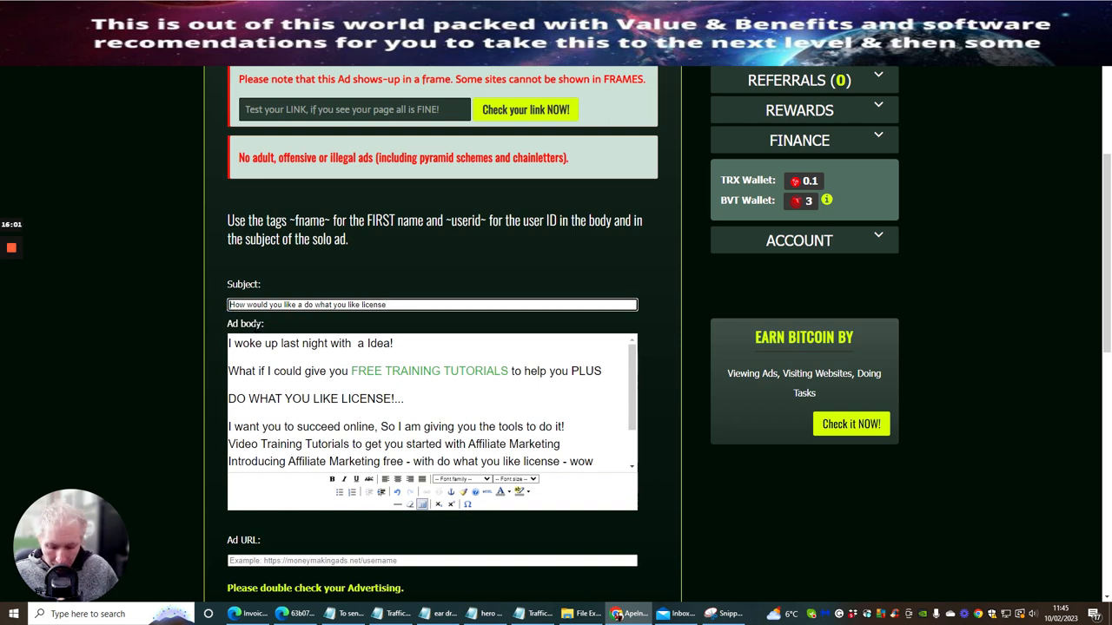
{"action": "type", "text": "Forget 007"}
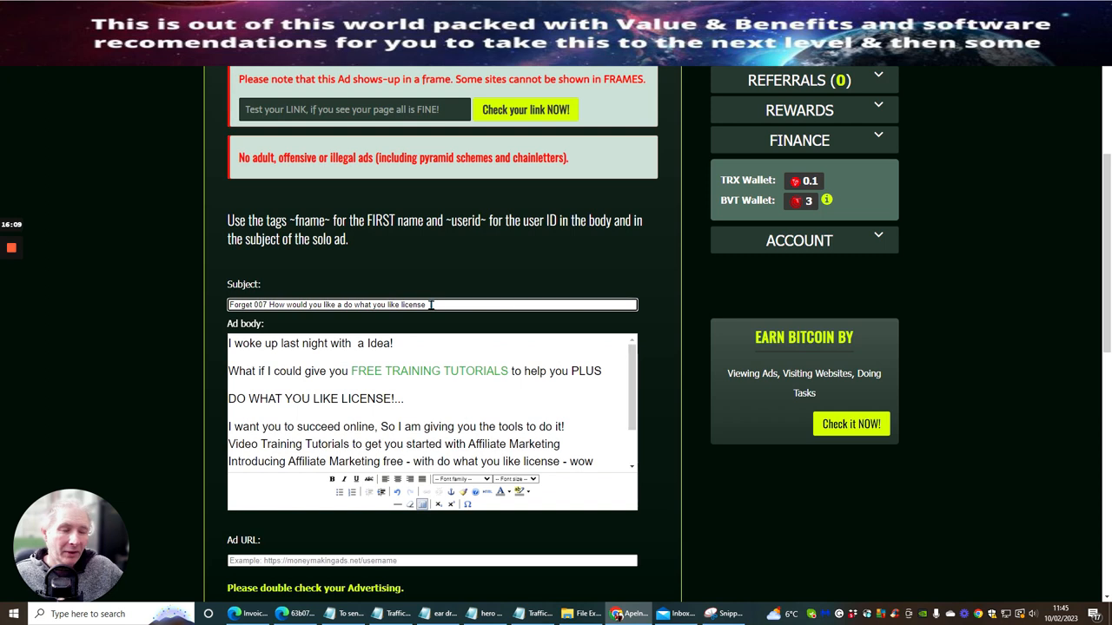
{"action": "mouse_move", "coordinate": [431, 282]}
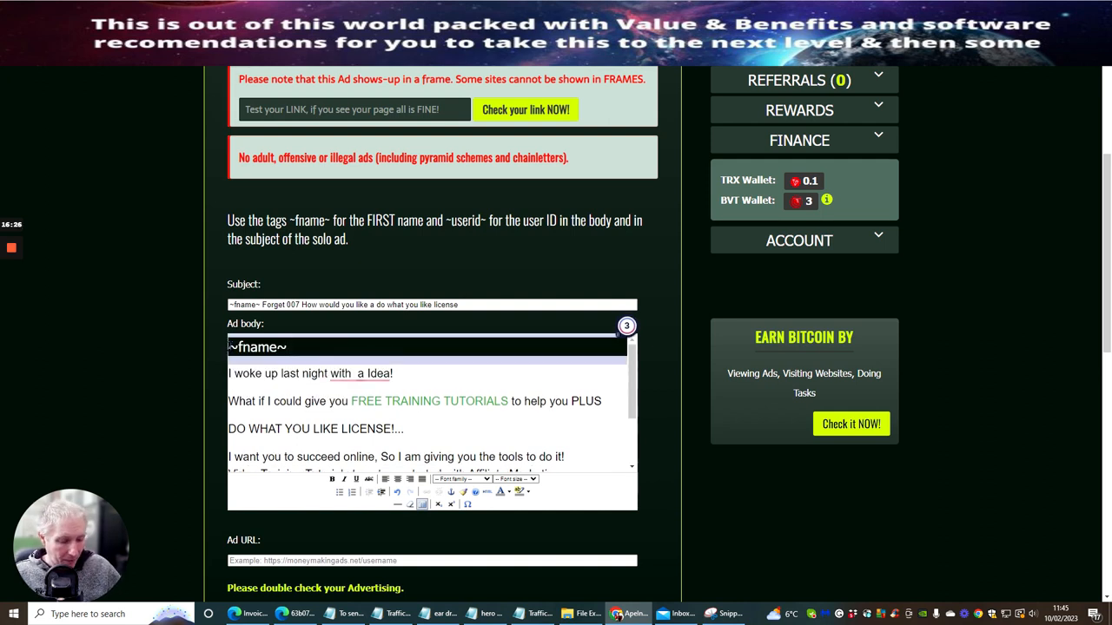
- Attempt to paste the copied email text into the ad body and back out
{"action": "right_click", "coordinate": [316, 356]}
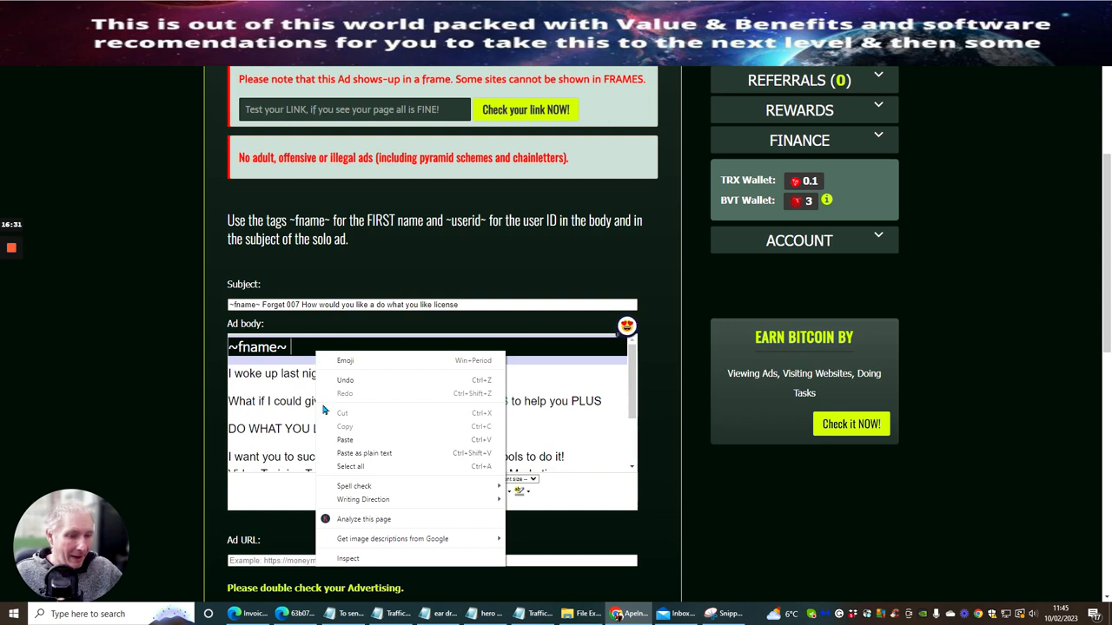
{"action": "left_click", "coordinate": [304, 339]}
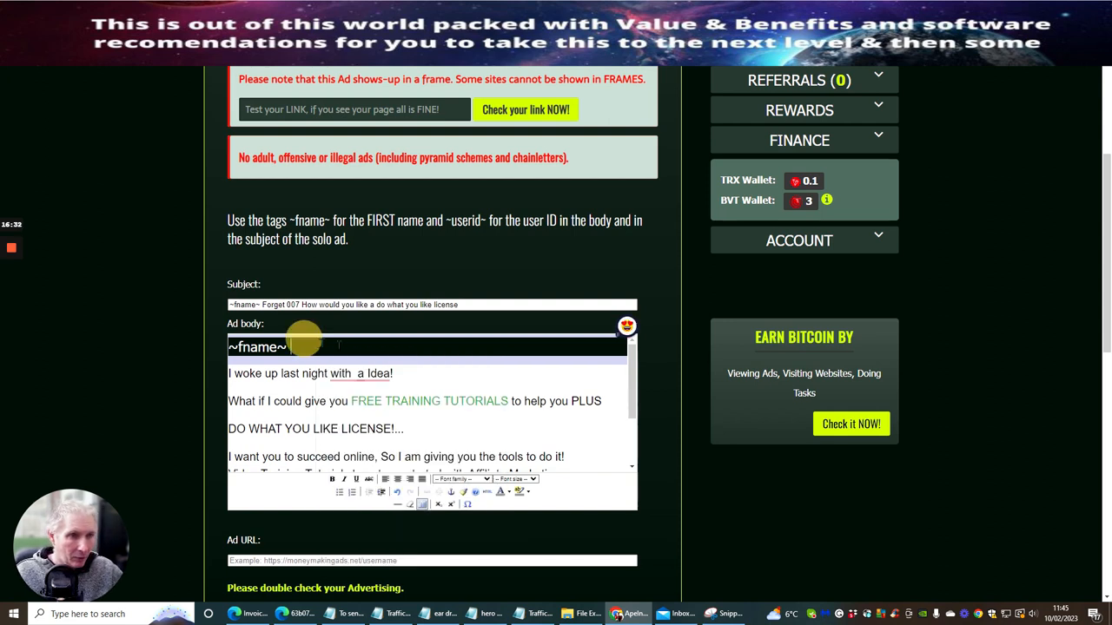
{"action": "key", "text": "Backspace"}
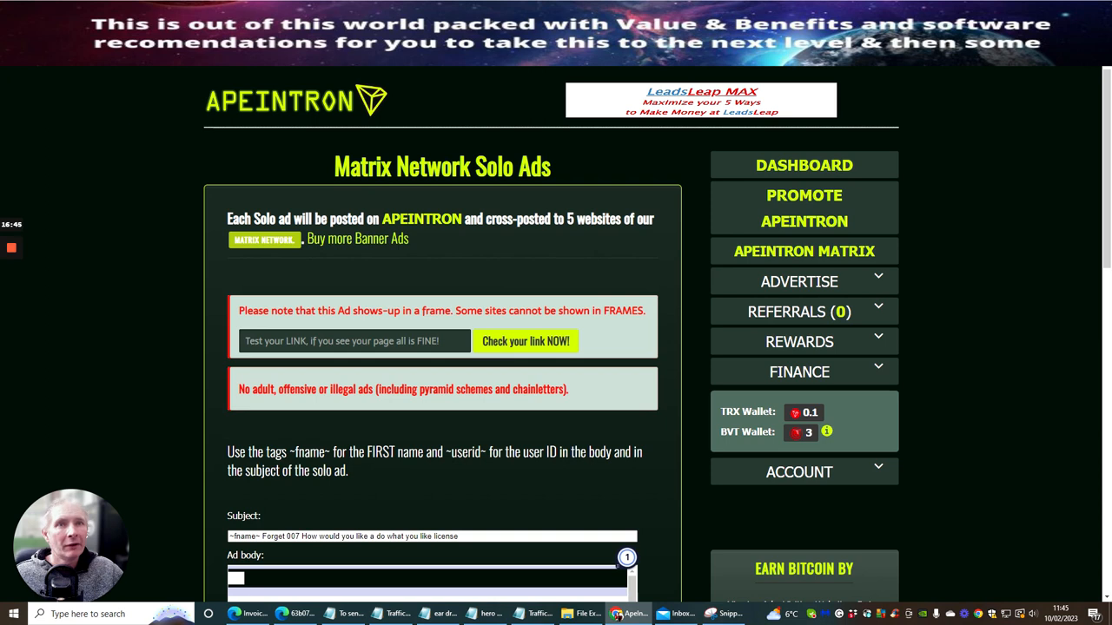
- Reset the solo ad form and begin the subject with '~fn'
{"action": "scroll", "scroll_direction": "down", "scroll_amount": 3}
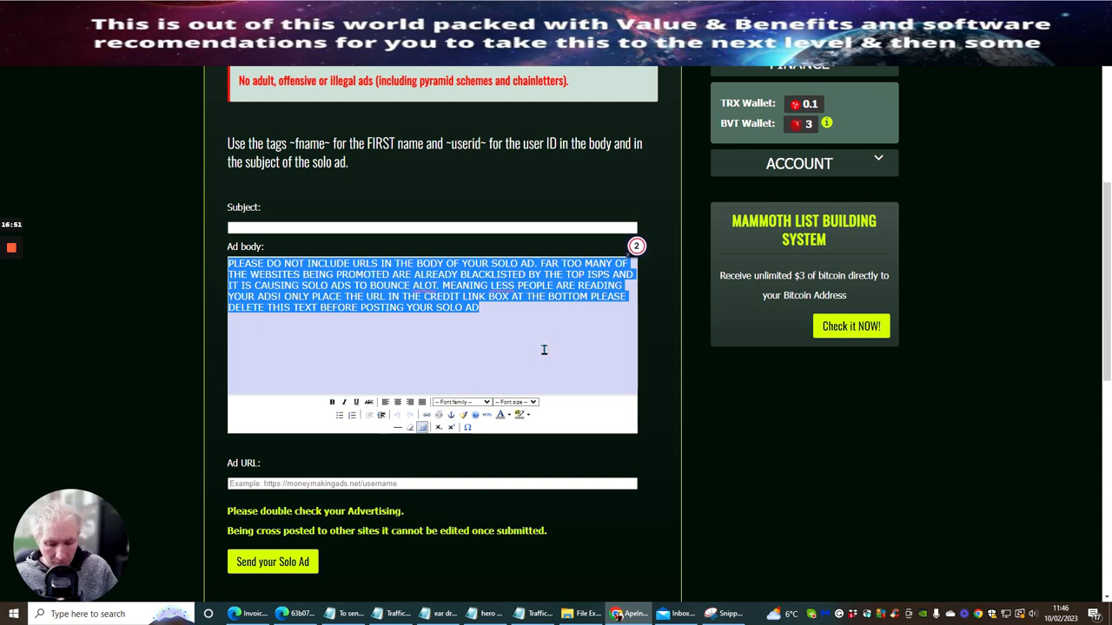
{"action": "type", "text": "~fn"}
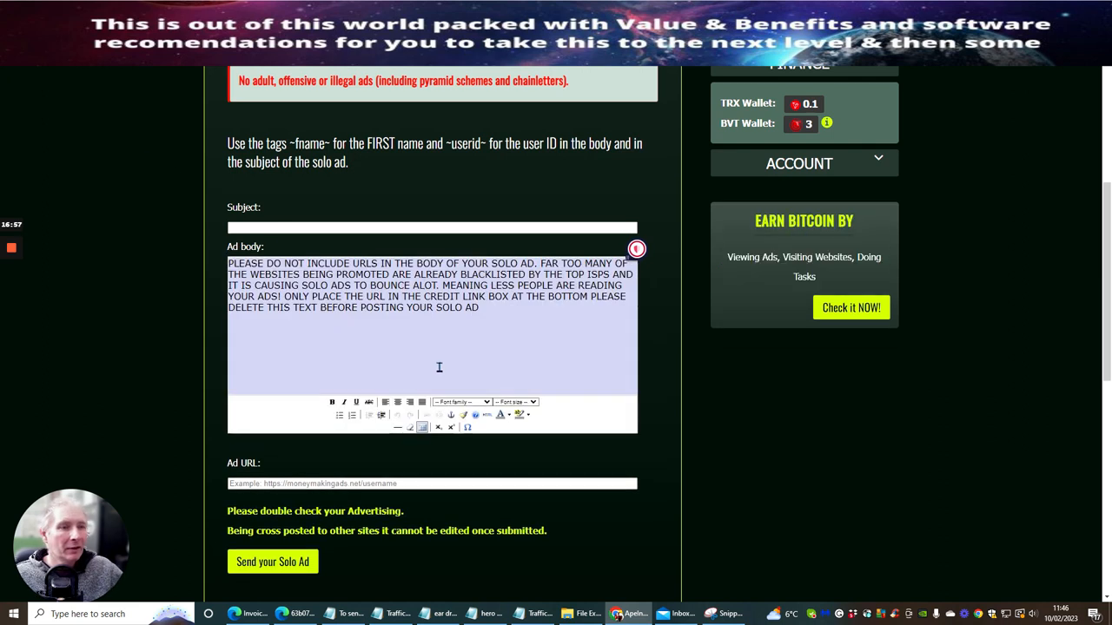
{"action": "mouse_move", "coordinate": [455, 363]}
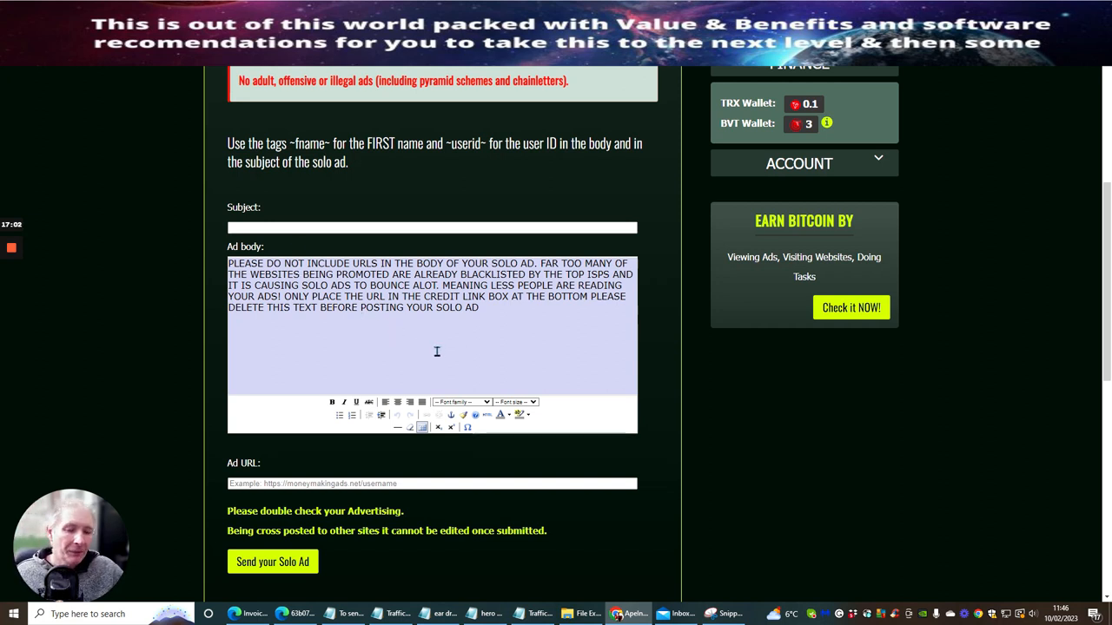
{"action": "mouse_move", "coordinate": [400, 587]}
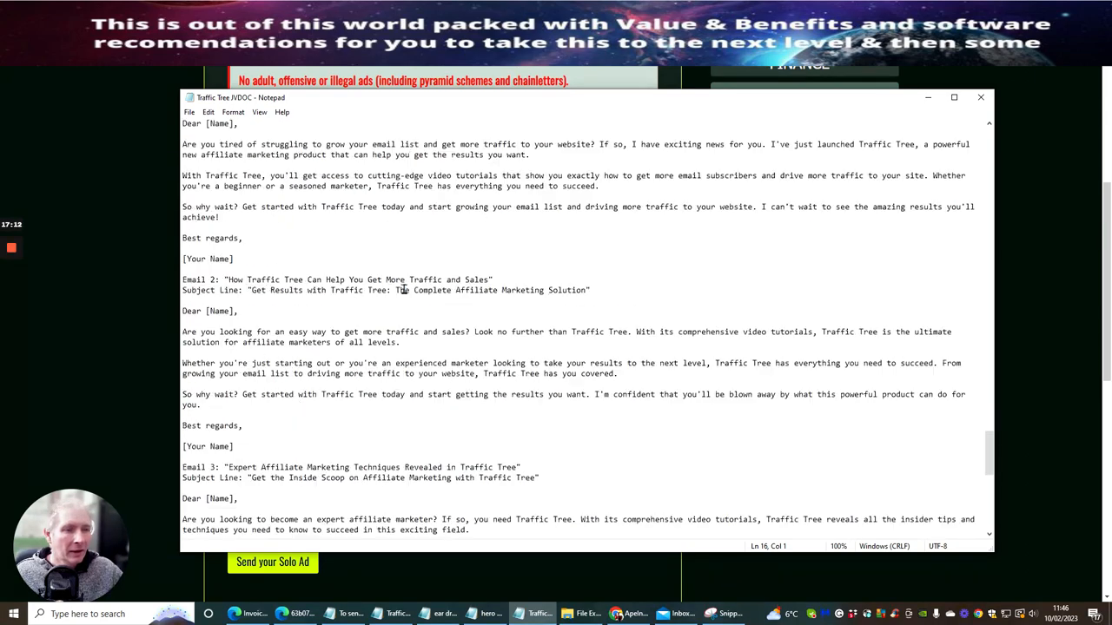
- Copy the email text via Notepad as plain 'I woke up last night with a Idea!' text into the ad body
{"action": "scroll", "scroll_direction": "down", "scroll_amount": 3}
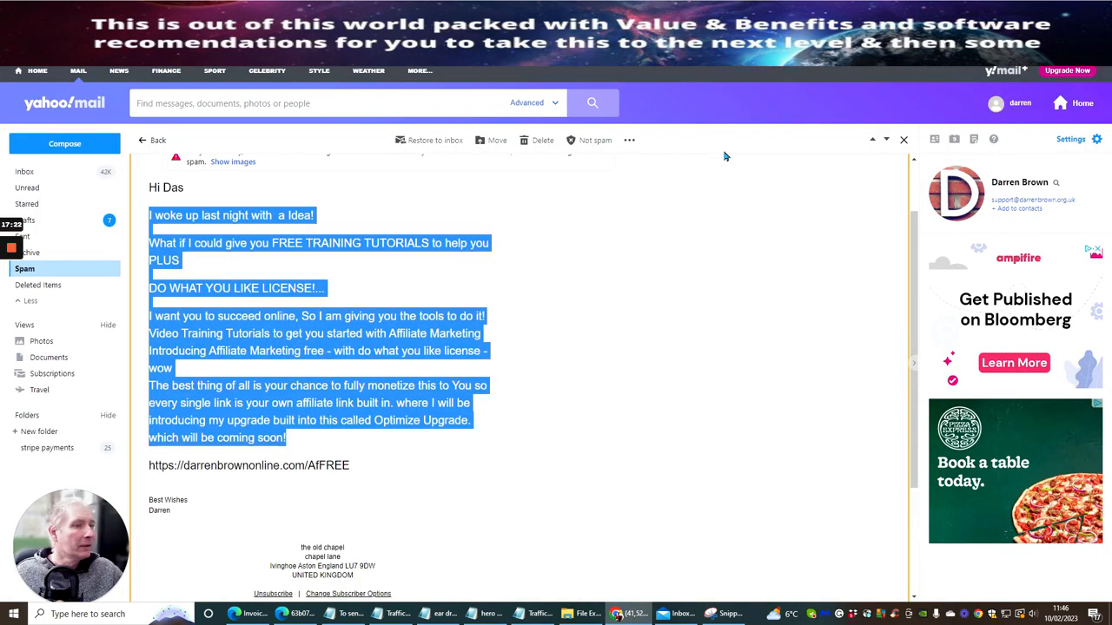
{"action": "right_click", "coordinate": [338, 334]}
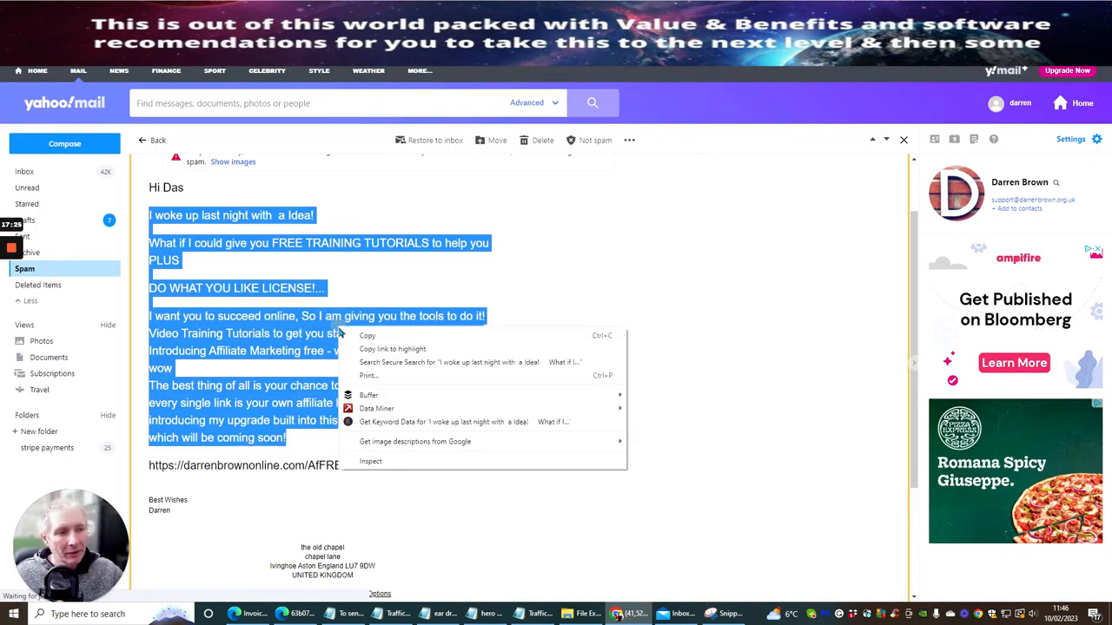
{"action": "left_click", "coordinate": [513, 576]}
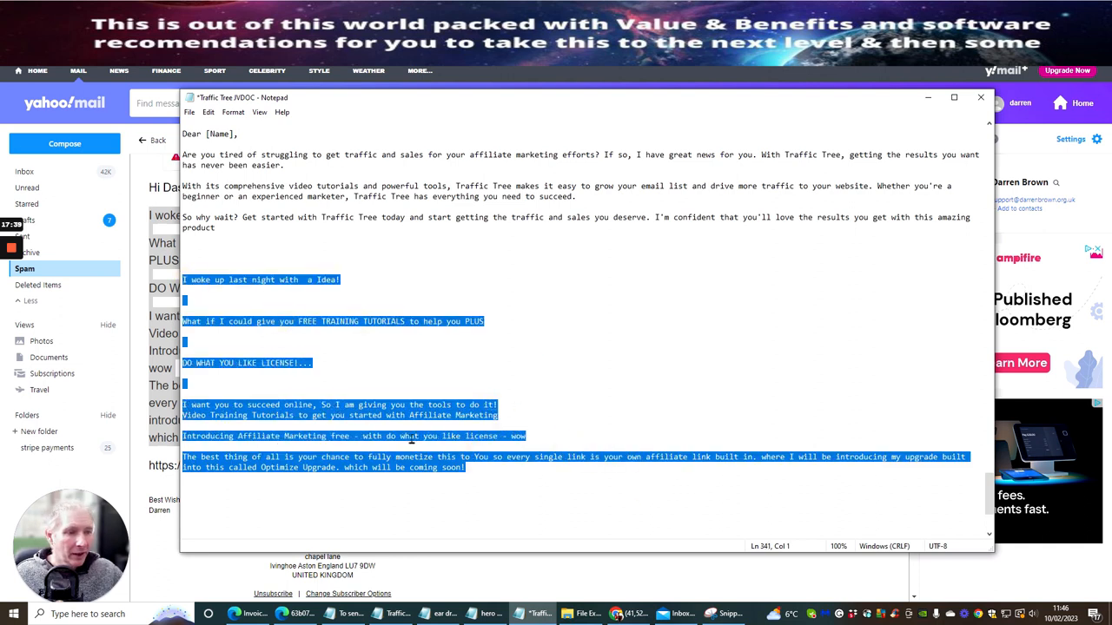
{"action": "mouse_move", "coordinate": [432, 299]}
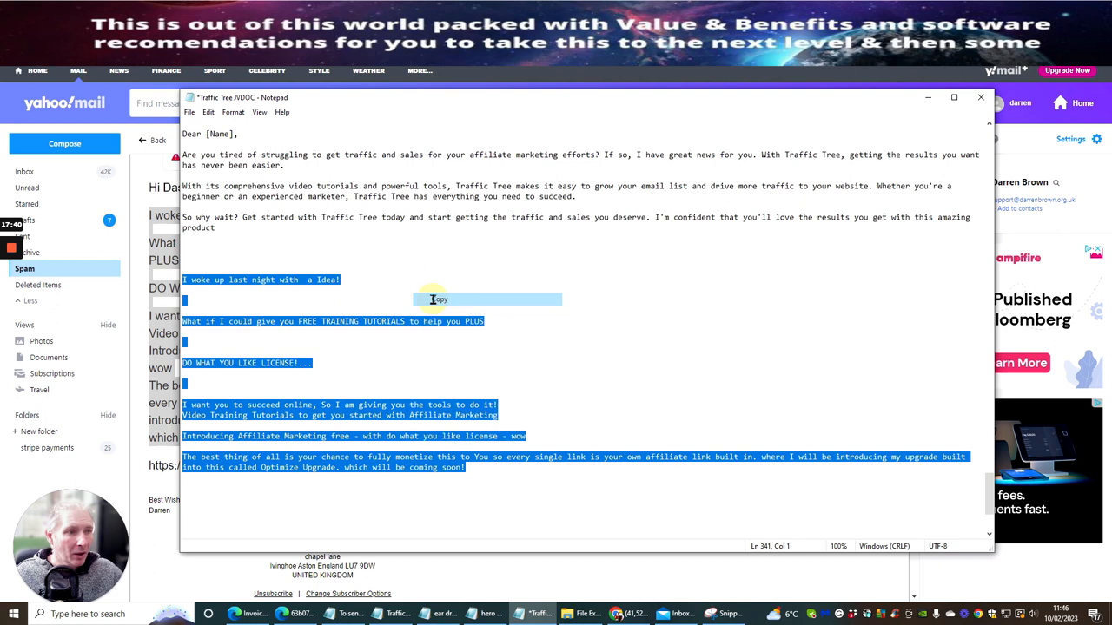
{"action": "left_click", "coordinate": [382, 510]}
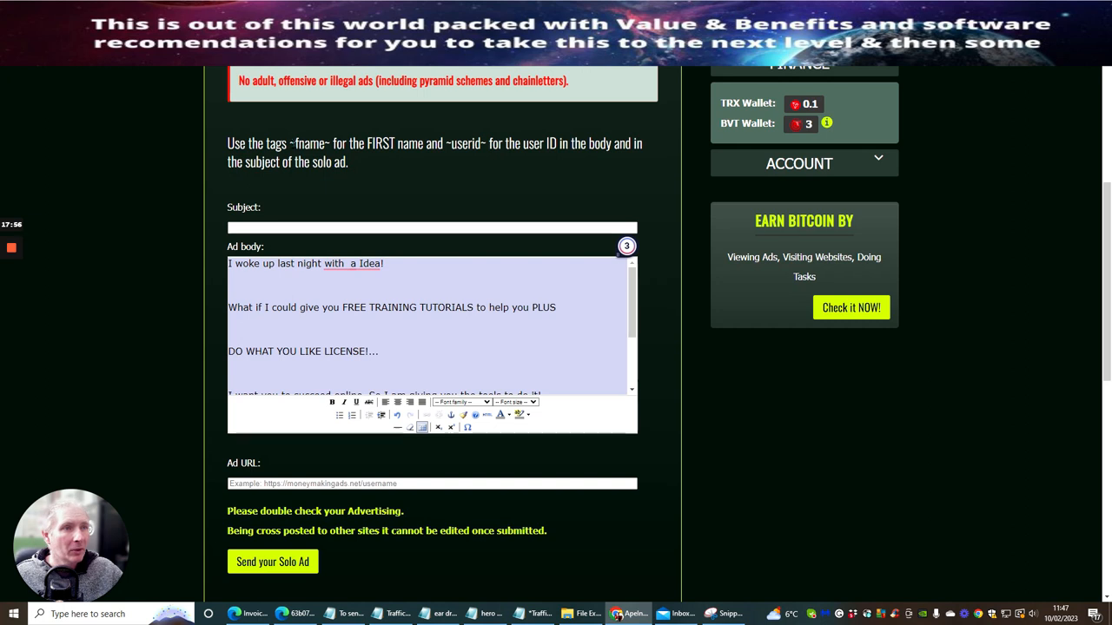
- Copy the ~fname~ first-name tag from the form instructions
{"action": "double_click", "coordinate": [309, 142]}
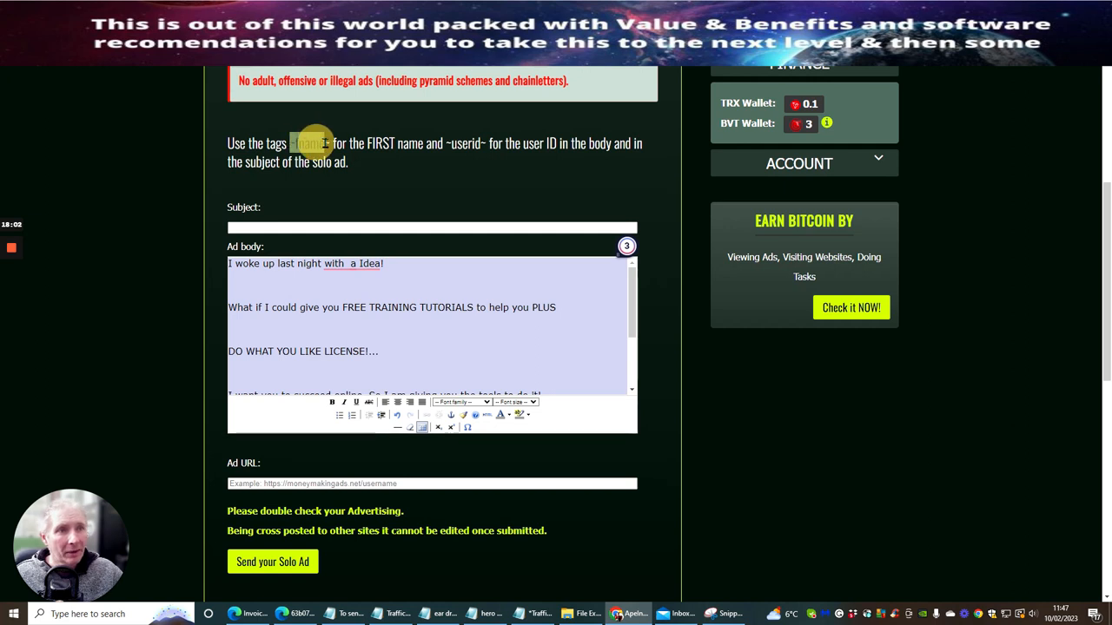
{"action": "right_click", "coordinate": [309, 142]}
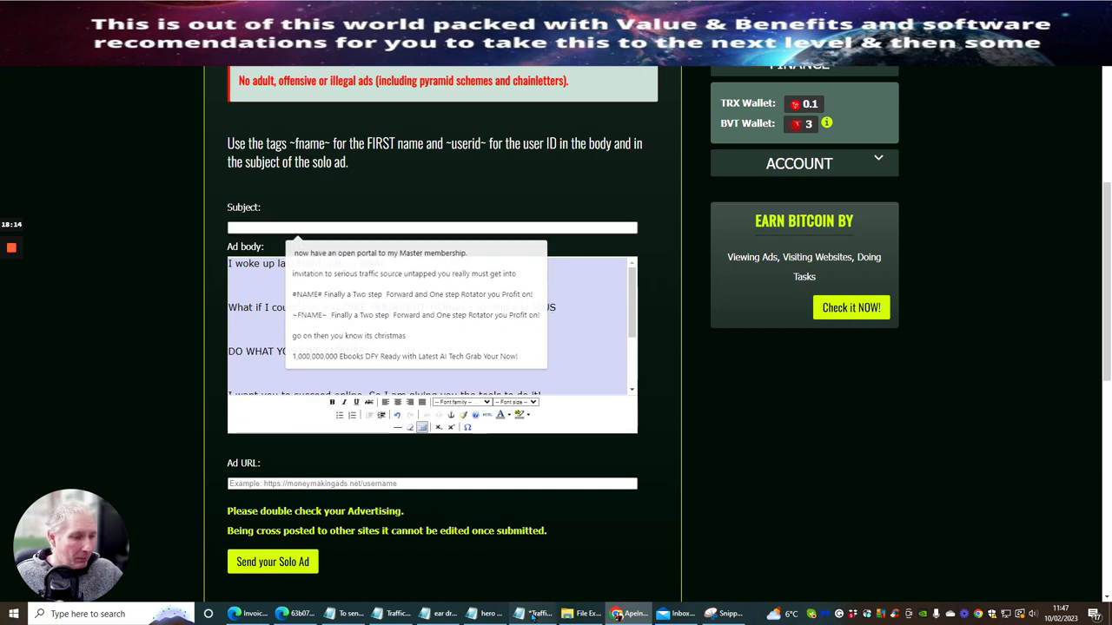
{"action": "left_click", "coordinate": [532, 615]}
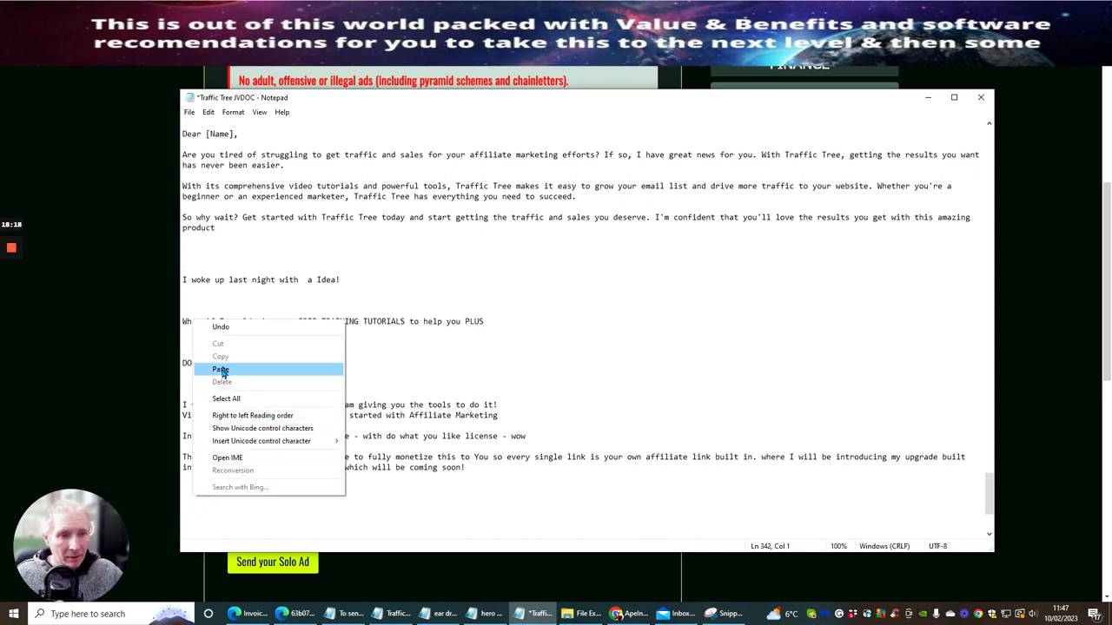
- Paste the ~fname~ tag at the bottom of the Traffic Tree notes and copy it
{"action": "left_click", "coordinate": [220, 369]}
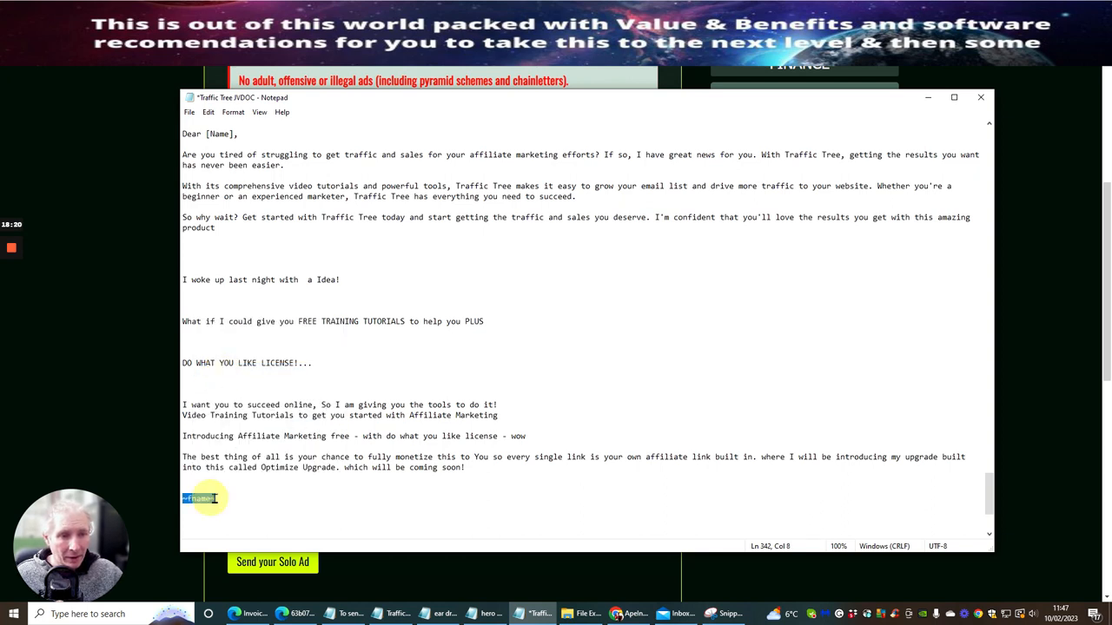
{"action": "right_click", "coordinate": [205, 497]}
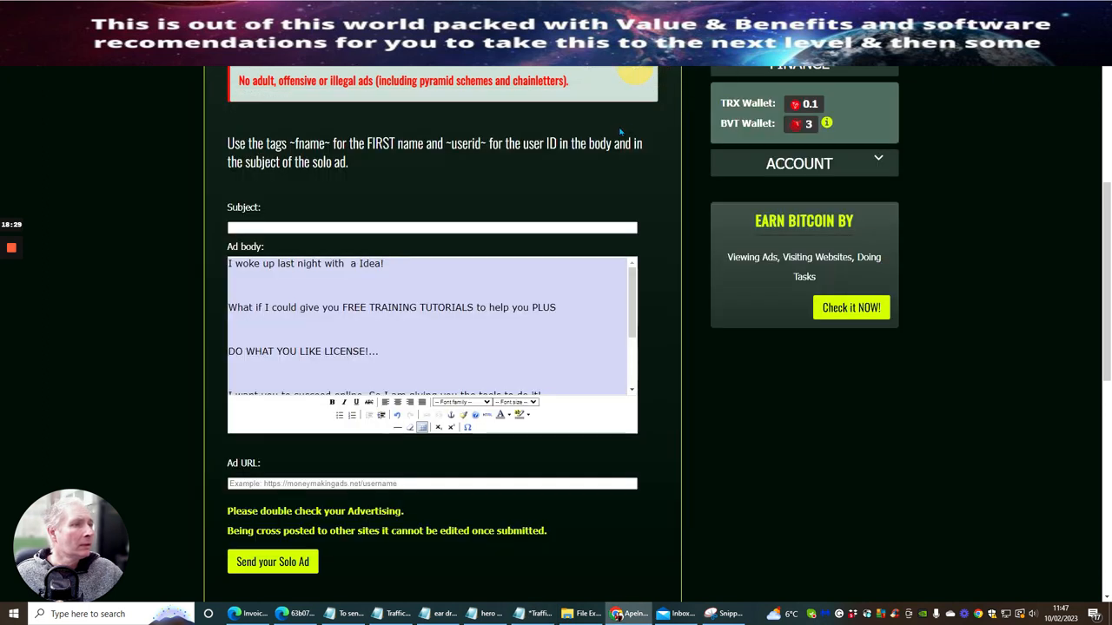
- Enter the subject '~fname~ forget 007 how would you like a do what you like license'
{"action": "right_click", "coordinate": [257, 227]}
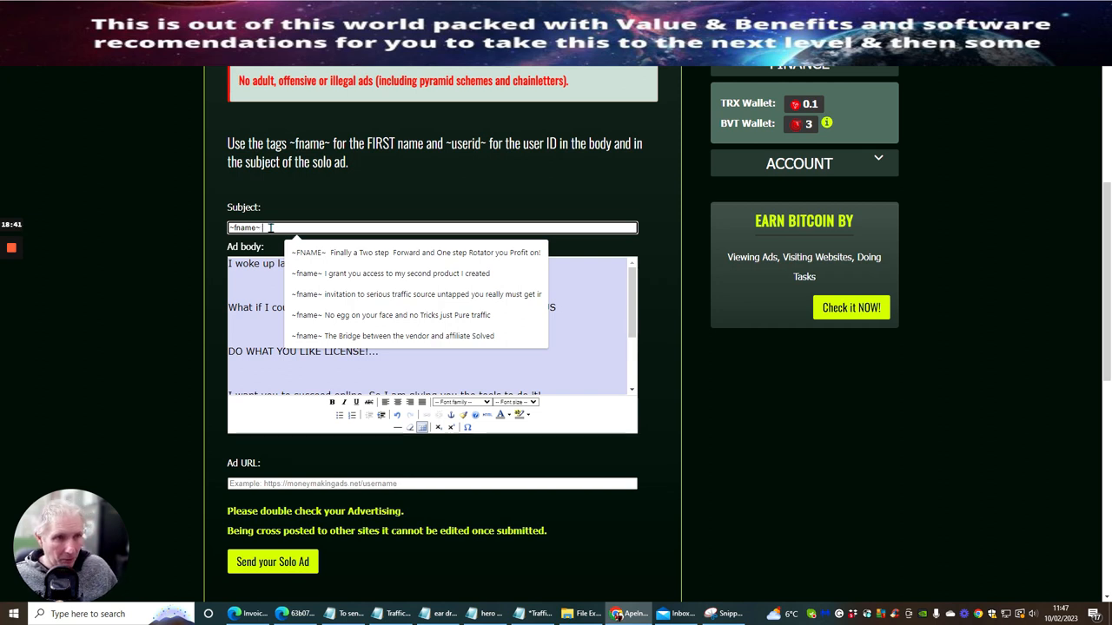
{"action": "type", "text": "Foreget"}
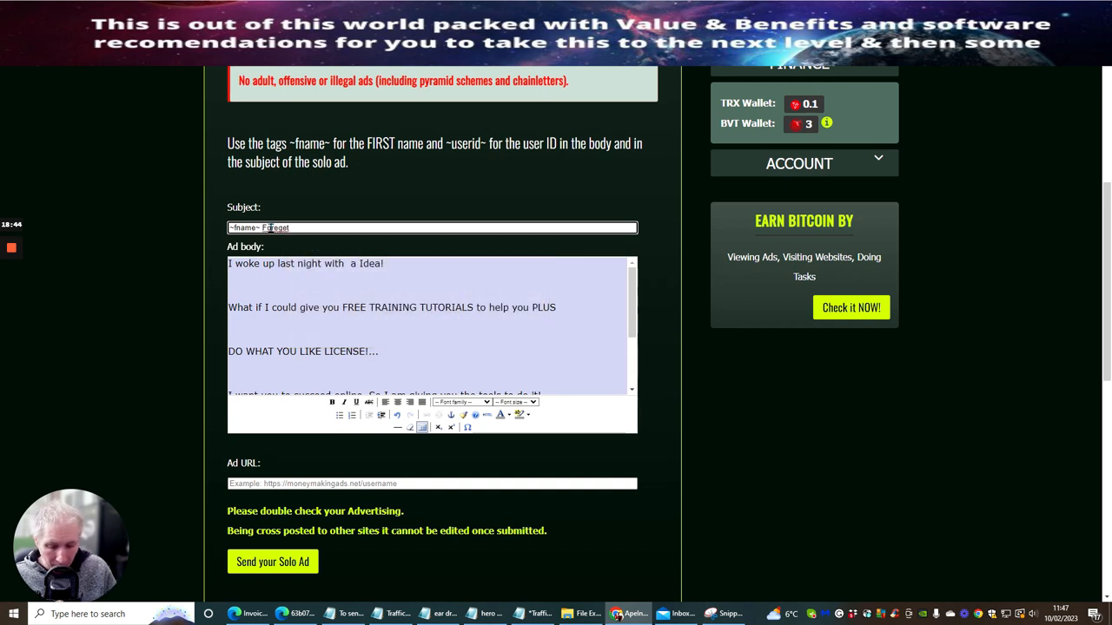
{"action": "left_click", "coordinate": [431, 228]}
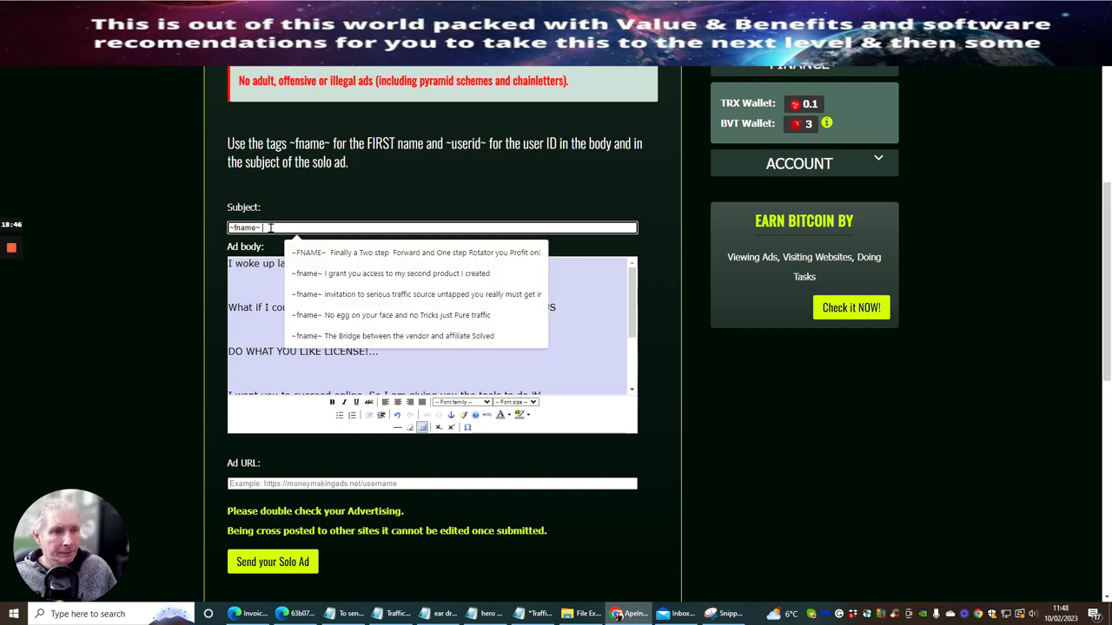
{"action": "type", "text": "forget"}
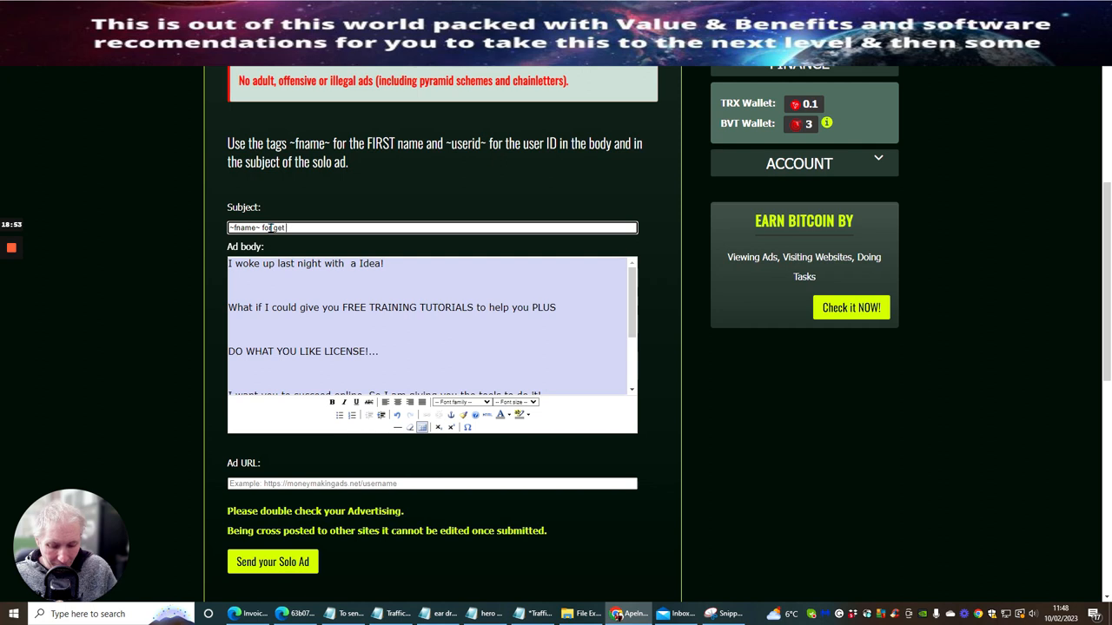
{"action": "type", "text": "007"}
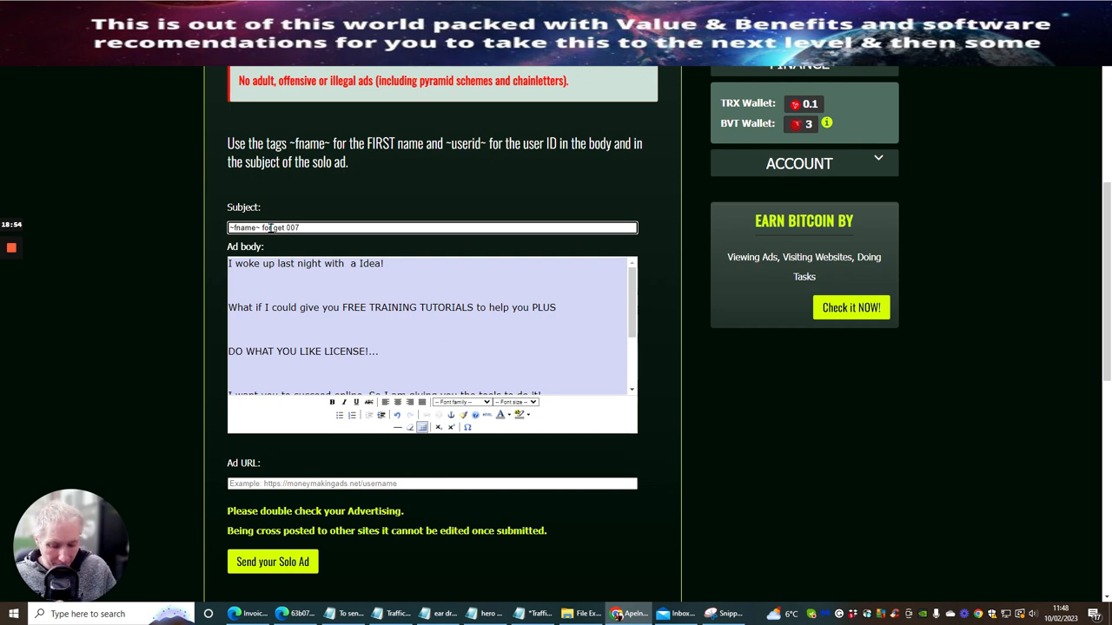
{"action": "type", "text": "how would"}
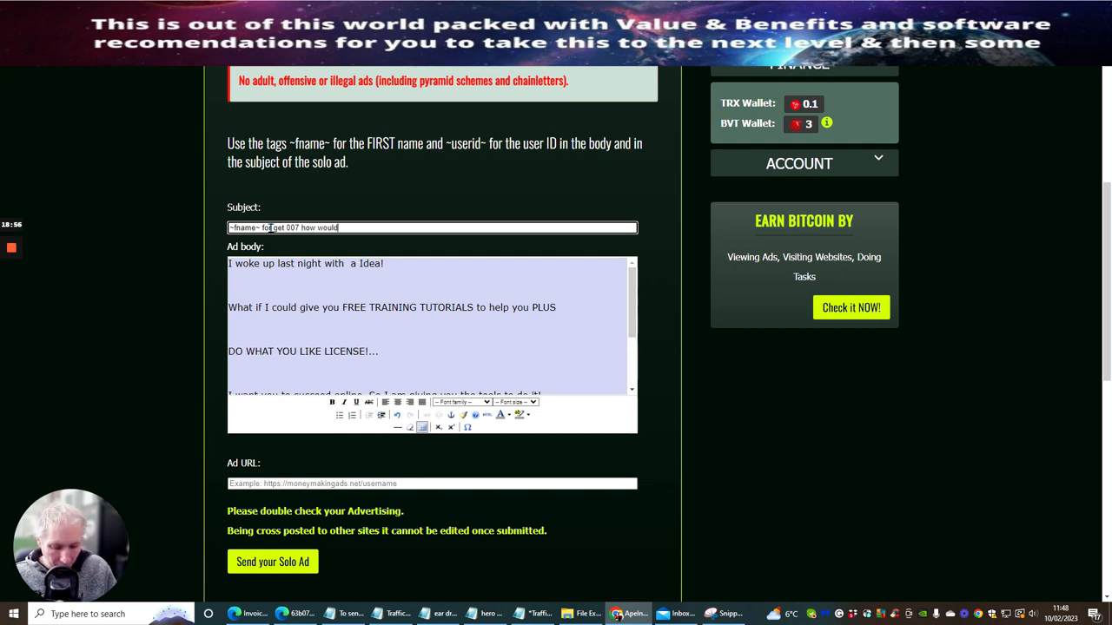
{"action": "type", "text": "you like"}
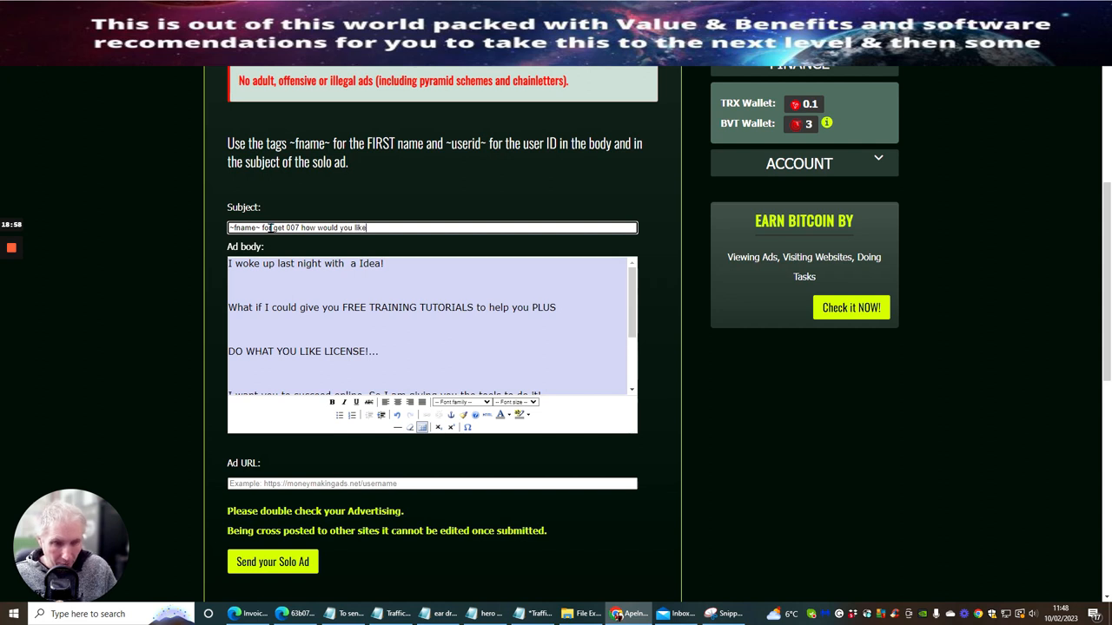
{"action": "type", "text": "a"}
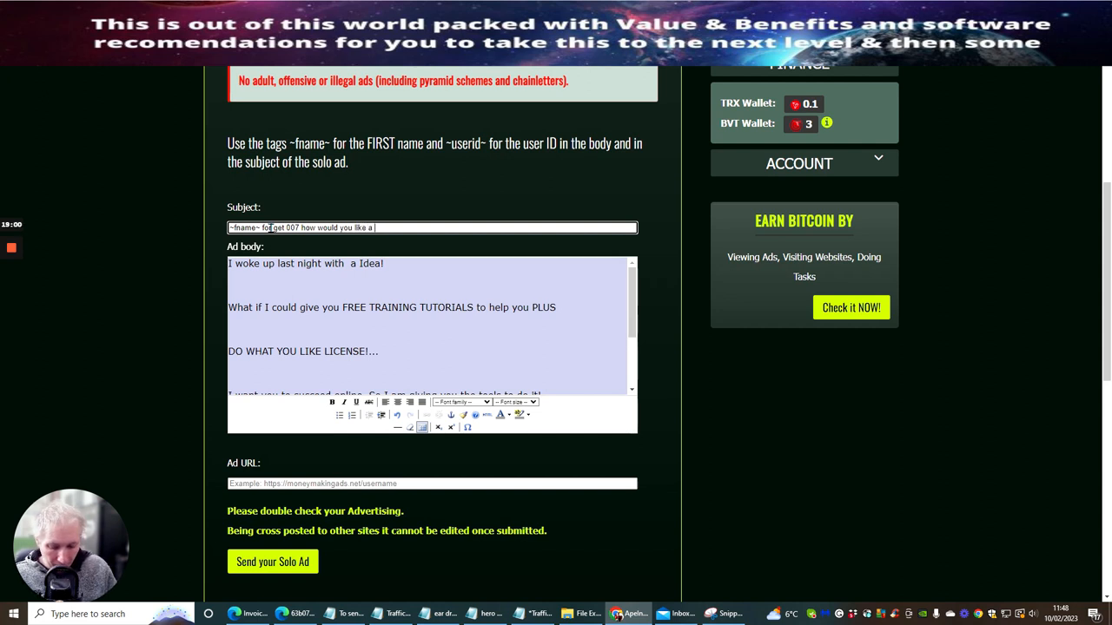
{"action": "type", "text": "do what you like license"}
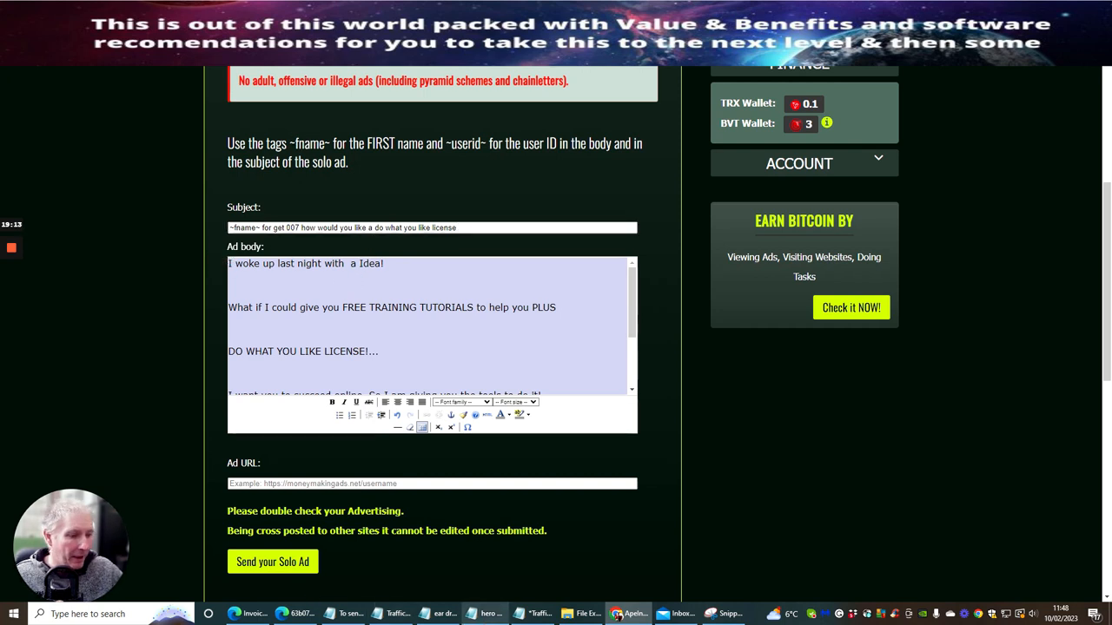
{"action": "left_click", "coordinate": [539, 614]}
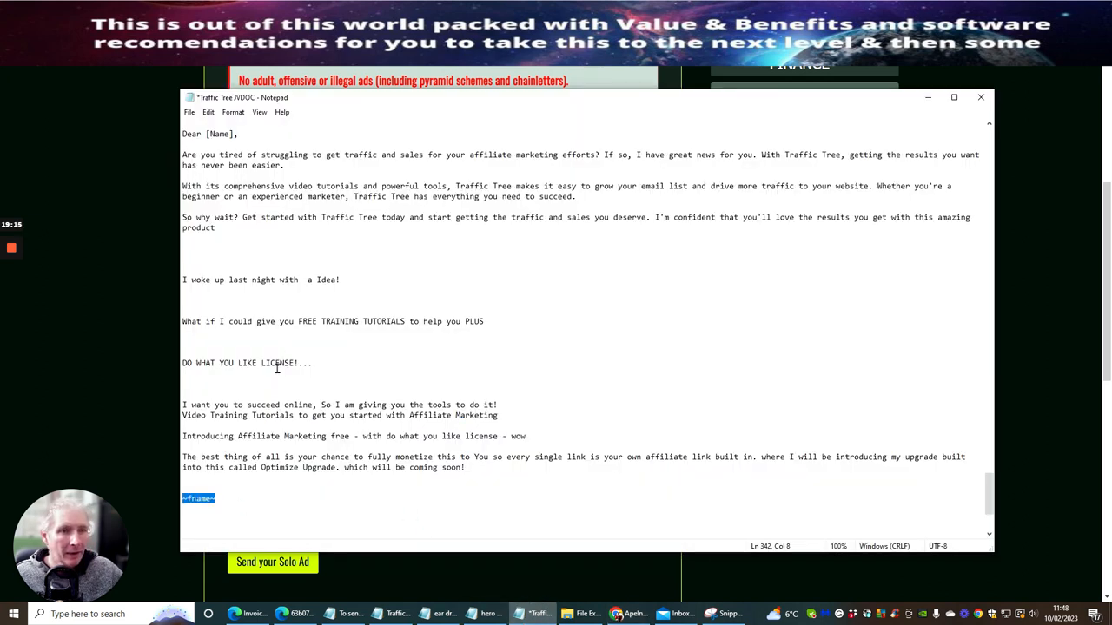
- Copy the ~fname~ tag again from the bottom of the notes
{"action": "right_click", "coordinate": [217, 469]}
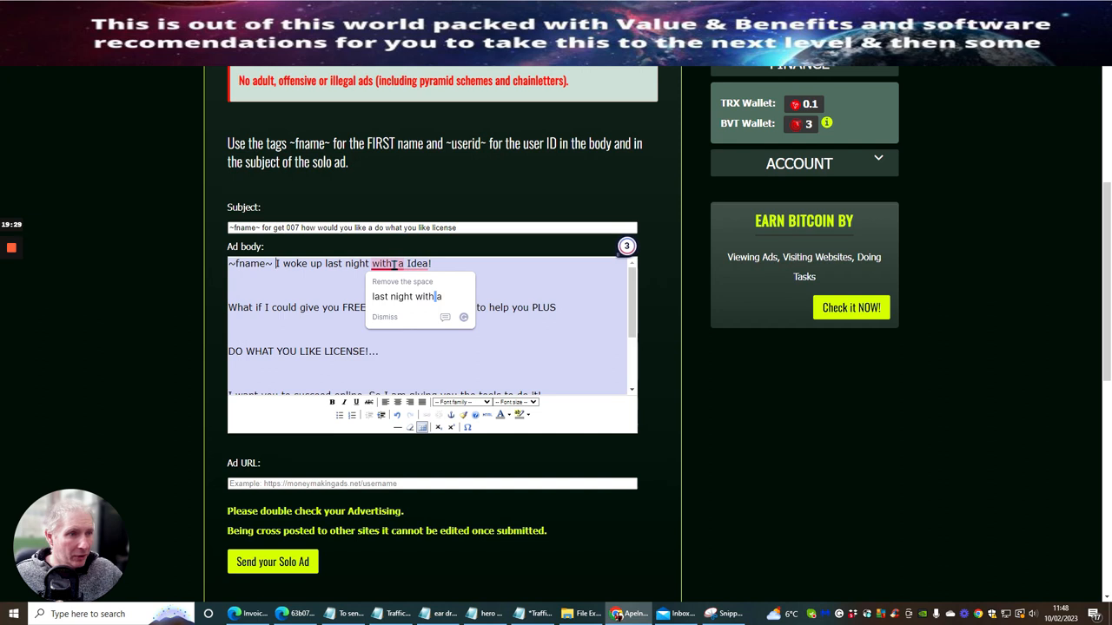
- Place ~fname~ before 'I woke up last night' in the body, review it, and go to WordPress Pretty Links
{"action": "scroll", "scroll_direction": "down", "scroll_amount": 3}
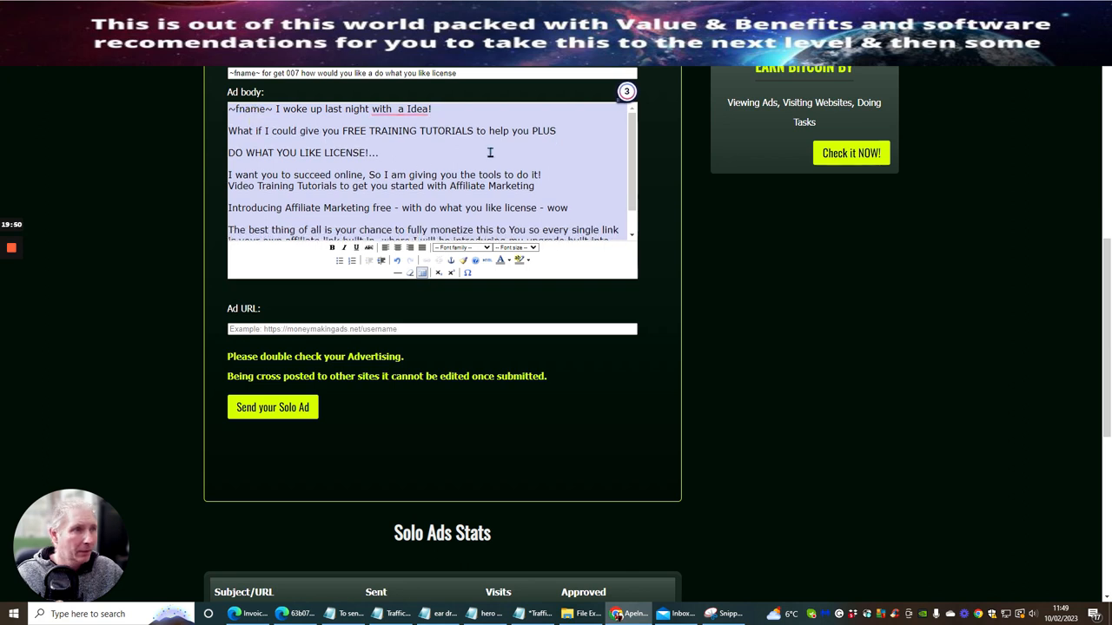
{"action": "scroll", "scroll_direction": "down", "scroll_amount": 3}
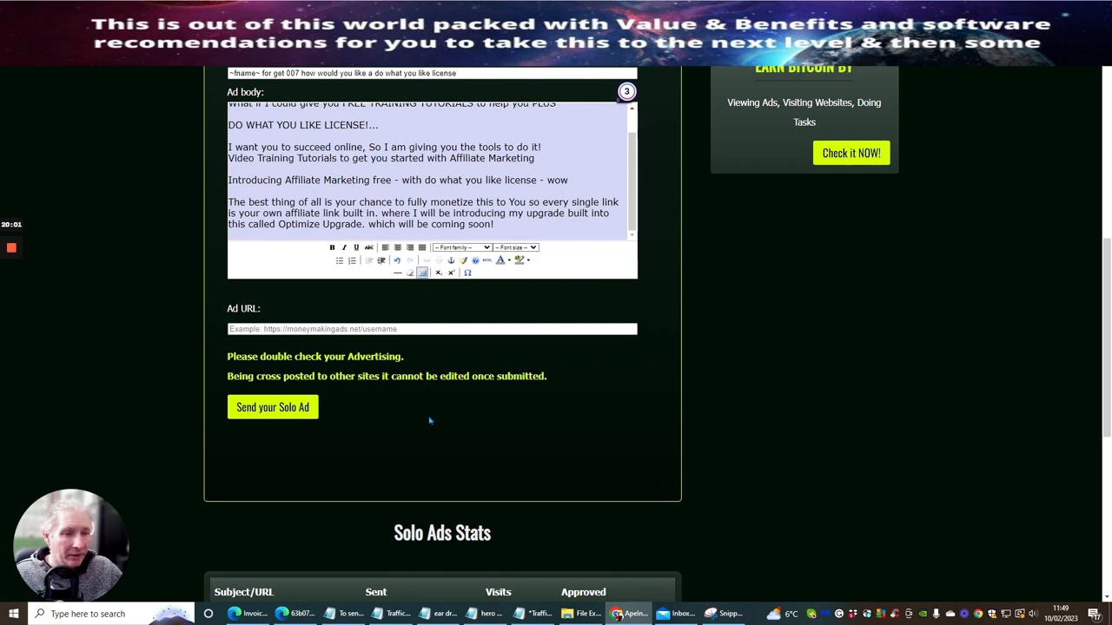
{"action": "mouse_move", "coordinate": [434, 424]}
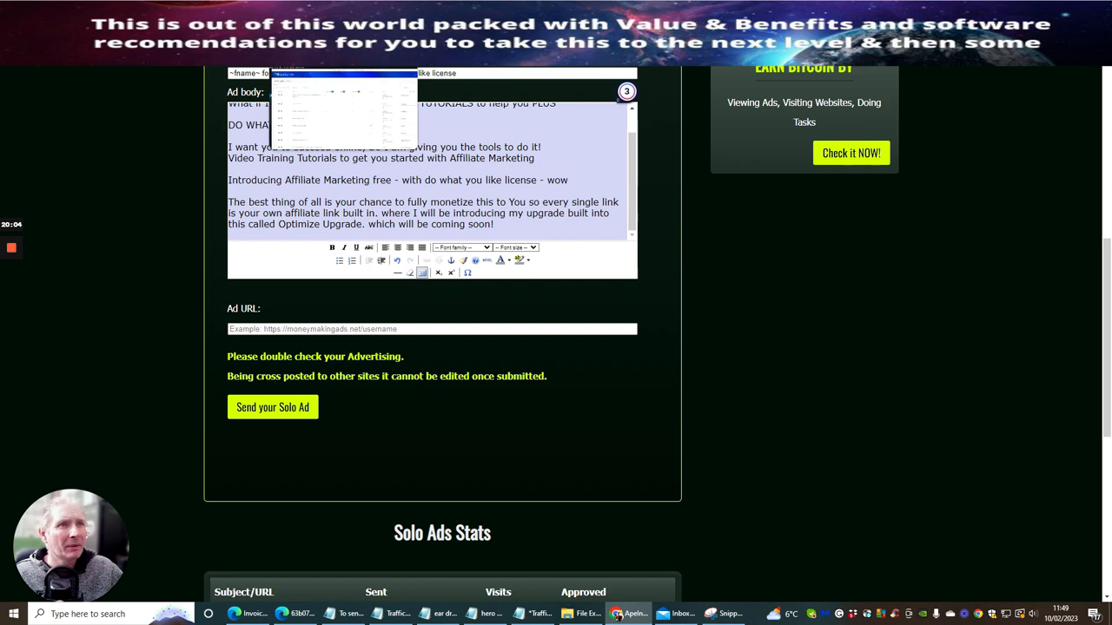
{"action": "left_click", "coordinate": [629, 615]}
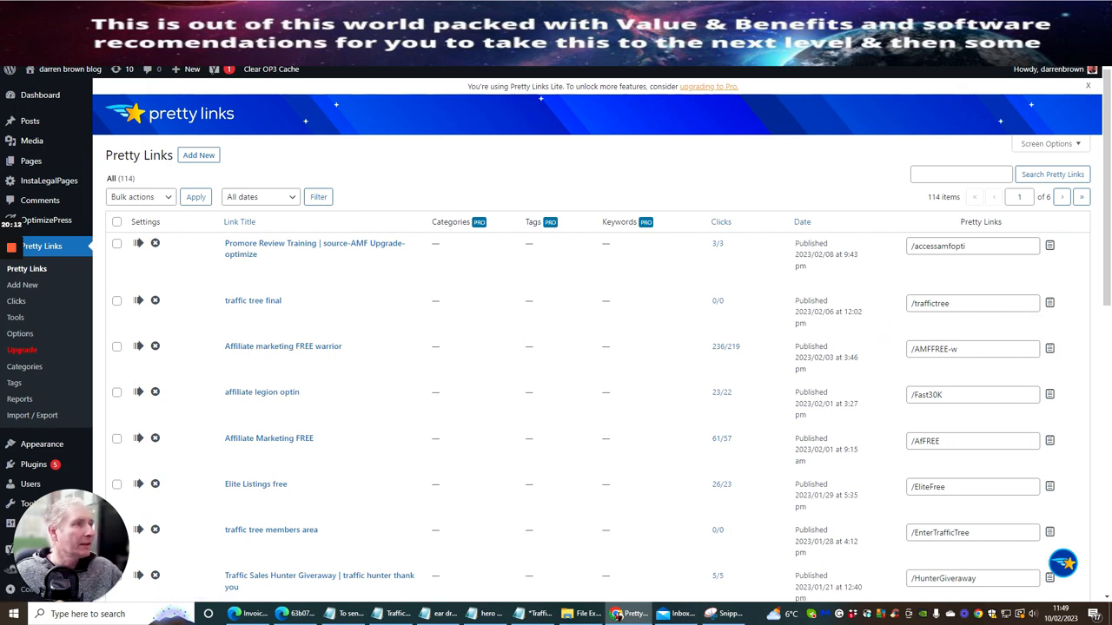
{"action": "mouse_move", "coordinate": [660, 152]}
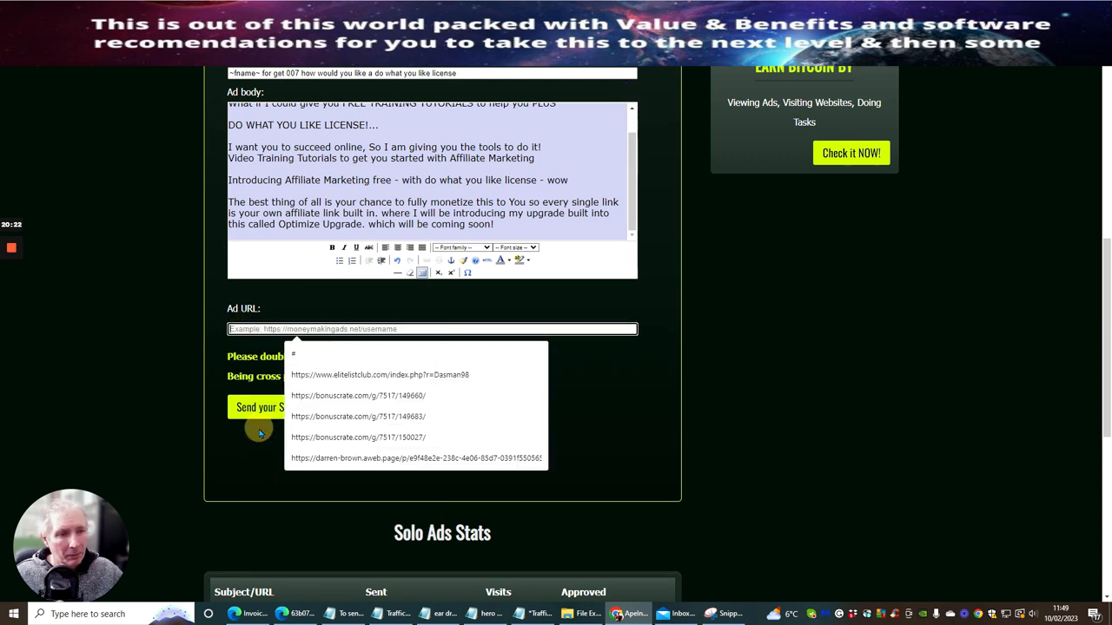
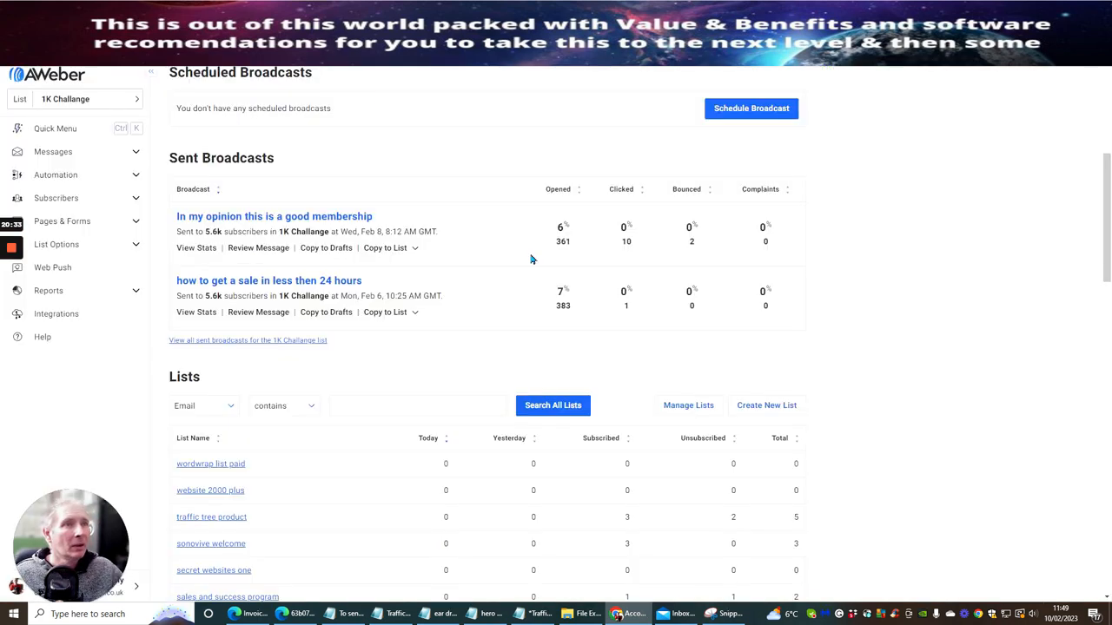
{"action": "scroll", "scroll_direction": "down", "scroll_amount": 3}
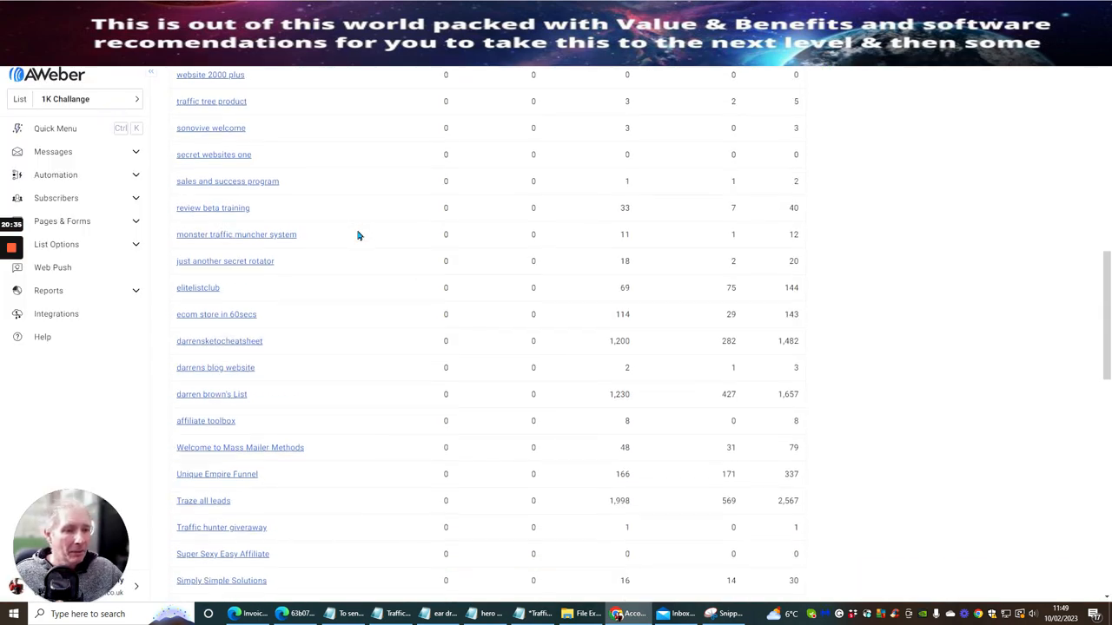
{"action": "scroll", "scroll_direction": "down", "scroll_amount": 3}
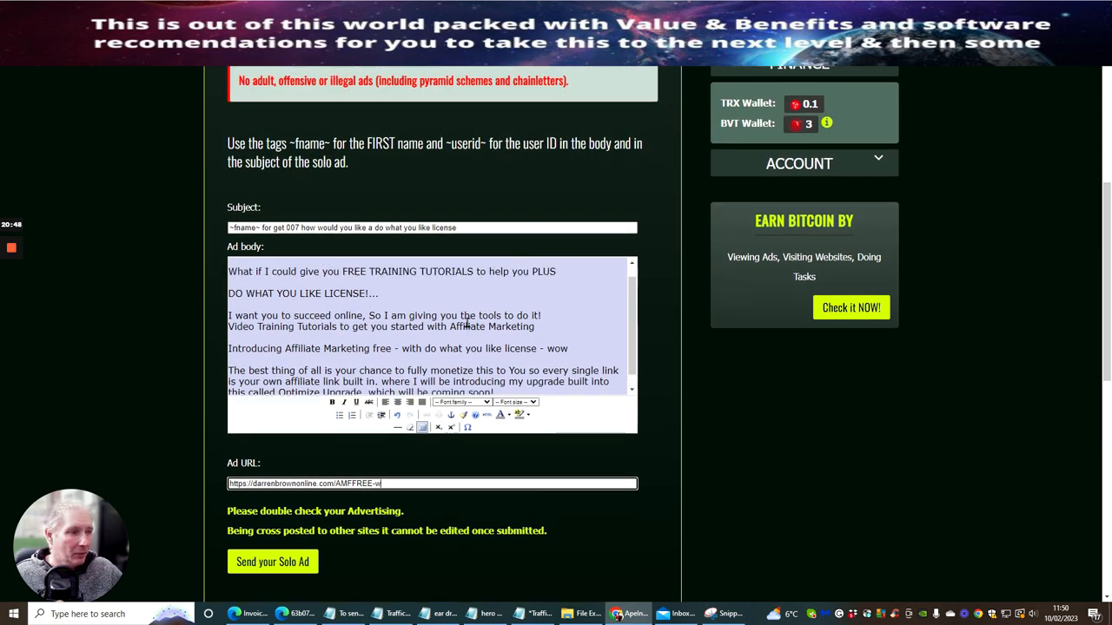
- Review the ad body and URL, then send the solo ad
{"action": "scroll", "scroll_direction": "down", "scroll_amount": 3}
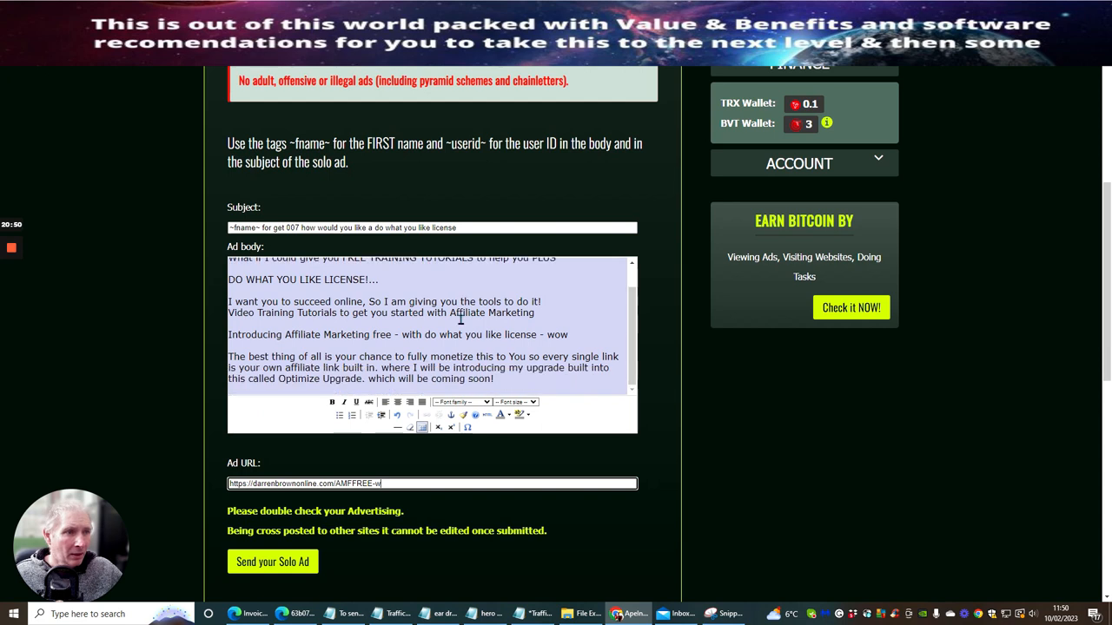
{"action": "scroll", "scroll_direction": "down", "scroll_amount": 3}
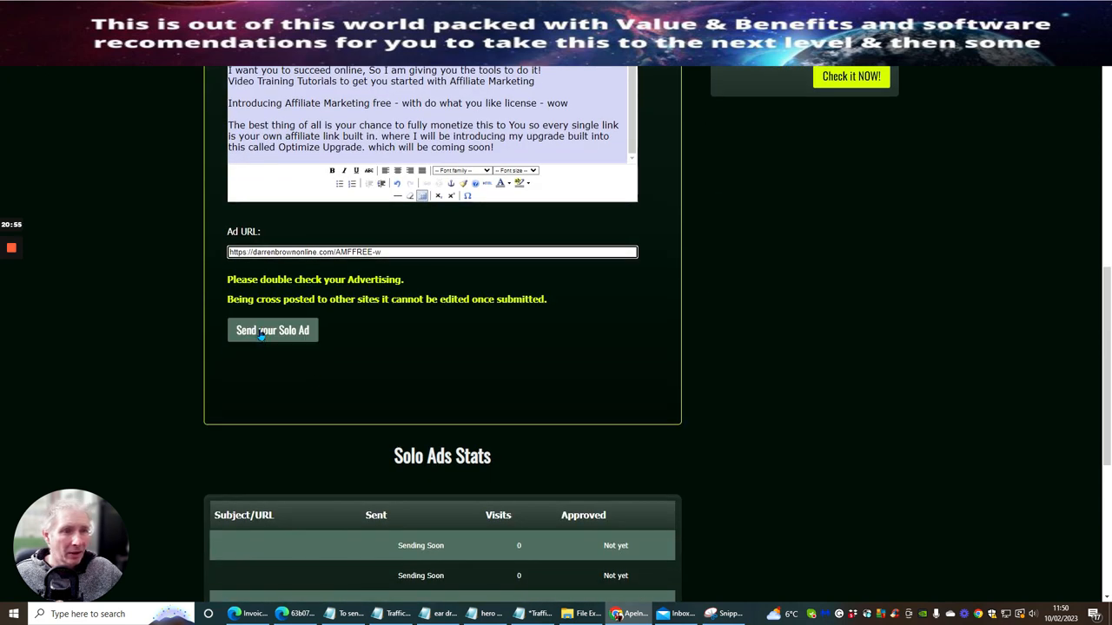
{"action": "left_click", "coordinate": [271, 330]}
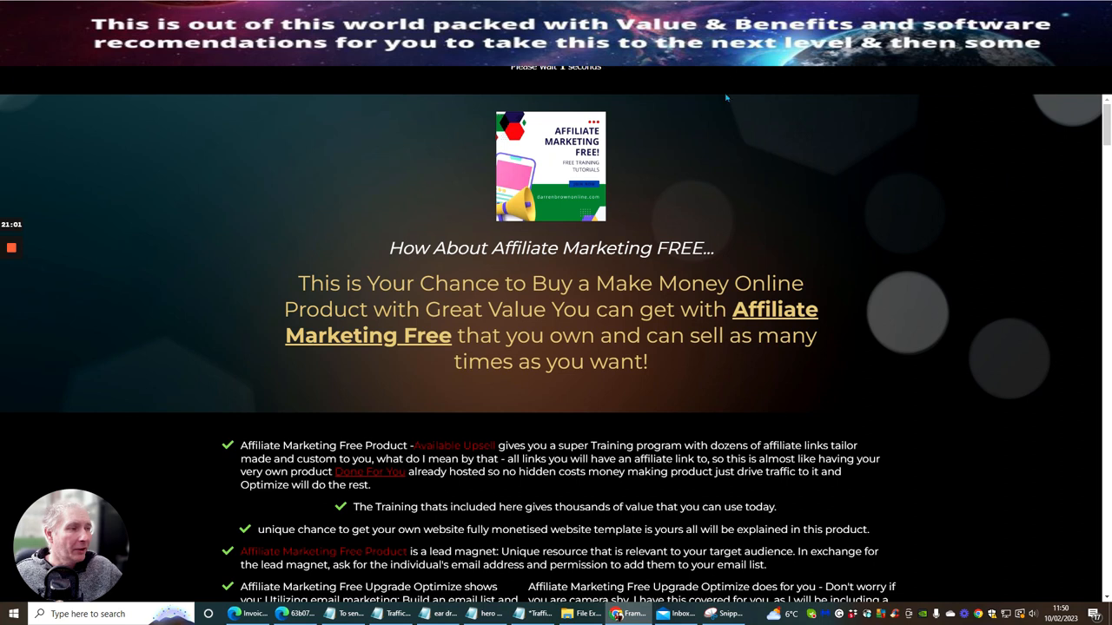
{"action": "mouse_move", "coordinate": [785, 163]}
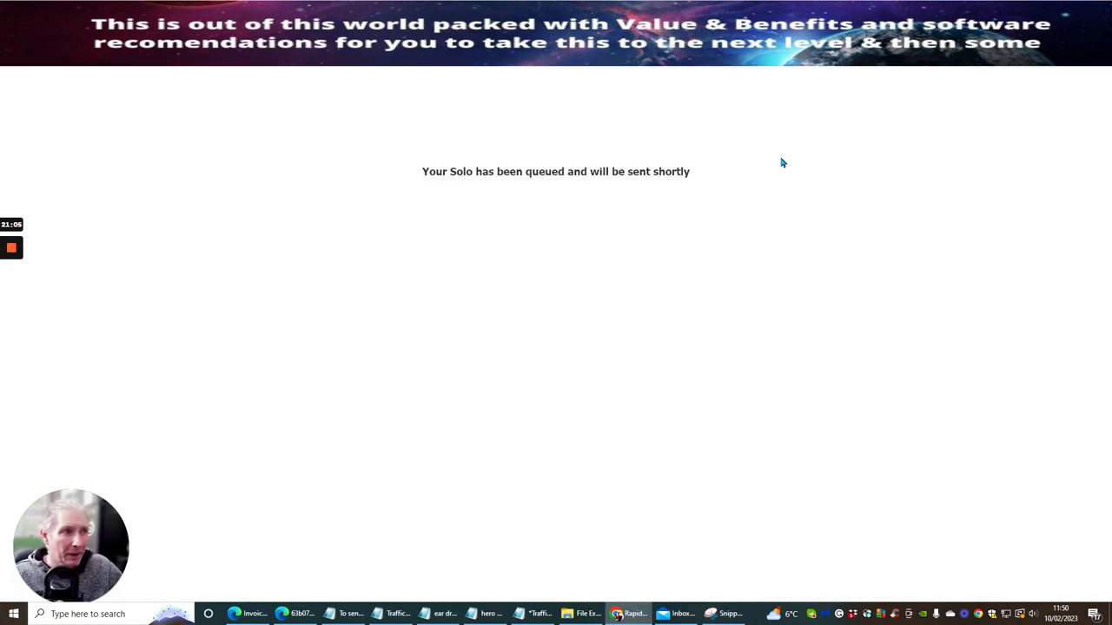
{"action": "mouse_move", "coordinate": [801, 177]}
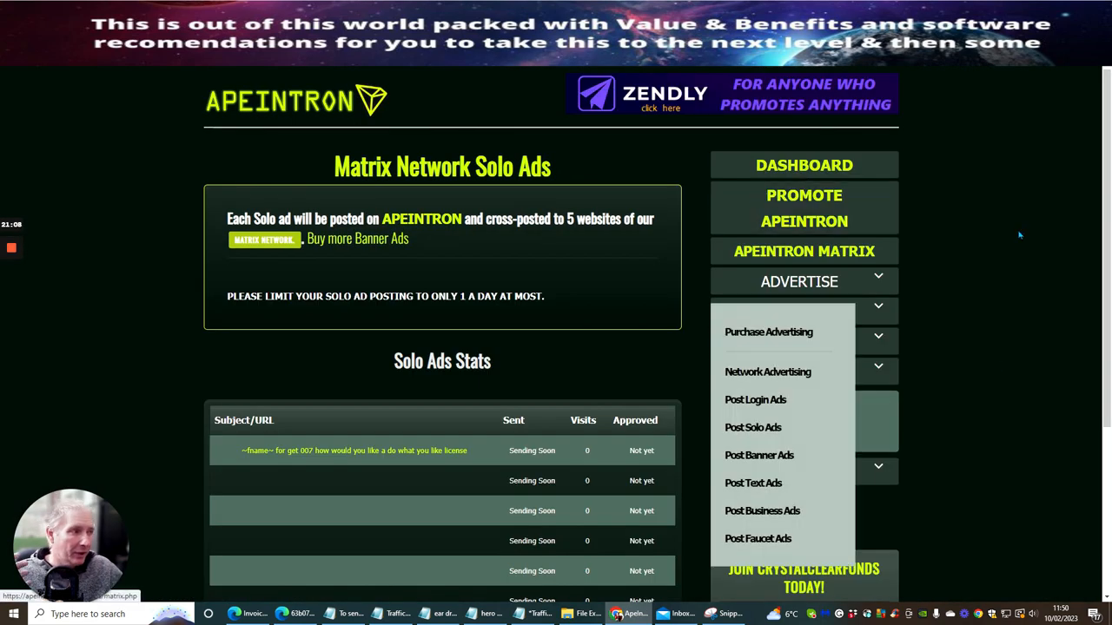
- Collapse the advertising menu and review the Solo Ads Stats showing ads queued as Sending Soon
{"action": "left_click", "coordinate": [799, 282]}
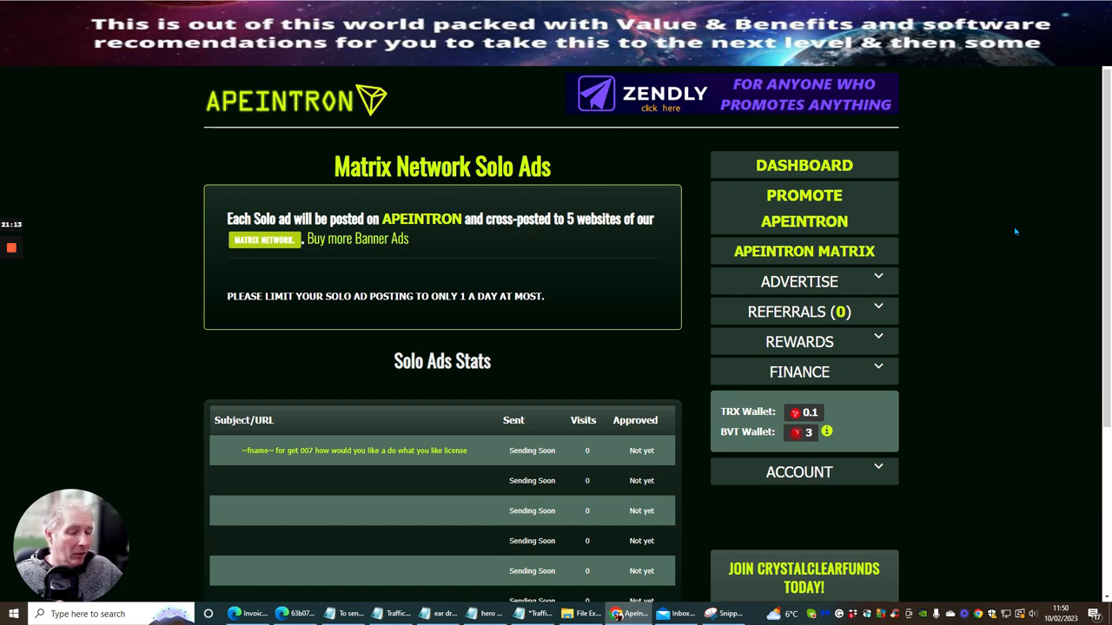
{"action": "mouse_move", "coordinate": [1004, 224]}
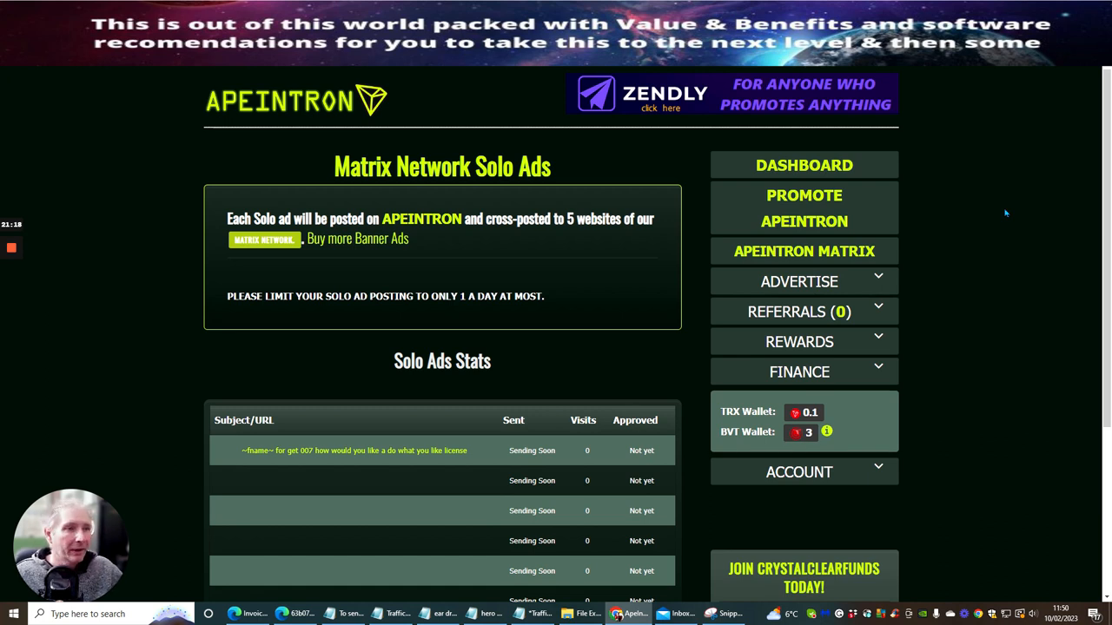
{"action": "mouse_move", "coordinate": [486, 497]}
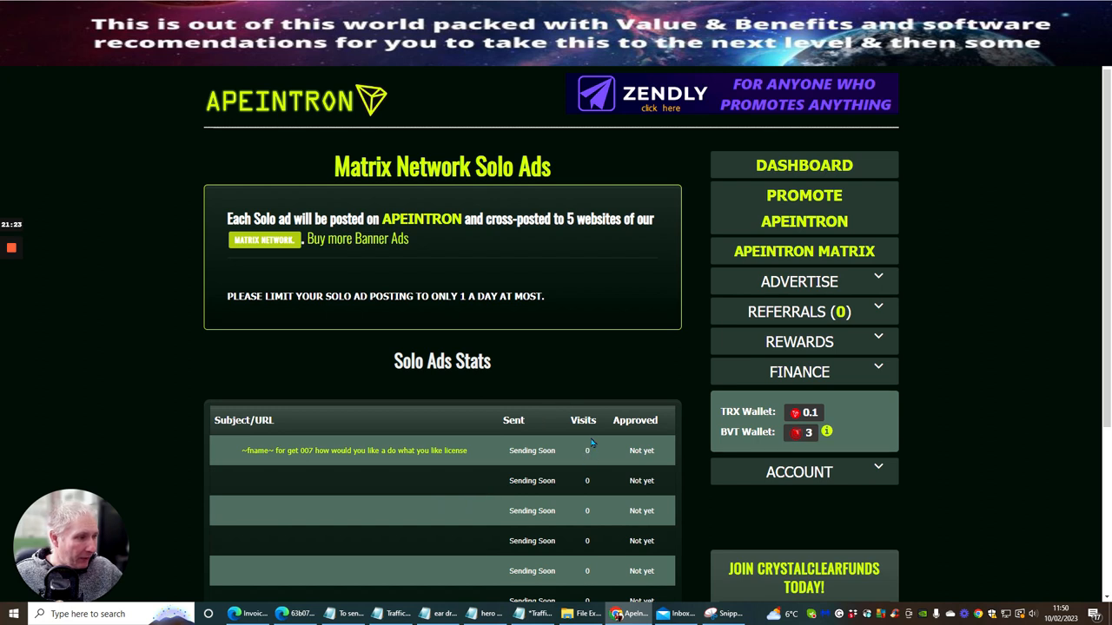
{"action": "mouse_move", "coordinate": [304, 382]}
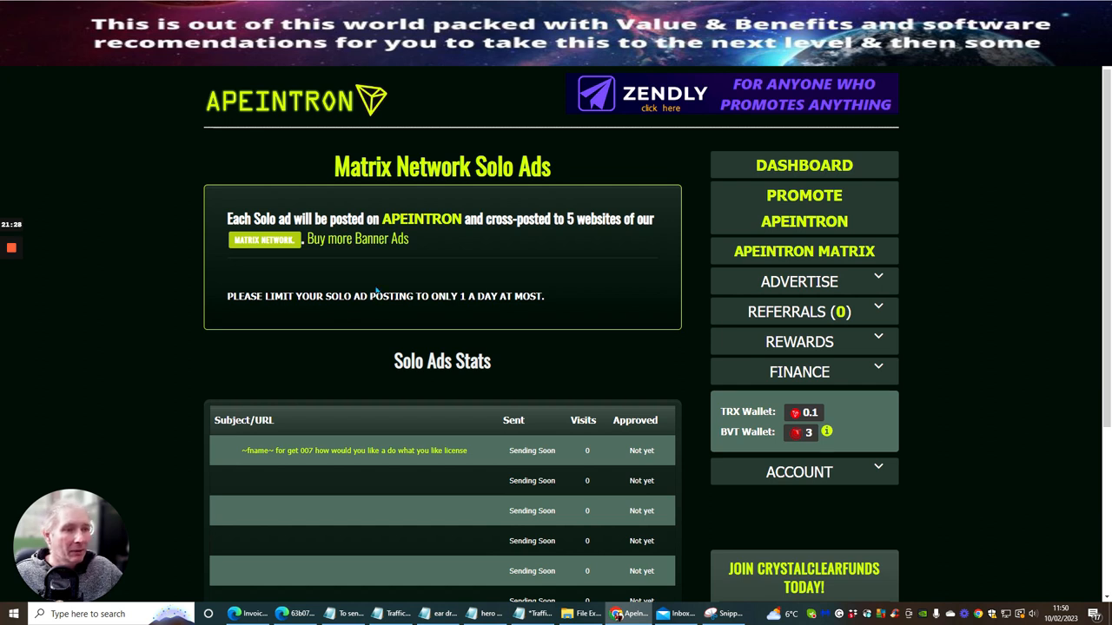
{"action": "mouse_move", "coordinate": [308, 343]}
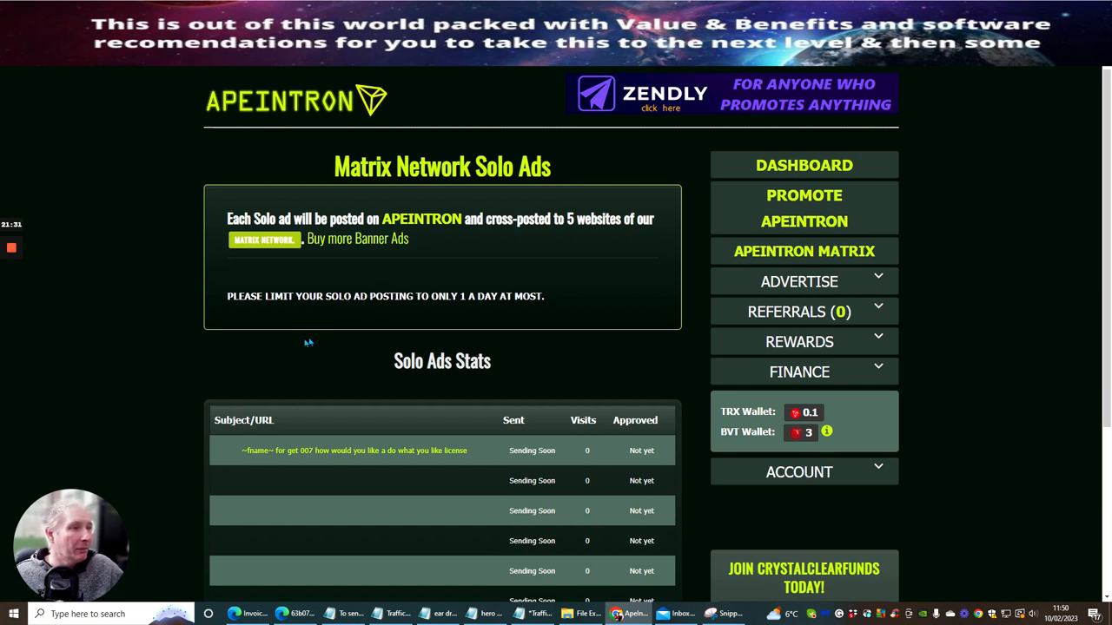
{"action": "scroll", "scroll_direction": "down", "scroll_amount": 3}
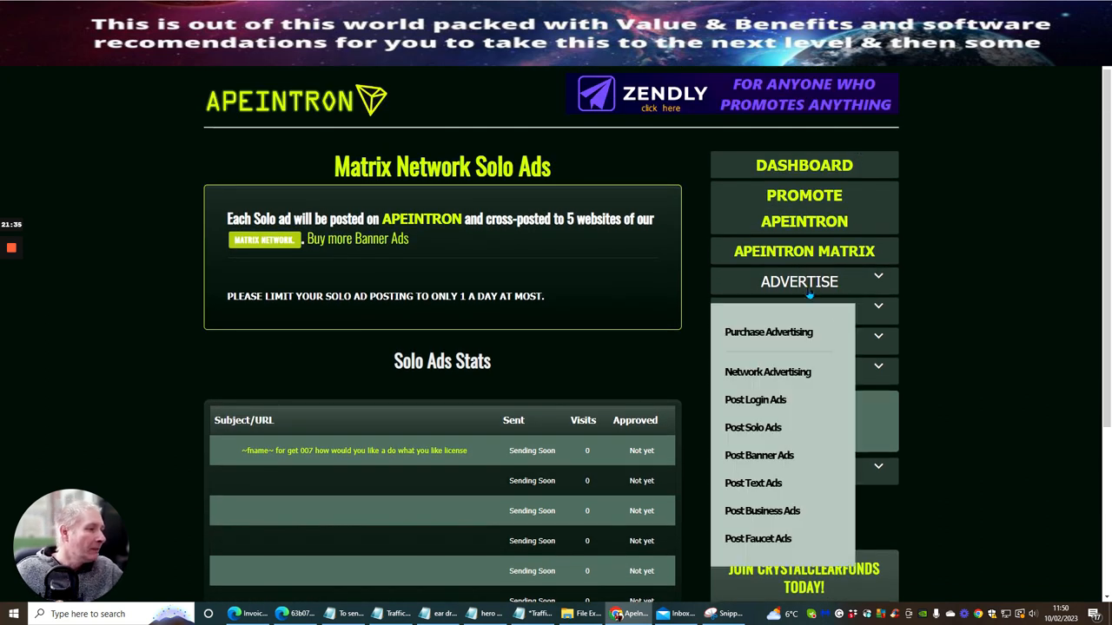
{"action": "scroll", "scroll_direction": "down", "scroll_amount": 3}
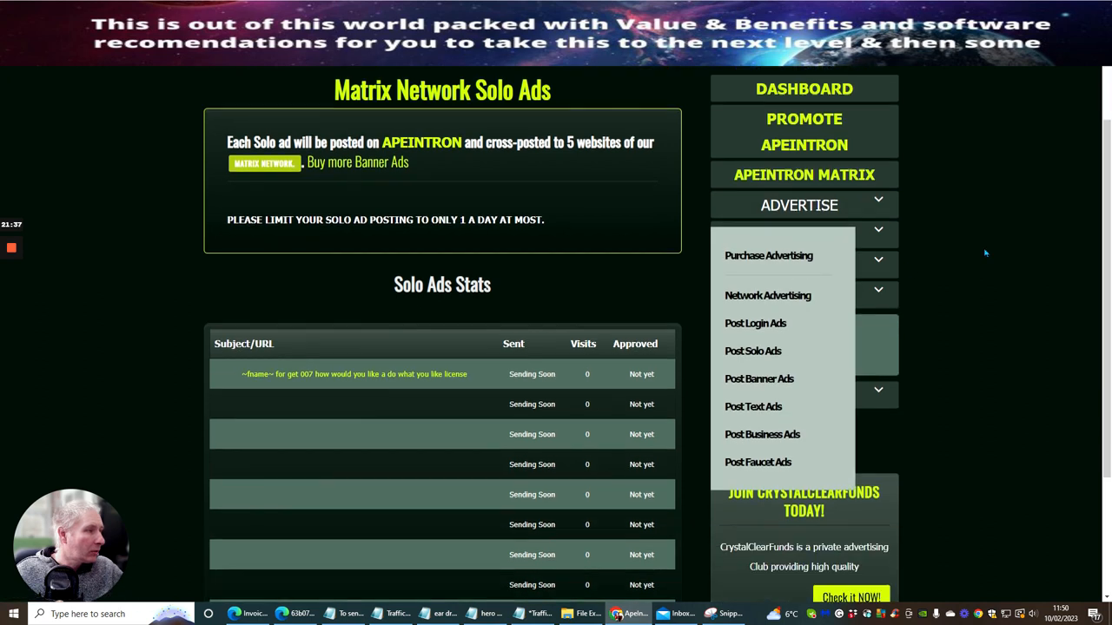
{"action": "scroll", "scroll_direction": "down", "scroll_amount": 3}
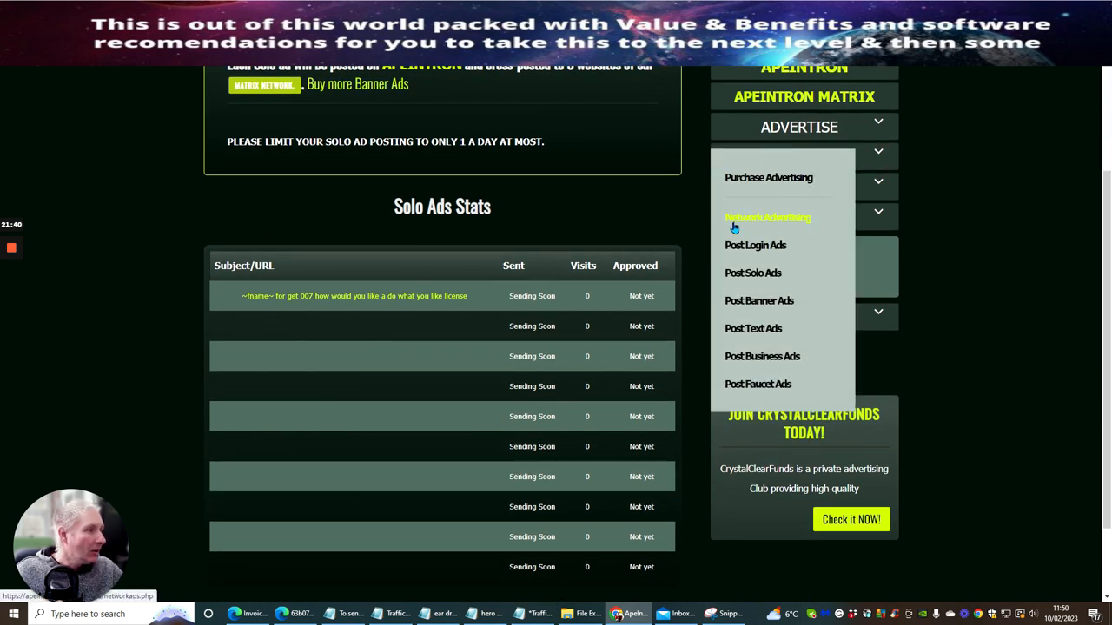
{"action": "mouse_move", "coordinate": [754, 273]}
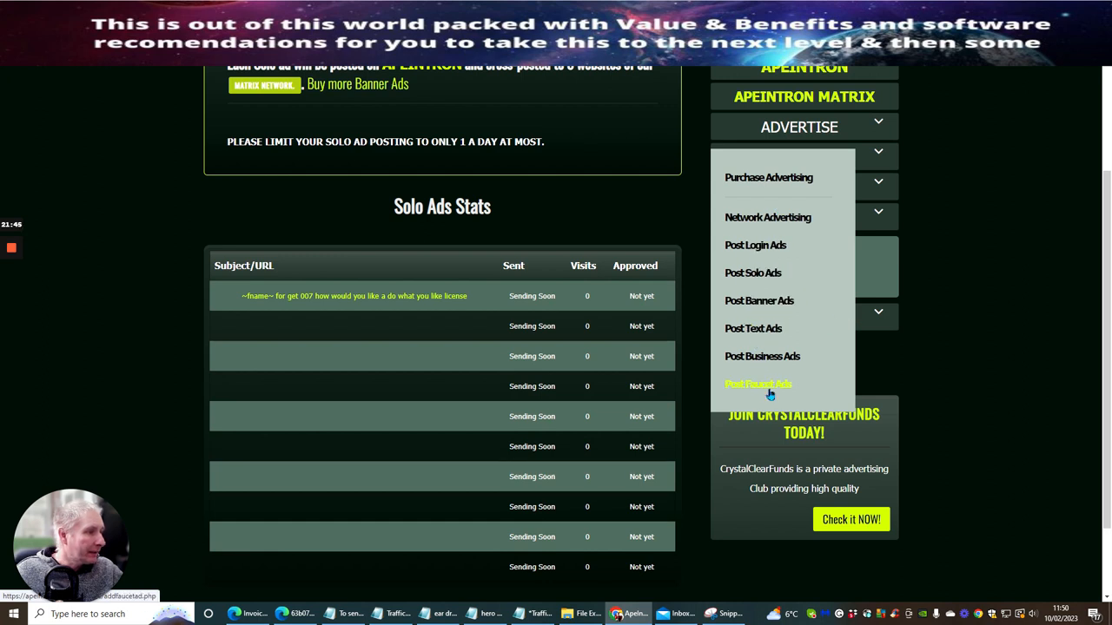
- Return to the account dashboard via the right sidebar
{"action": "left_click", "coordinate": [799, 127]}
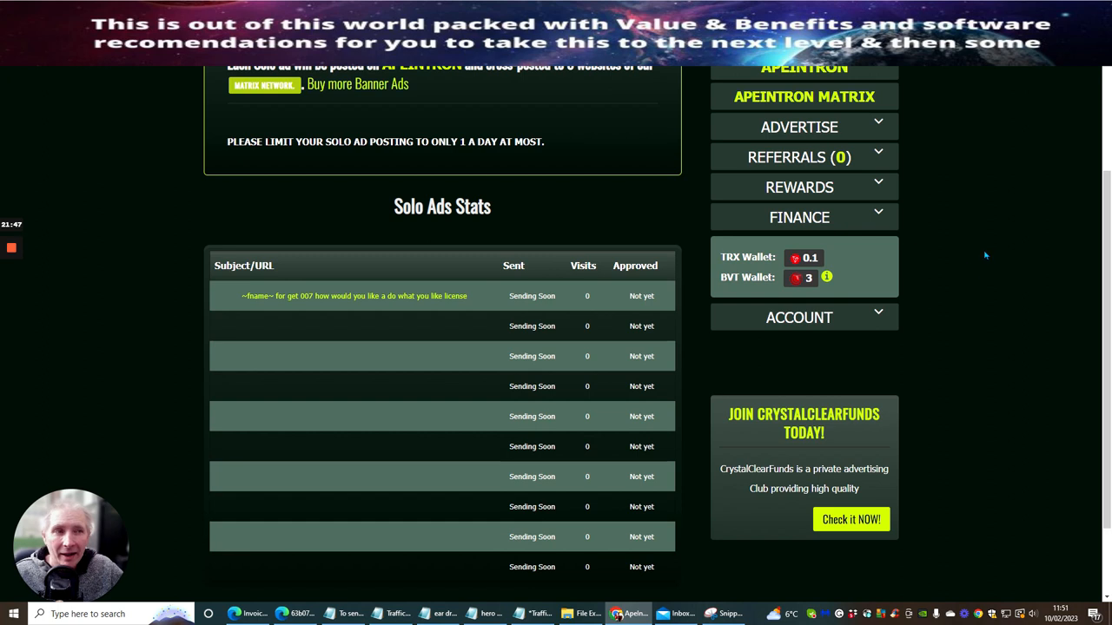
{"action": "scroll", "scroll_direction": "up", "scroll_amount": 3}
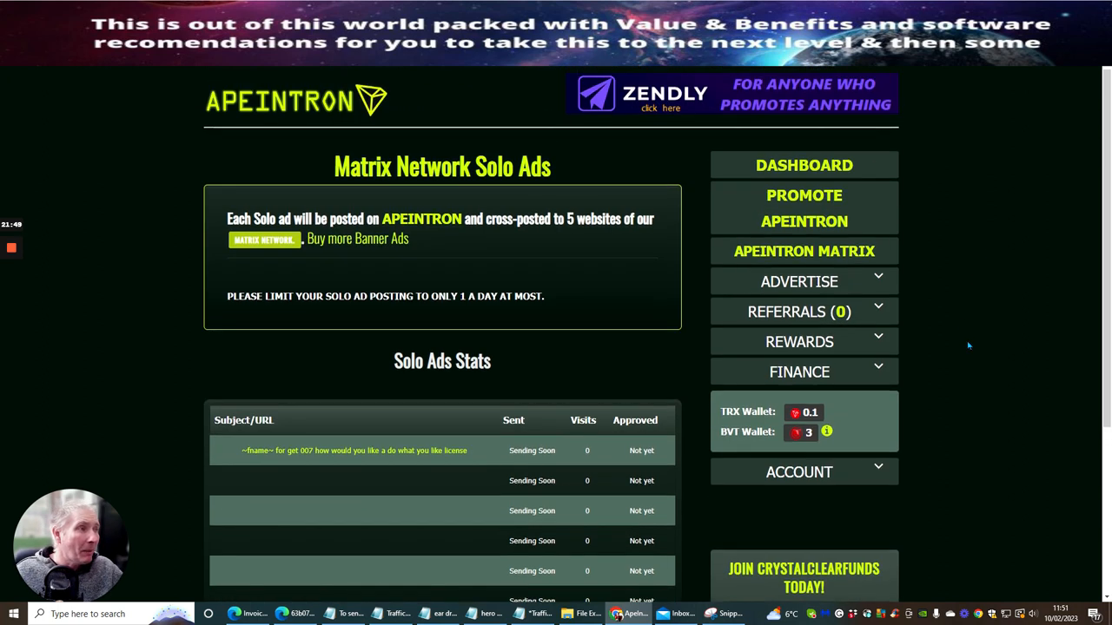
{"action": "left_click", "coordinate": [799, 281]}
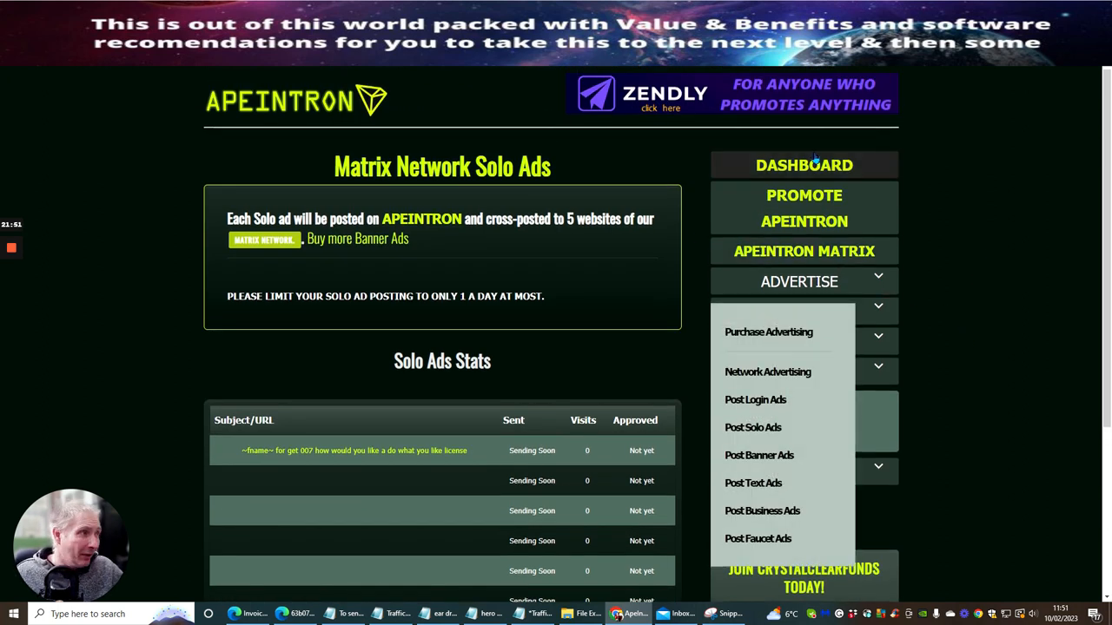
{"action": "left_click", "coordinate": [802, 165]}
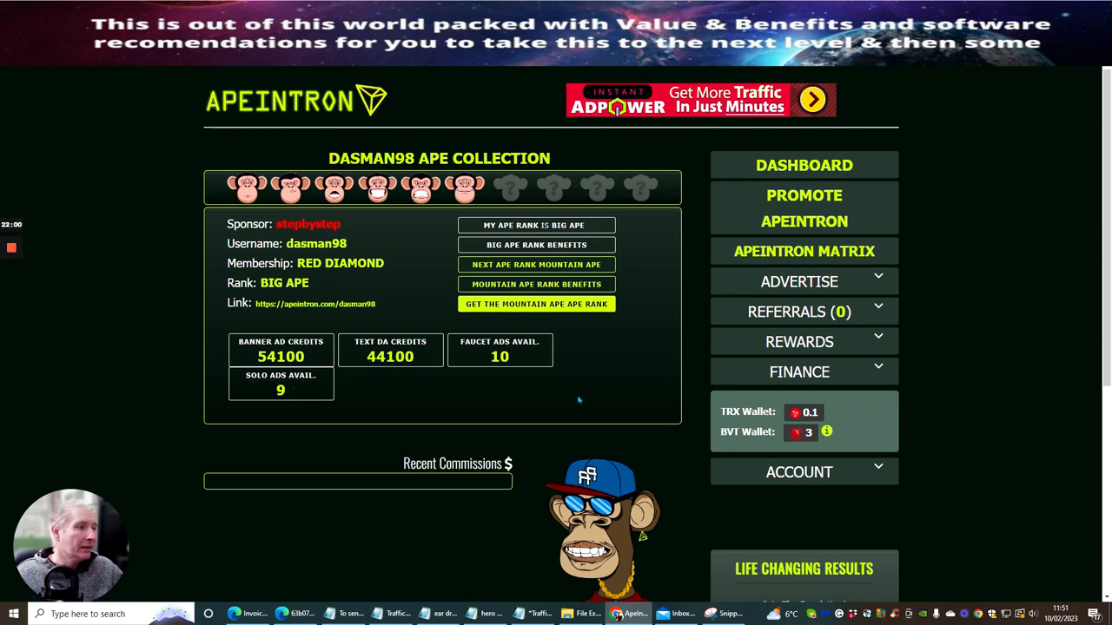
{"action": "mouse_move", "coordinate": [363, 462]}
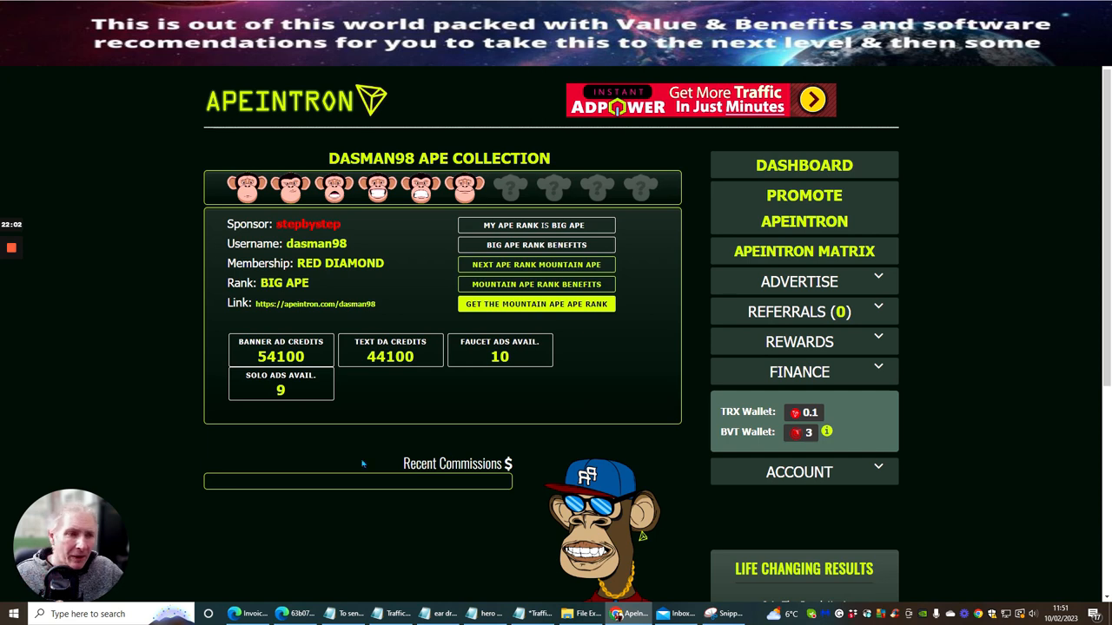
{"action": "mouse_move", "coordinate": [633, 379]}
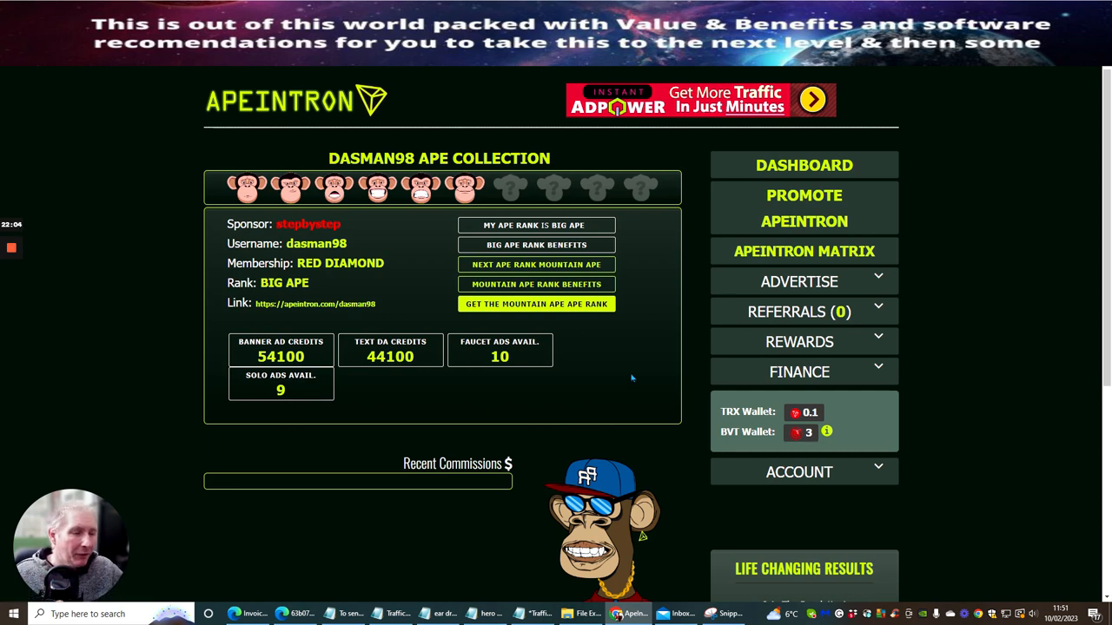
{"action": "scroll", "scroll_direction": "down", "scroll_amount": 3}
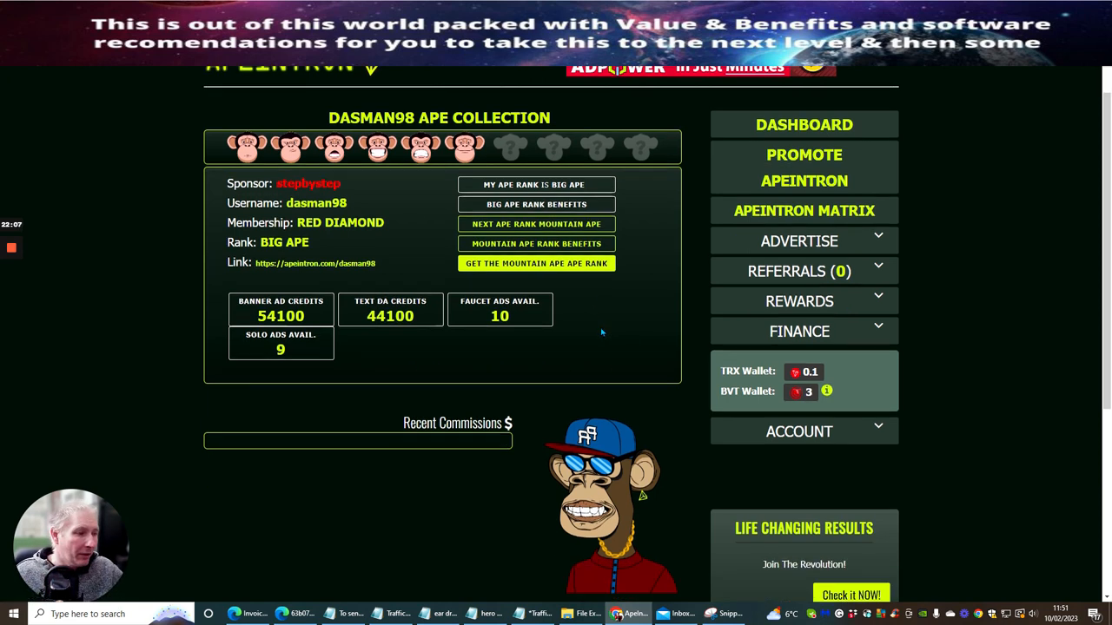
{"action": "scroll", "scroll_direction": "down", "scroll_amount": 3}
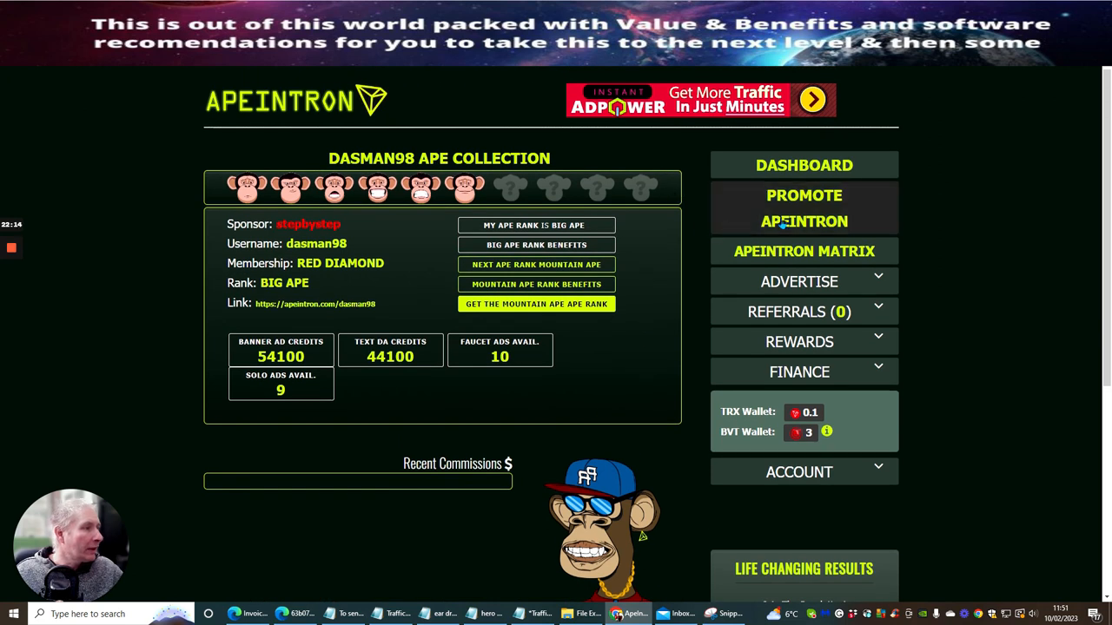
{"action": "left_click", "coordinate": [799, 281]}
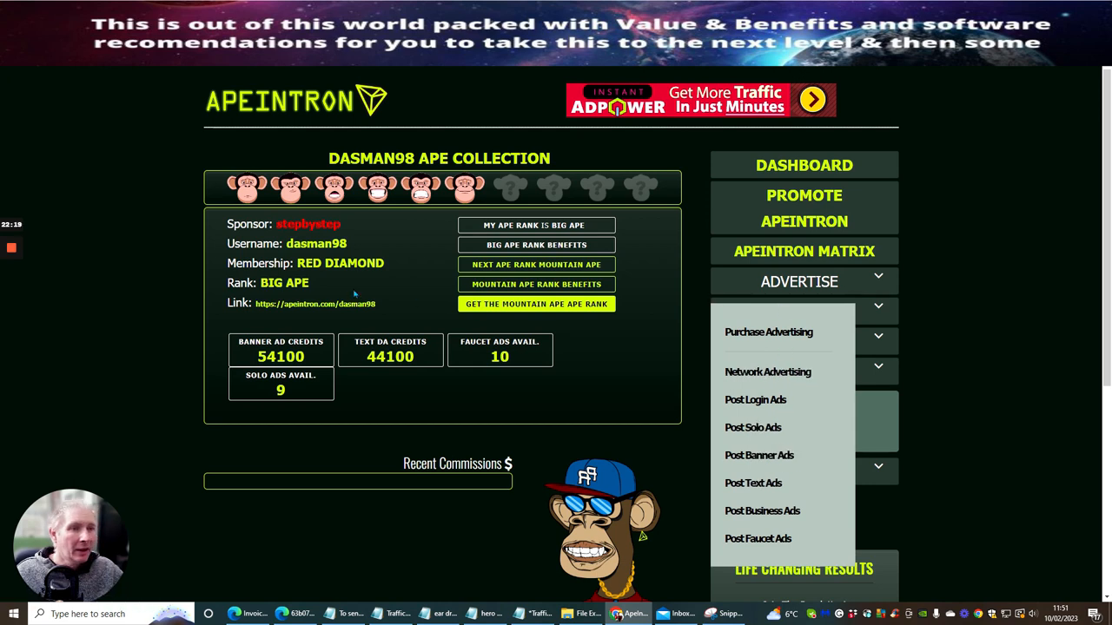
{"action": "left_click", "coordinate": [799, 281]}
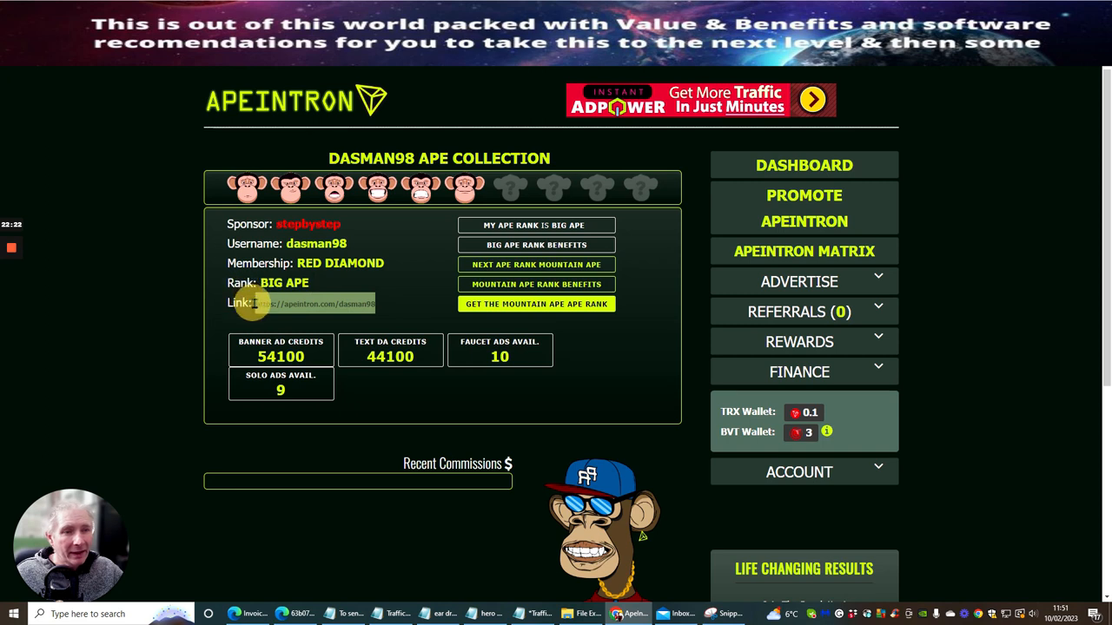
{"action": "right_click", "coordinate": [287, 303]}
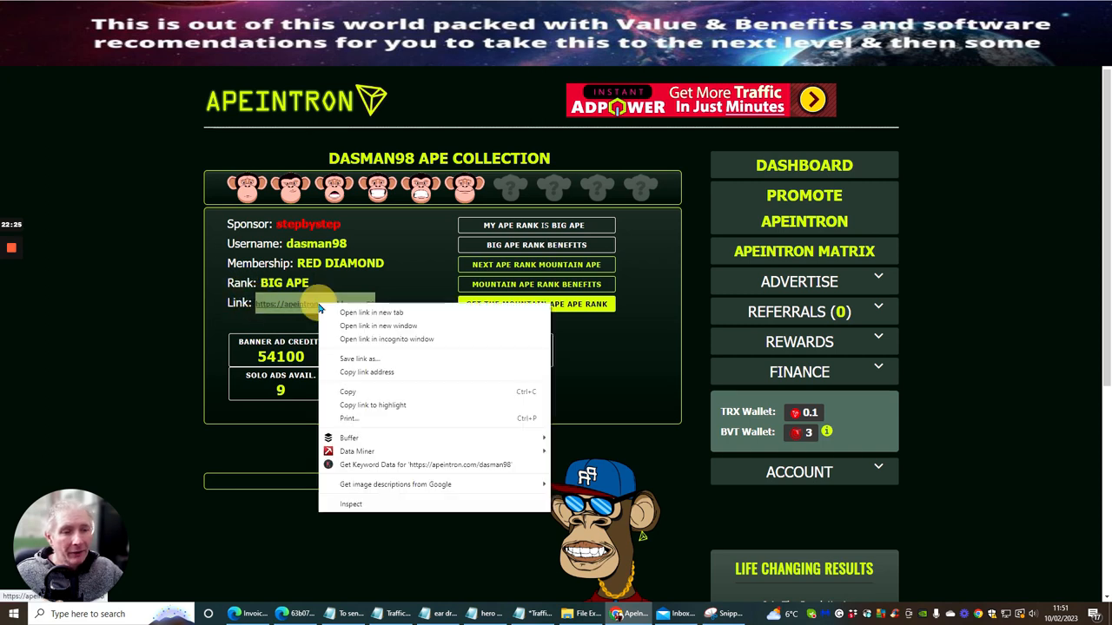
{"action": "left_click", "coordinate": [448, 398]}
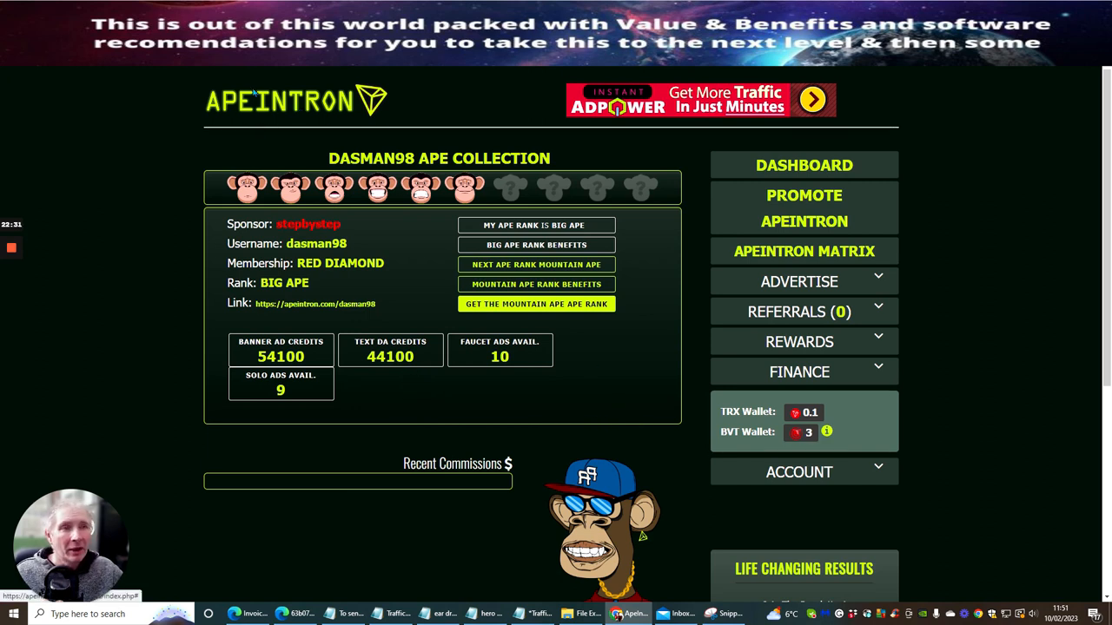
{"action": "mouse_move", "coordinate": [287, 104]}
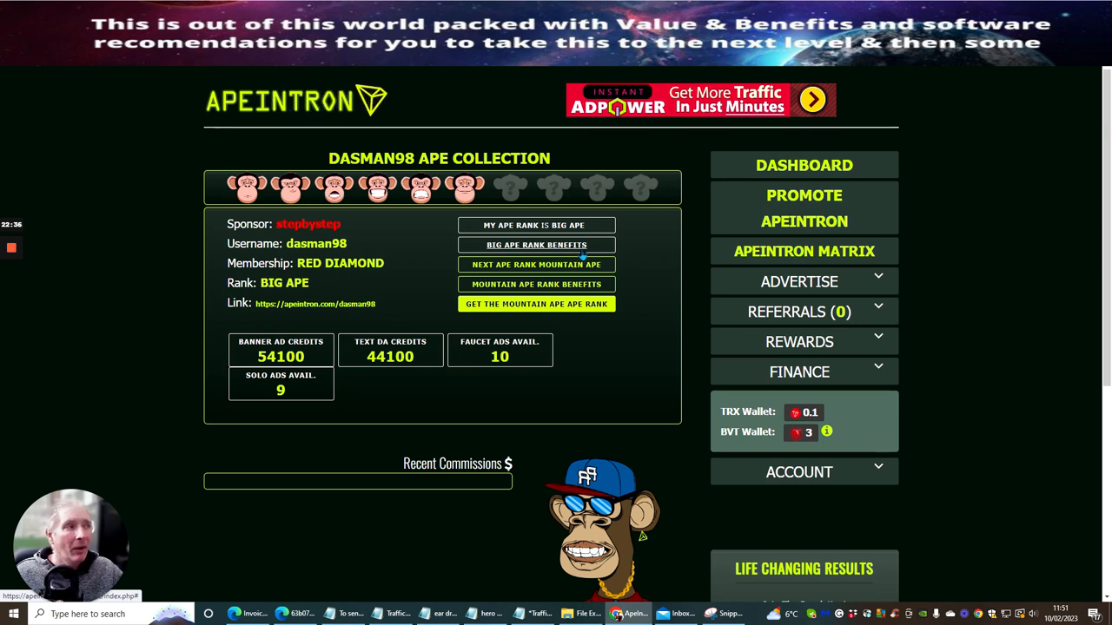
{"action": "mouse_move", "coordinate": [647, 304]}
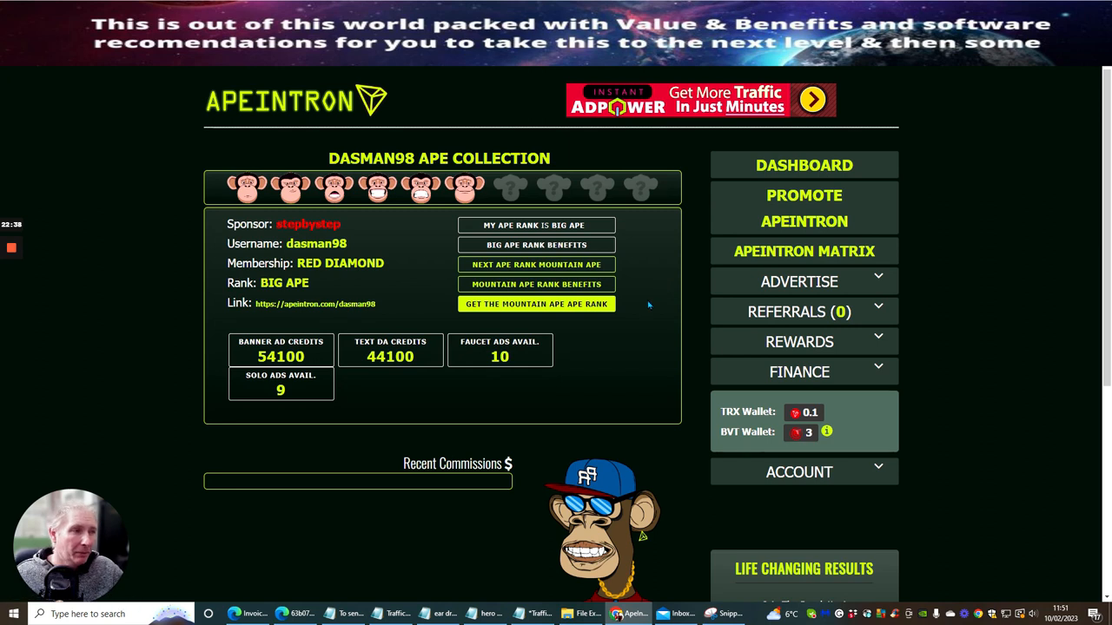
{"action": "mouse_move", "coordinate": [641, 340]}
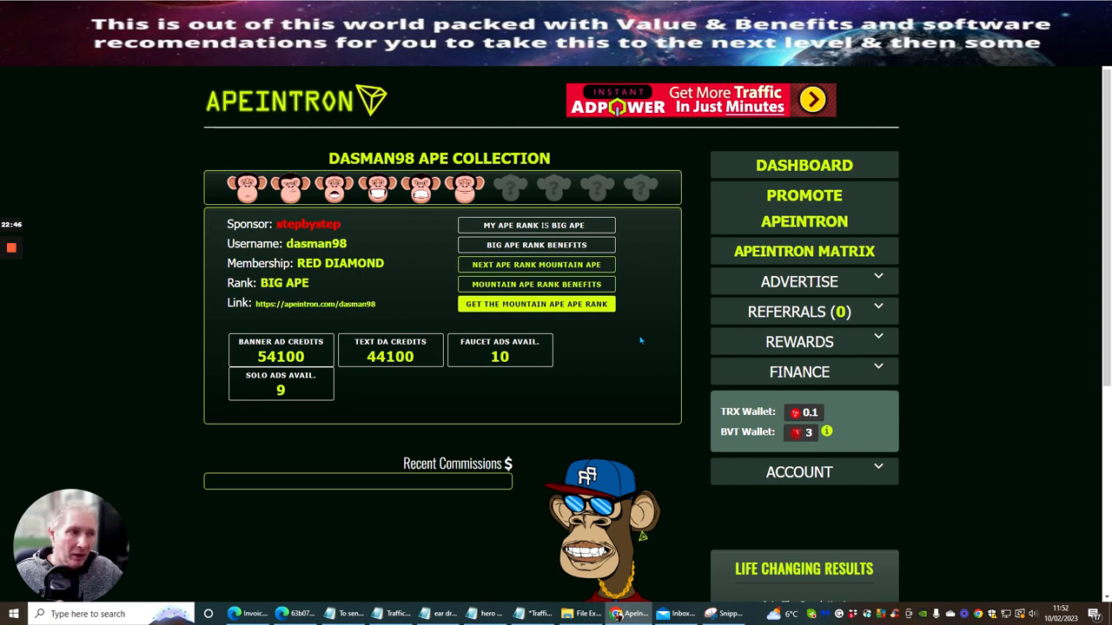
- Peek at the Referrals and Advertise menus, then expand the Finance menu (deposit, withdraw, earning history)
{"action": "left_click", "coordinate": [799, 311]}
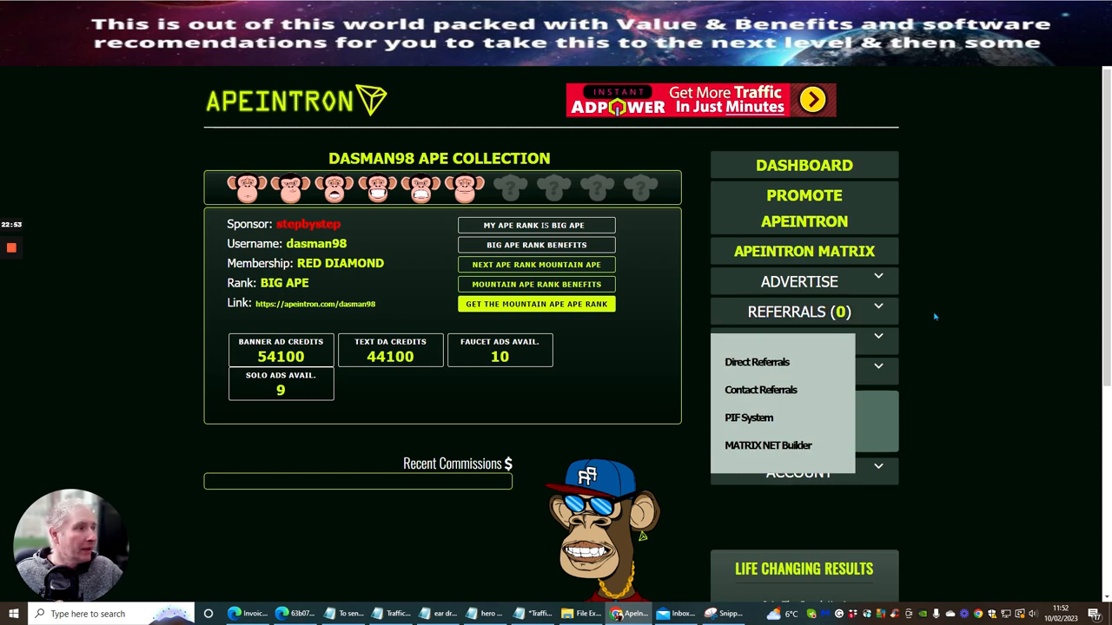
{"action": "left_click", "coordinate": [799, 311]}
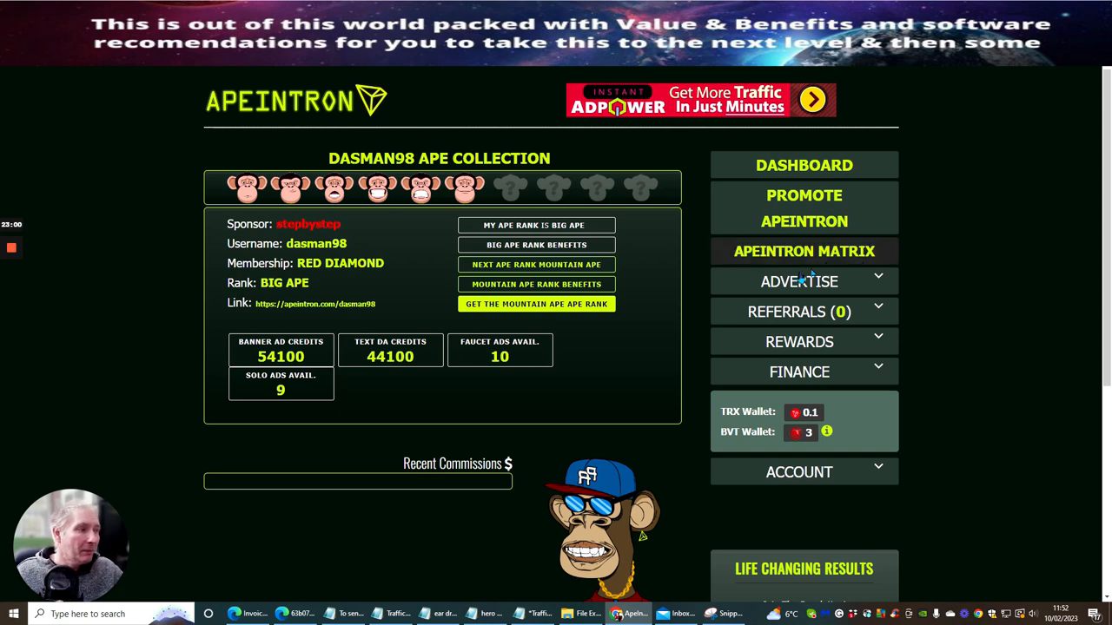
{"action": "left_click", "coordinate": [799, 281]}
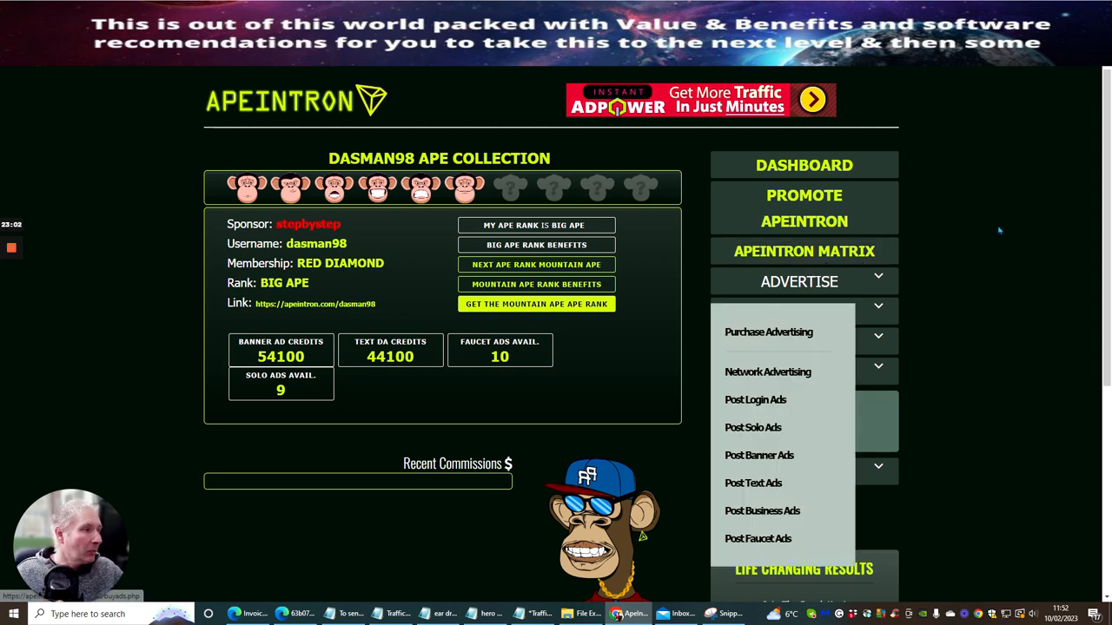
{"action": "left_click", "coordinate": [799, 282]}
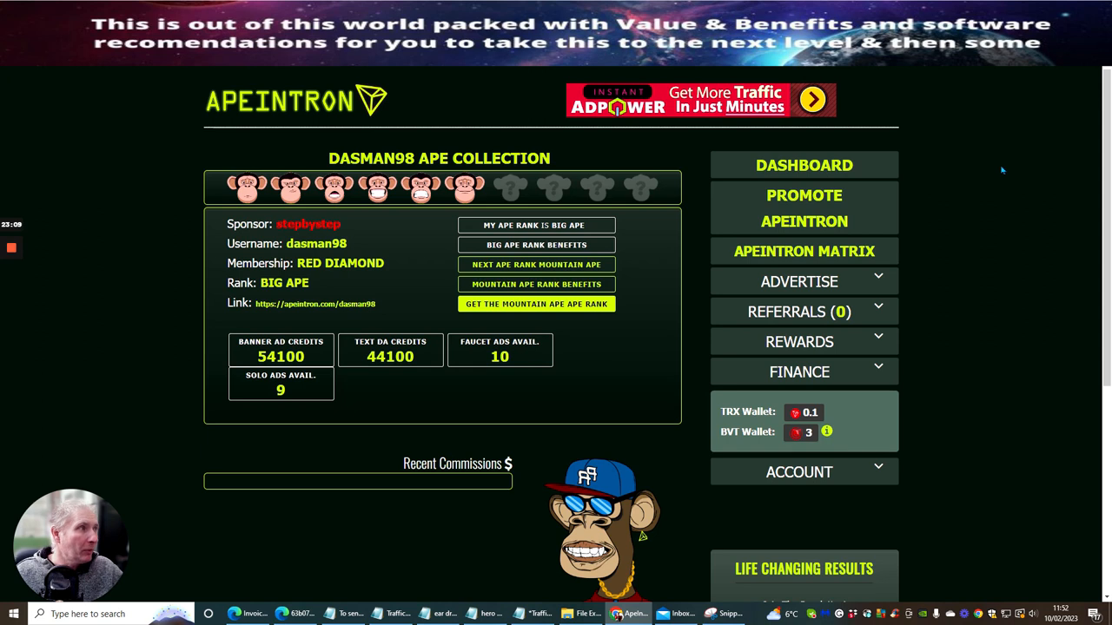
{"action": "mouse_move", "coordinate": [998, 168]}
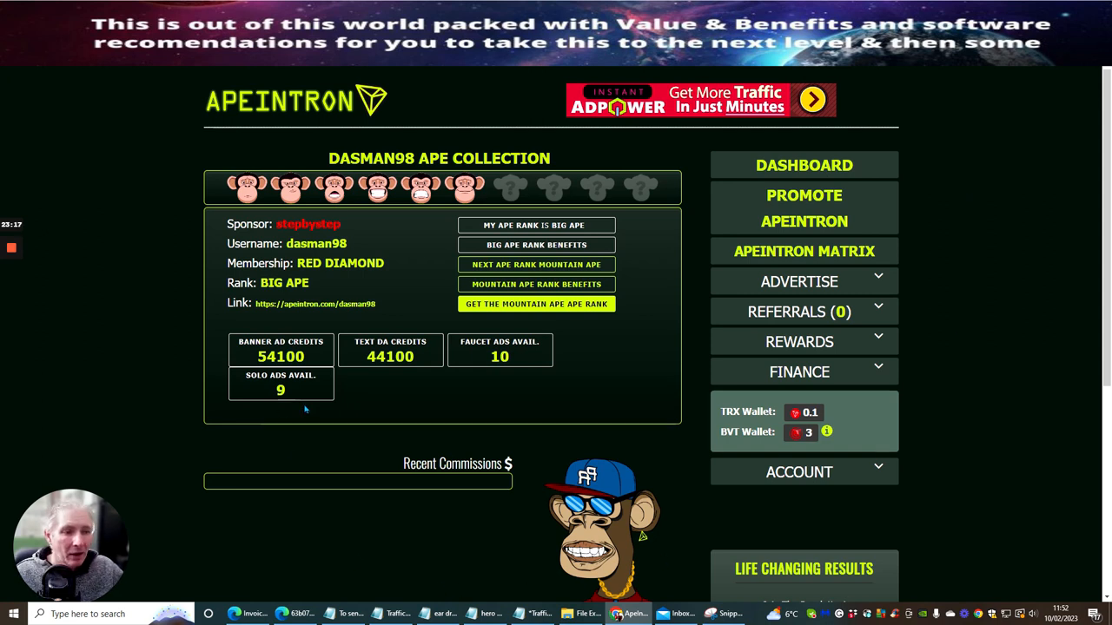
{"action": "mouse_move", "coordinate": [518, 428]}
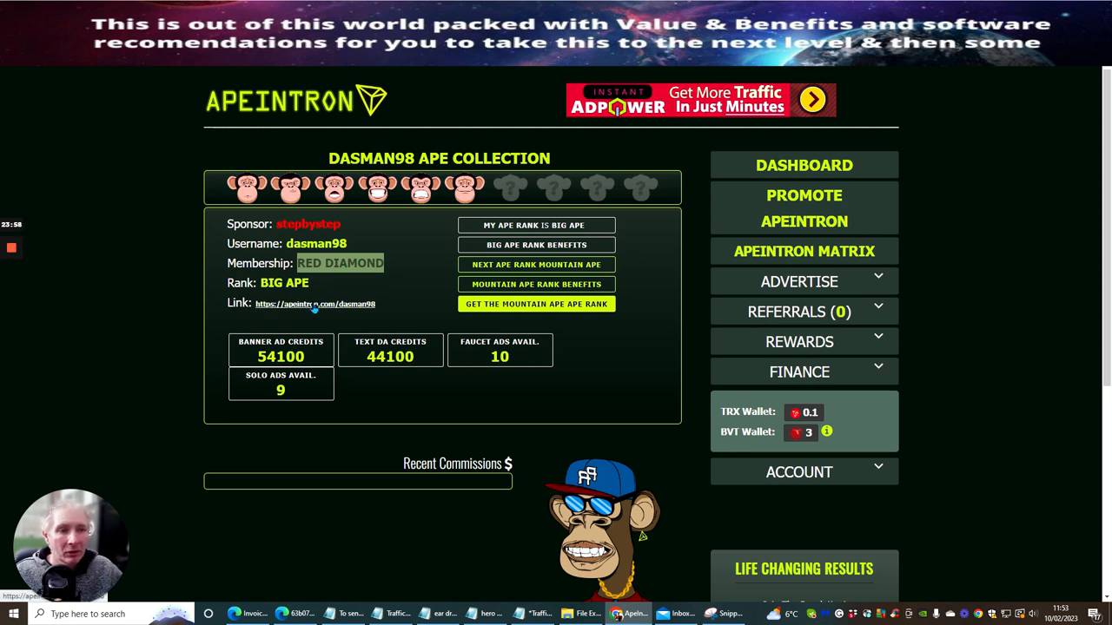
{"action": "left_click", "coordinate": [800, 372]}
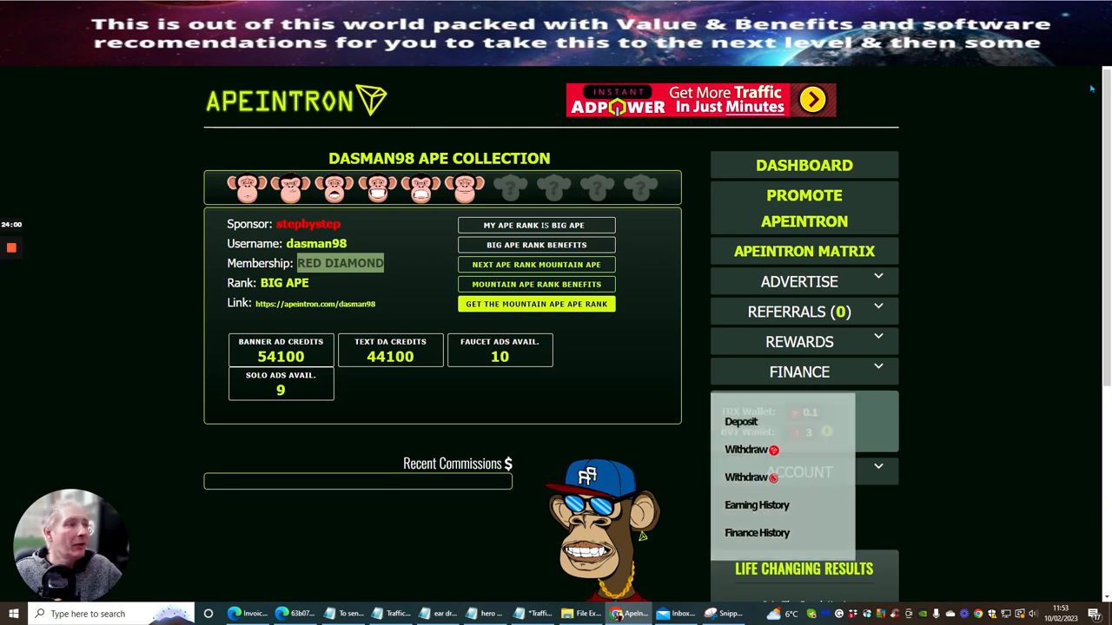